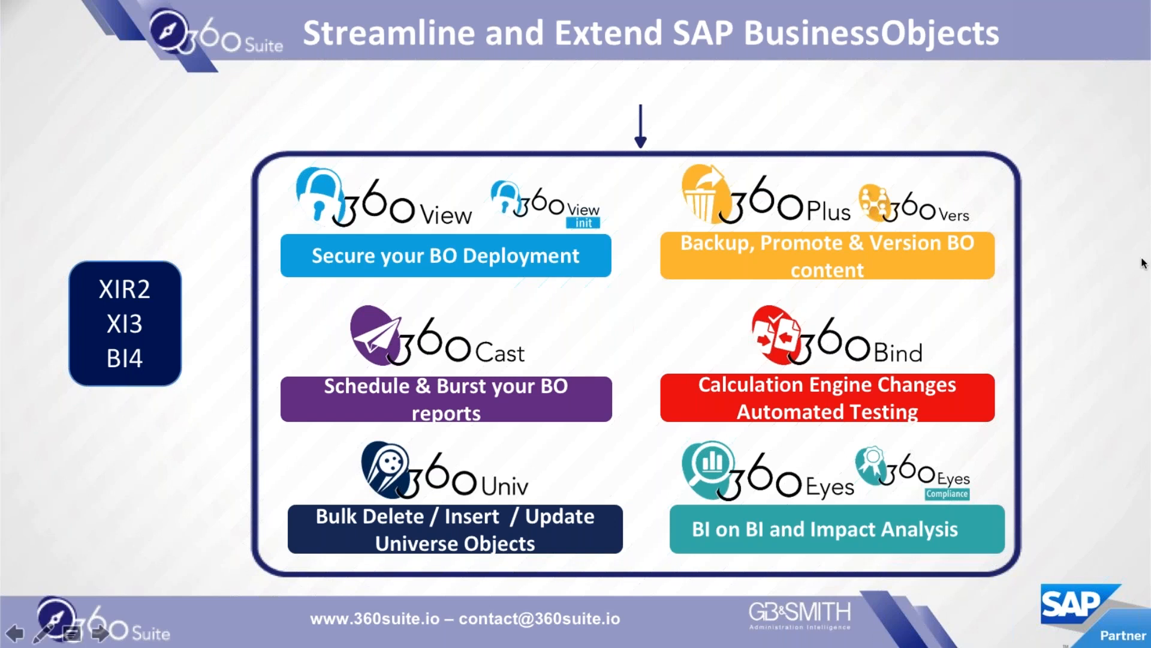
{"action": "mouse_move", "coordinate": [972, 359]}
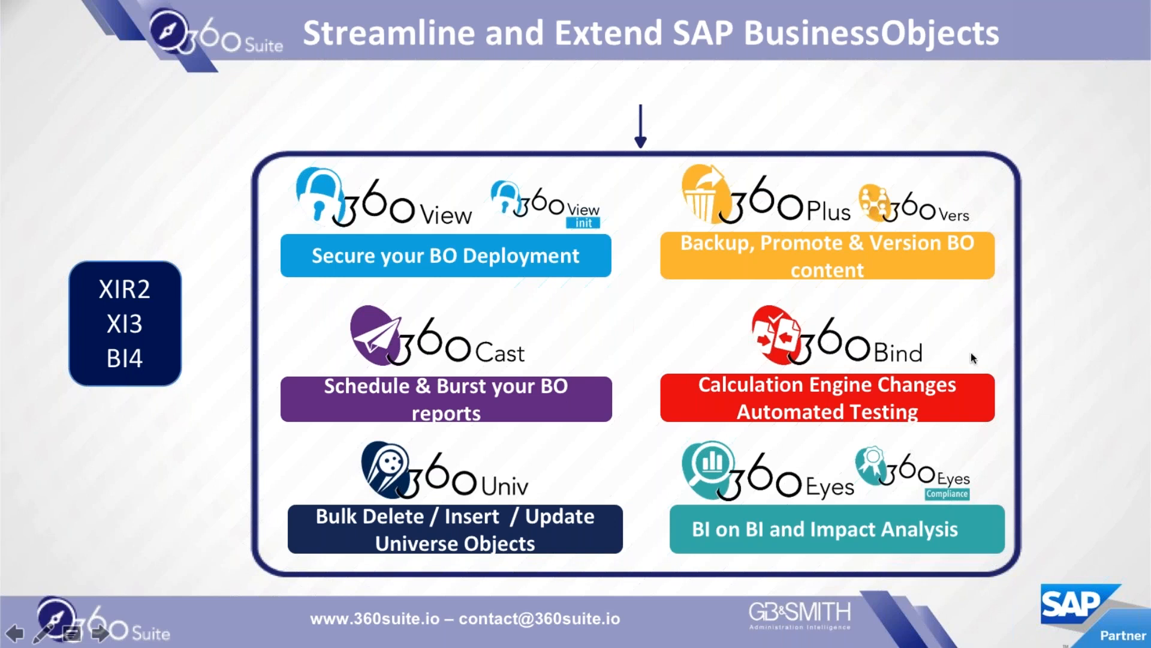
{"action": "mouse_move", "coordinate": [960, 358]}
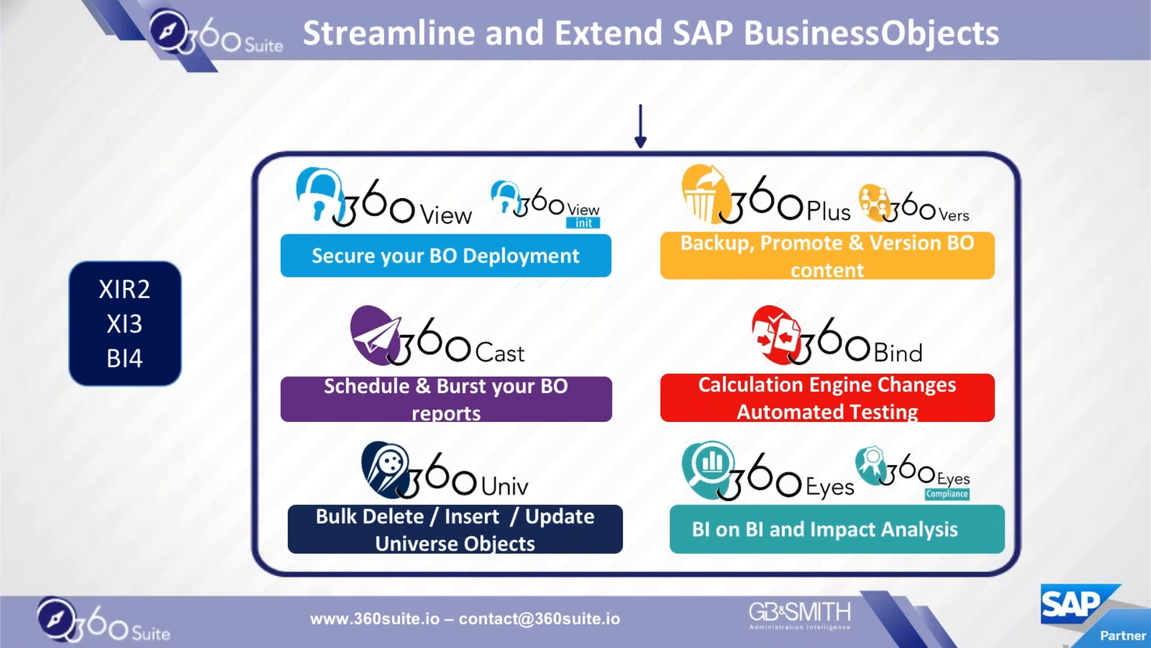
{"action": "mouse_move", "coordinate": [1087, 230]}
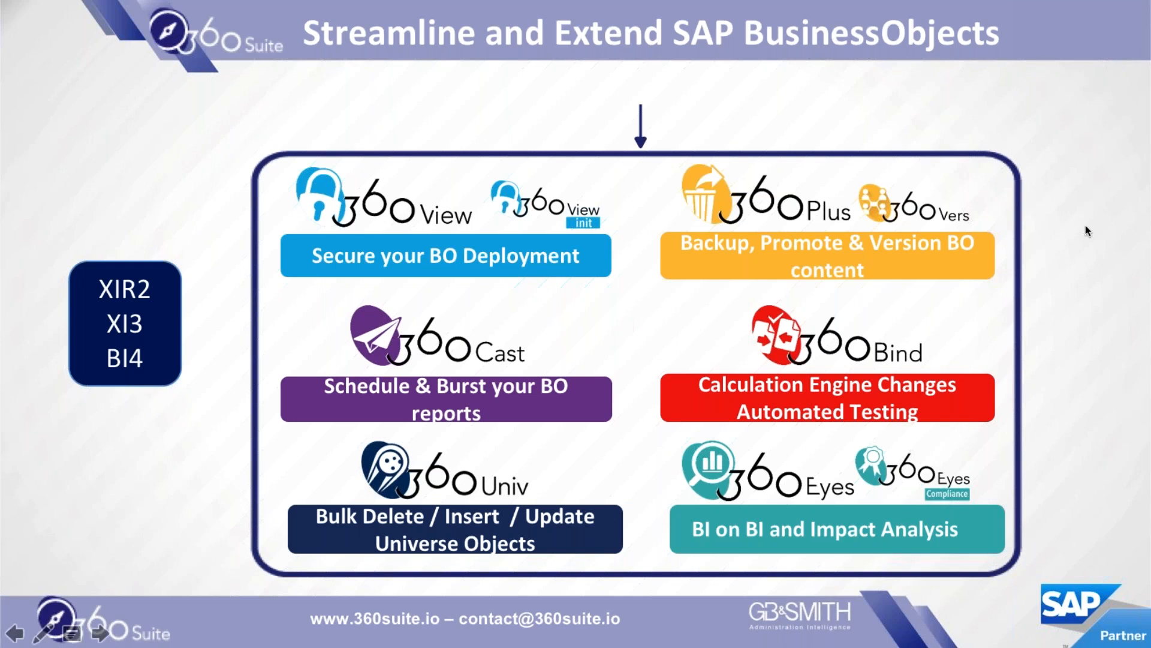
{"action": "mouse_move", "coordinate": [956, 498]}
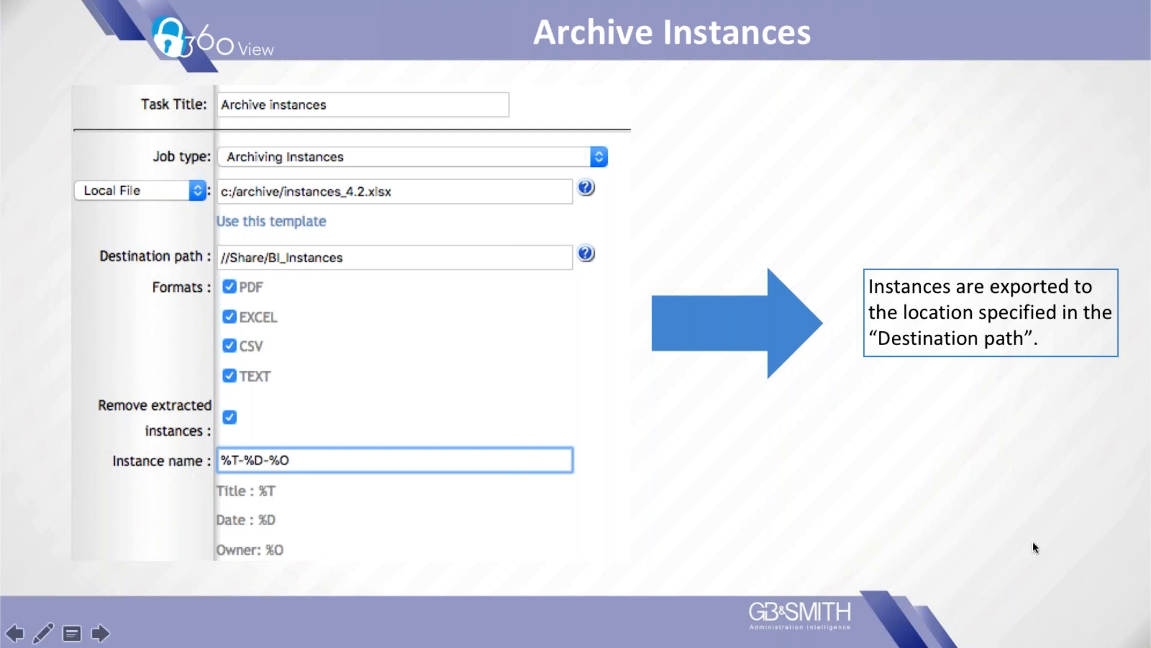
{"action": "mouse_move", "coordinate": [580, 642]}
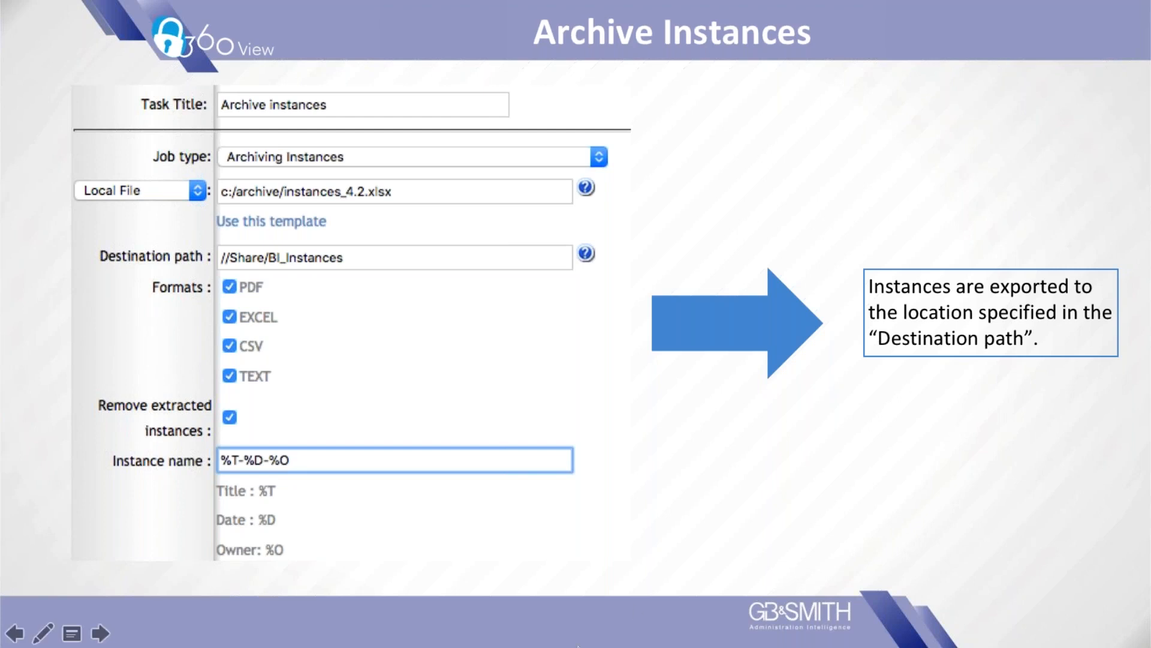
Advance to the Archive Unused Content slide and exit the slide show.
{"action": "left_click", "coordinate": [99, 633]}
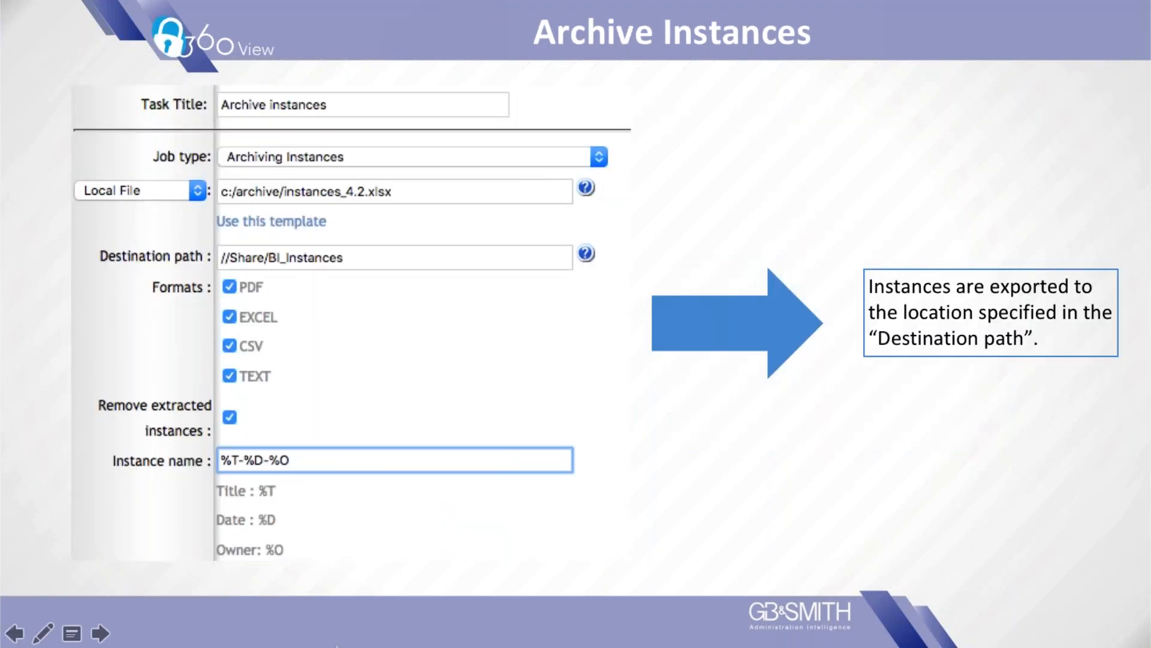
{"action": "mouse_move", "coordinate": [270, 178]}
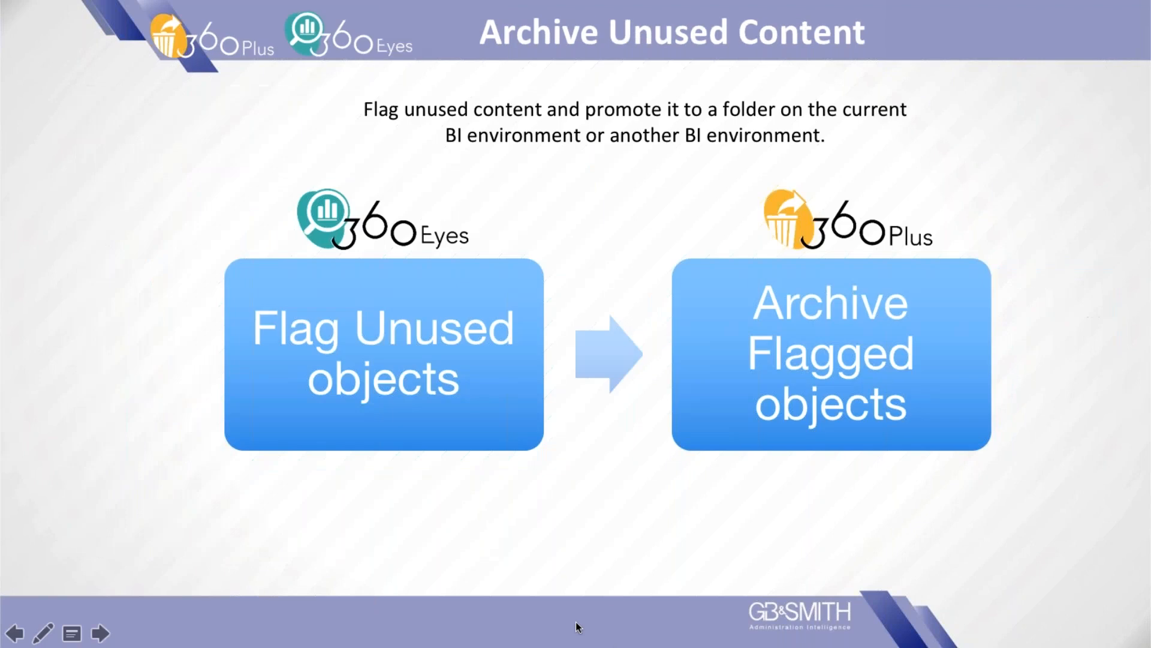
{"action": "left_click", "coordinate": [100, 633]}
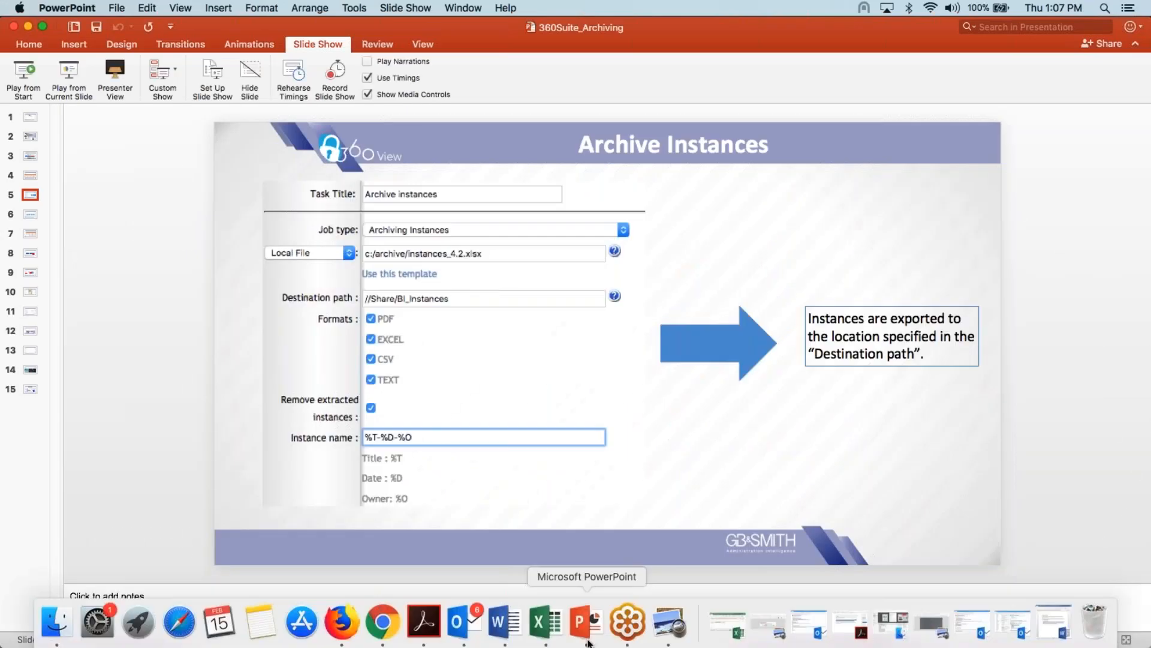
{"action": "mouse_move", "coordinate": [342, 624]}
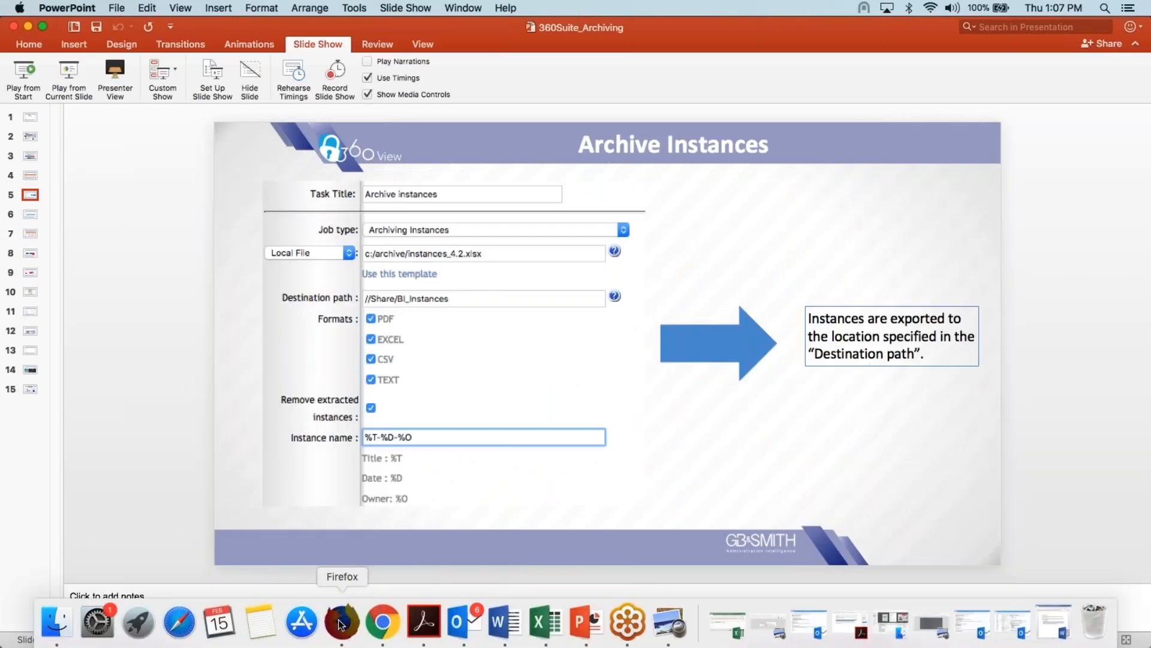
Switch to Firefox, close the Manage Polls tab and log in to 360Suite with the saved password.
{"action": "left_click", "coordinate": [339, 622]}
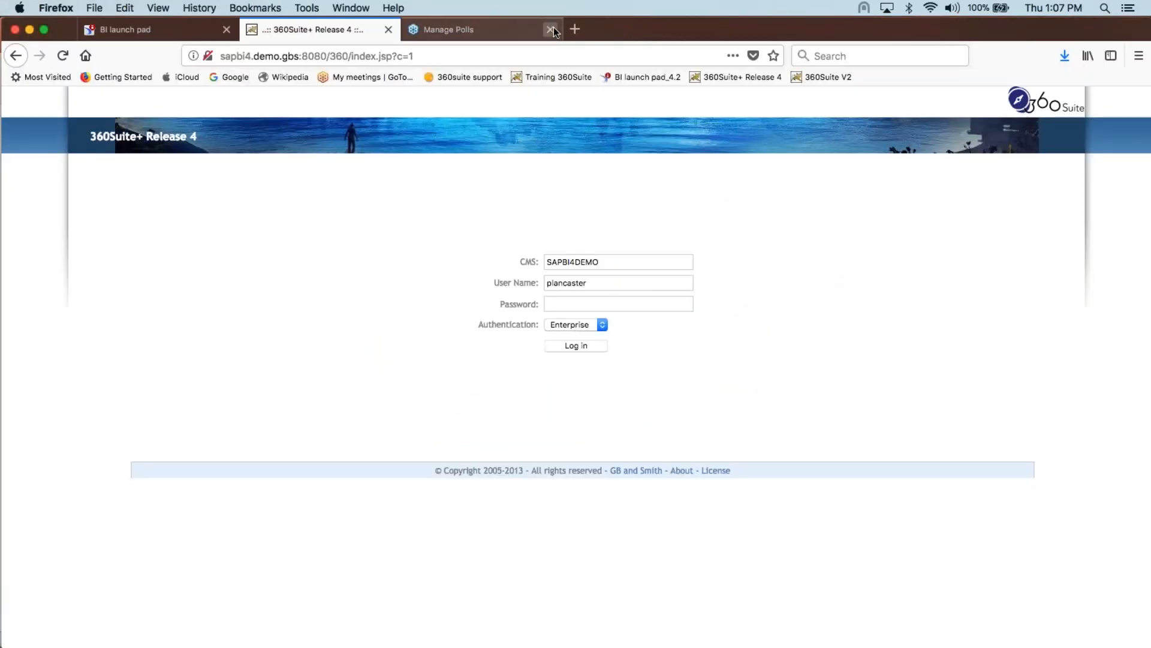
{"action": "left_click", "coordinate": [618, 304]}
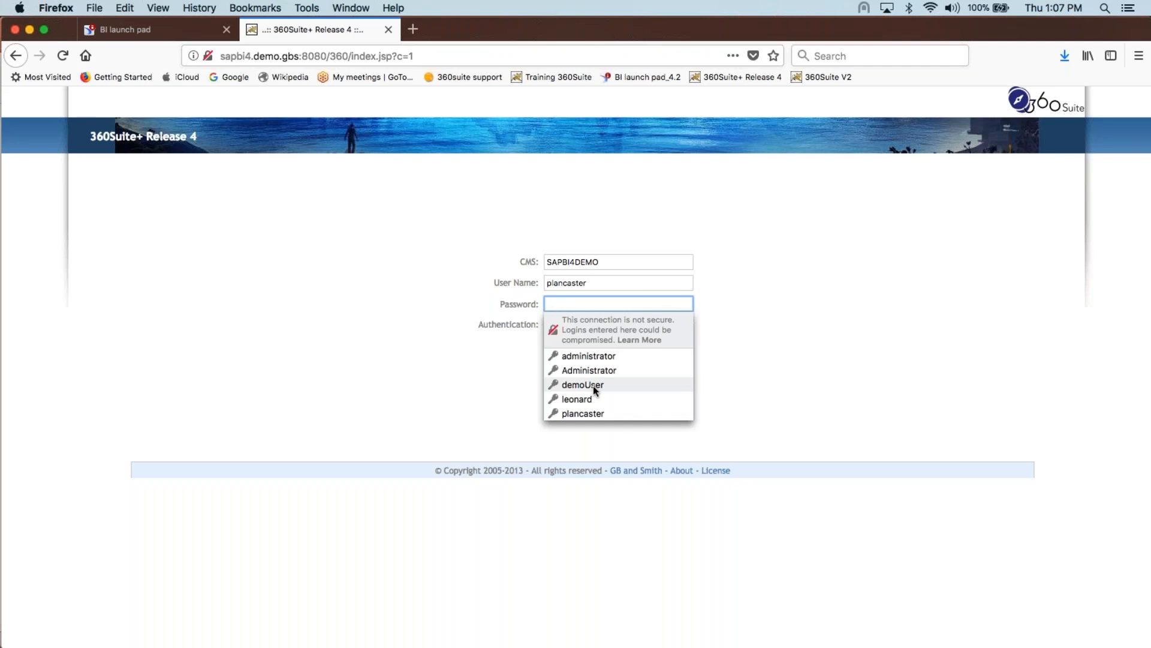
{"action": "left_click", "coordinate": [580, 414]}
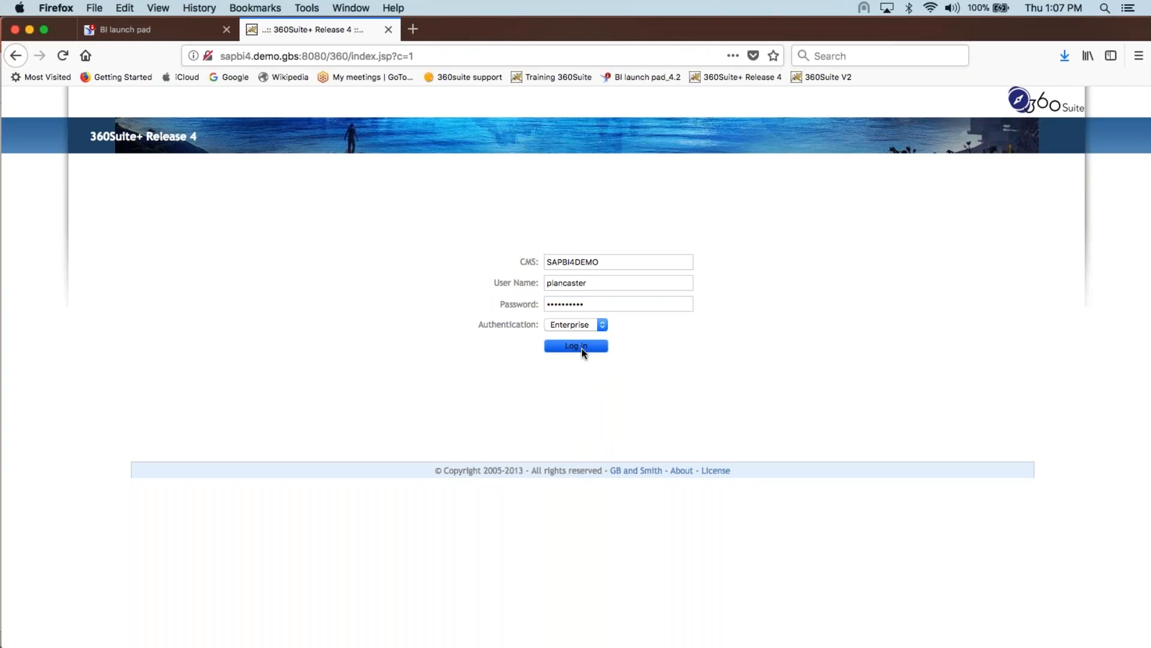
{"action": "left_click", "coordinate": [575, 345]}
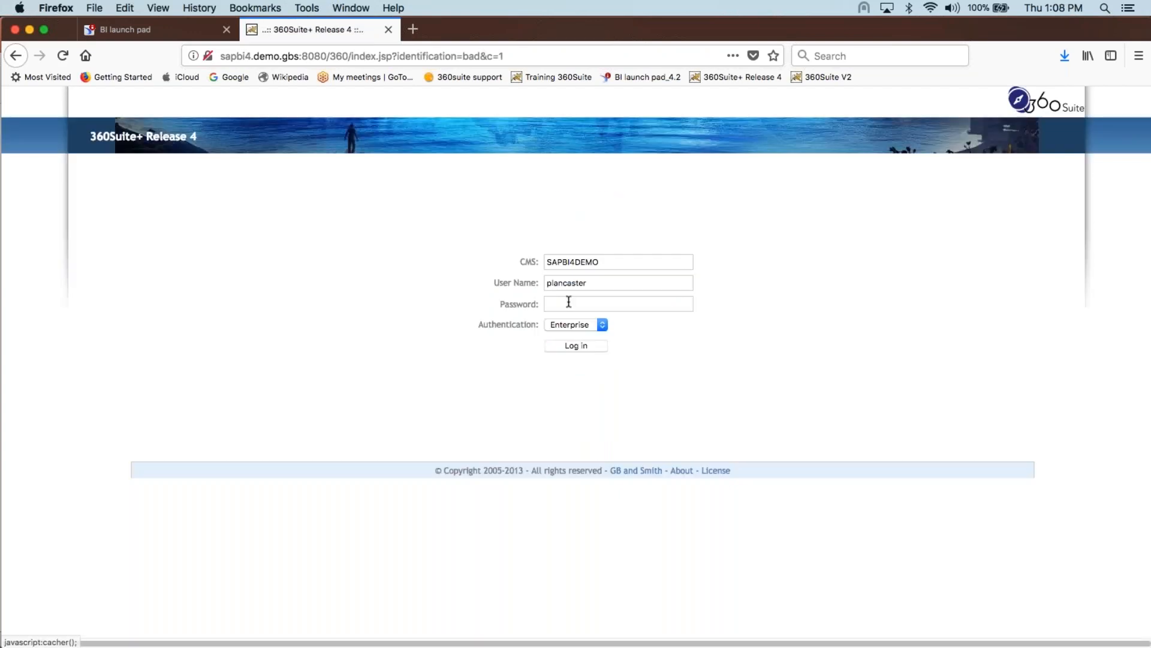
{"action": "left_click", "coordinate": [576, 346]}
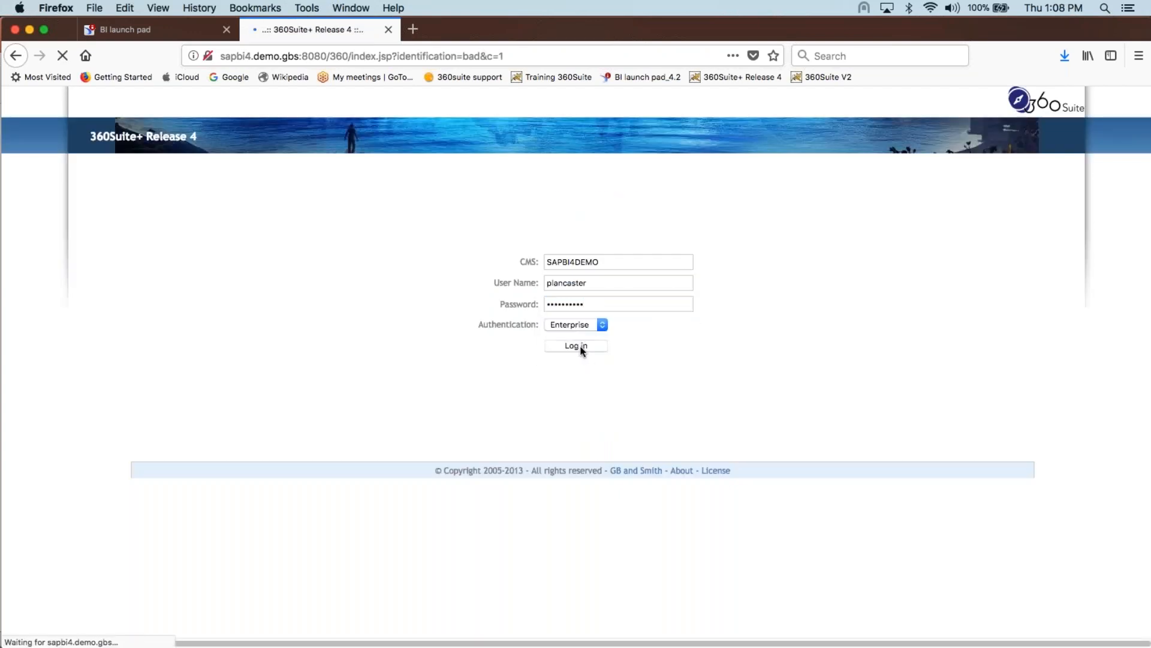
{"action": "left_click", "coordinate": [575, 346]}
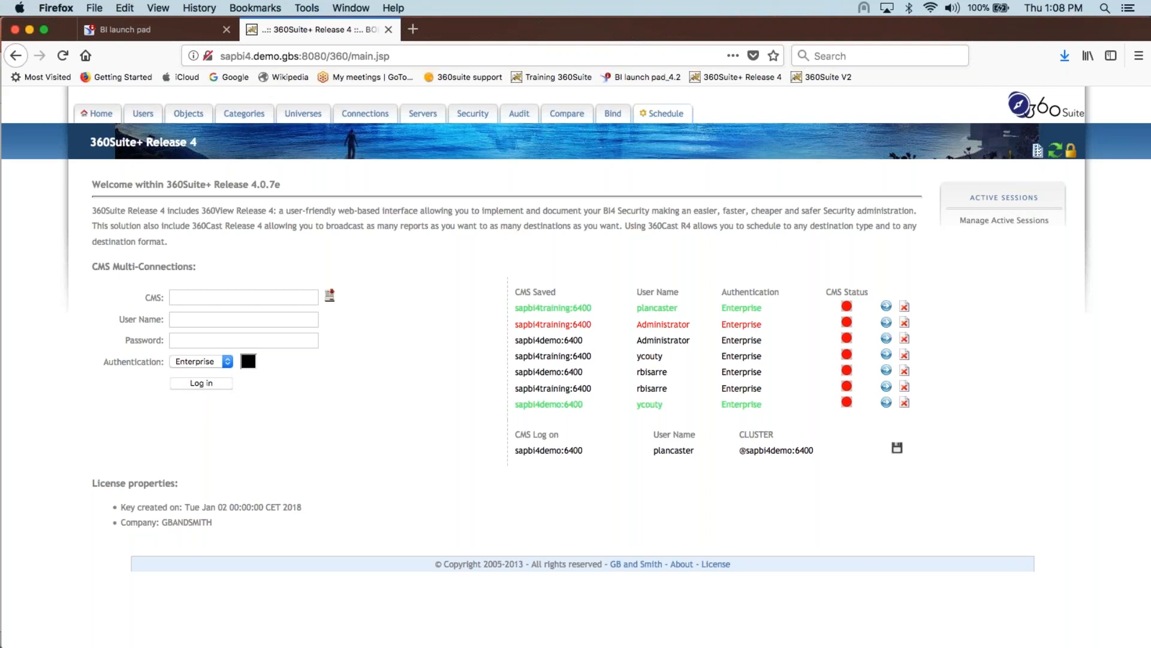
Go to the Schedule area and show the Schedule Jobs console.
{"action": "left_click", "coordinate": [661, 113]}
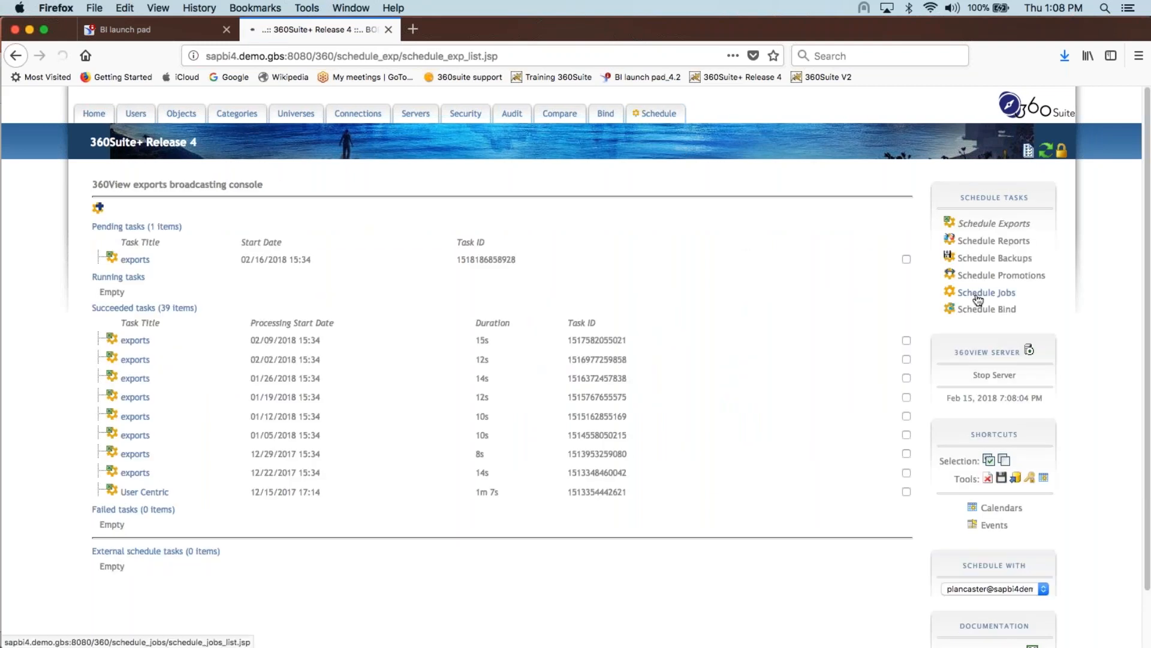
{"action": "left_click", "coordinate": [987, 292]}
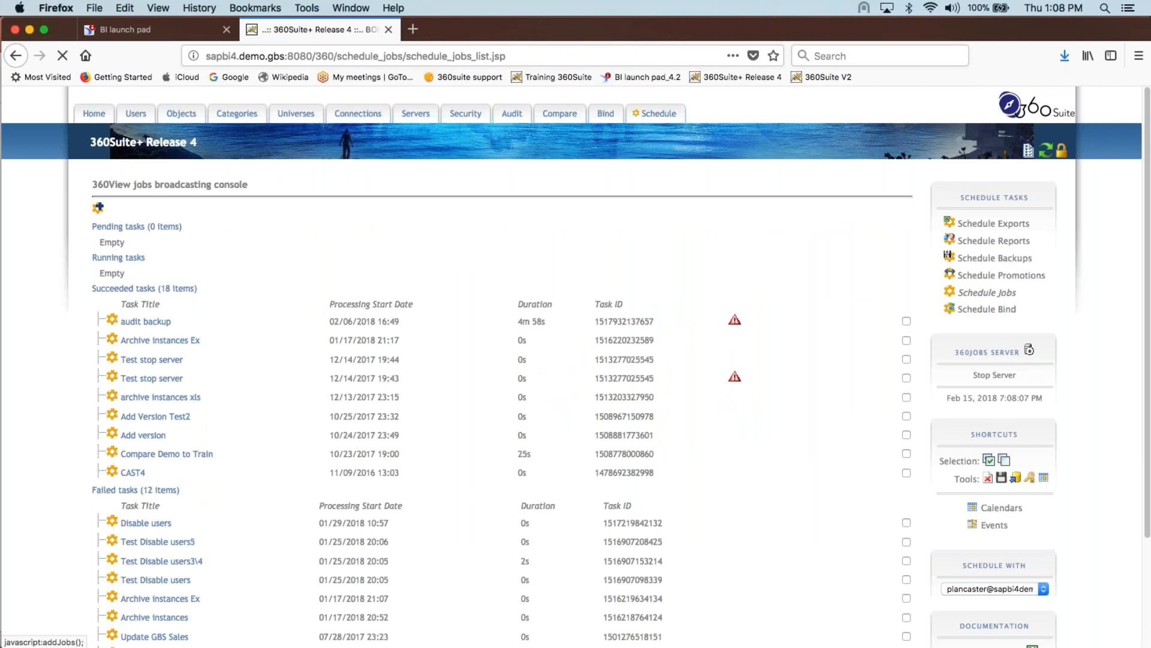
Create a new job task reusing the title 'Archive instances Ex'.
{"action": "left_click", "coordinate": [98, 207]}
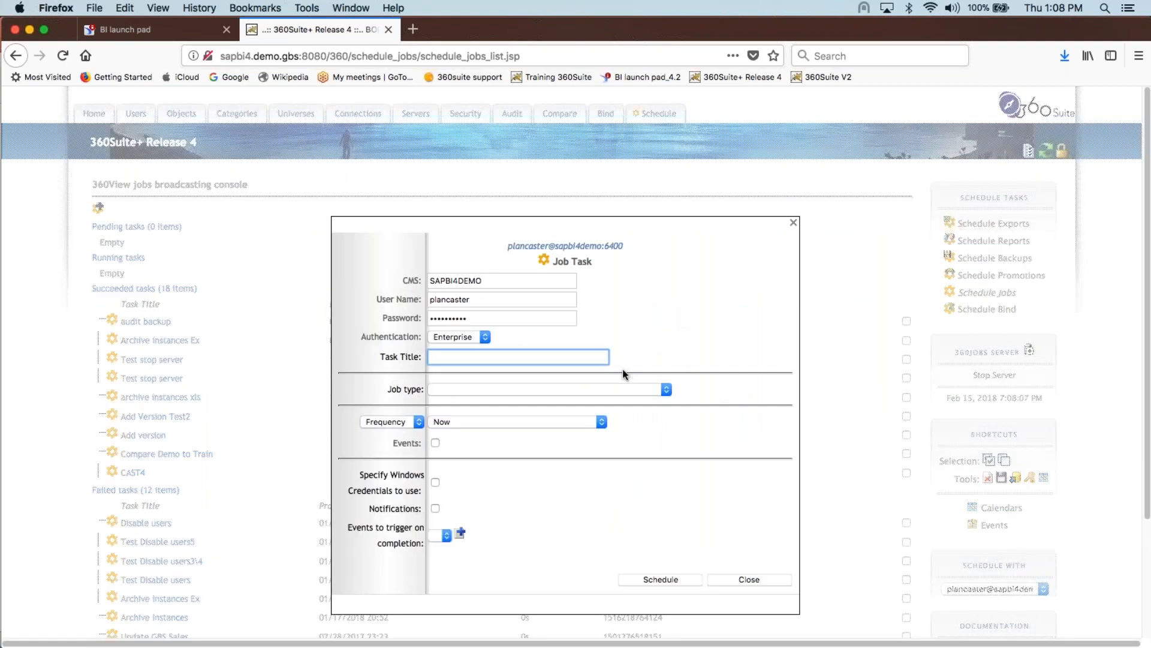
{"action": "type", "text": "Ar"}
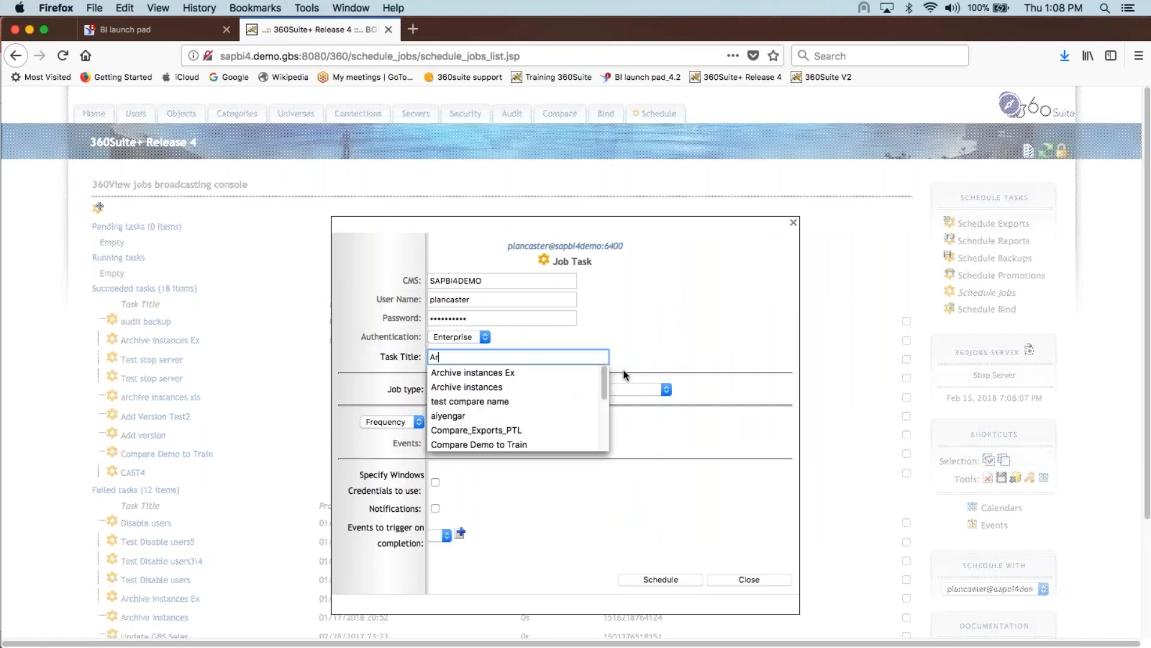
{"action": "left_click", "coordinate": [473, 371]}
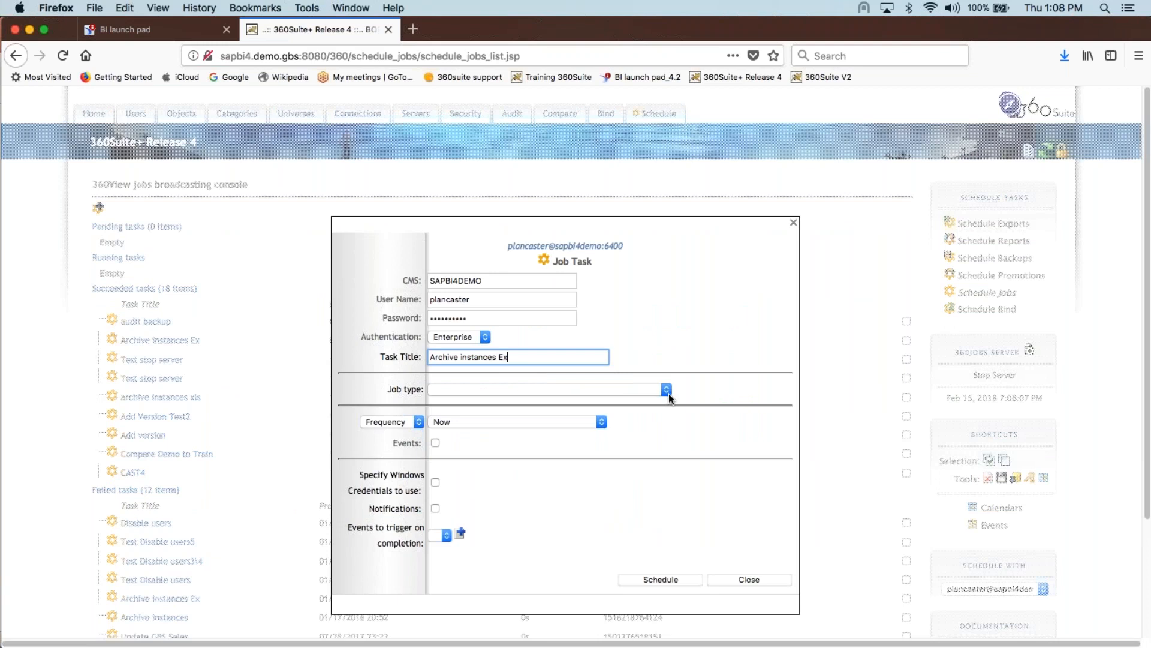
Set the job type to Archiving Instances and focus the local template file field.
{"action": "left_click", "coordinate": [665, 388]}
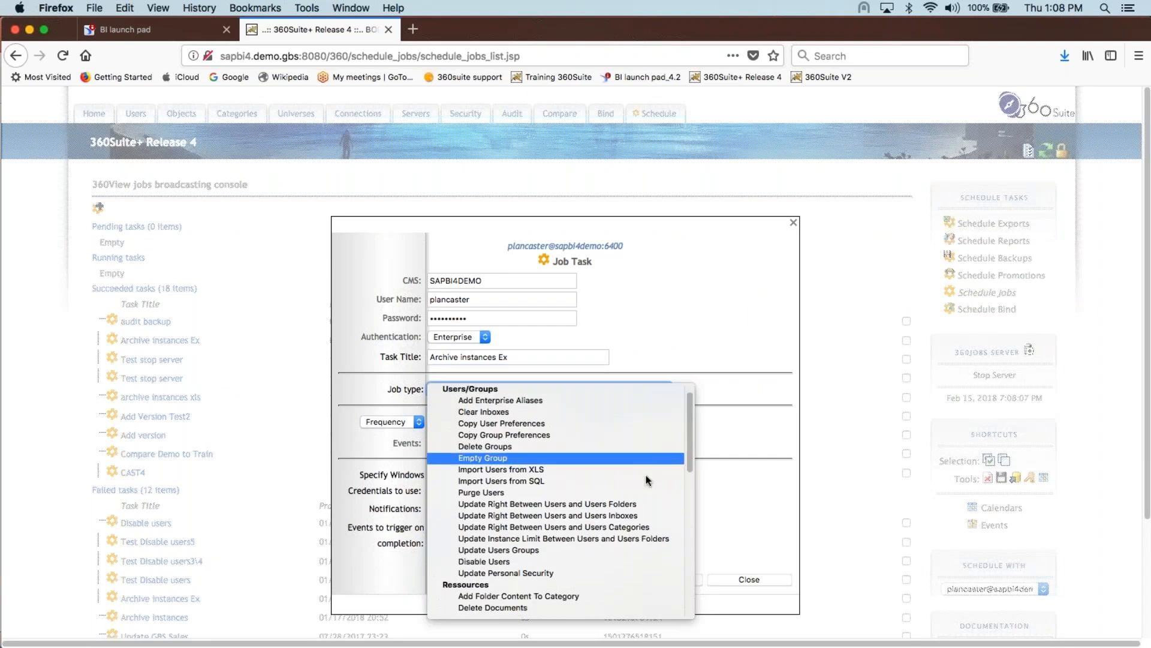
{"action": "scroll", "scroll_direction": "down", "scroll_amount": 3}
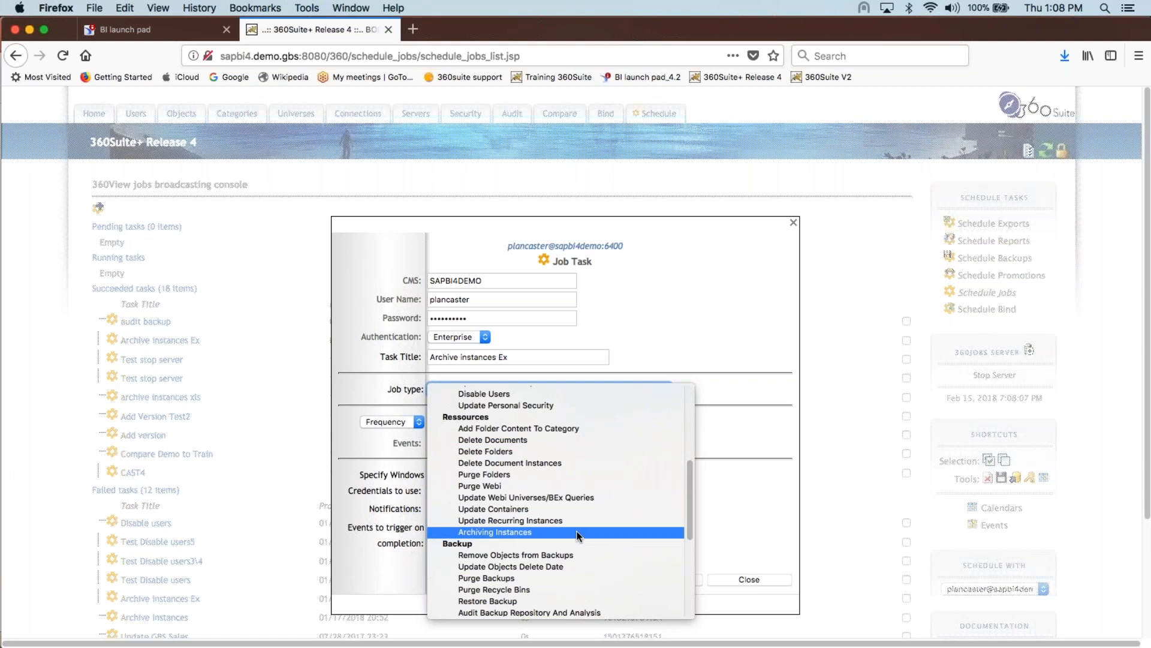
{"action": "left_click", "coordinate": [495, 531]}
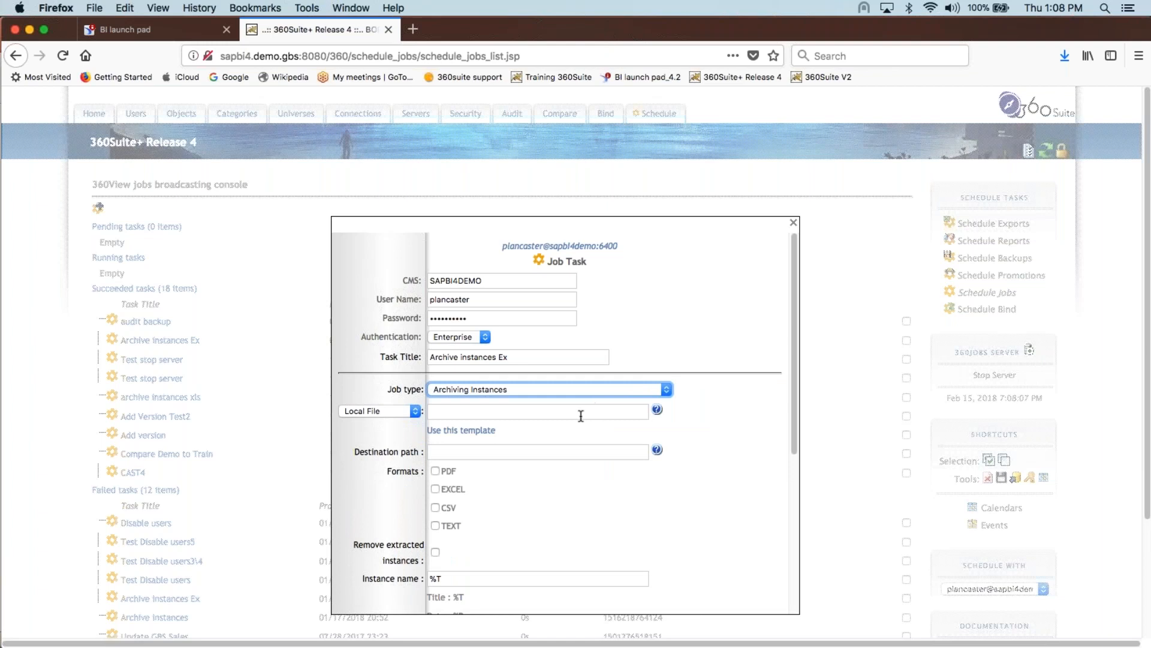
{"action": "left_click", "coordinate": [536, 410]}
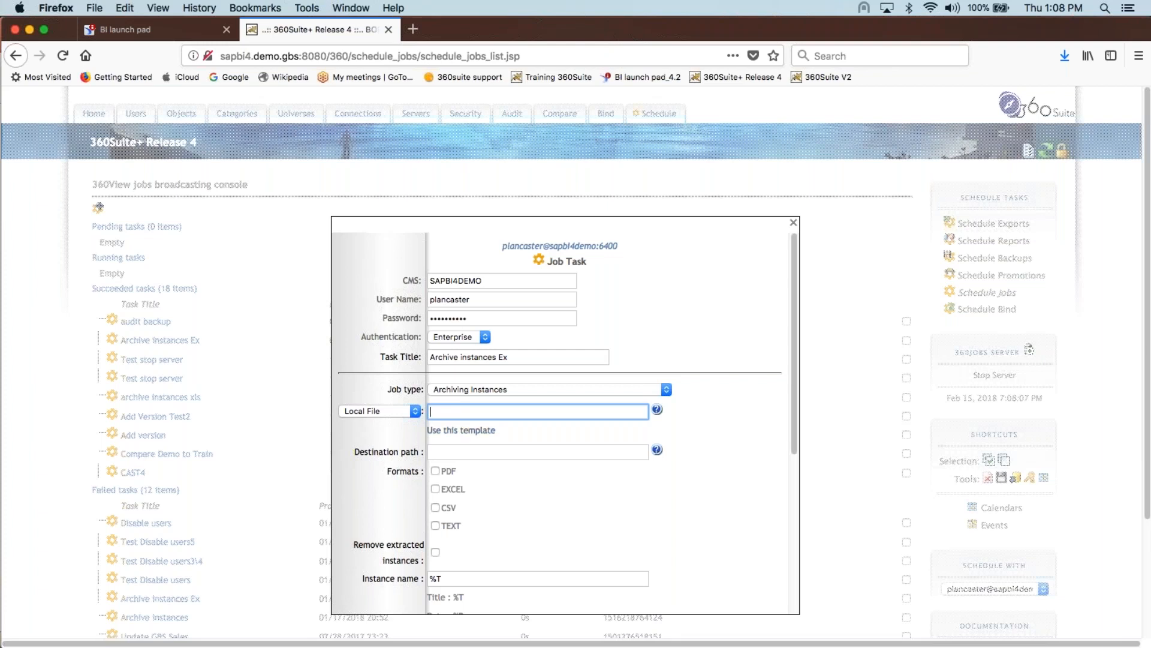
Download the Instances_Archiving_templates.xlsx template via 'Use this template'.
{"action": "left_click", "coordinate": [461, 430]}
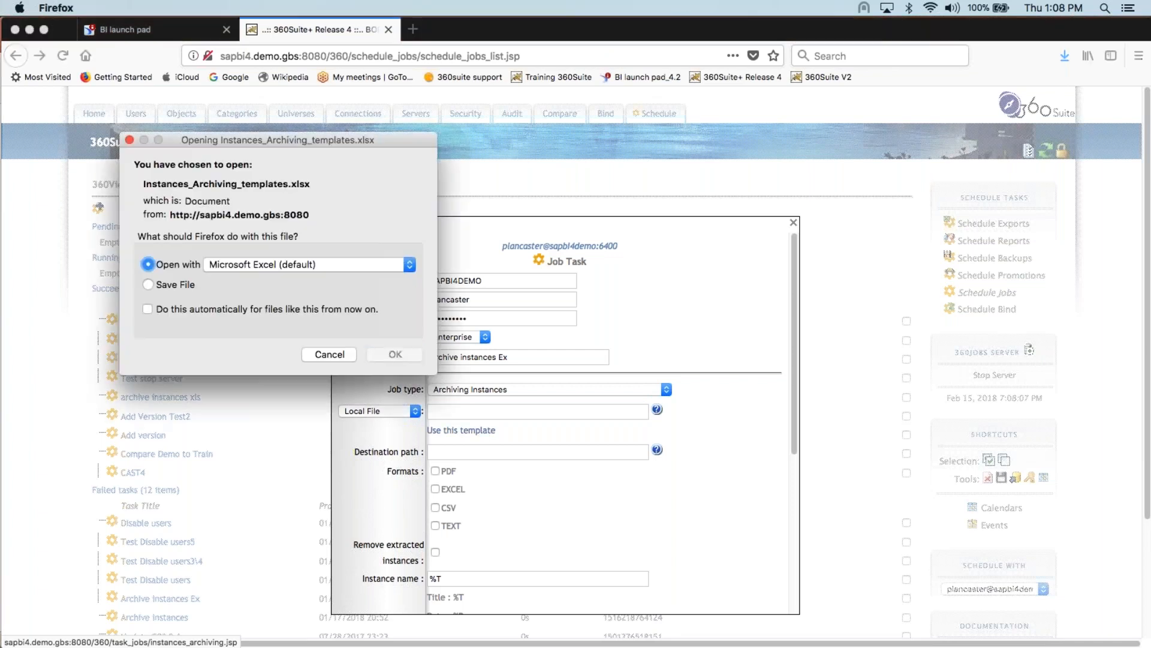
Open the template in Excel and widen column B to show the full Folders (Yes/No) header.
{"action": "left_click", "coordinate": [395, 354]}
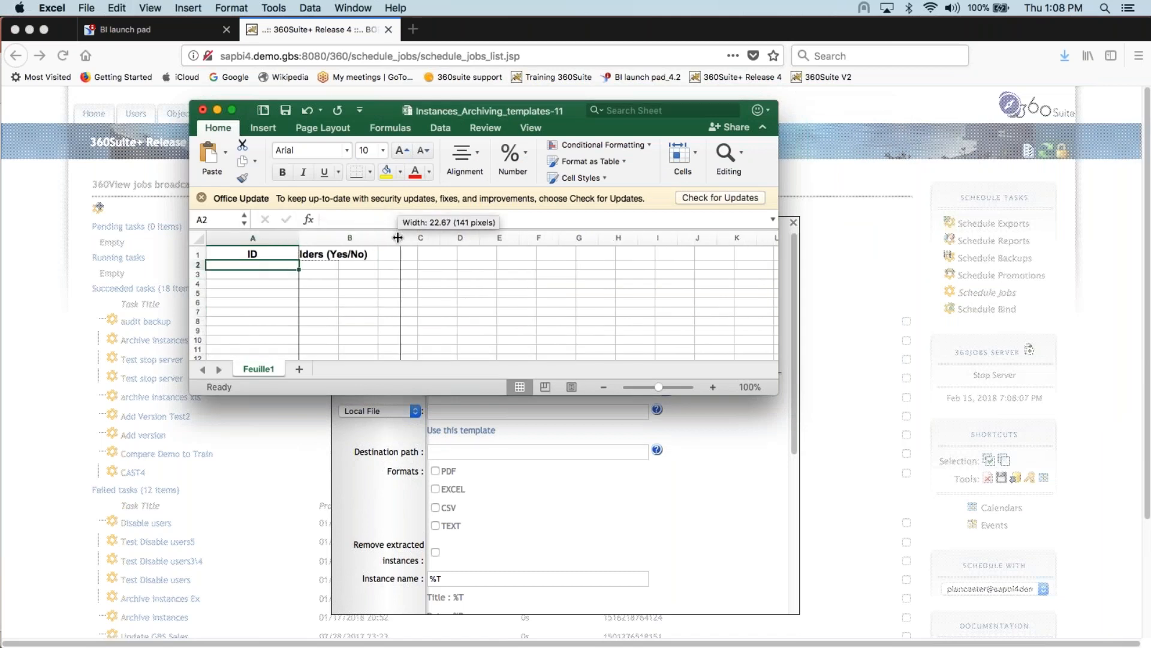
{"action": "left_click_drag", "start_coordinate": [397, 238], "coordinate": [397, 238]}
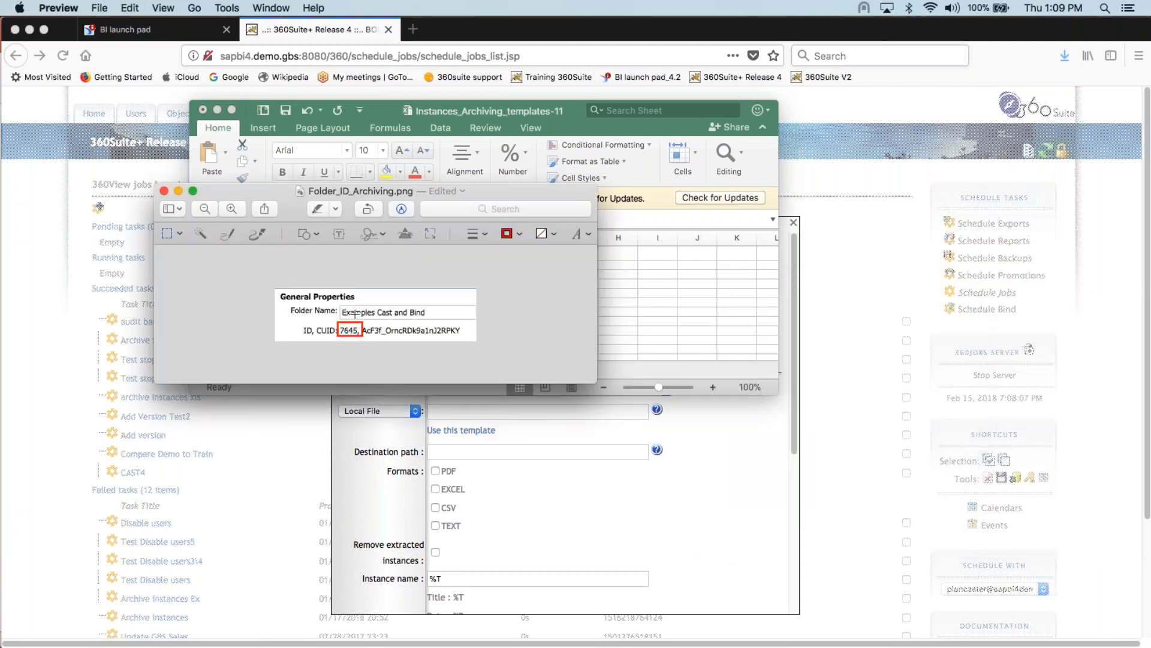
{"action": "mouse_move", "coordinate": [360, 350]}
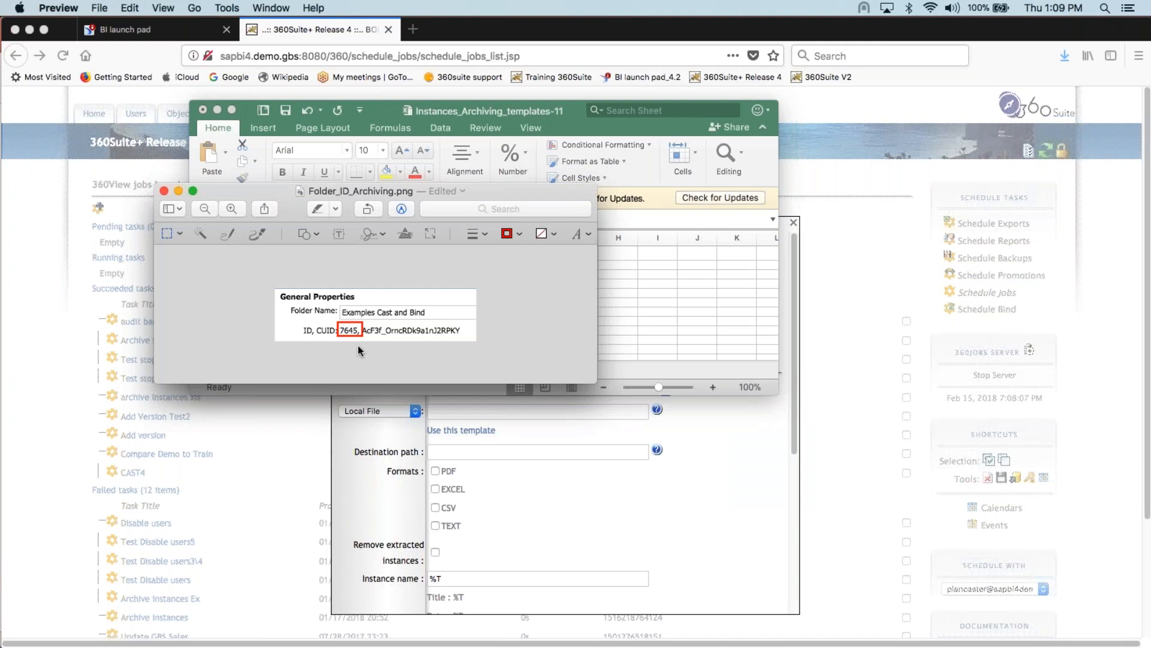
{"action": "mouse_move", "coordinate": [143, 182]}
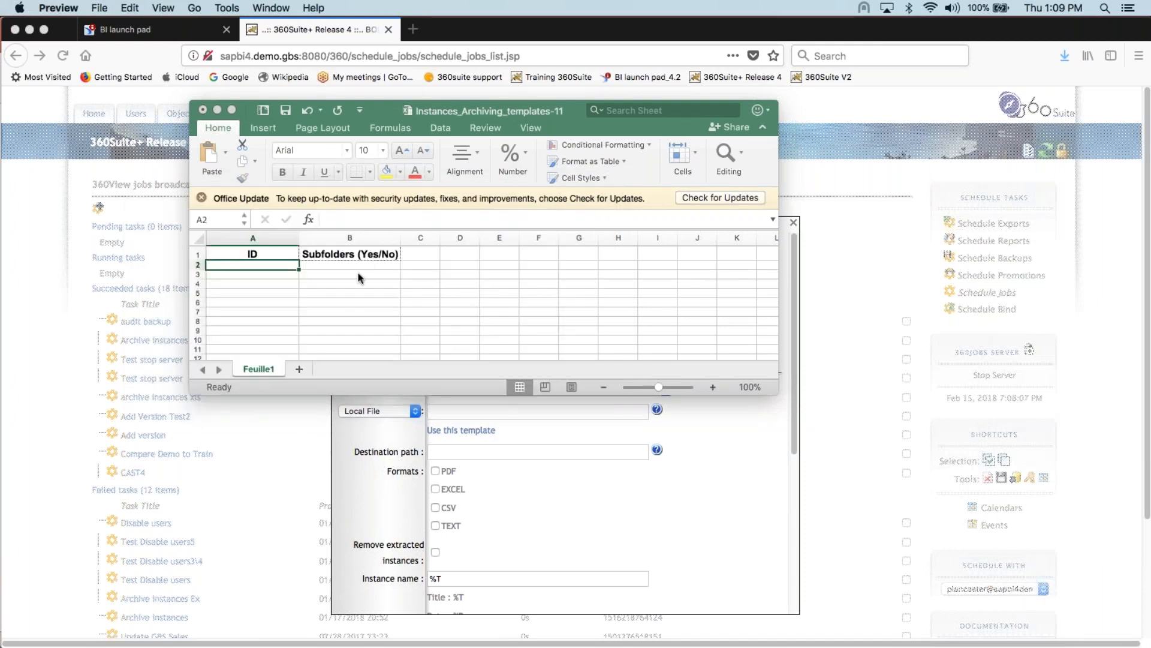
Activate the Instances_Archiving template workbook before returning to the job form.
{"action": "left_click", "coordinate": [349, 266]}
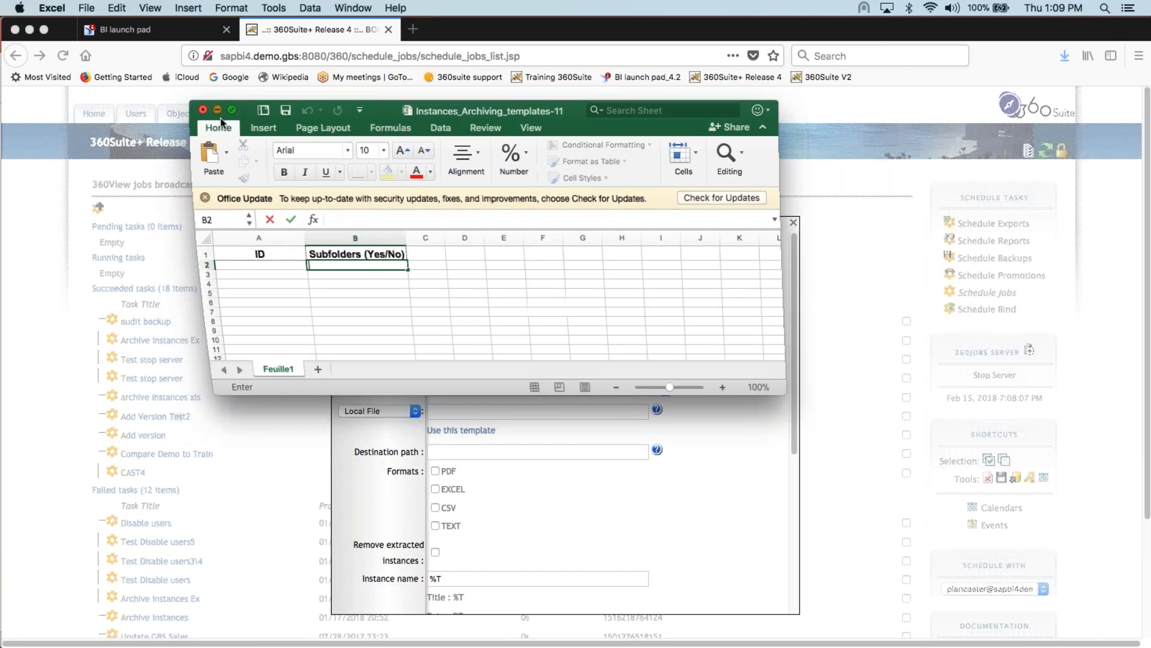
Set the local template file to c:\archive_pl.xlsx and move to the Destination path field.
{"action": "type", "text": "c"}
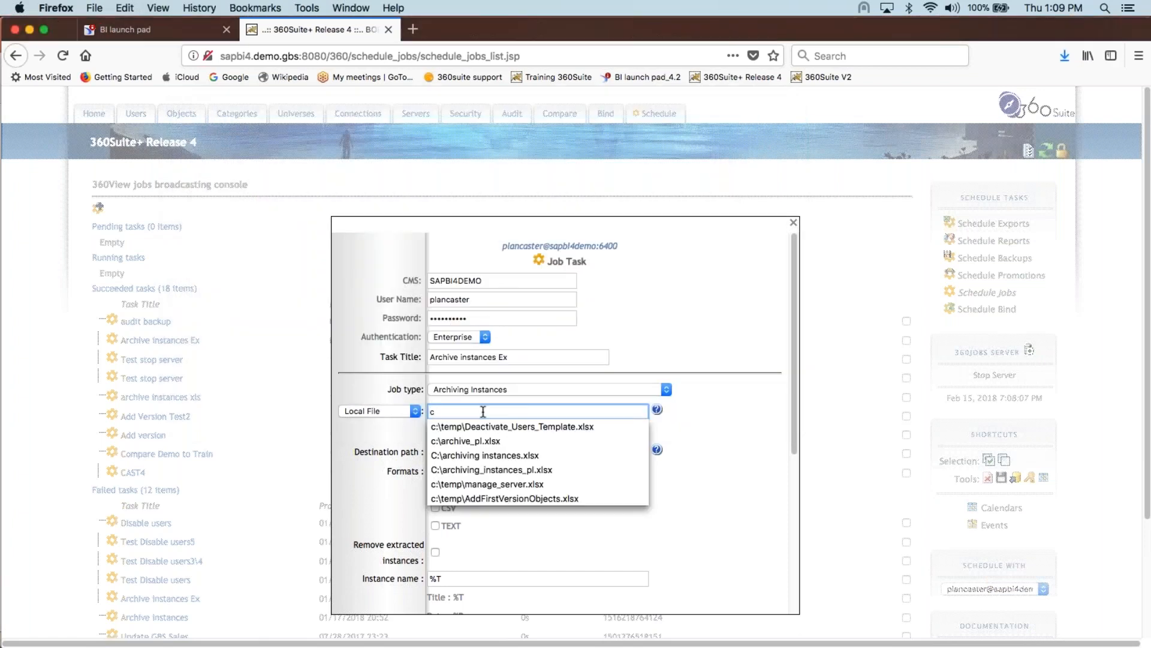
{"action": "left_click", "coordinate": [464, 440]}
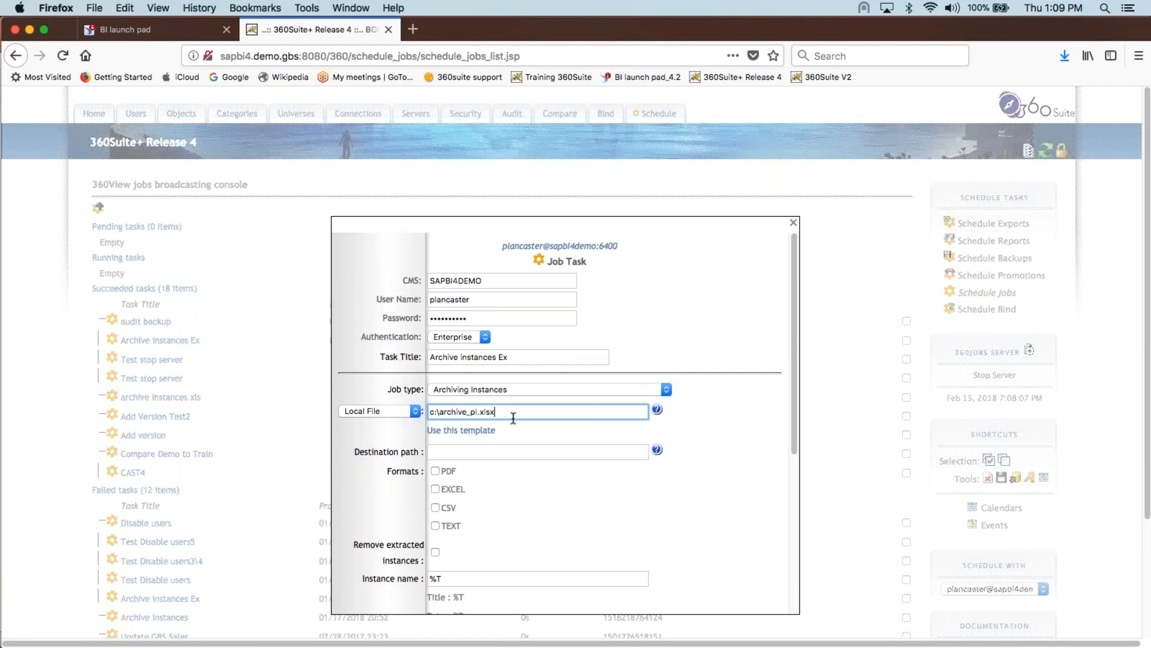
{"action": "left_click", "coordinate": [537, 451]}
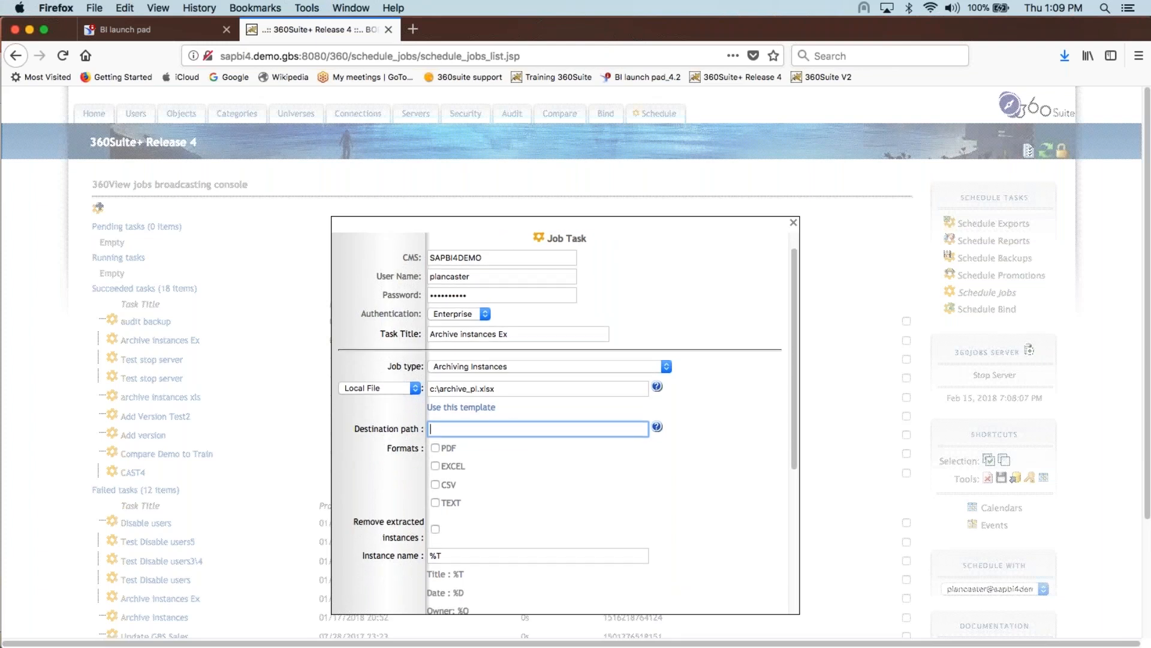
Set the destination path to c:\instances.
{"action": "type", "text": "c"}
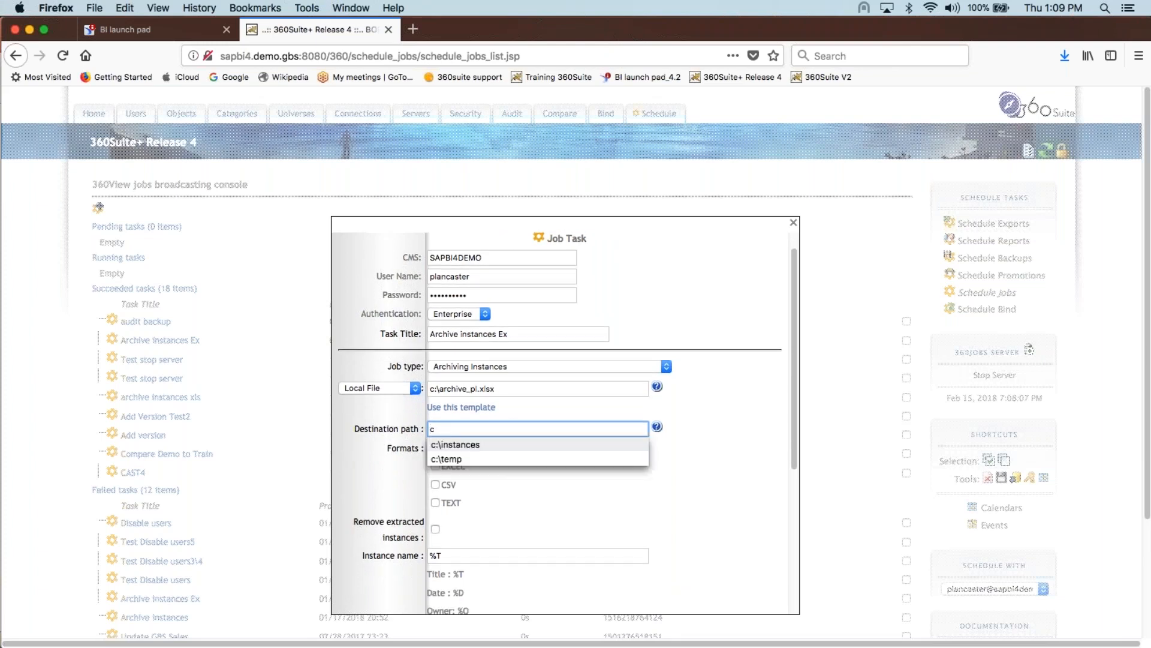
{"action": "left_click", "coordinate": [456, 444]}
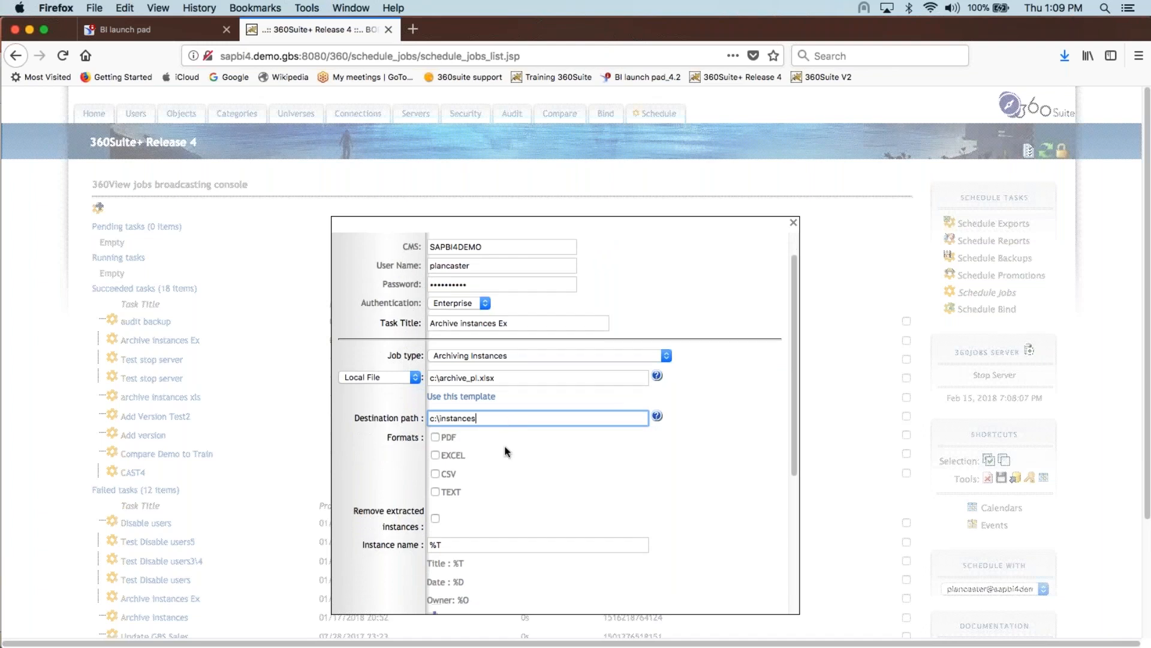
{"action": "scroll", "scroll_direction": "down", "scroll_amount": 3}
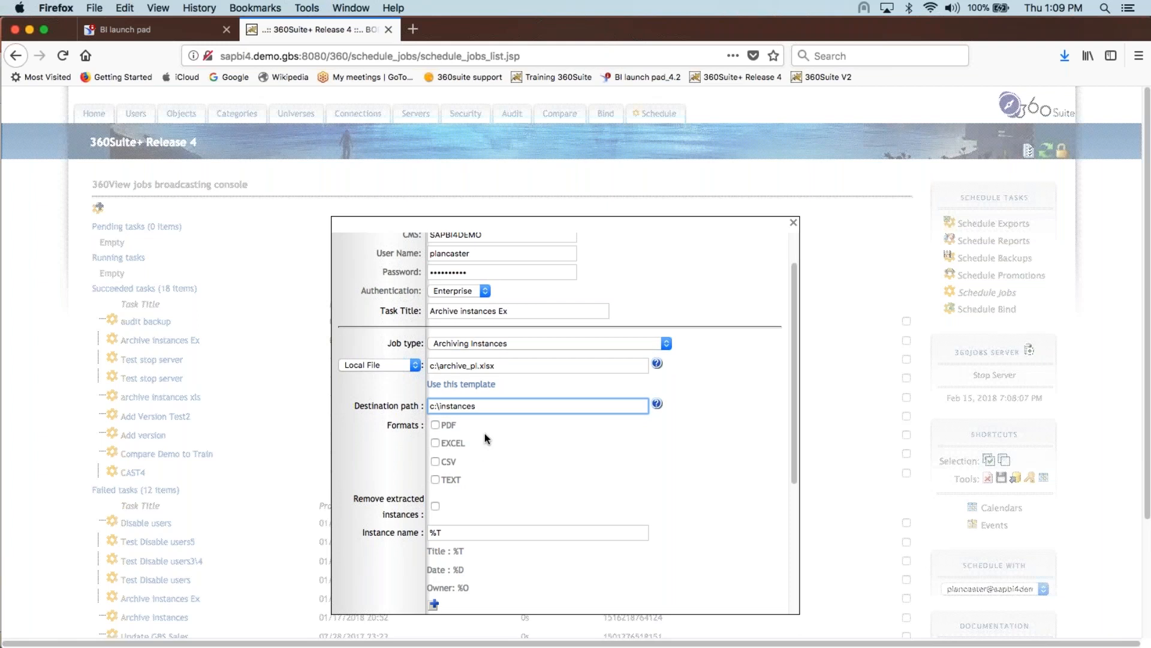
Include PDF and EXCEL among the archive export formats.
{"action": "left_click", "coordinate": [435, 424]}
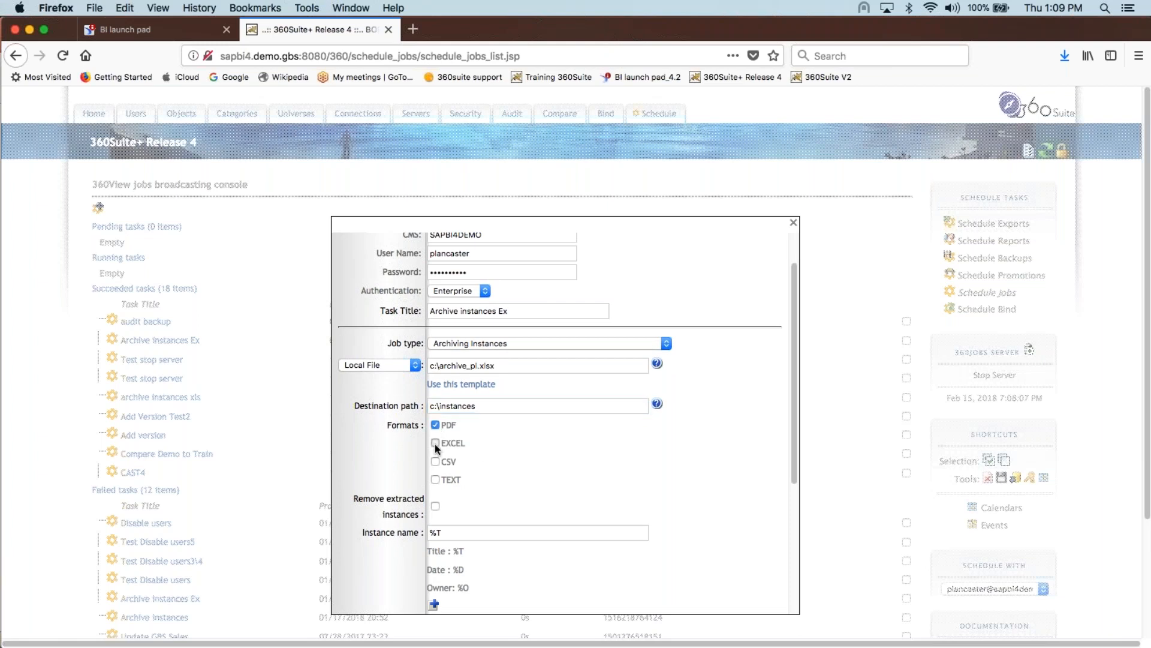
{"action": "left_click", "coordinate": [434, 430]}
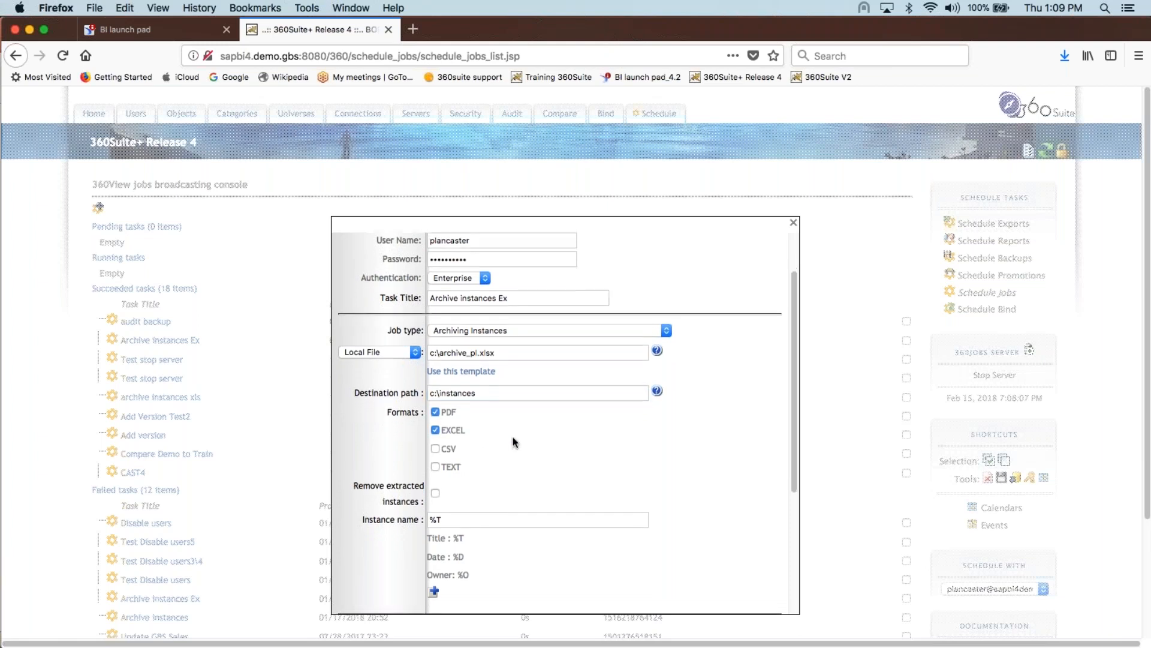
{"action": "scroll", "scroll_direction": "down", "scroll_amount": 3}
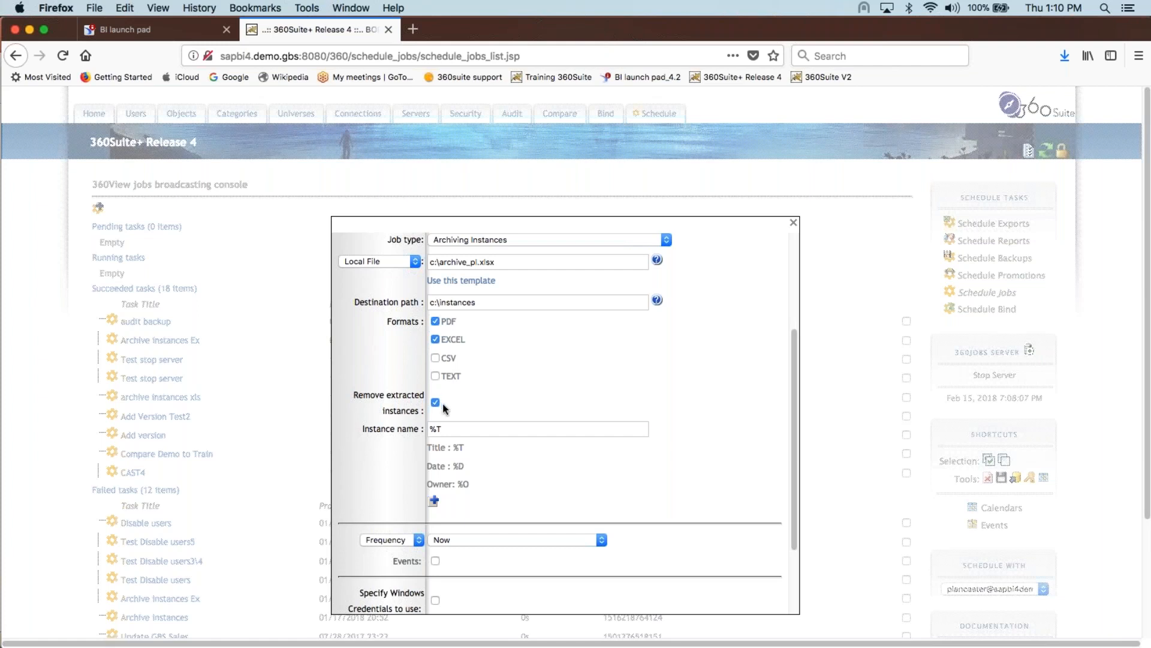
Set the instance naming pattern to %T-%D-%O.
{"action": "left_click", "coordinate": [537, 428]}
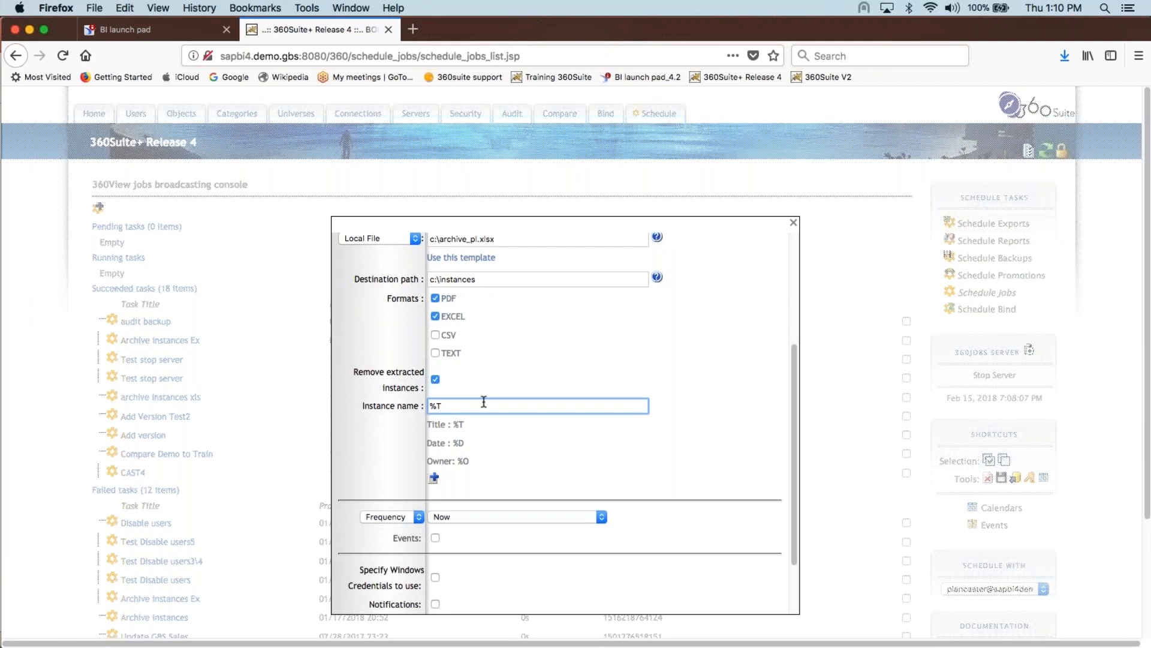
{"action": "type", "text": "-"}
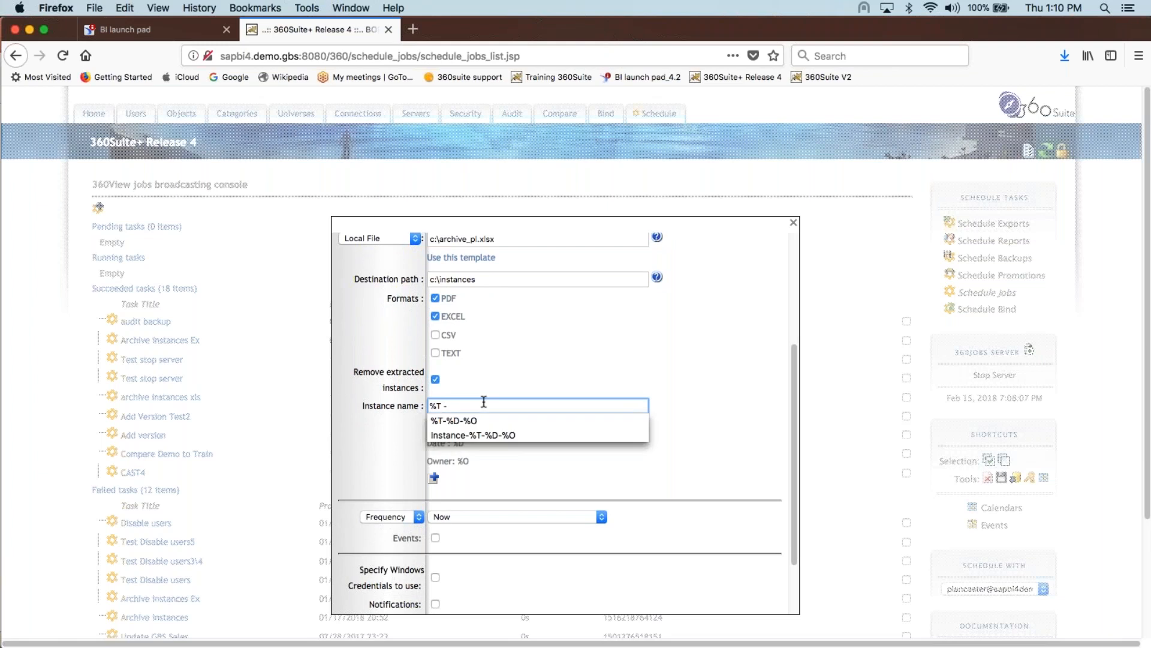
{"action": "left_click", "coordinate": [453, 420]}
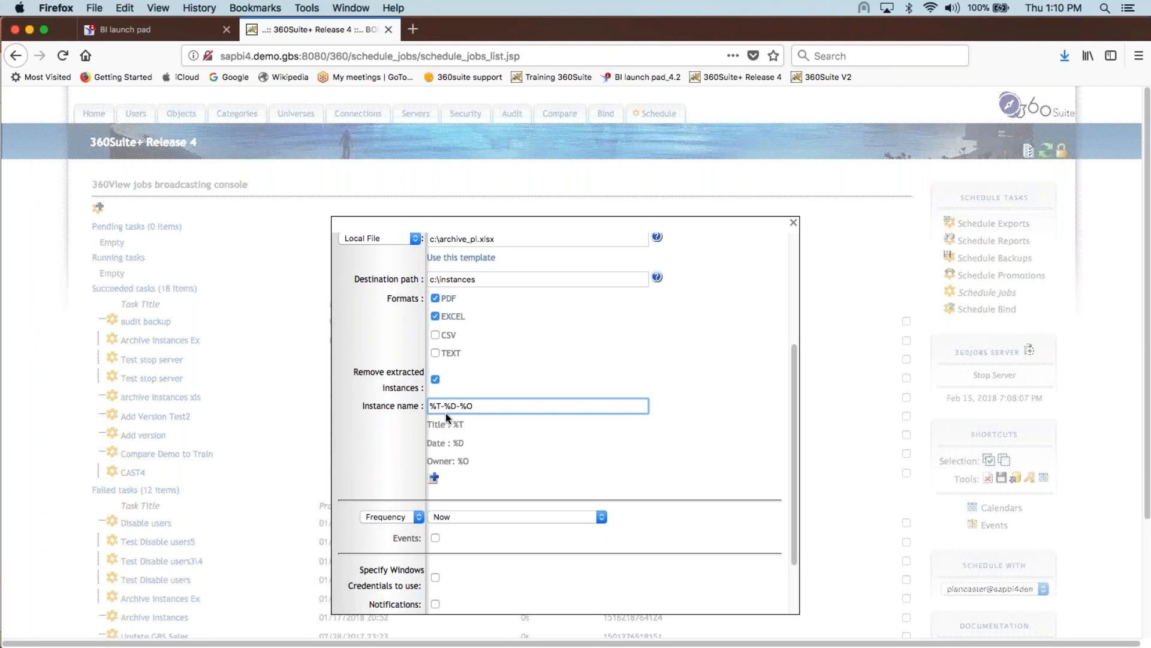
{"action": "mouse_move", "coordinate": [488, 429]}
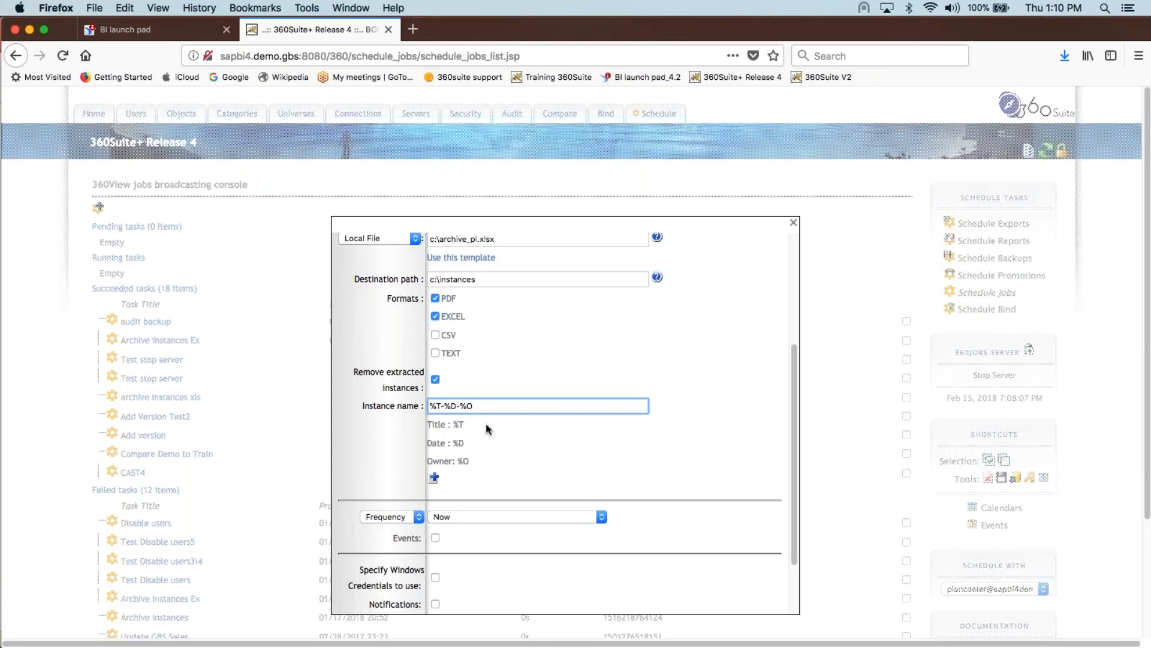
{"action": "mouse_move", "coordinate": [482, 435]}
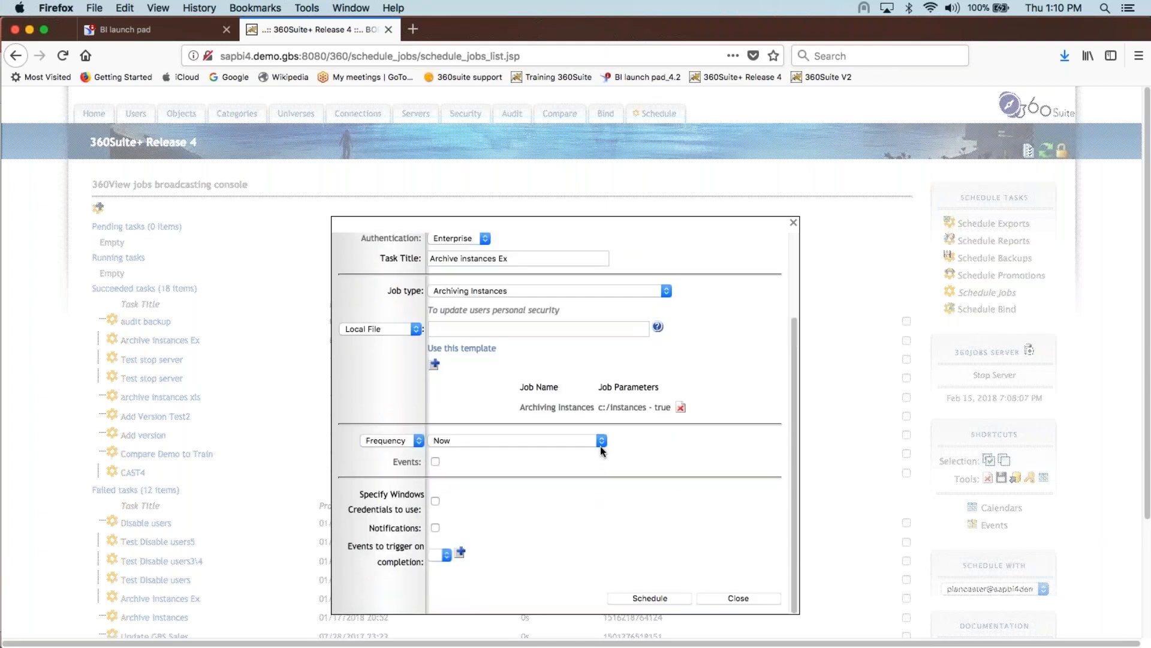
Set the job frequency to Every N months and close the Job Task dialog.
{"action": "left_click", "coordinate": [601, 441]}
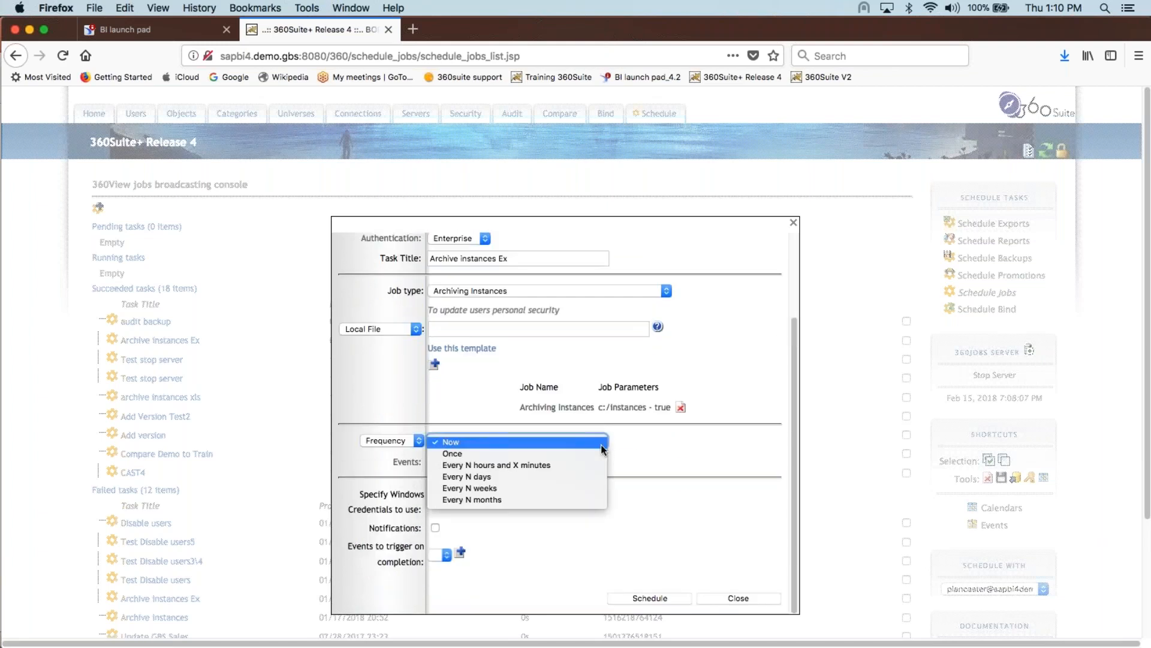
{"action": "left_click", "coordinate": [471, 499]}
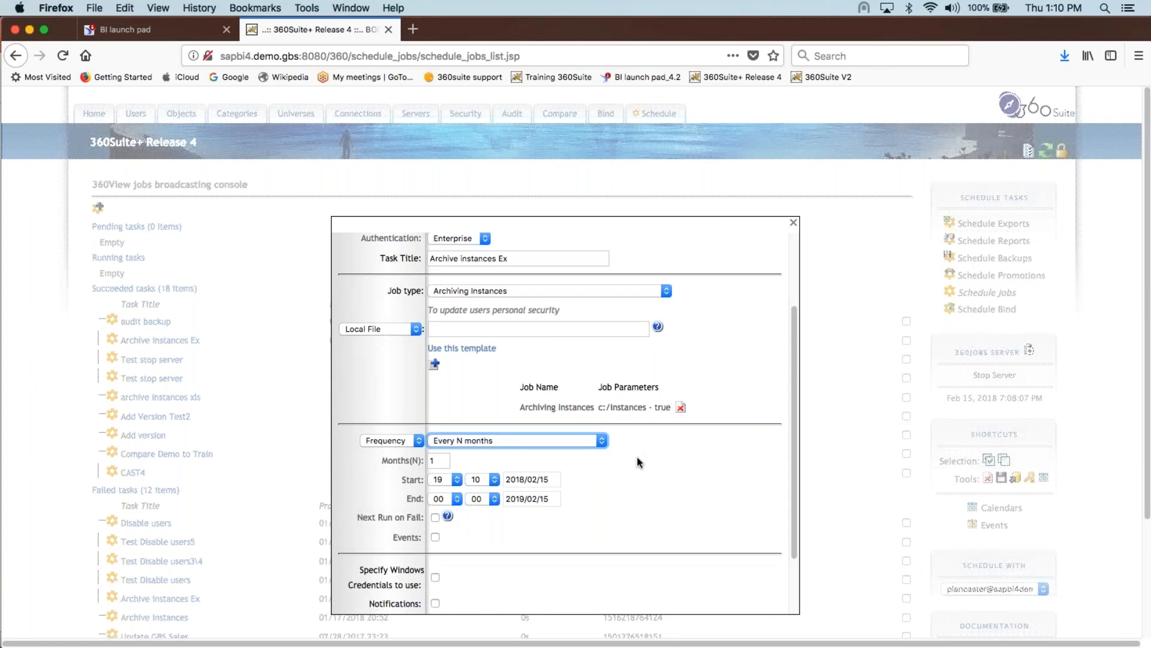
{"action": "mouse_move", "coordinate": [603, 470]}
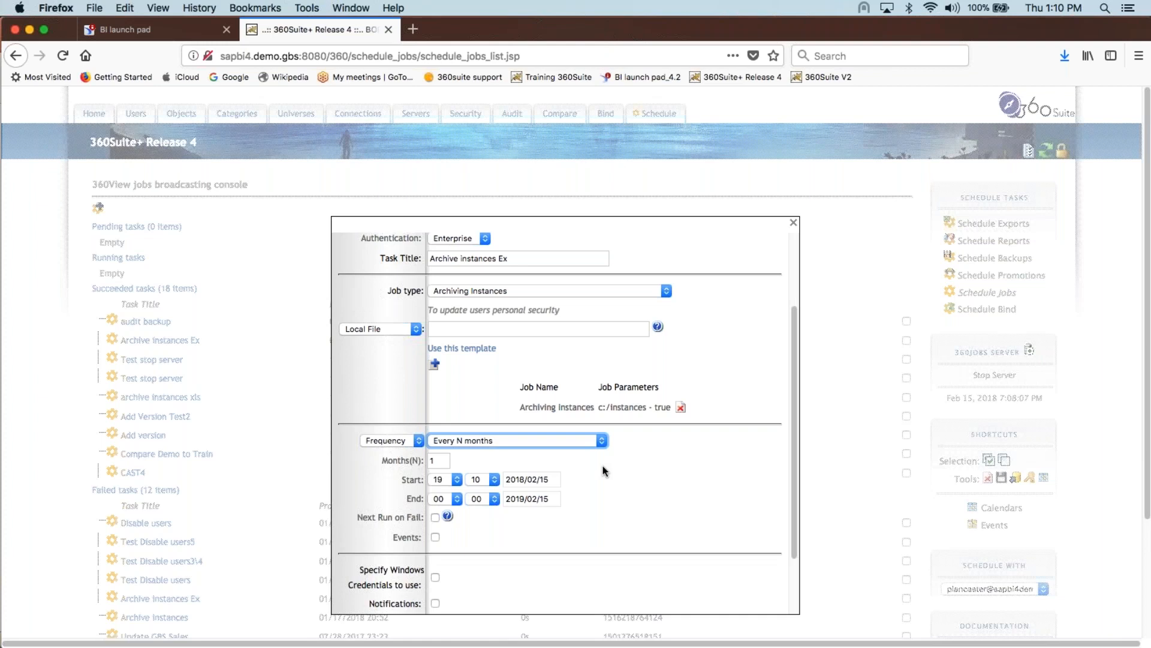
{"action": "scroll", "scroll_direction": "down", "scroll_amount": 3}
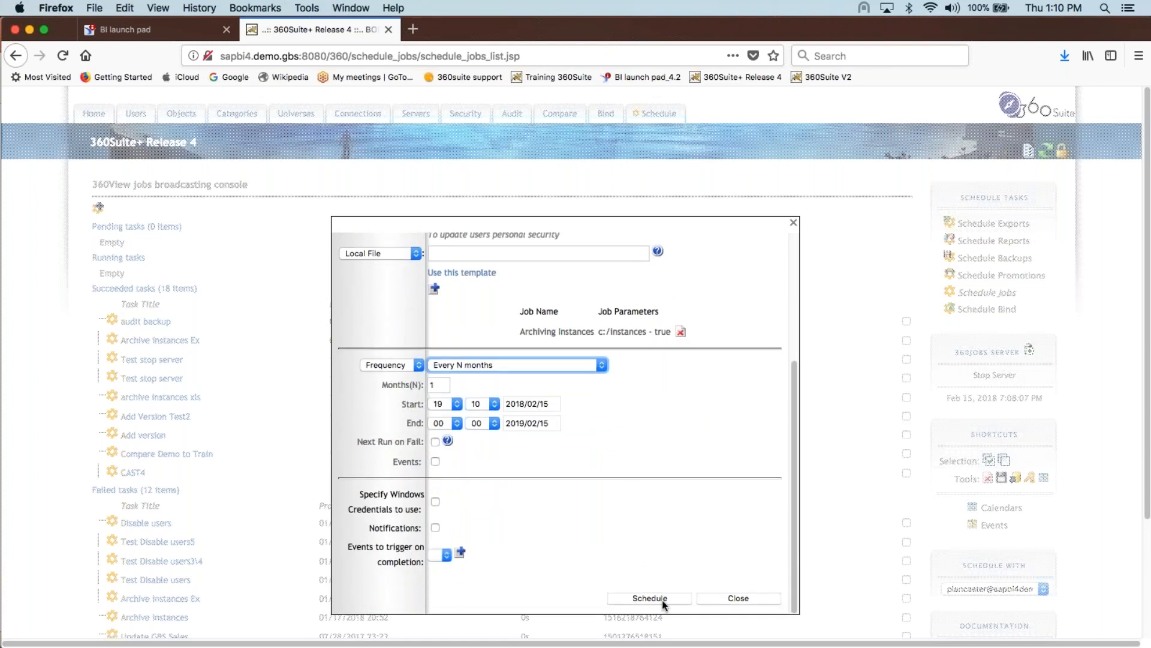
{"action": "mouse_move", "coordinate": [724, 604]}
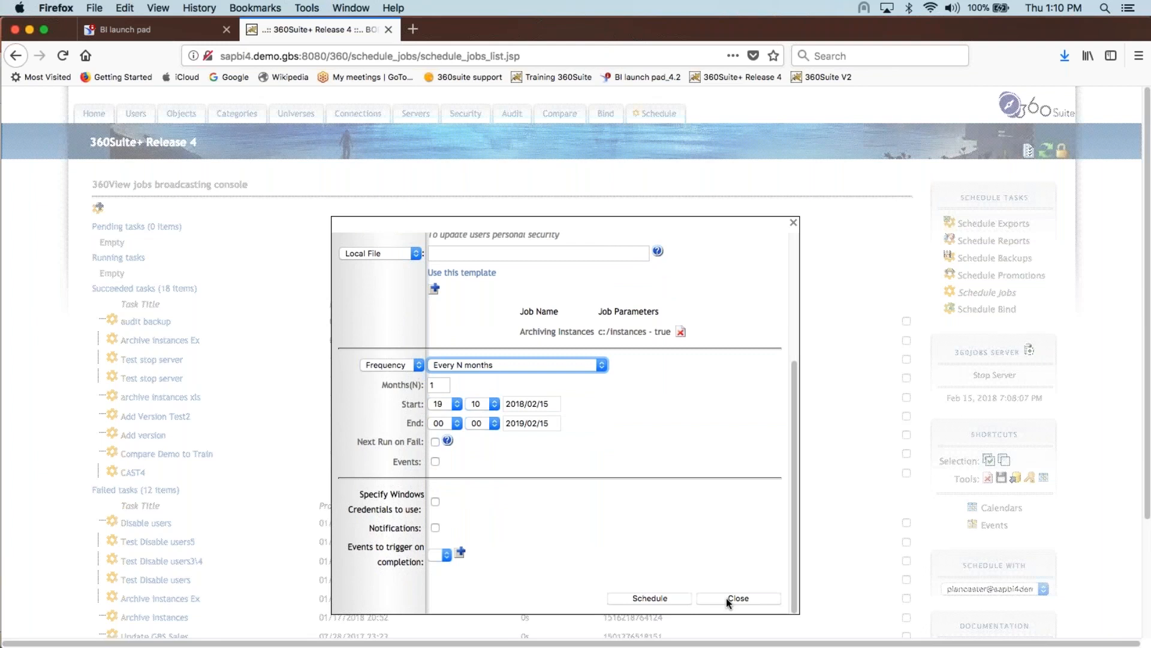
{"action": "left_click", "coordinate": [737, 598]}
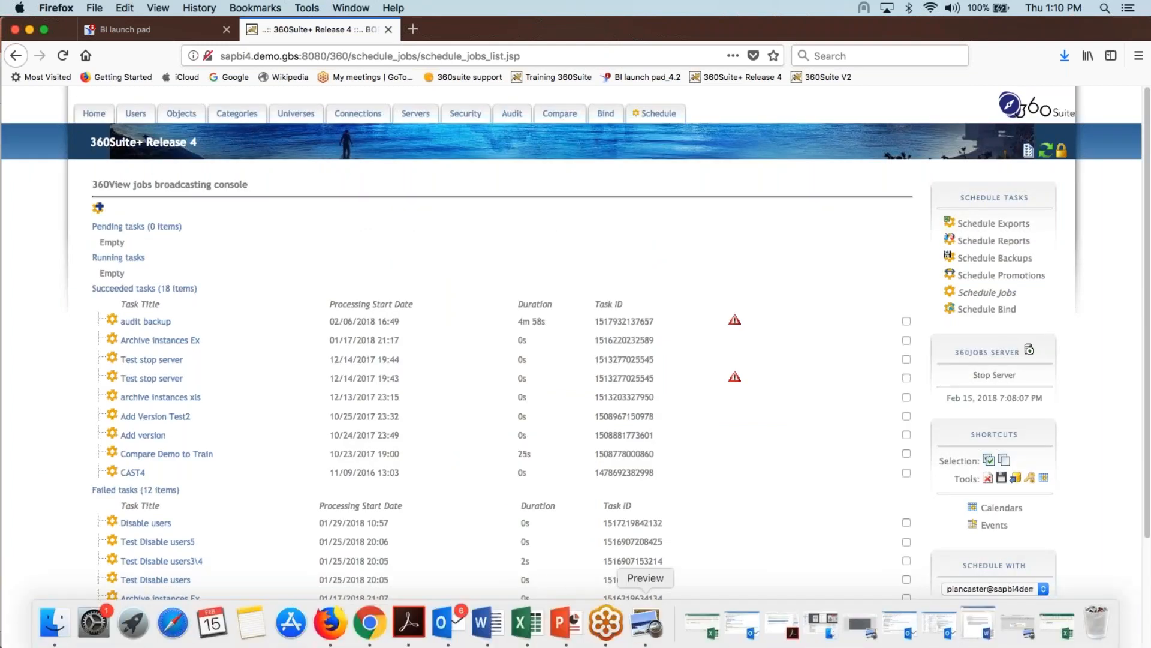
{"action": "mouse_move", "coordinate": [565, 622]}
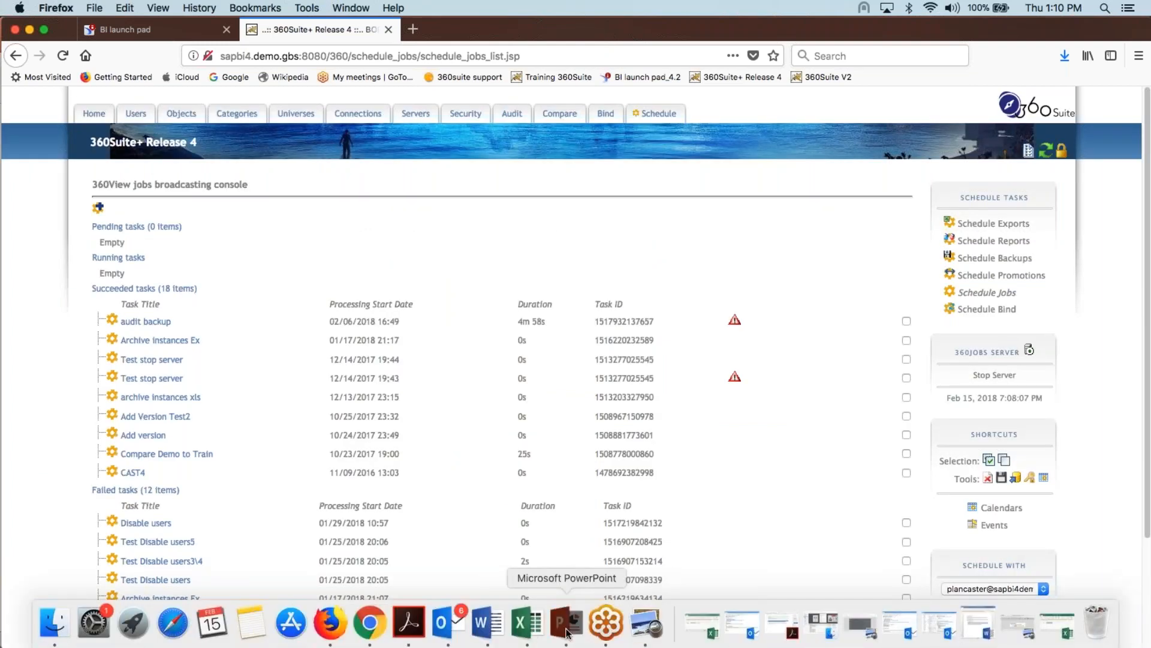
Bring PowerPoint forward and present the 360Suite_Archiving deck from the Archive Instances slide.
{"action": "left_click", "coordinate": [565, 624]}
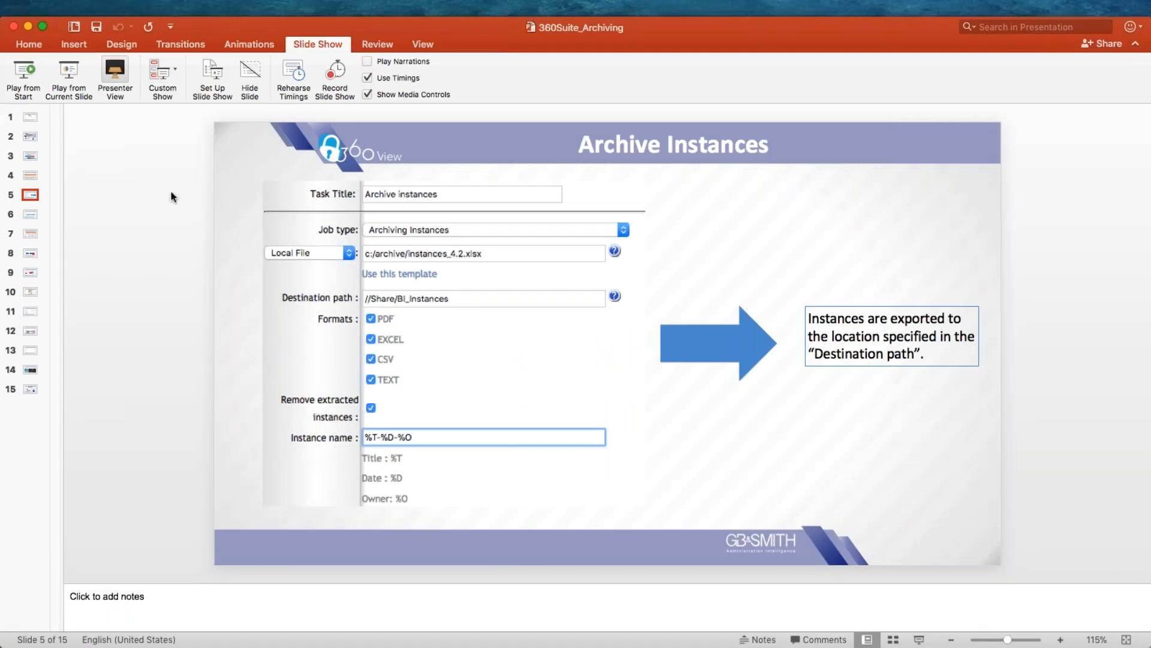
{"action": "left_click", "coordinate": [23, 78]}
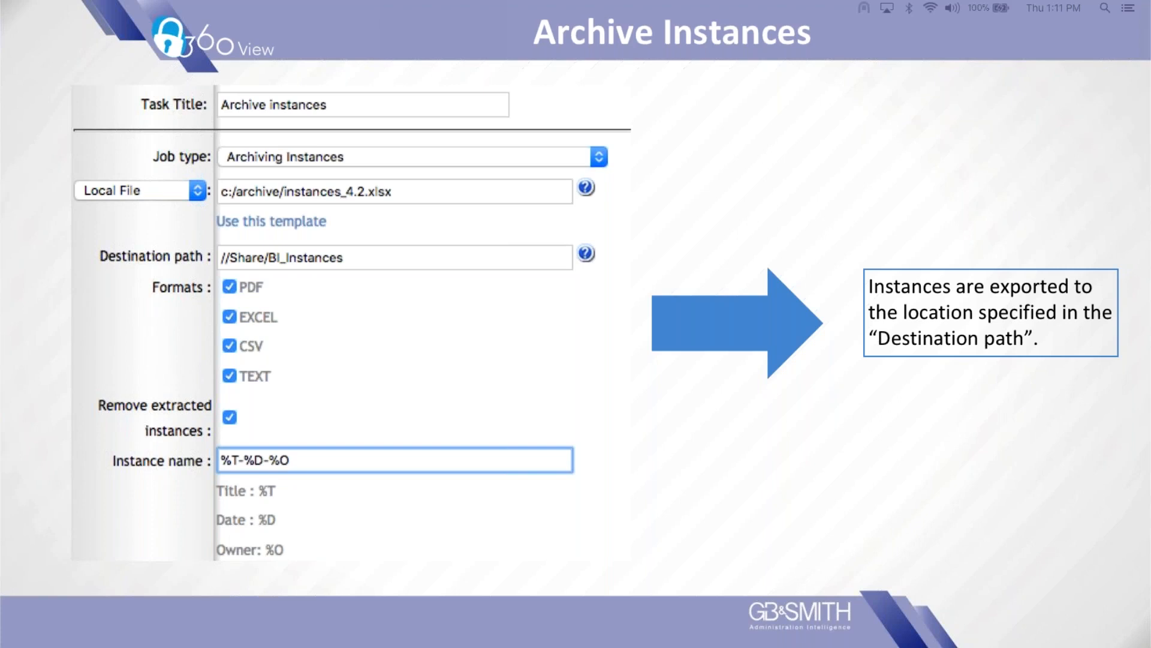
{"action": "mouse_move", "coordinate": [1022, 430]}
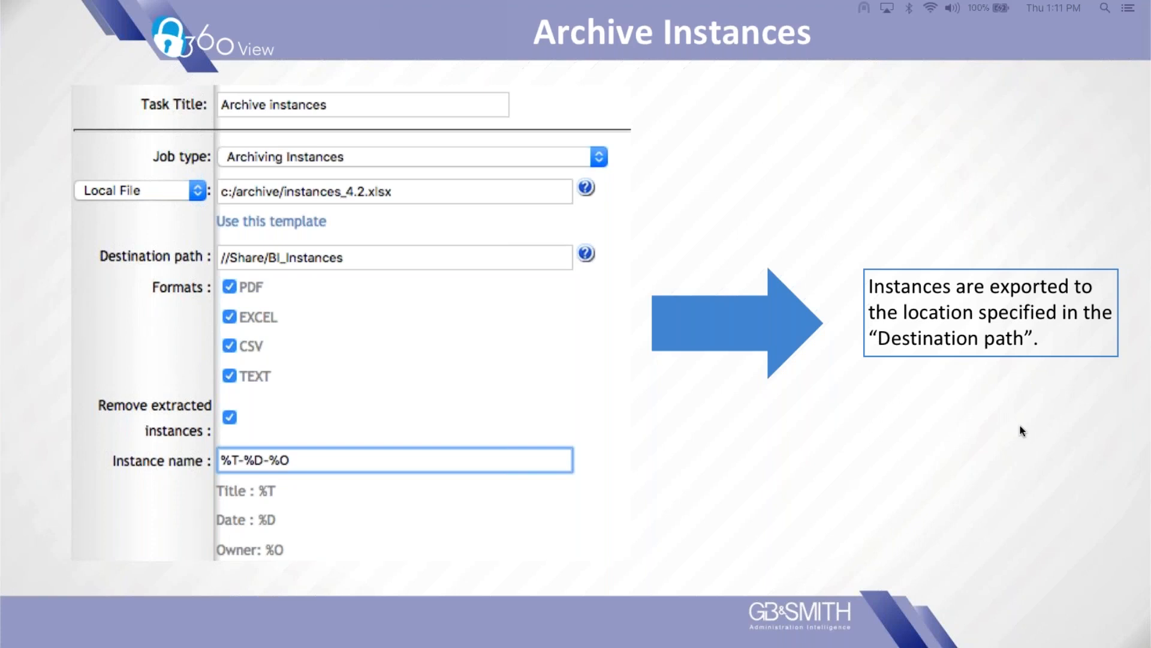
{"action": "mouse_move", "coordinate": [1042, 446]}
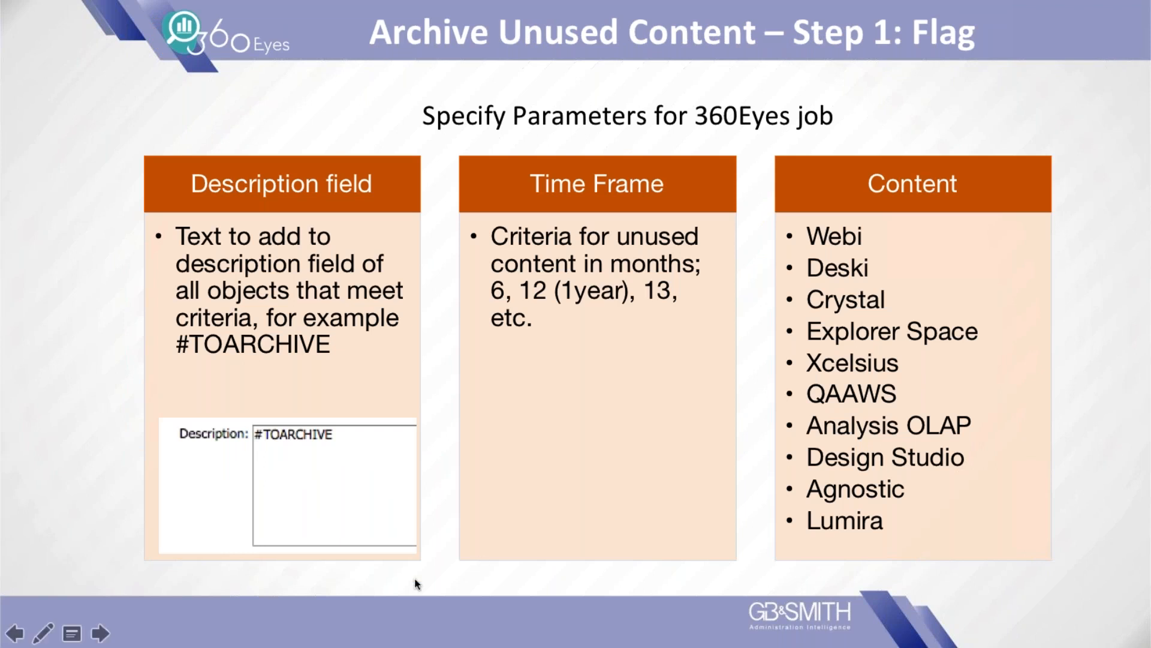
{"action": "mouse_move", "coordinate": [389, 603]}
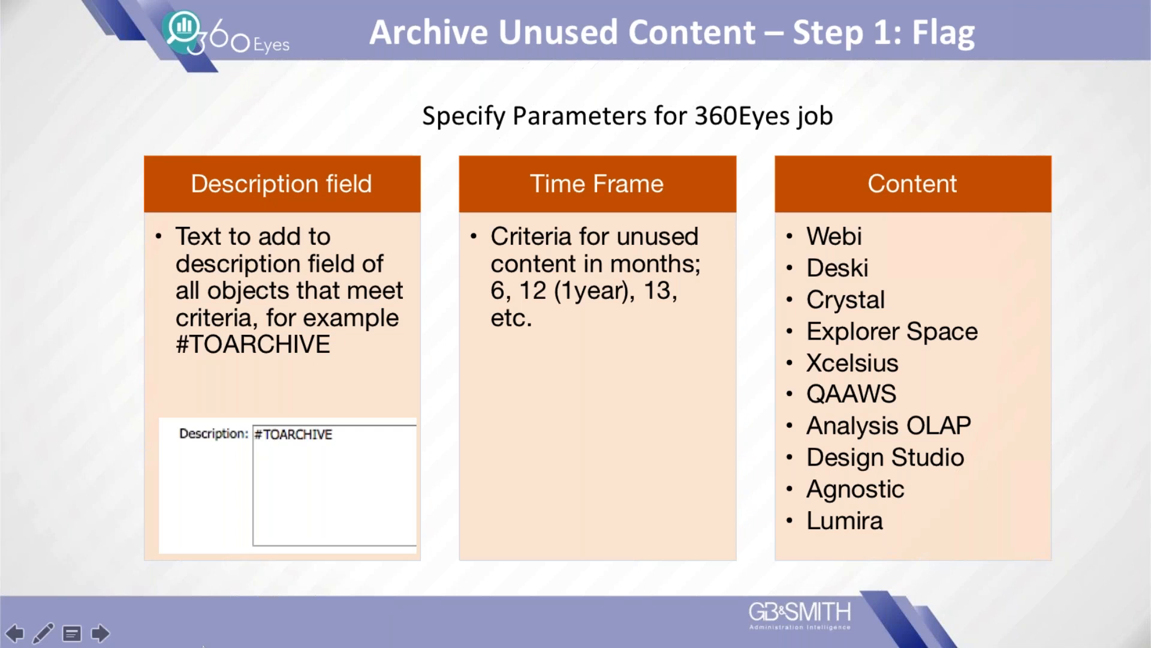
{"action": "mouse_move", "coordinate": [308, 568]}
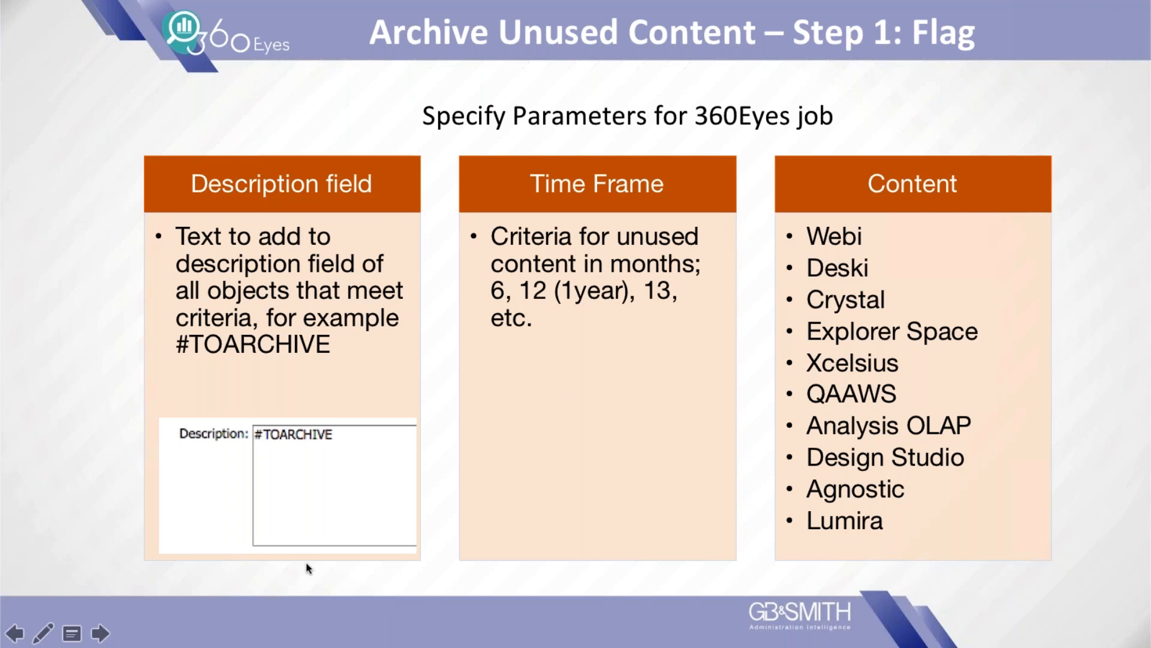
{"action": "mouse_move", "coordinate": [588, 377]}
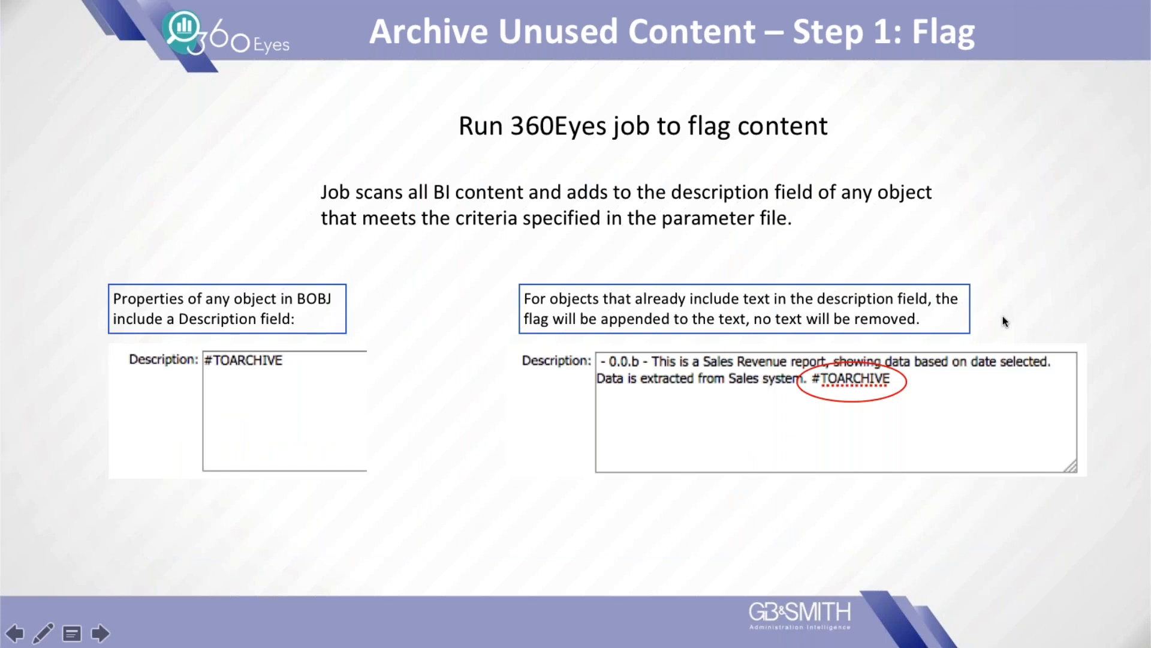
{"action": "mouse_move", "coordinate": [318, 378]}
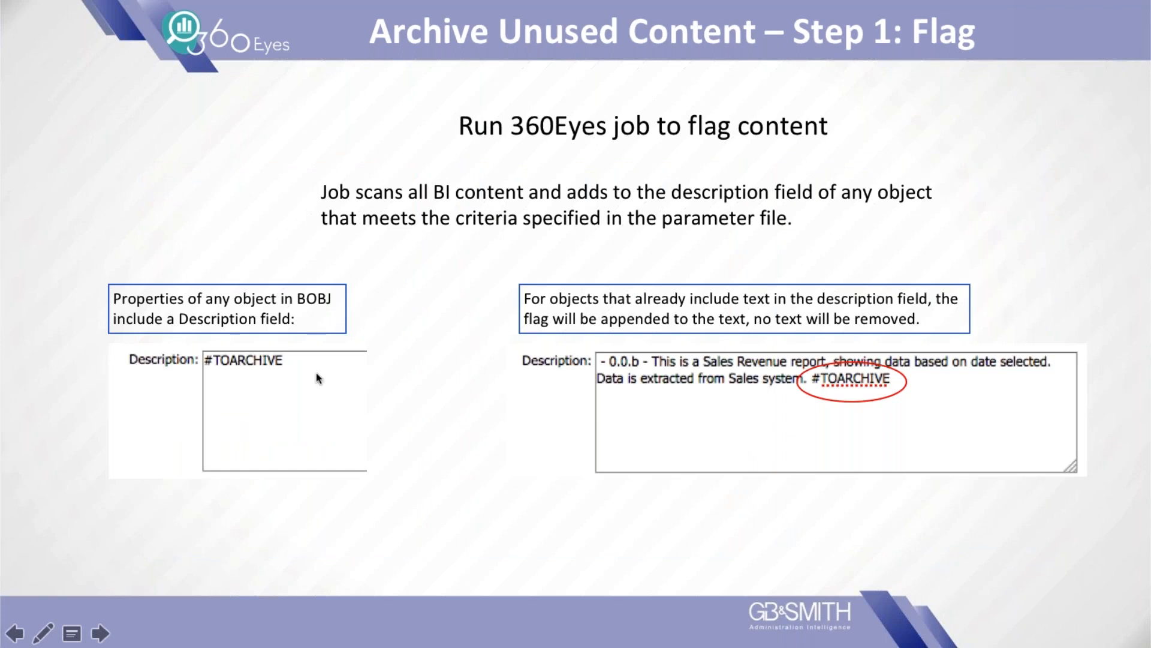
{"action": "mouse_move", "coordinate": [871, 363]}
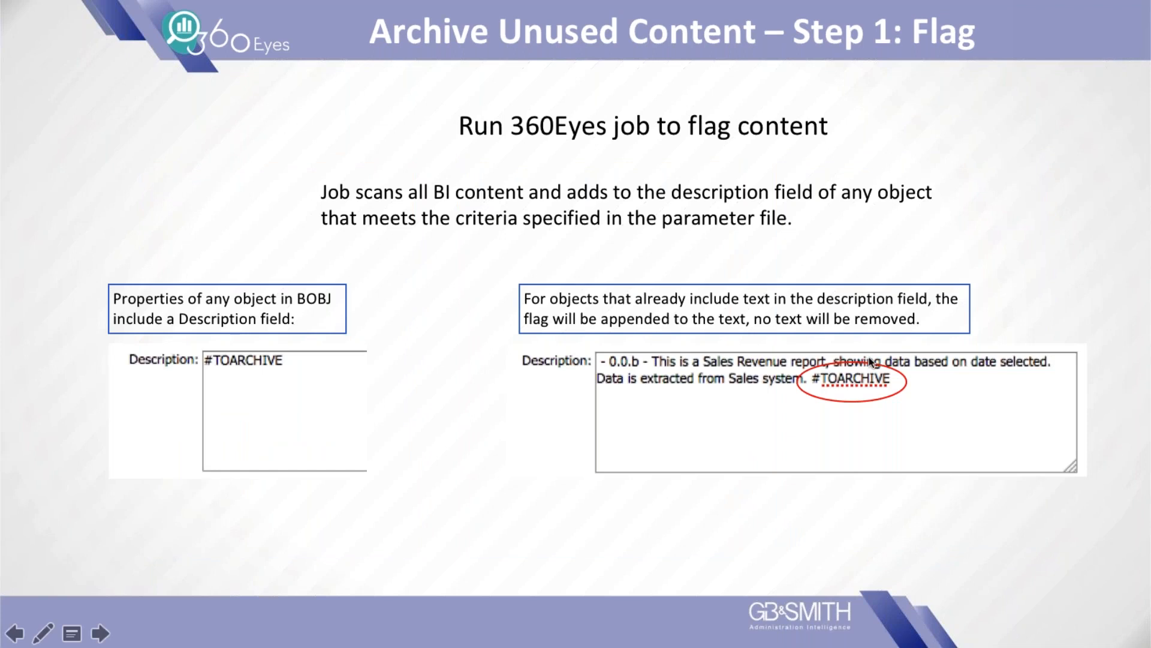
{"action": "mouse_move", "coordinate": [793, 442]}
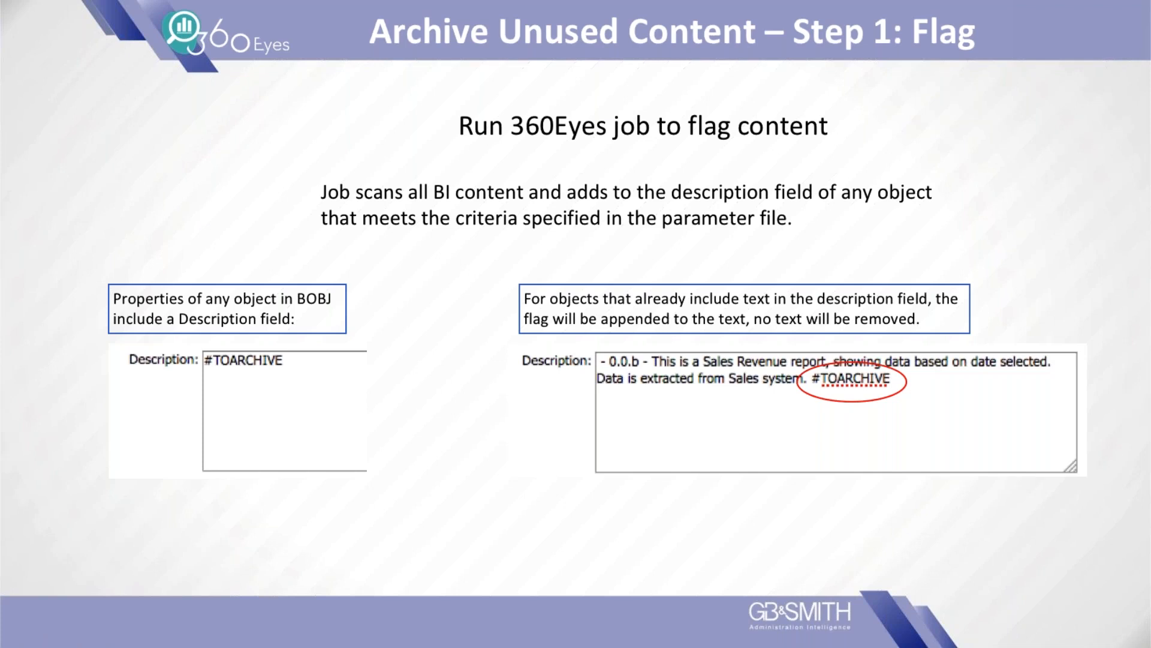
Advance to the Step 2: Archive slide, then exit the slide show to Normal view.
{"action": "key", "text": "Right"}
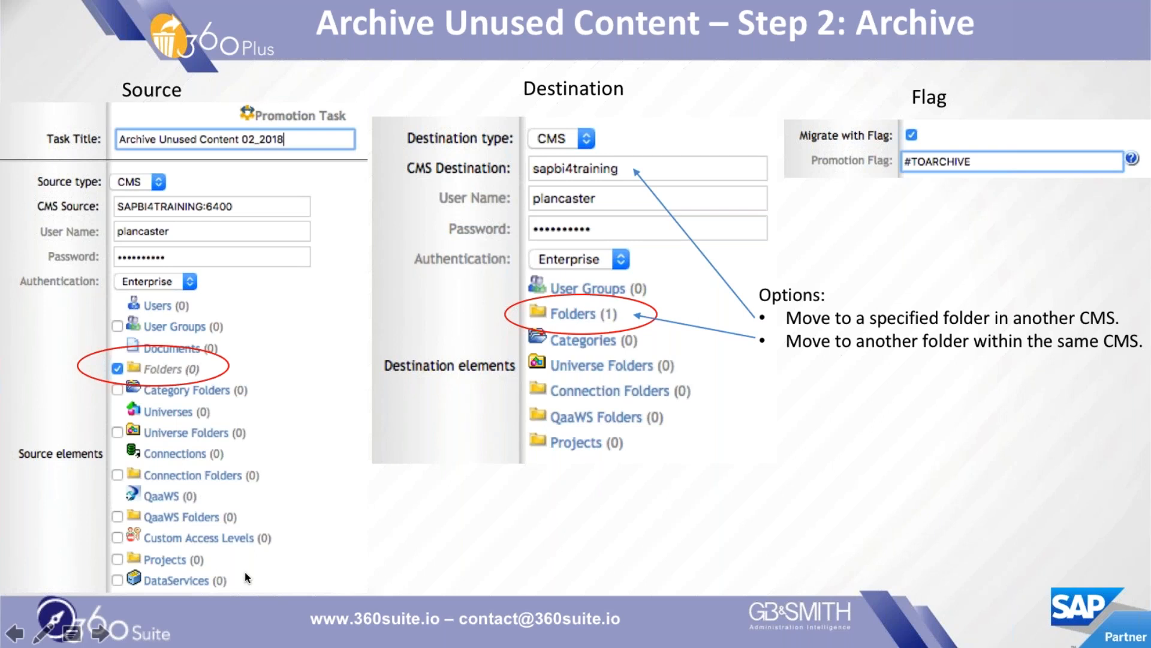
{"action": "mouse_move", "coordinate": [259, 563]}
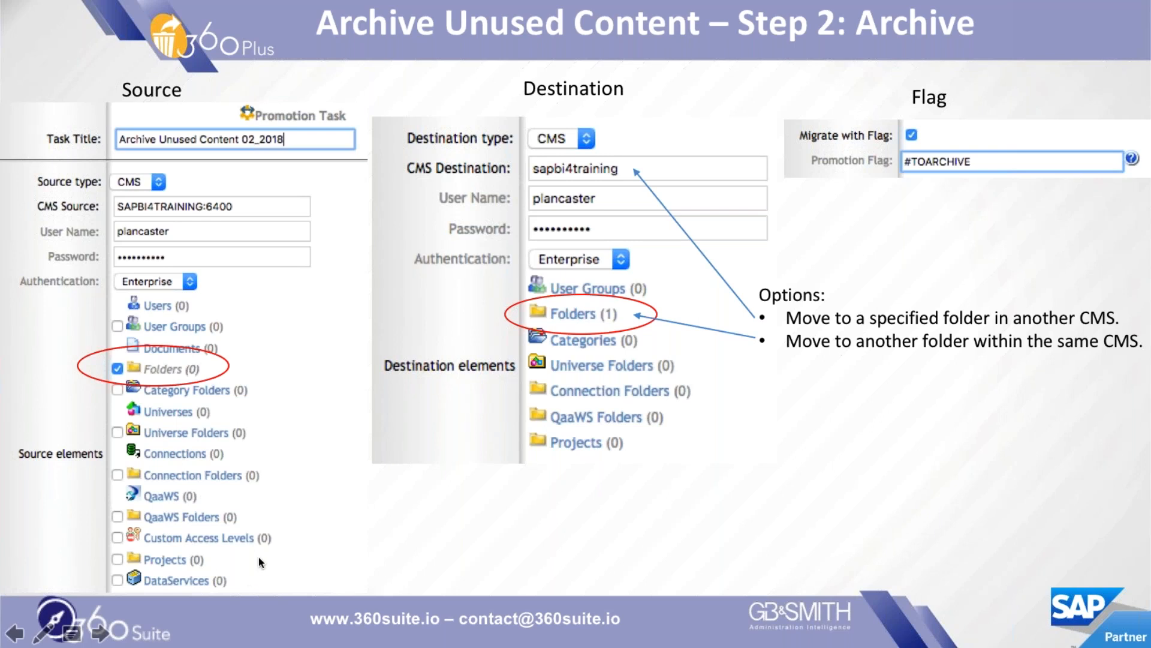
{"action": "mouse_move", "coordinate": [274, 400]}
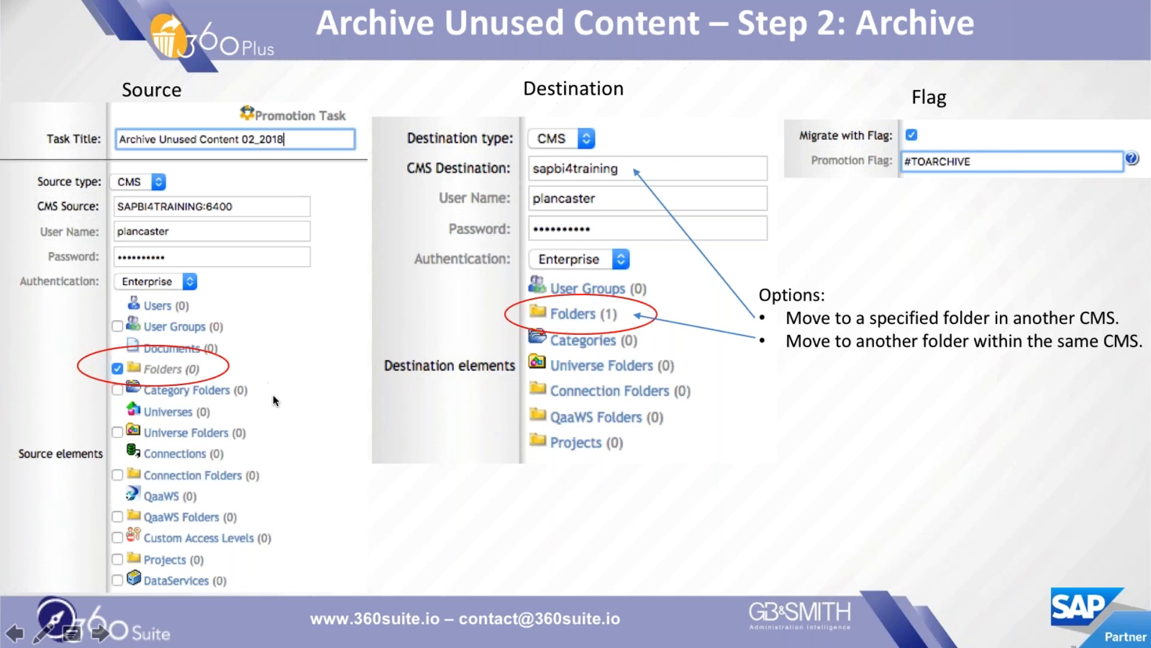
{"action": "mouse_move", "coordinate": [271, 384]}
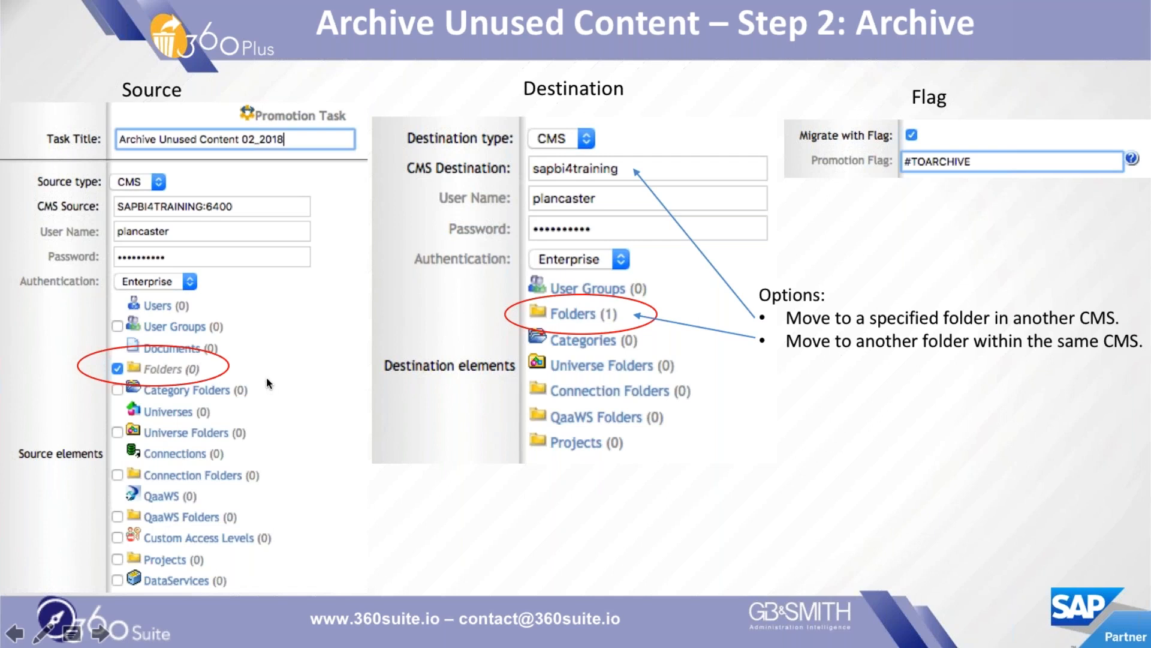
{"action": "mouse_move", "coordinate": [233, 365]}
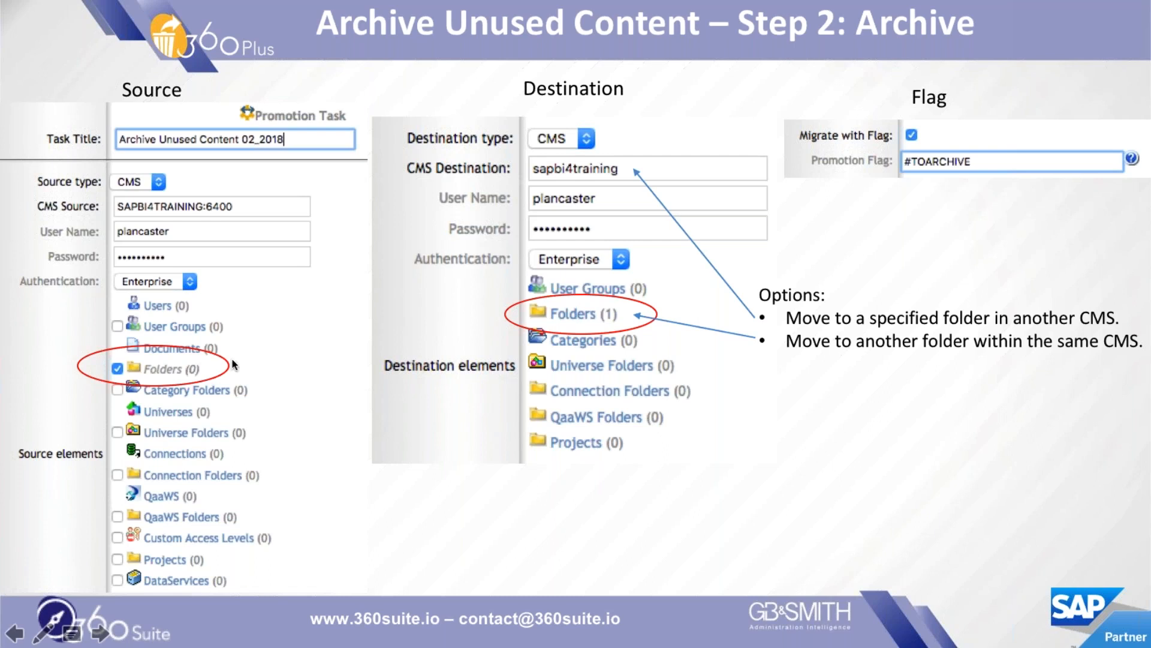
{"action": "left_click", "coordinate": [118, 368]}
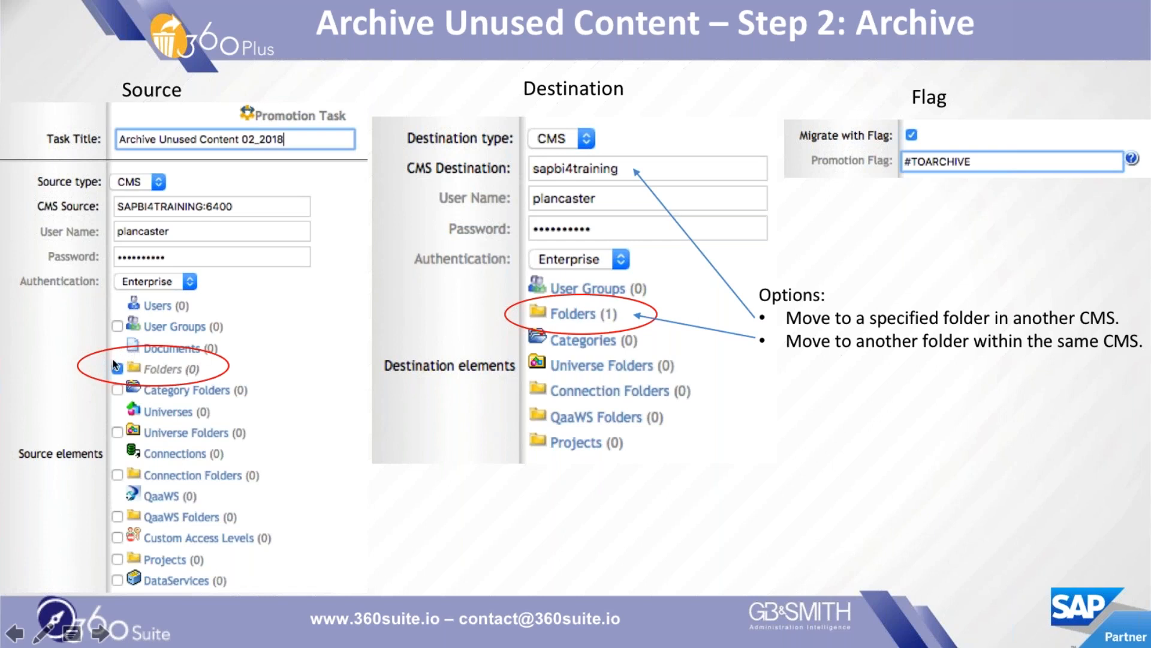
{"action": "left_click", "coordinate": [117, 368]}
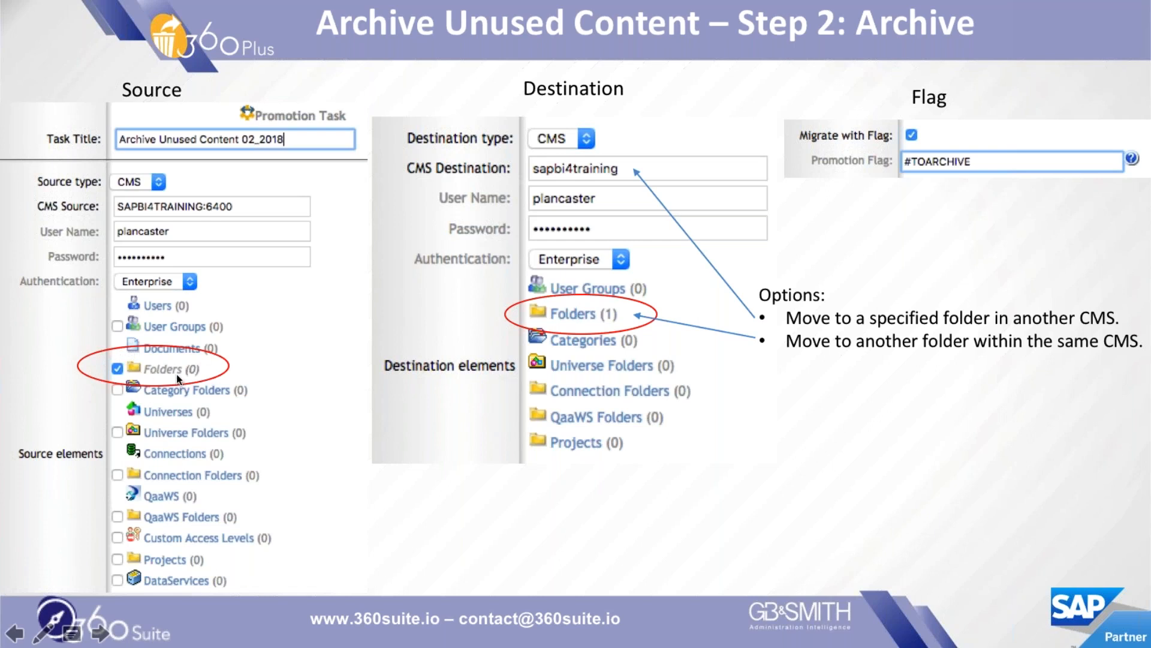
{"action": "mouse_move", "coordinate": [218, 304]}
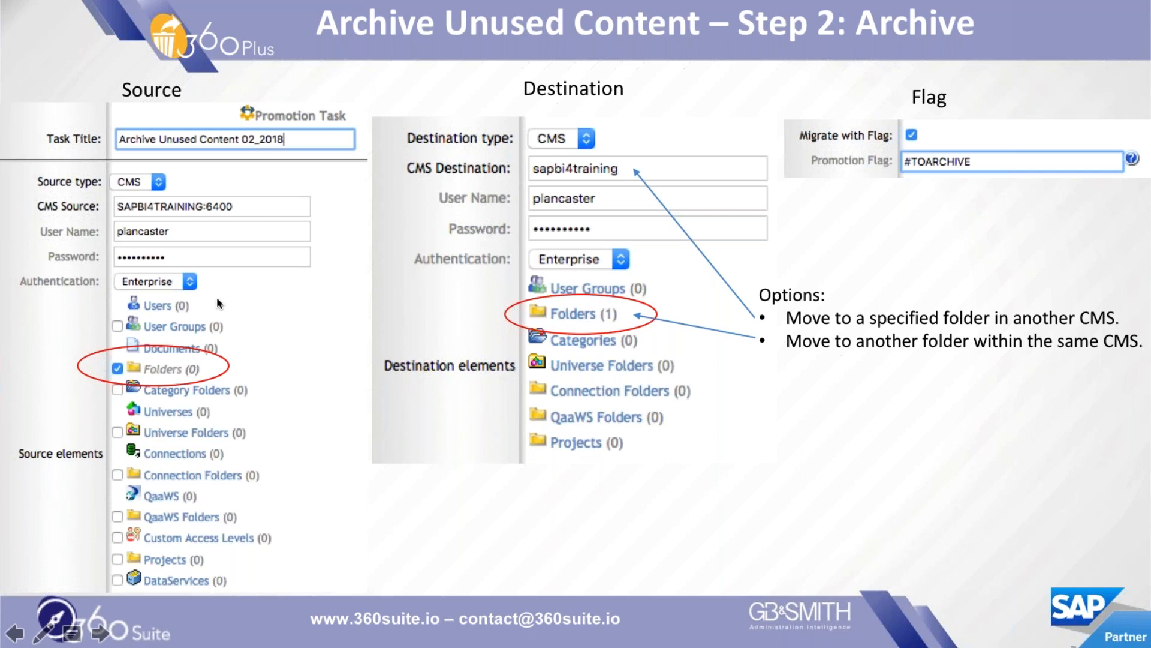
{"action": "mouse_move", "coordinate": [610, 249]}
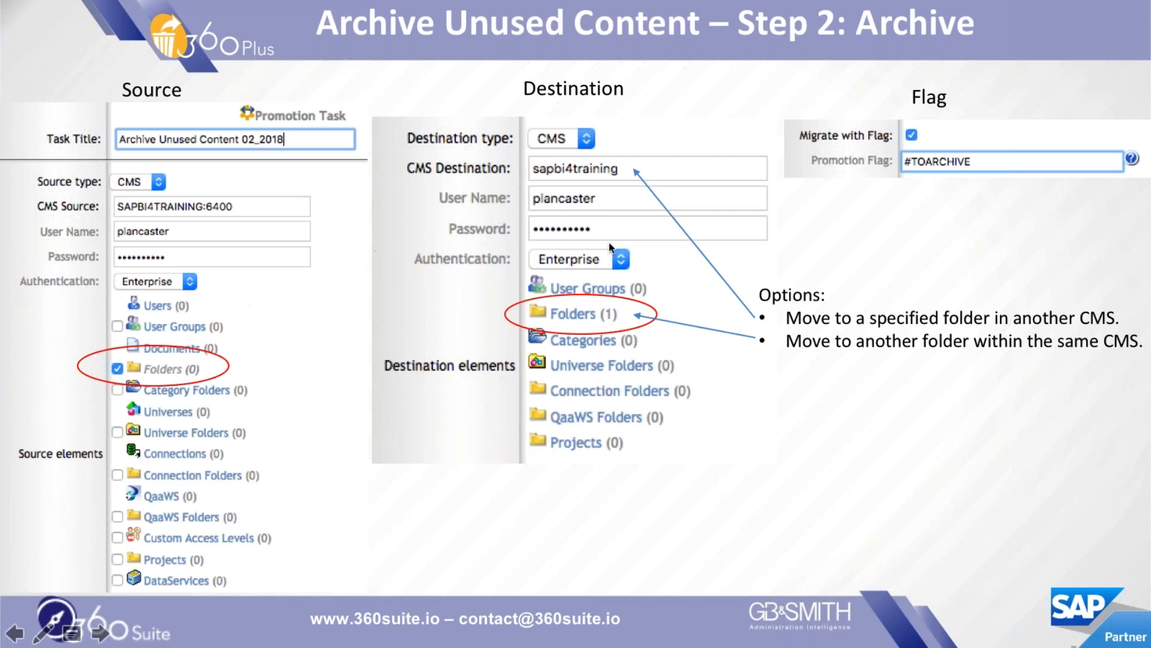
{"action": "mouse_move", "coordinate": [623, 171]}
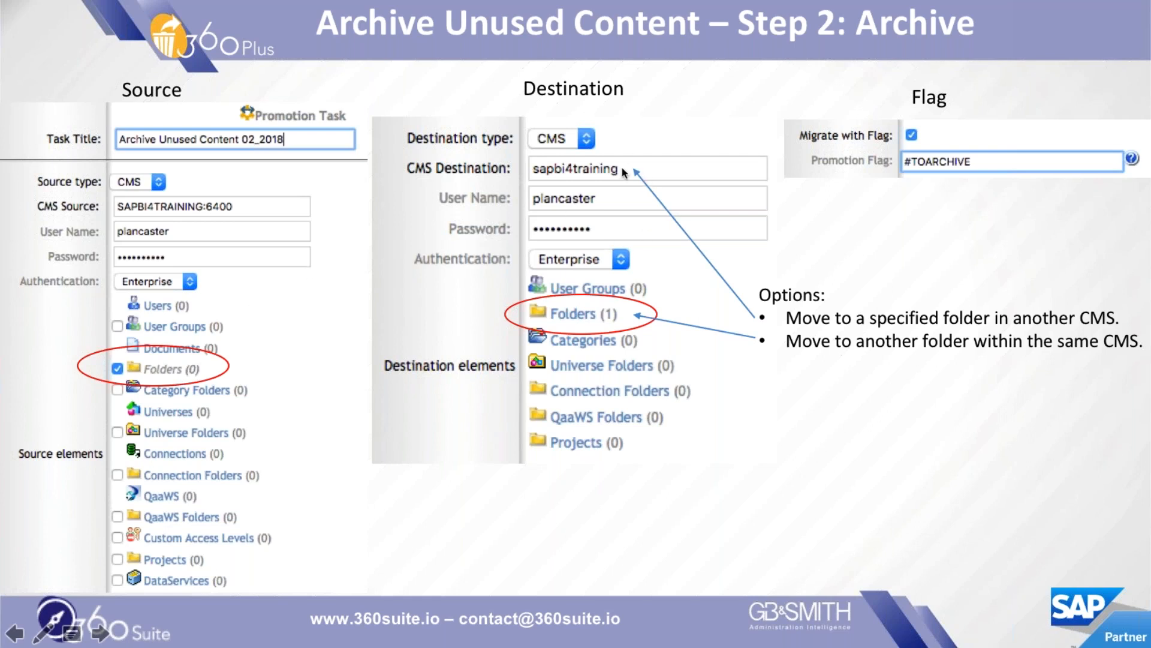
{"action": "mouse_move", "coordinate": [633, 325]}
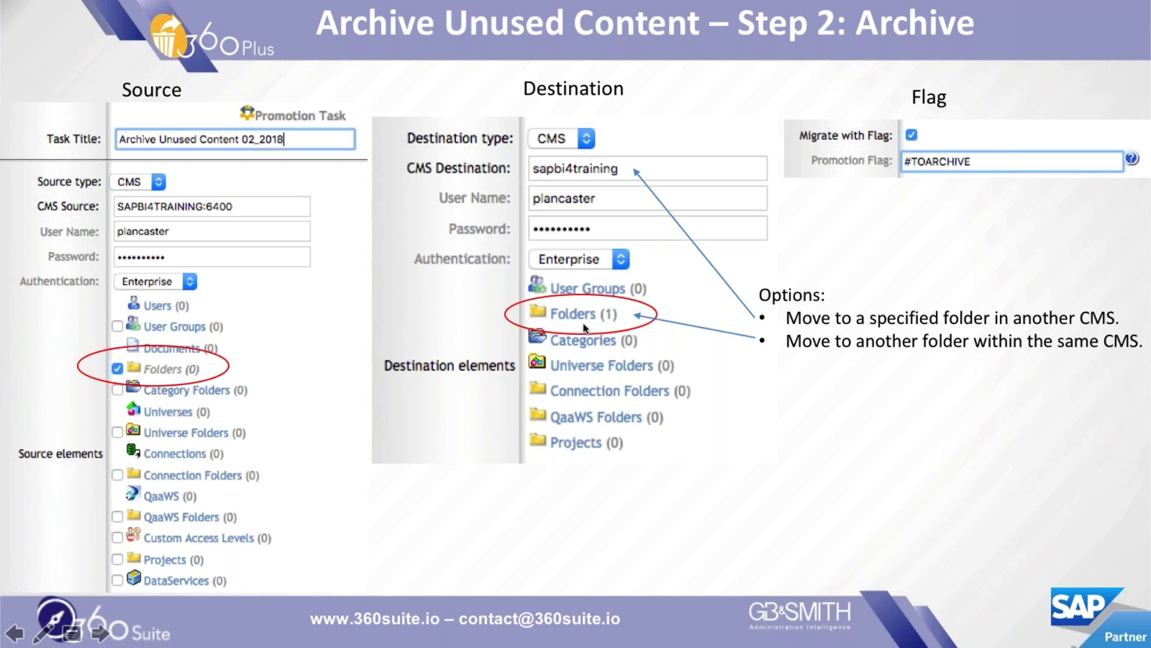
{"action": "mouse_move", "coordinate": [973, 139]}
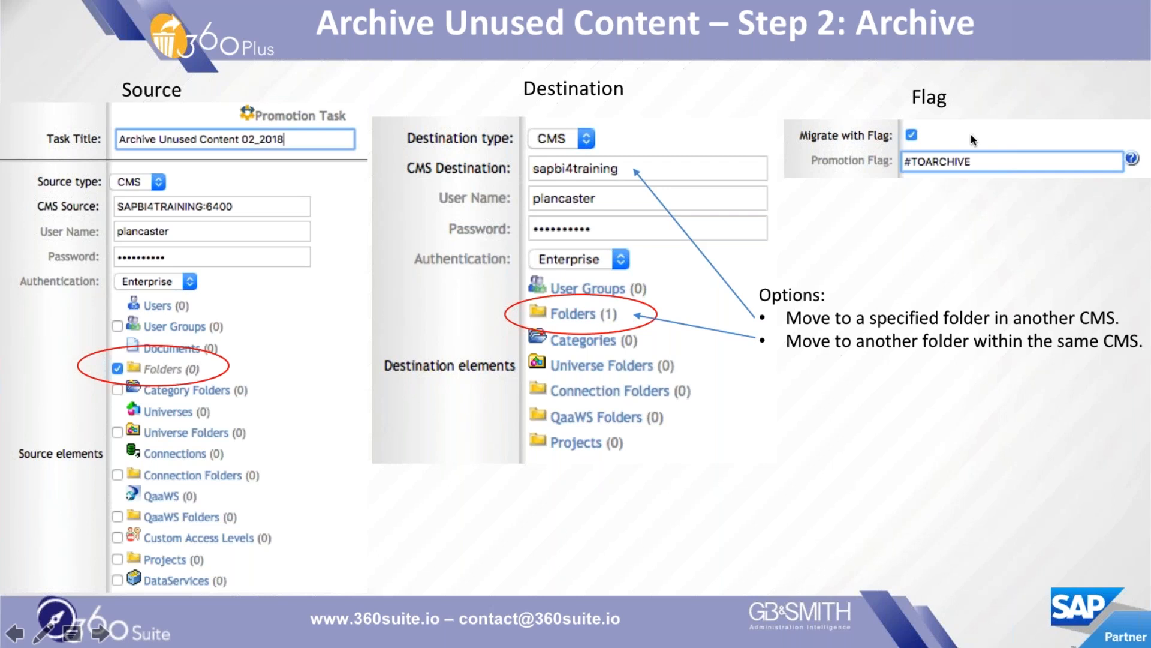
{"action": "mouse_move", "coordinate": [996, 169]}
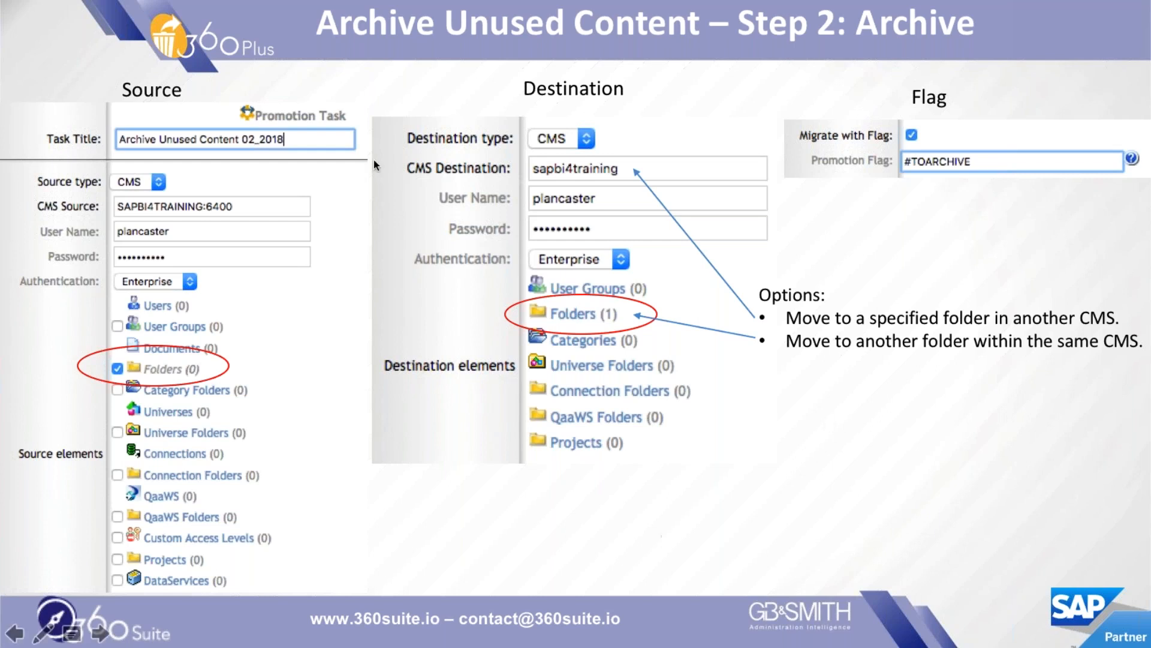
{"action": "key", "text": "Escape"}
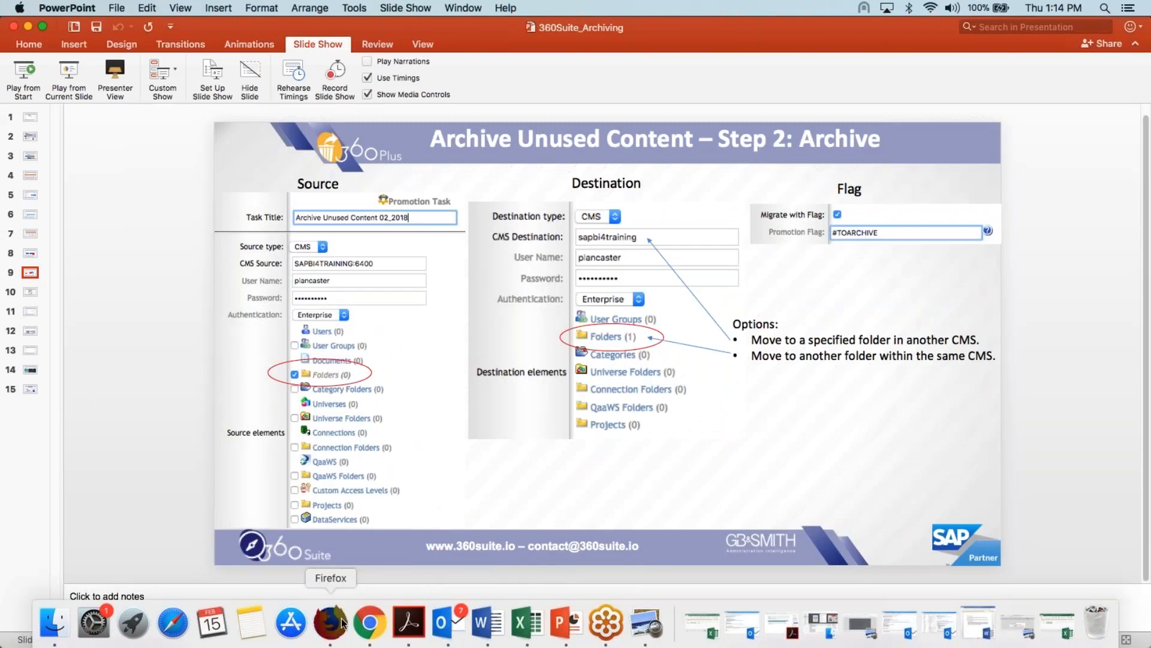
Return to the 360Suite console in Firefox and start a new promotion task from Schedule Promotions.
{"action": "left_click", "coordinate": [331, 623]}
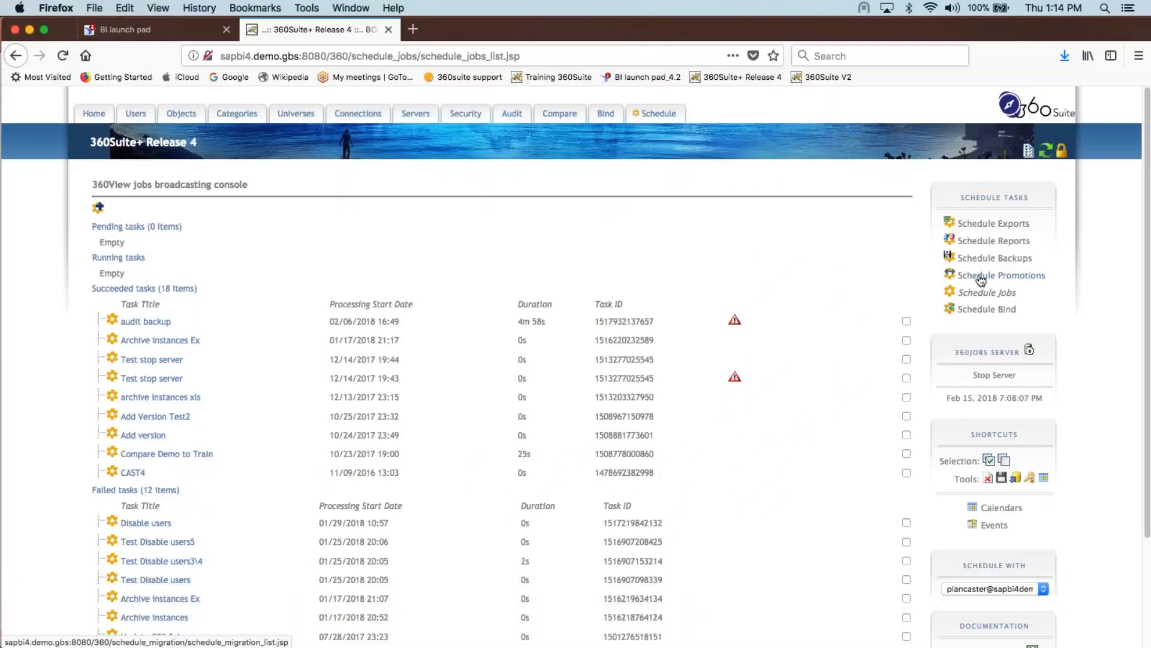
{"action": "left_click", "coordinate": [1001, 274]}
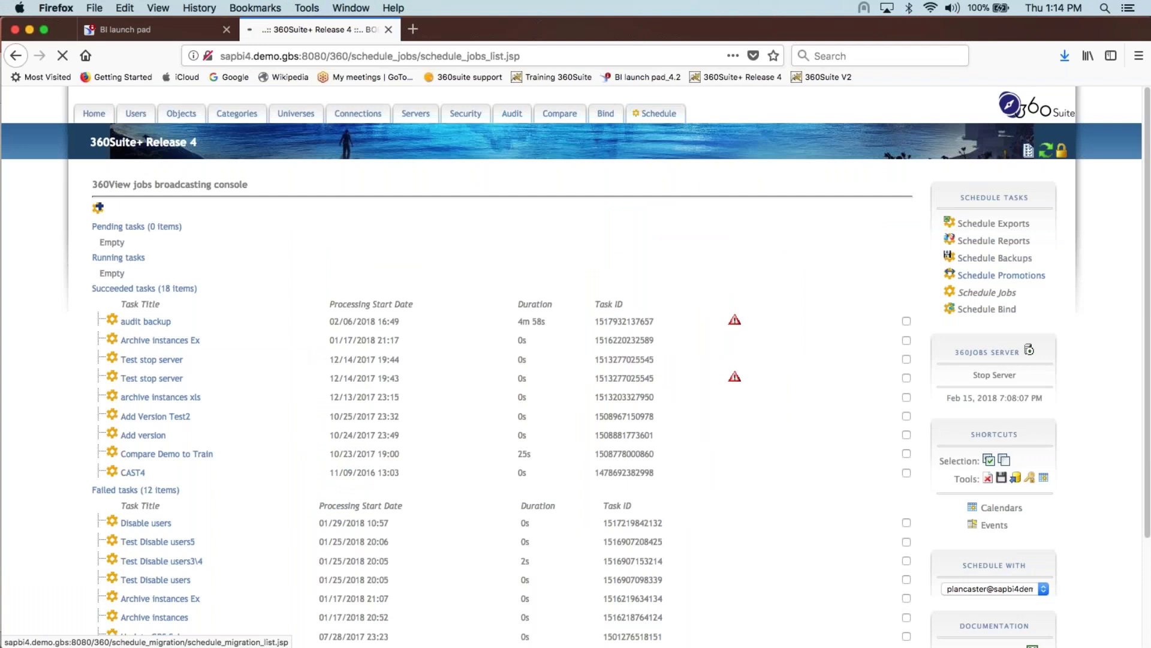
{"action": "left_click", "coordinate": [1000, 275]}
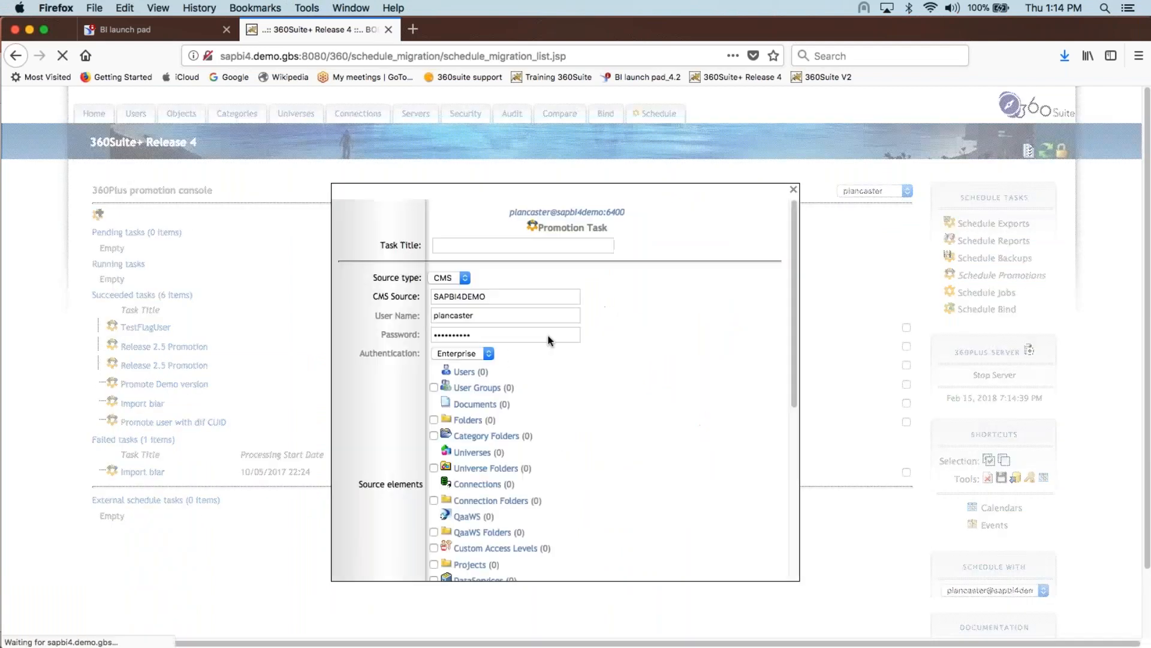
{"action": "left_click", "coordinate": [521, 245]}
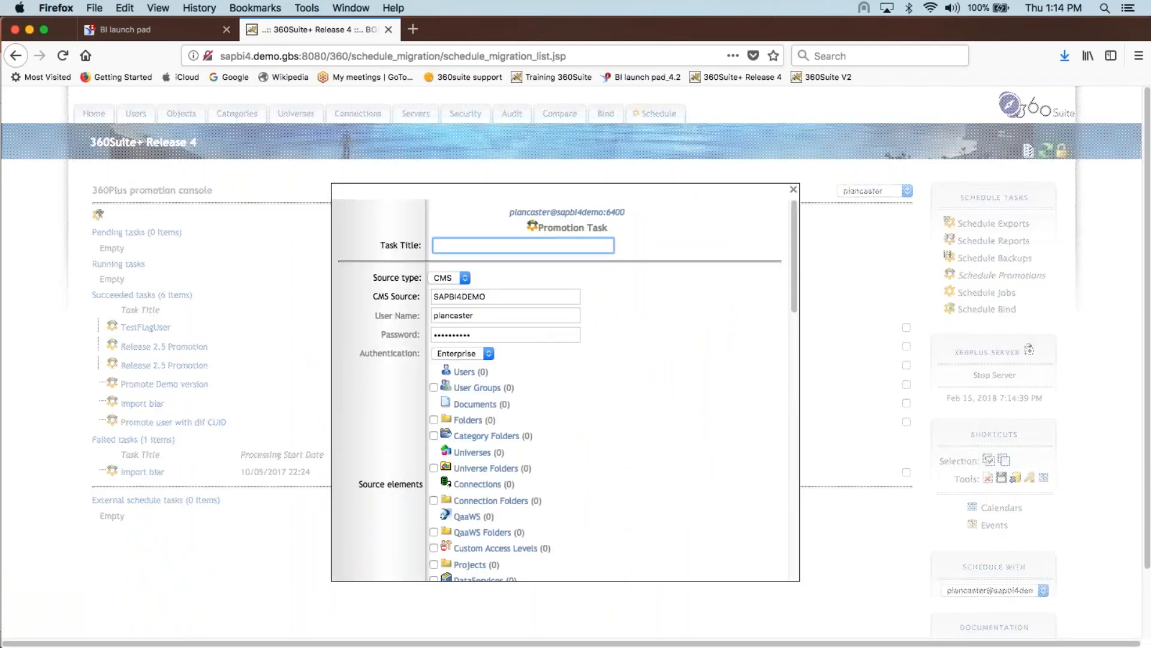
Title the promotion task 'Flag Content' and tick Folders for the SAPBI4DEMO source and destination.
{"action": "type", "text": "Flag"}
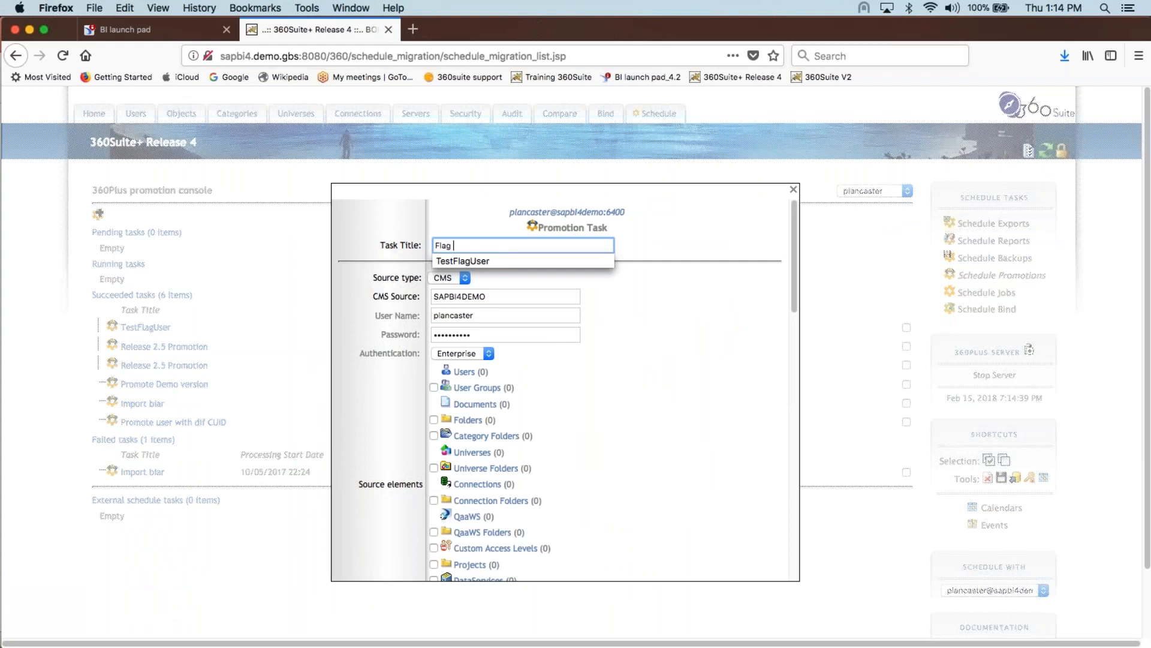
{"action": "type", "text": "Content"}
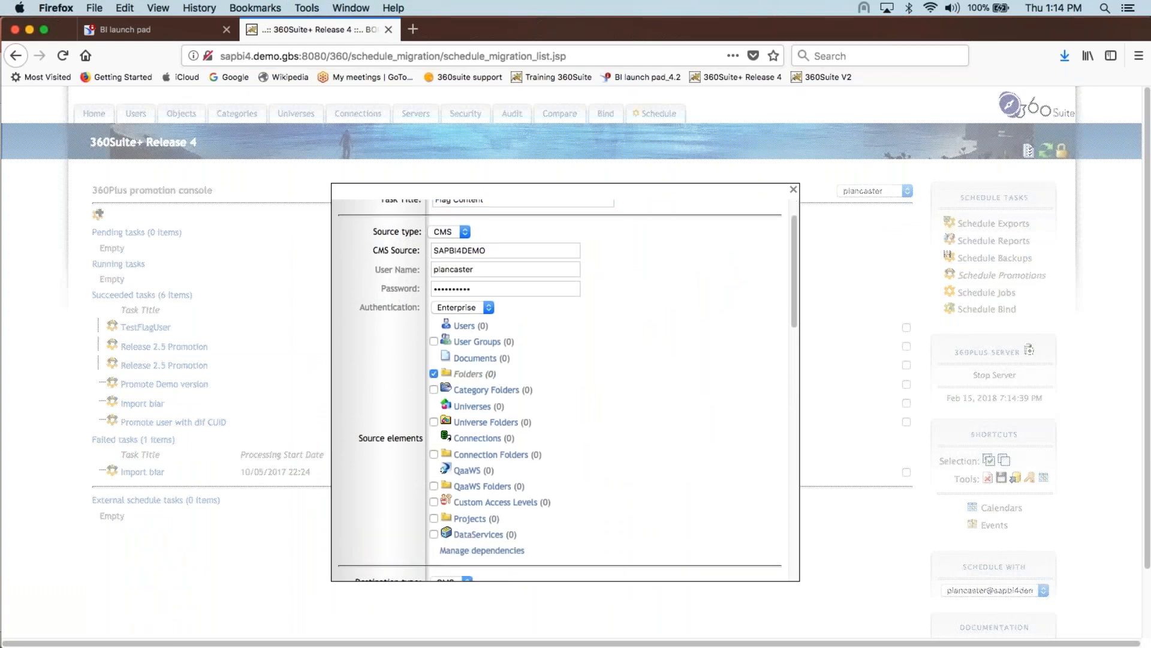
{"action": "scroll", "scroll_direction": "down", "scroll_amount": 3}
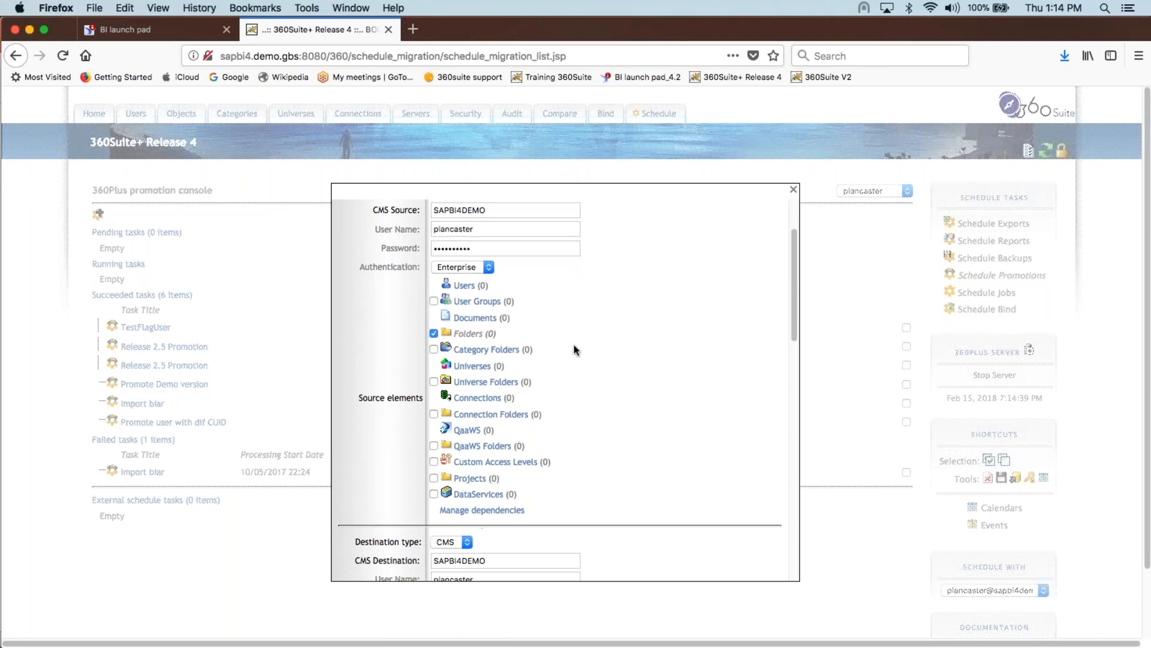
{"action": "scroll", "scroll_direction": "down", "scroll_amount": 3}
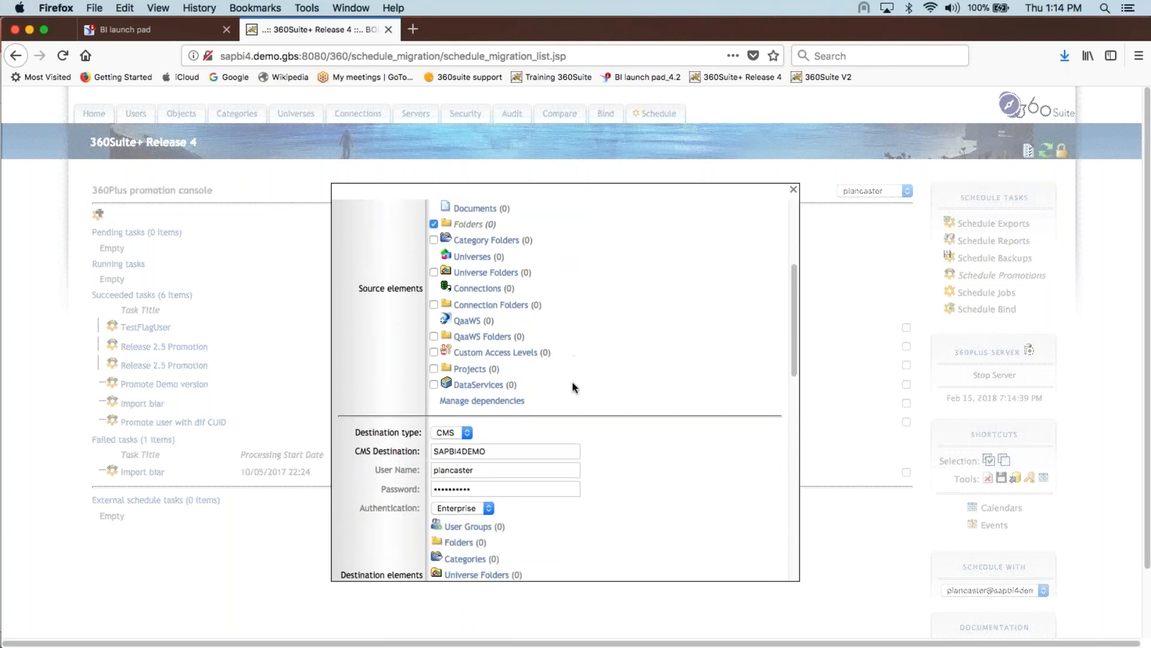
{"action": "scroll", "scroll_direction": "down", "scroll_amount": 3}
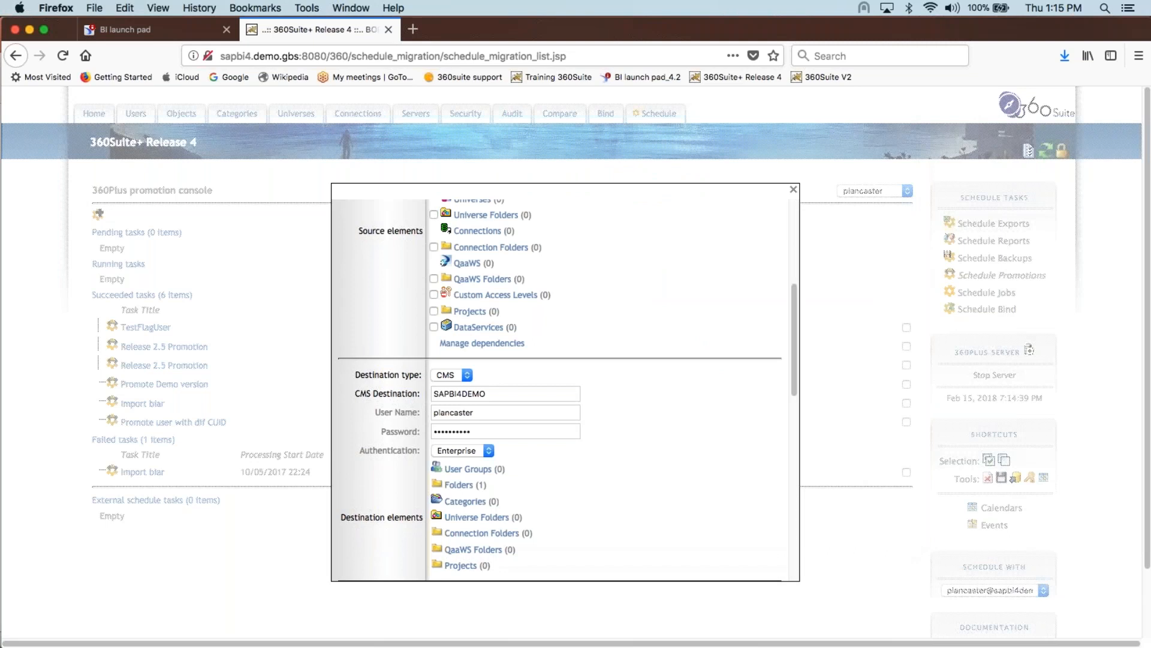
{"action": "mouse_move", "coordinate": [518, 492]}
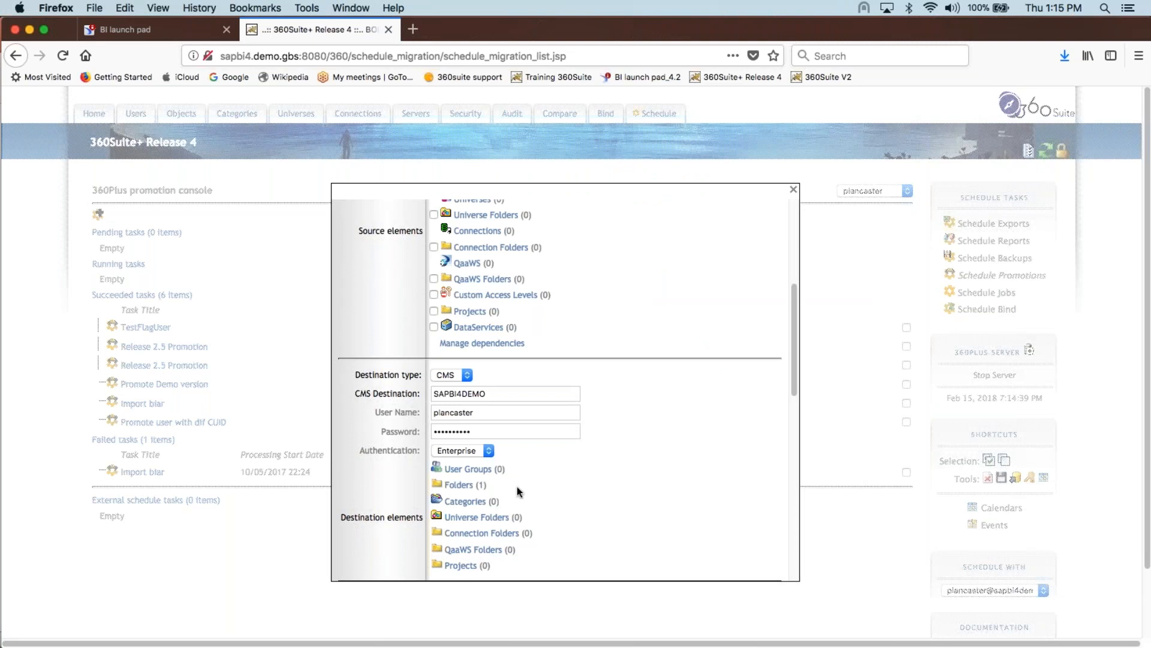
Enable Migrate with Flag with promotion flag #TOARCHIVE, including subfolders and contents, and submit the task.
{"action": "scroll", "scroll_direction": "down", "scroll_amount": 3}
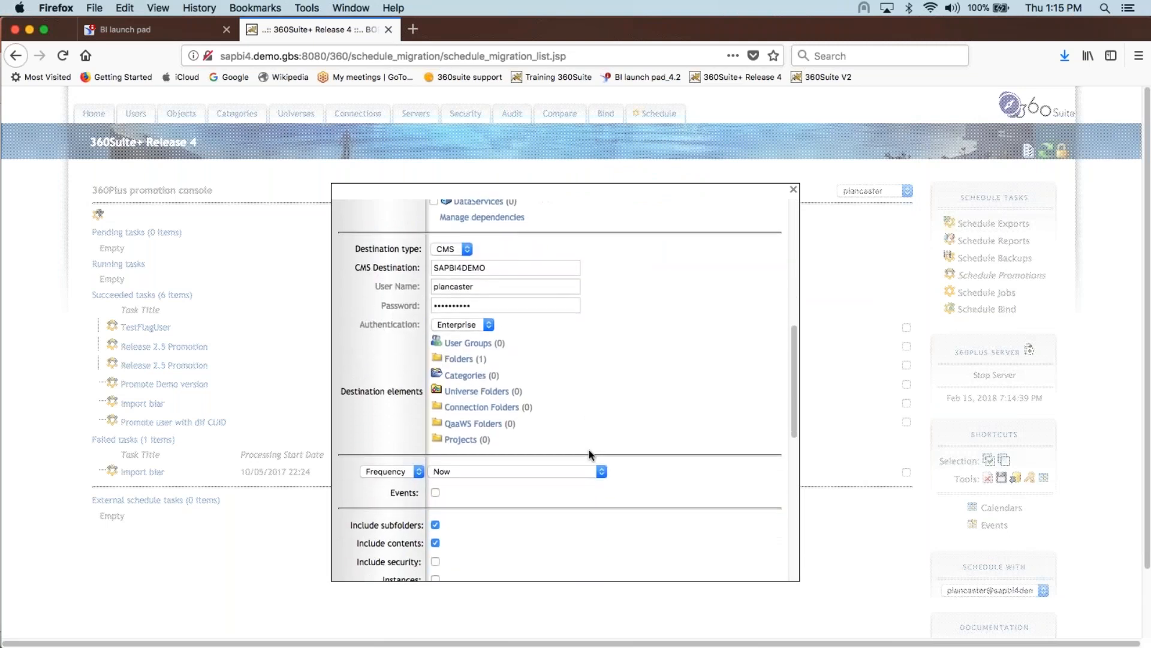
{"action": "scroll", "scroll_direction": "down", "scroll_amount": 3}
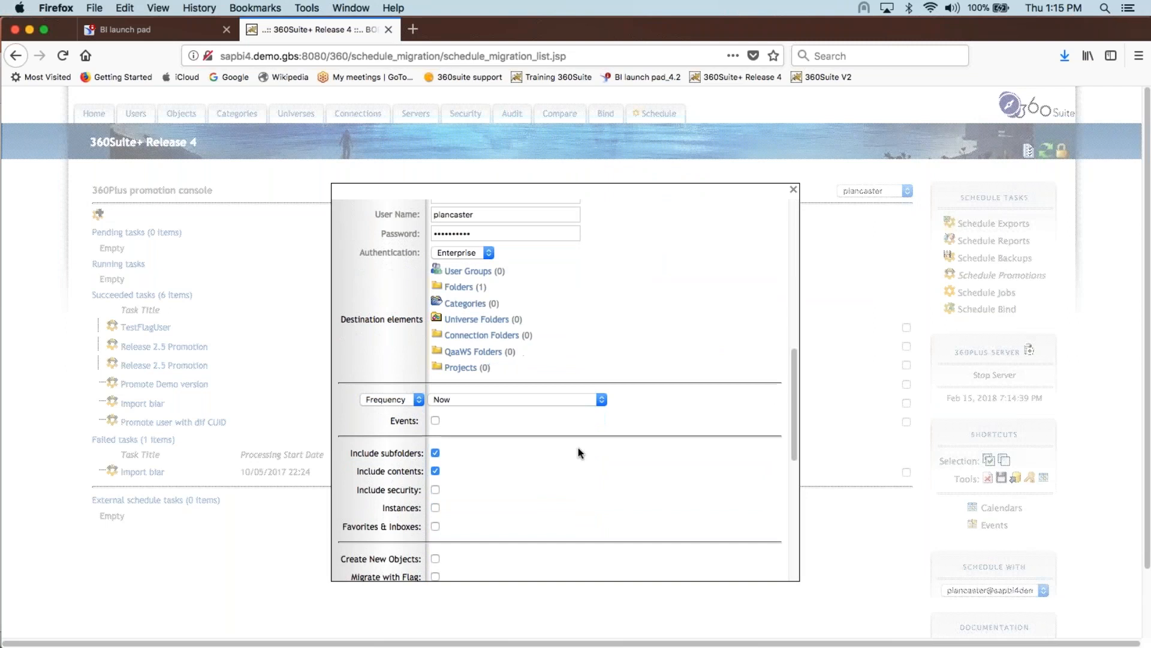
{"action": "scroll", "scroll_direction": "down", "scroll_amount": 3}
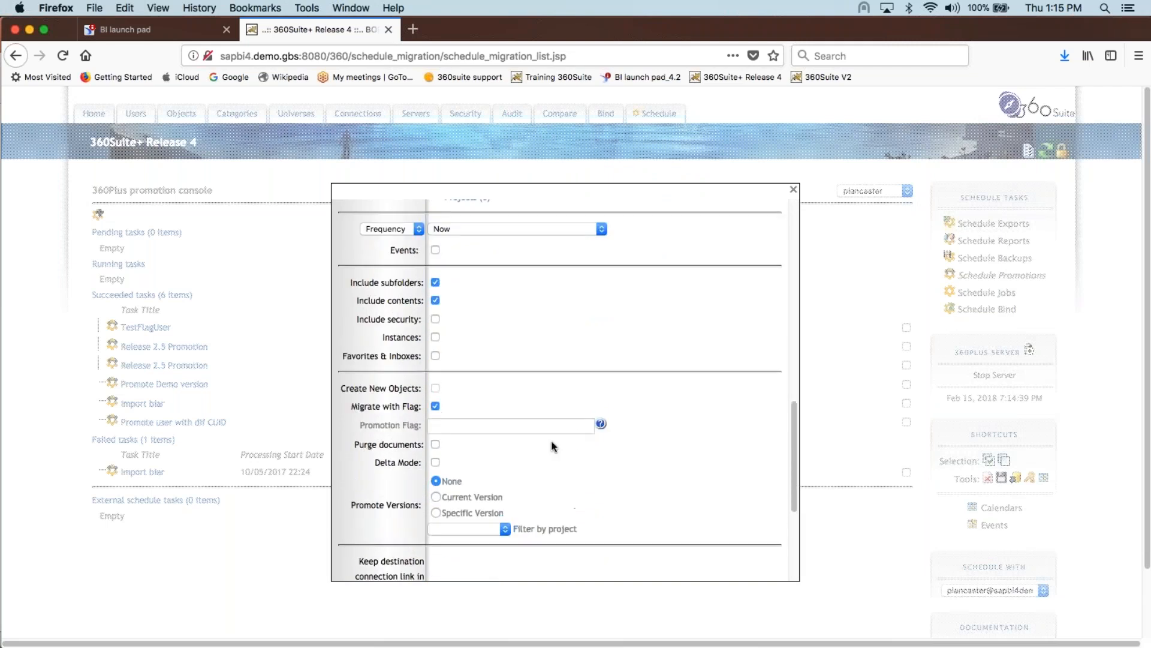
{"action": "type", "text": "TOT"}
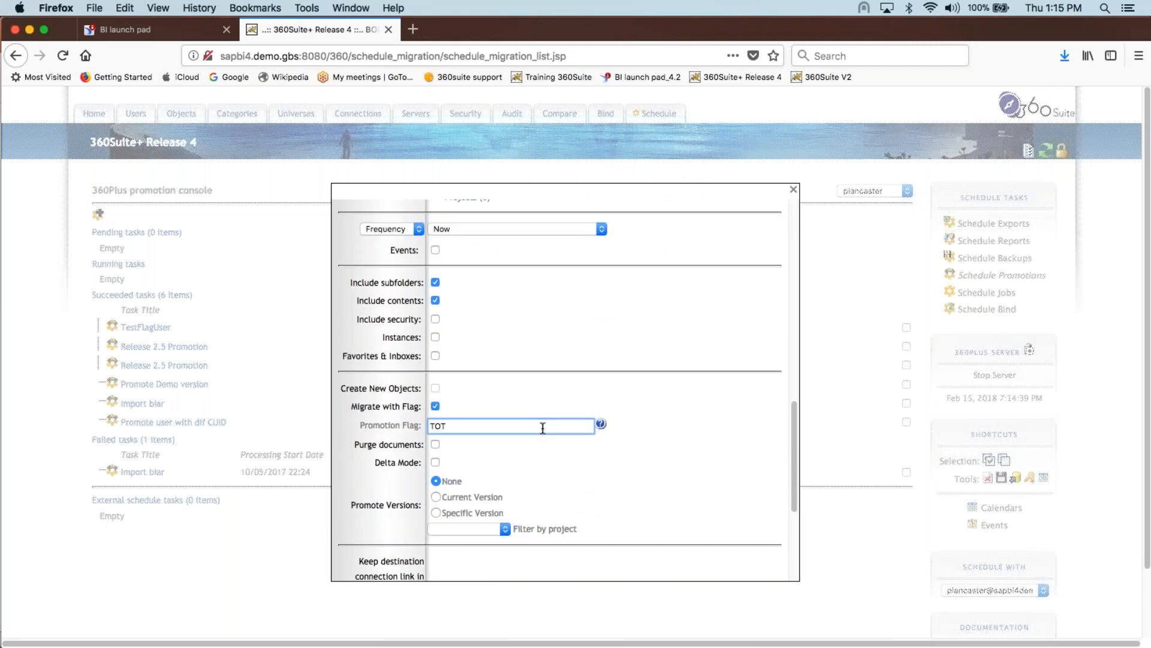
{"action": "type", "text": "#"}
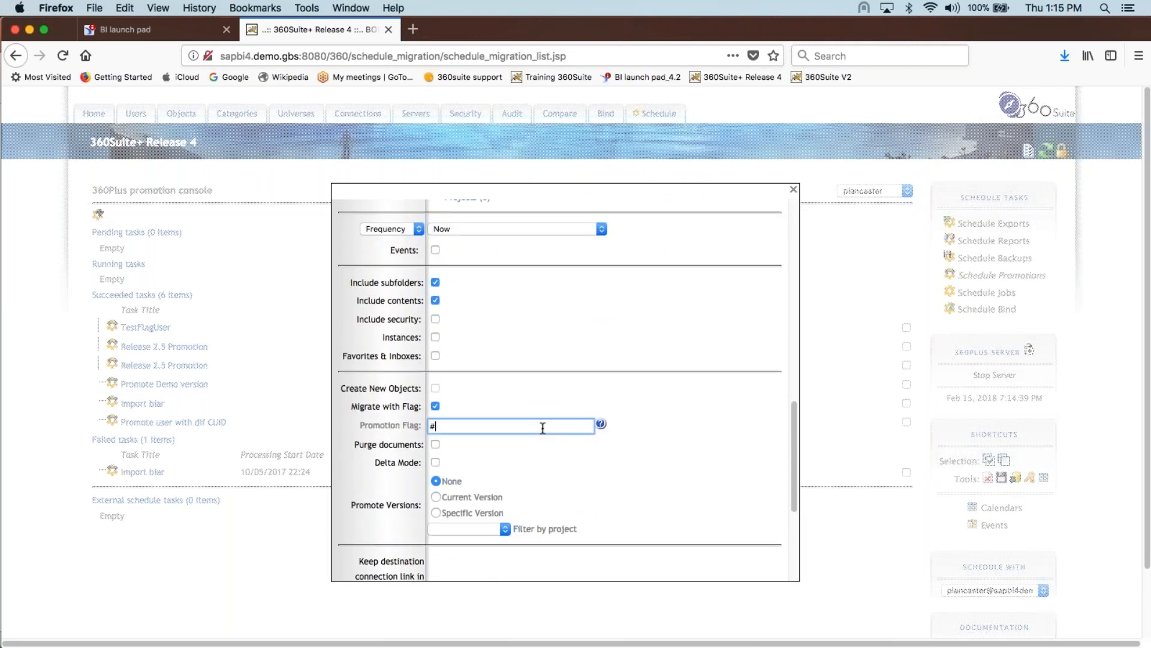
{"action": "type", "text": "#"}
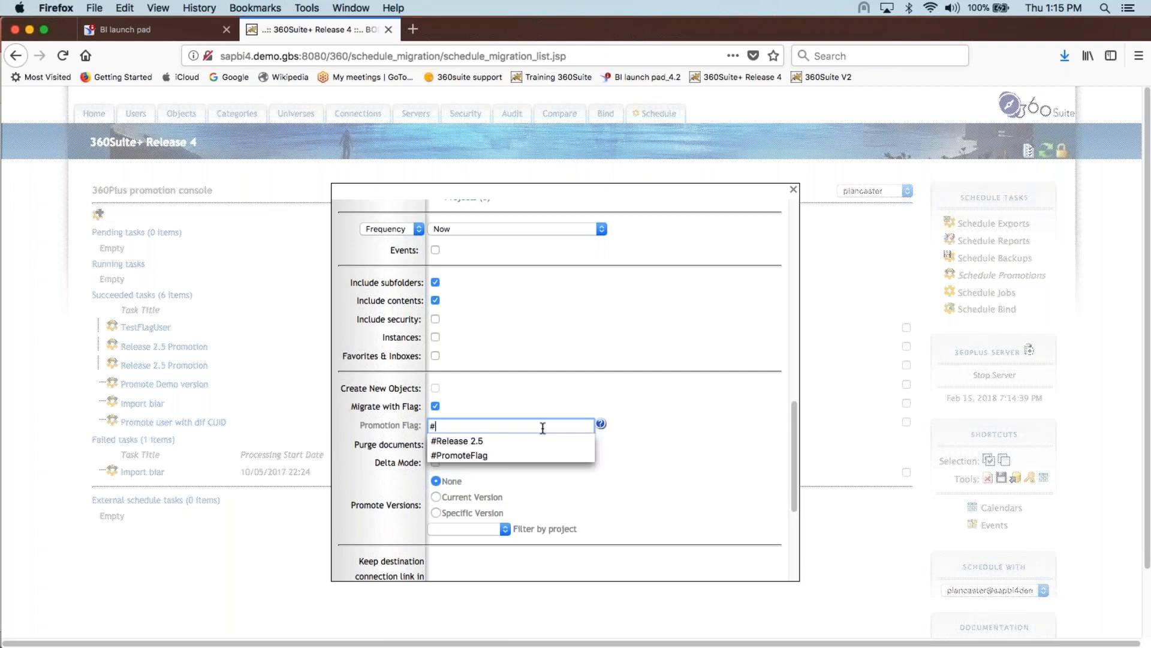
{"action": "type", "text": "TOARCHIVE"}
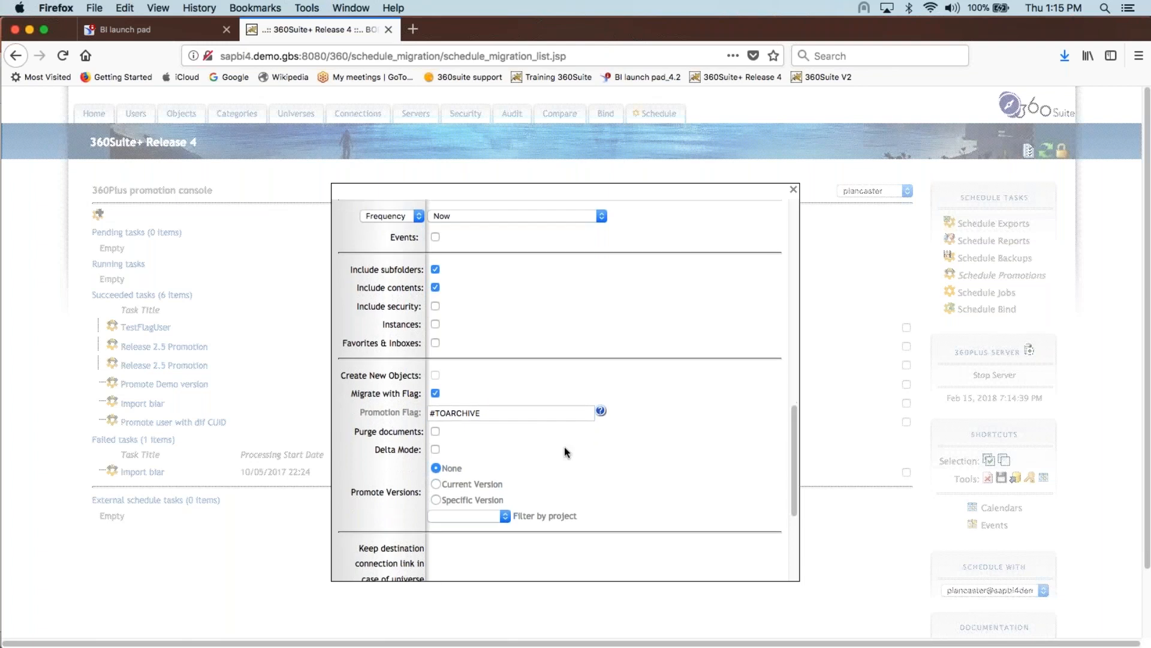
{"action": "scroll", "scroll_direction": "down", "scroll_amount": 3}
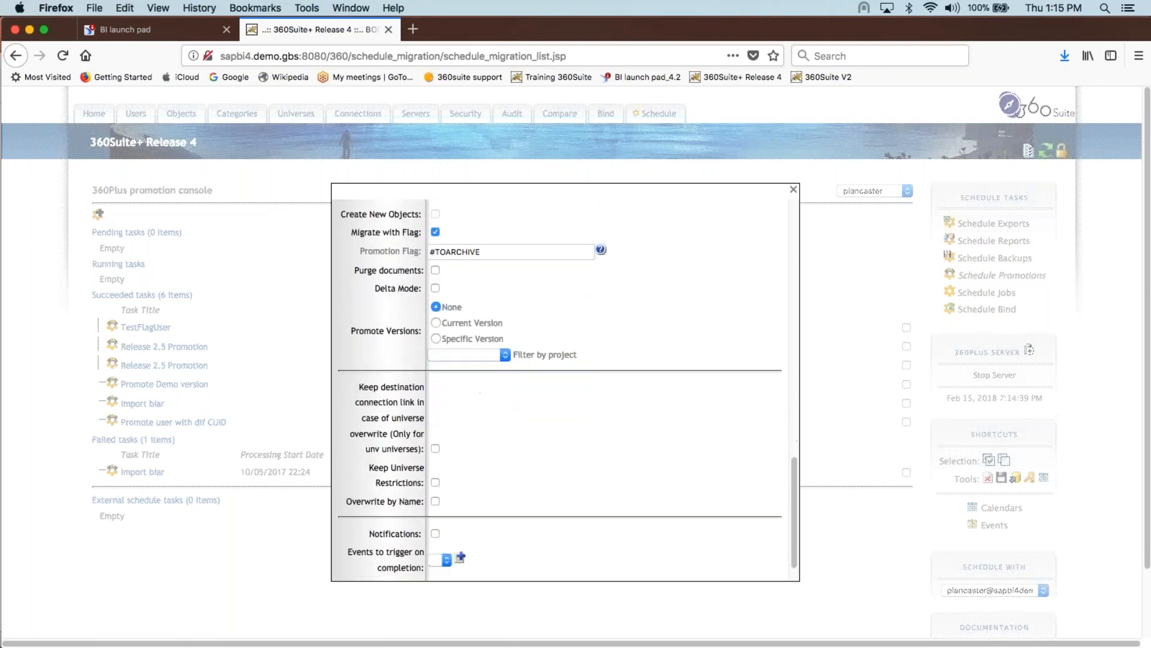
{"action": "scroll", "scroll_direction": "down", "scroll_amount": 3}
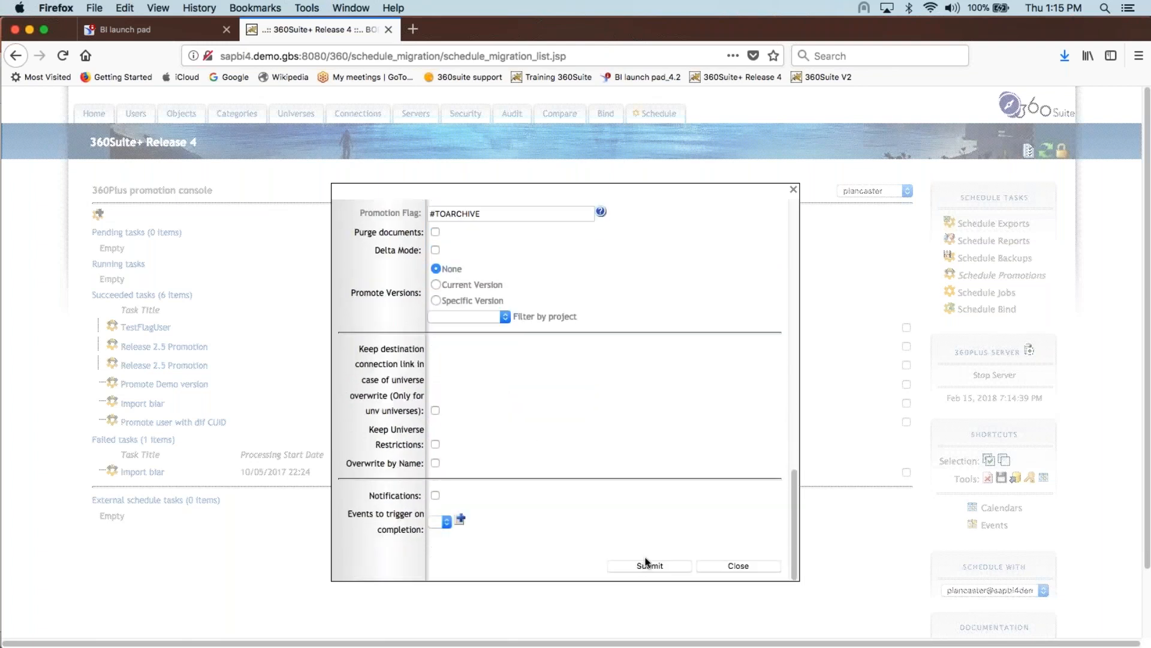
{"action": "mouse_move", "coordinate": [753, 303]}
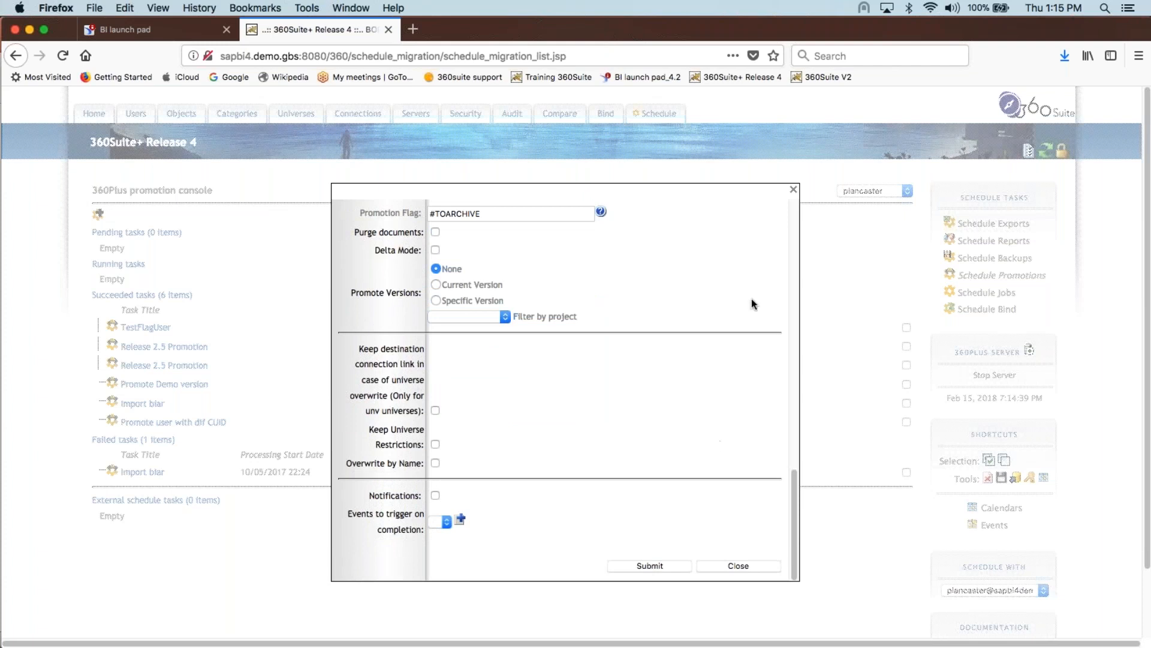
{"action": "mouse_move", "coordinate": [794, 190]}
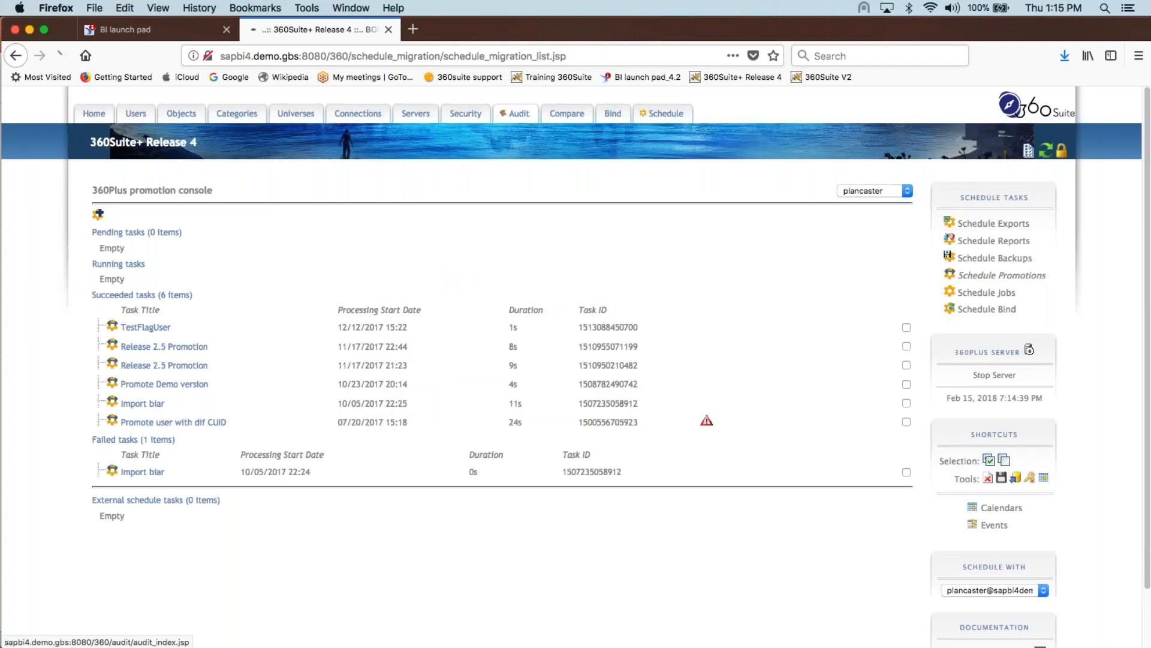
From the Audit page run Flagged Objects with flag value #TOARCHIVE, then close the flag window.
{"action": "left_click", "coordinate": [519, 113]}
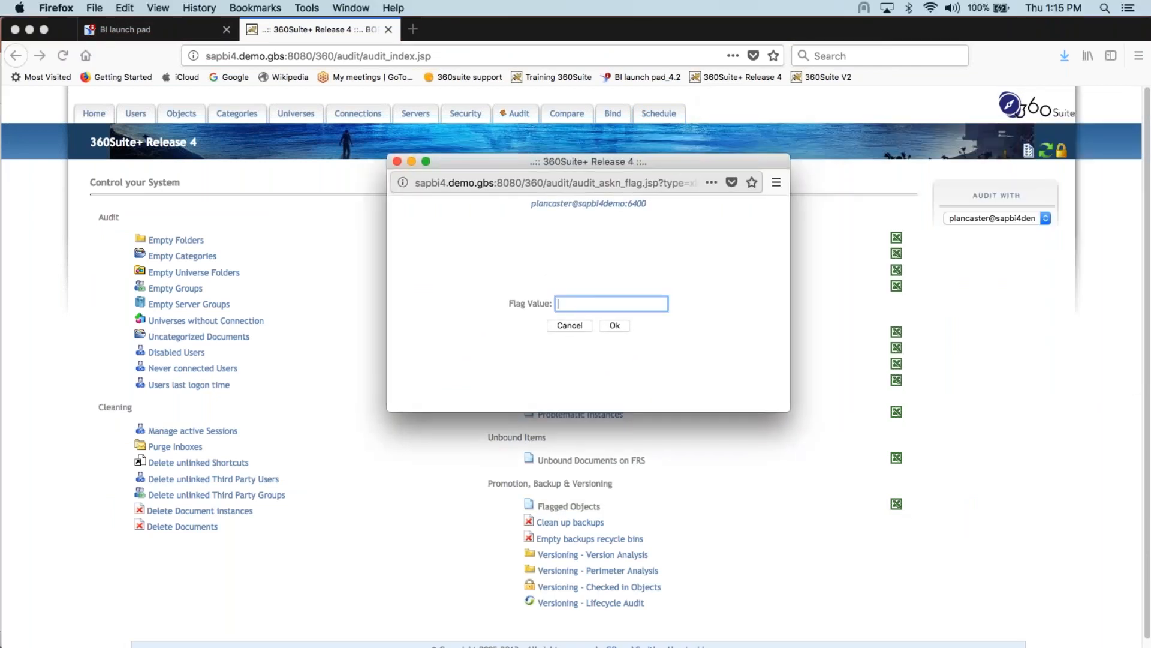
{"action": "type", "text": "#T"}
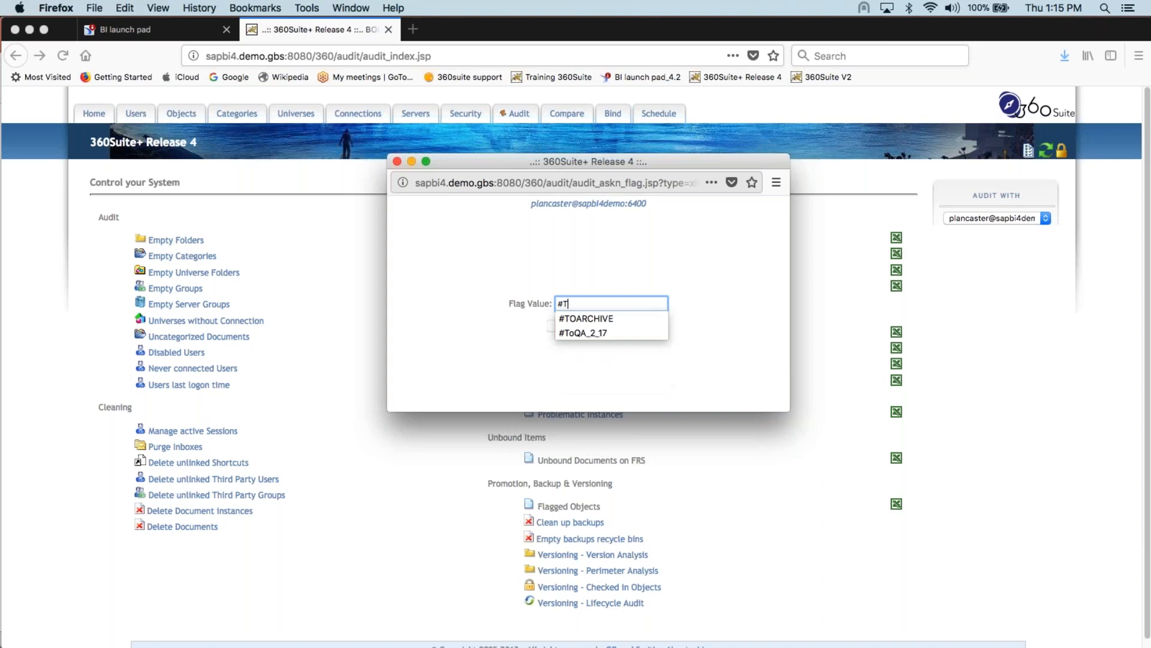
{"action": "left_click", "coordinate": [585, 317]}
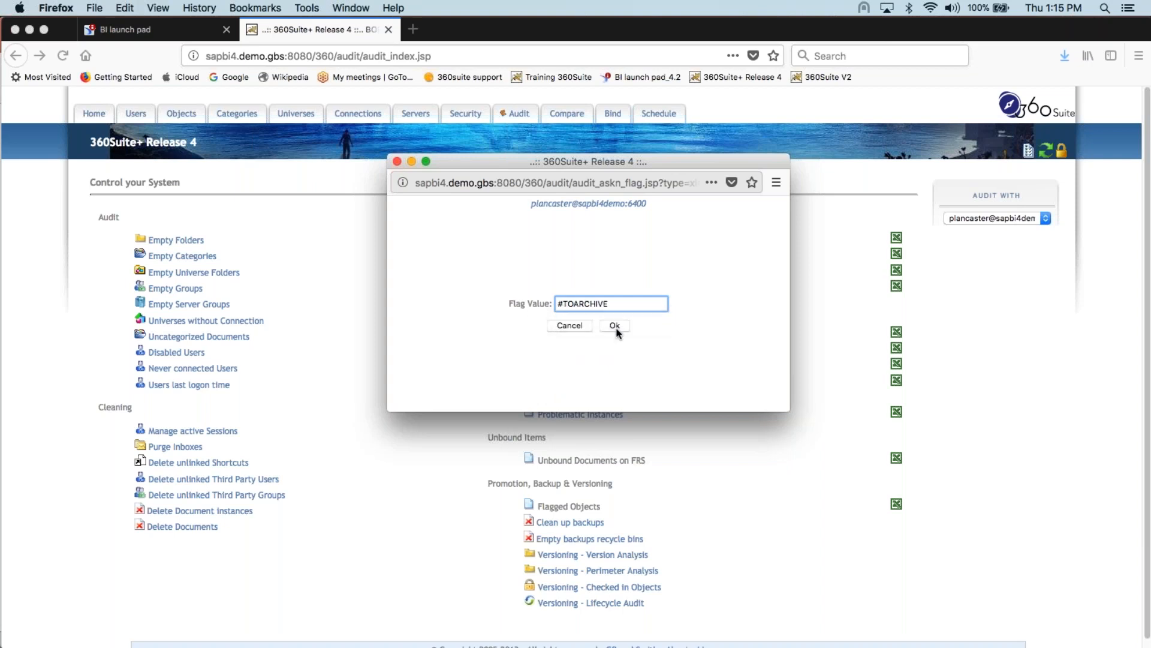
{"action": "left_click", "coordinate": [614, 325]}
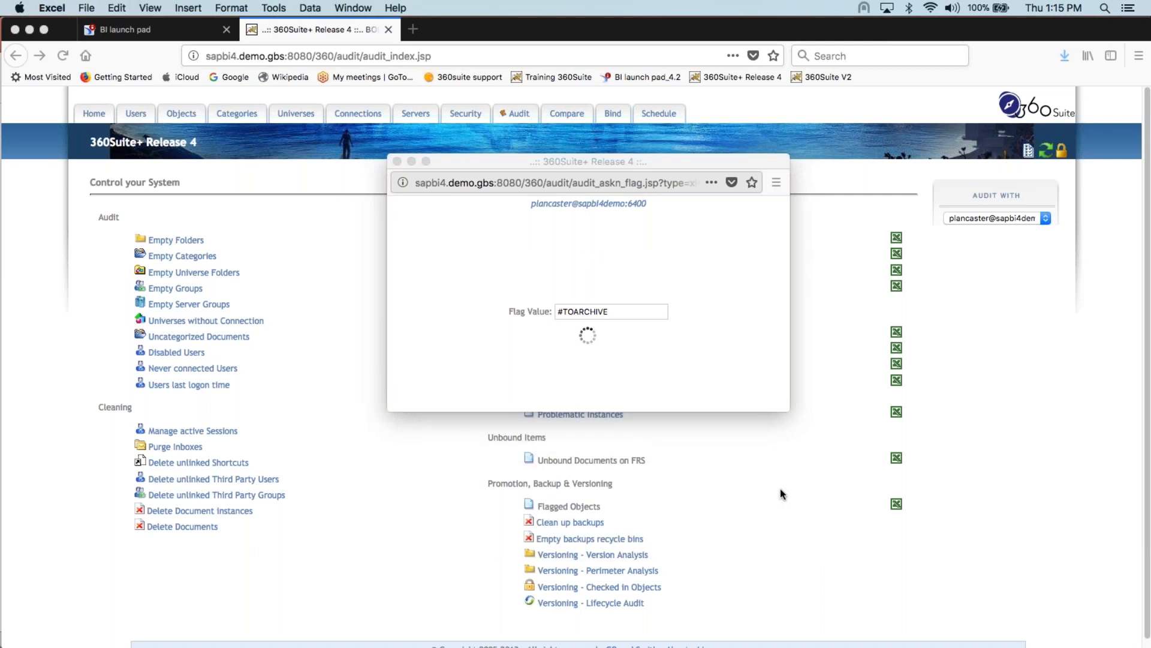
{"action": "mouse_move", "coordinate": [761, 275]}
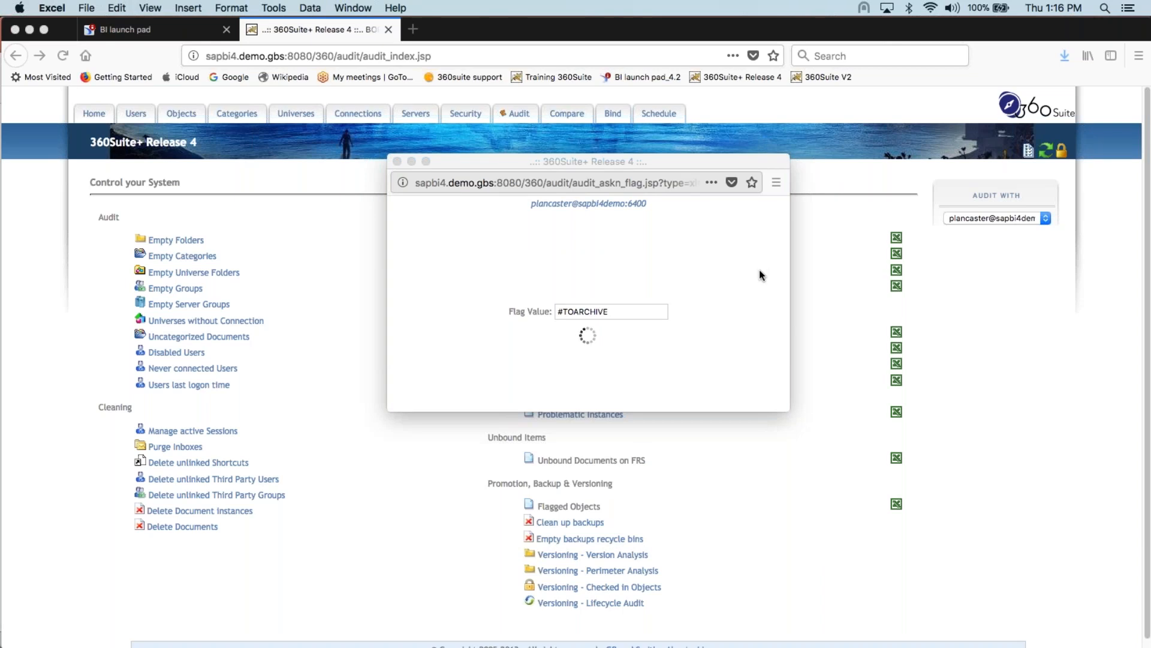
{"action": "mouse_move", "coordinate": [630, 593]}
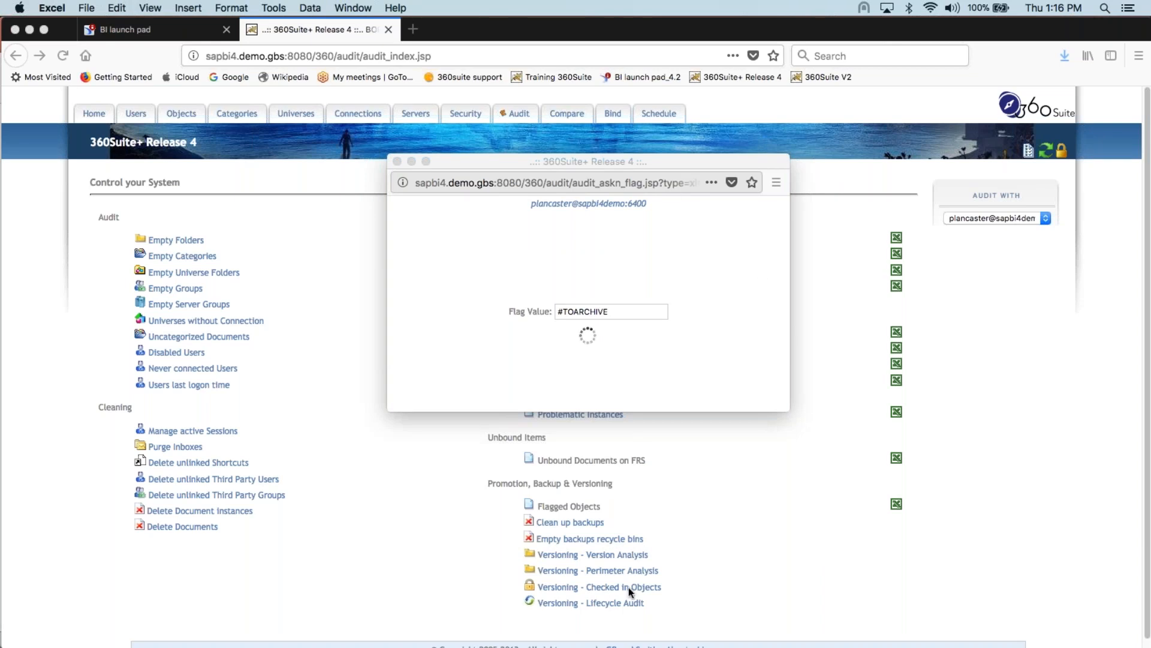
{"action": "mouse_move", "coordinate": [413, 162]}
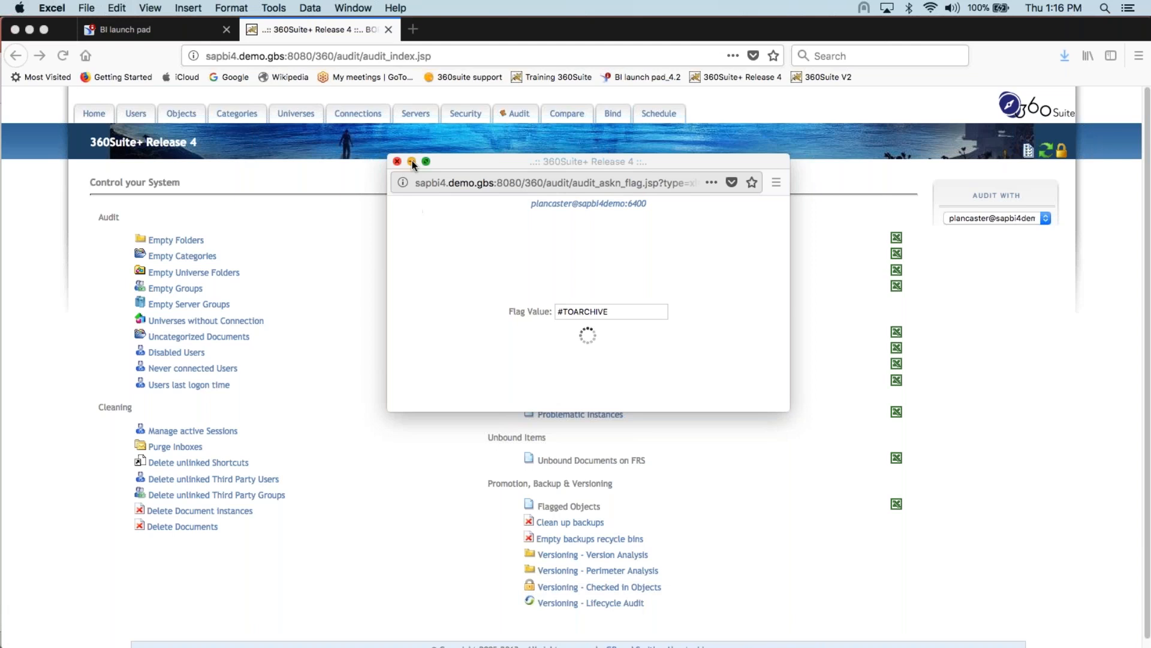
{"action": "left_click", "coordinate": [397, 162]}
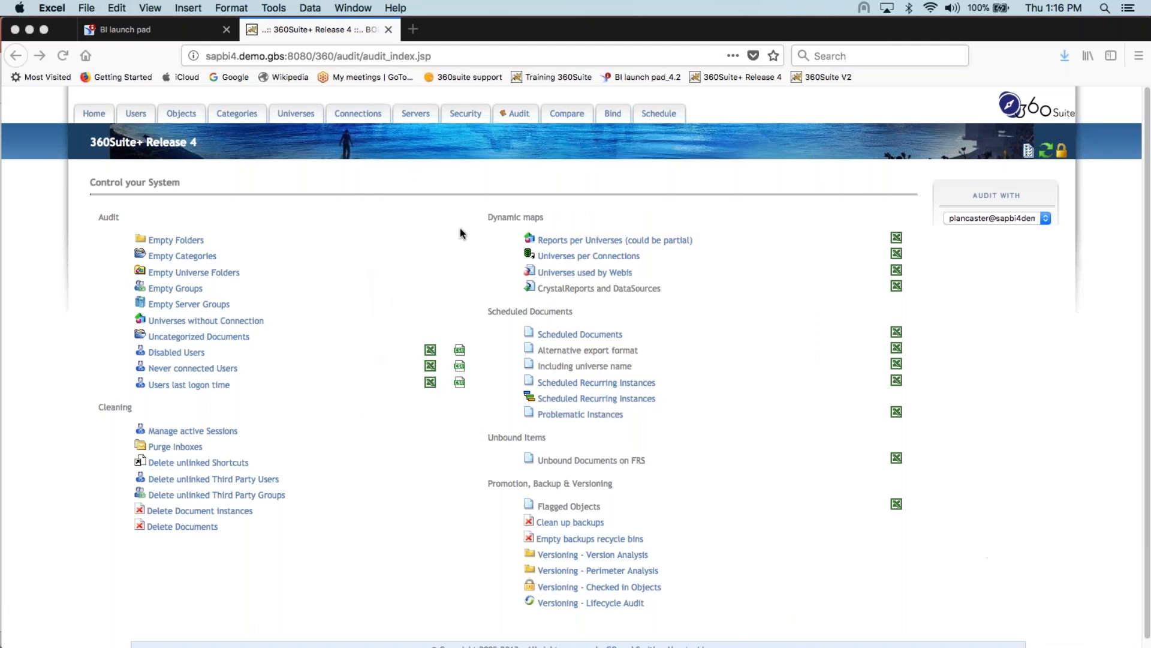
{"action": "mouse_move", "coordinate": [504, 624]}
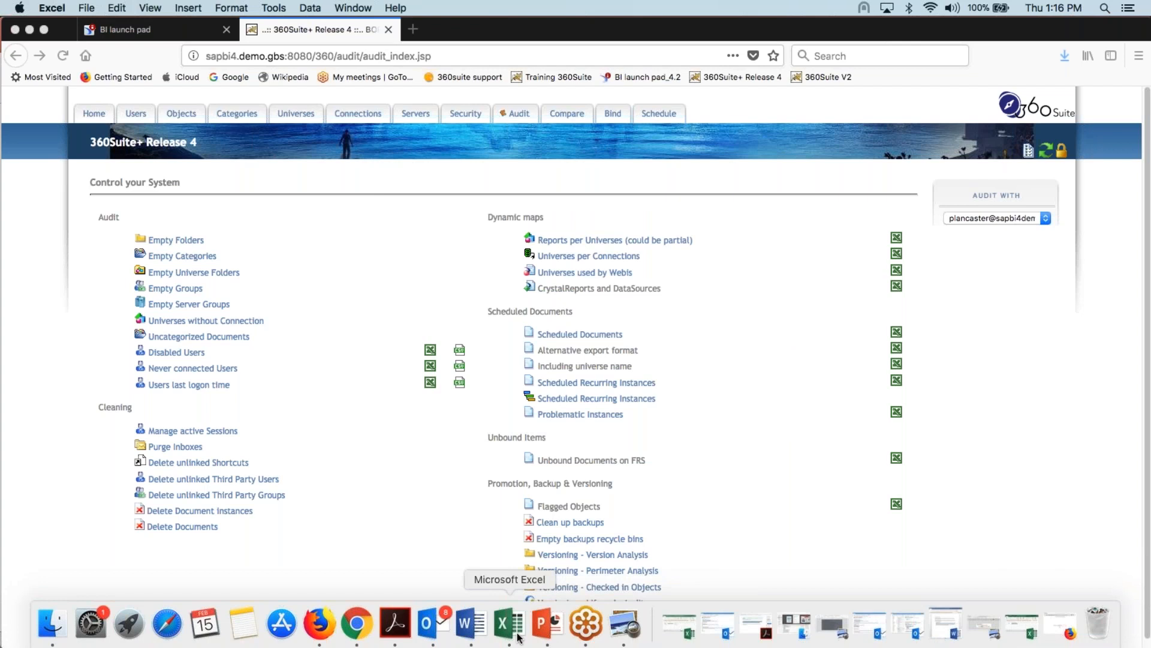
{"action": "mouse_move", "coordinate": [544, 626]}
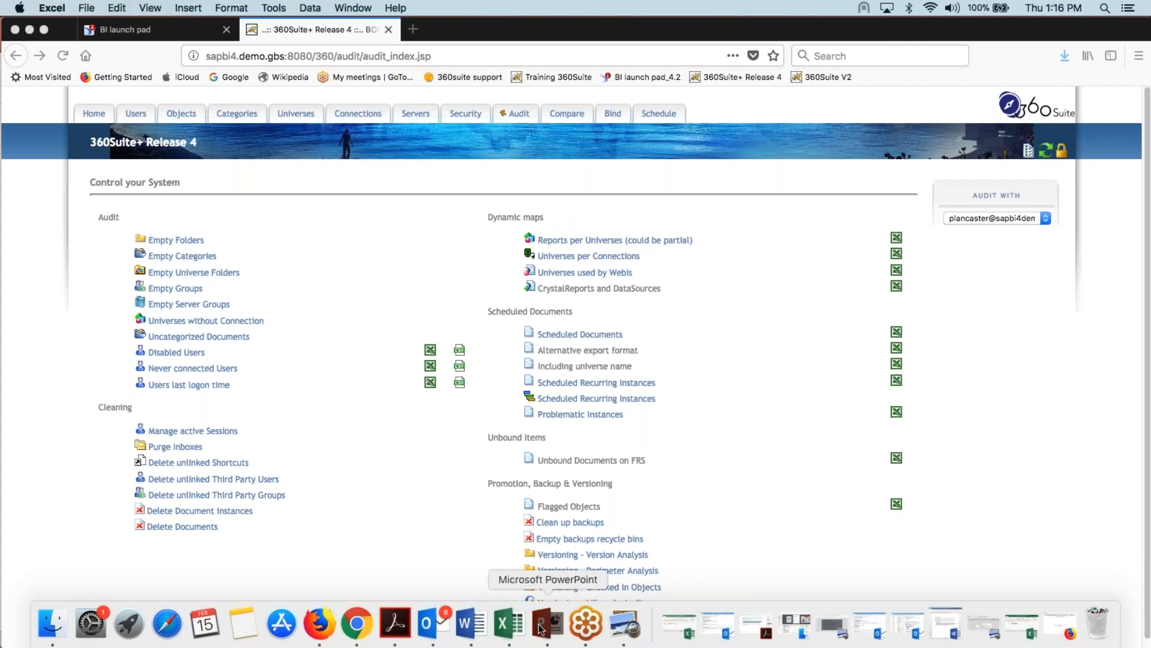
{"action": "left_click", "coordinate": [547, 624]}
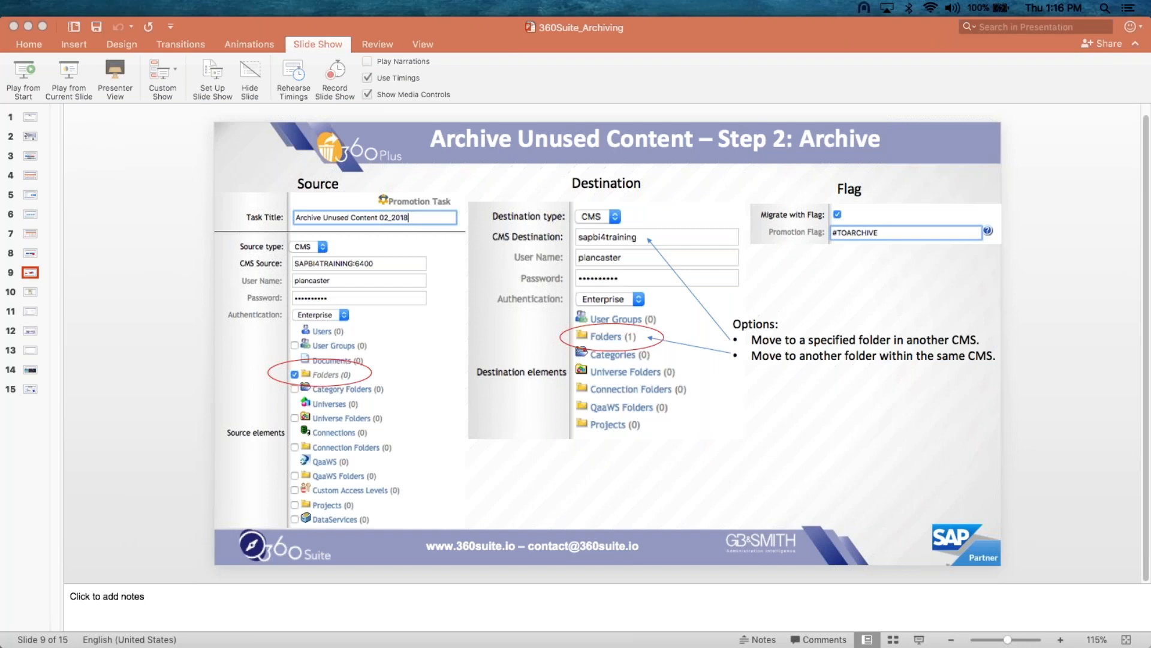
{"action": "mouse_move", "coordinate": [319, 623]}
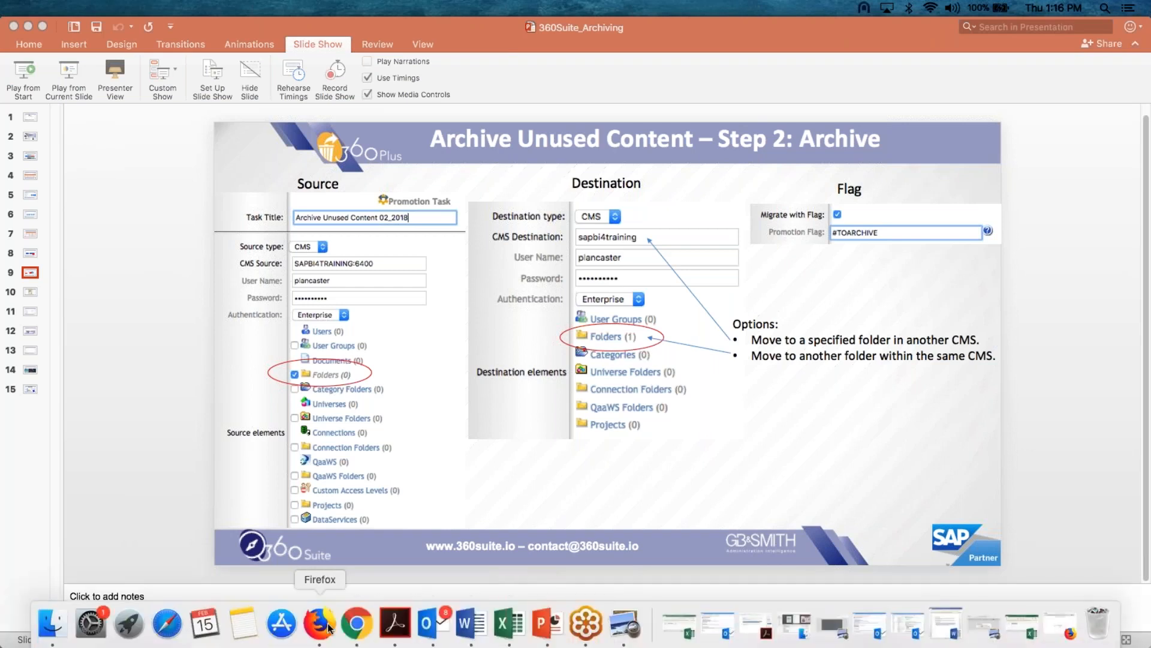
{"action": "left_click", "coordinate": [319, 623]}
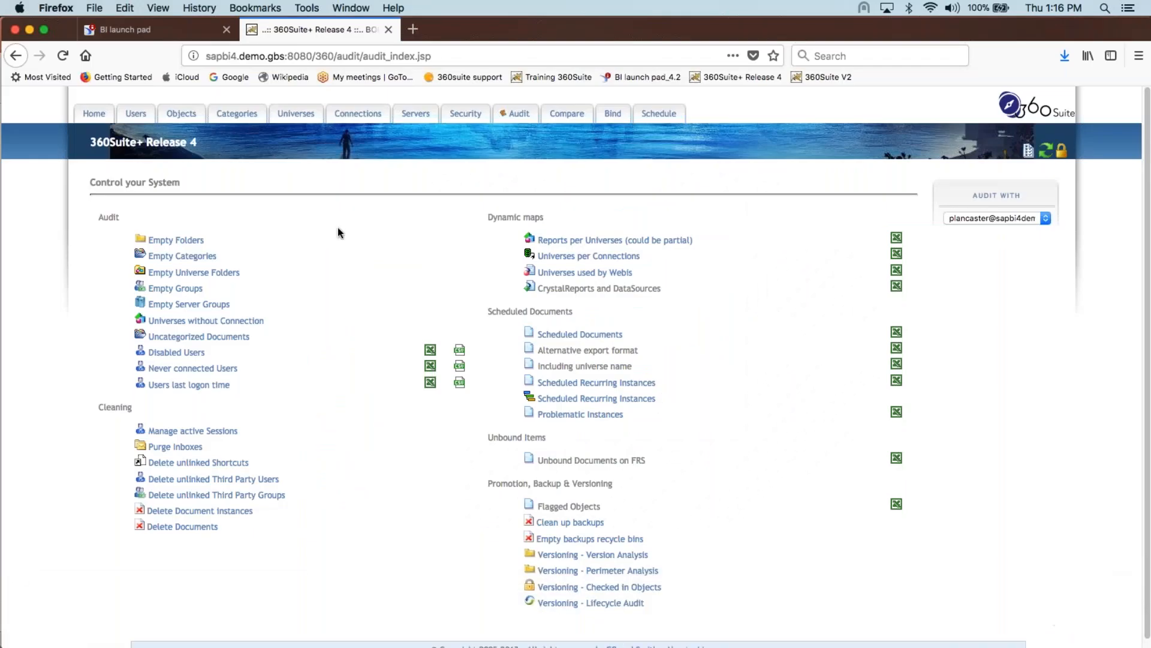
Log back on to the BI launch pad and open the Examples Cast and Bind folder under Documents.
{"action": "left_click", "coordinate": [124, 28]}
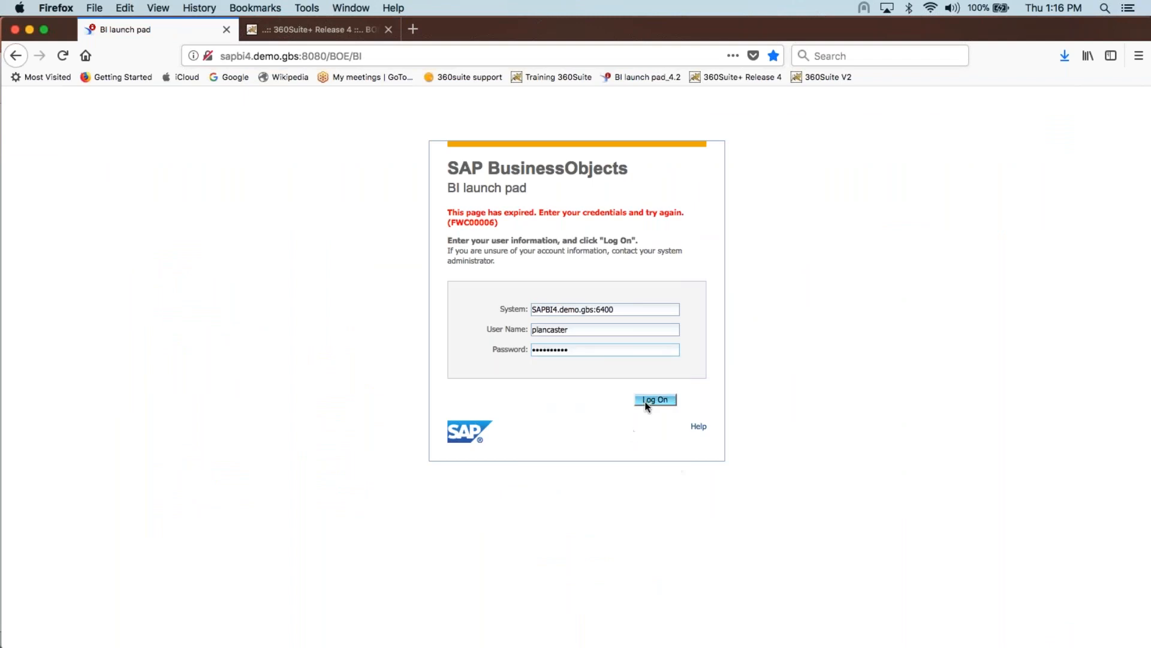
{"action": "left_click", "coordinate": [654, 399]}
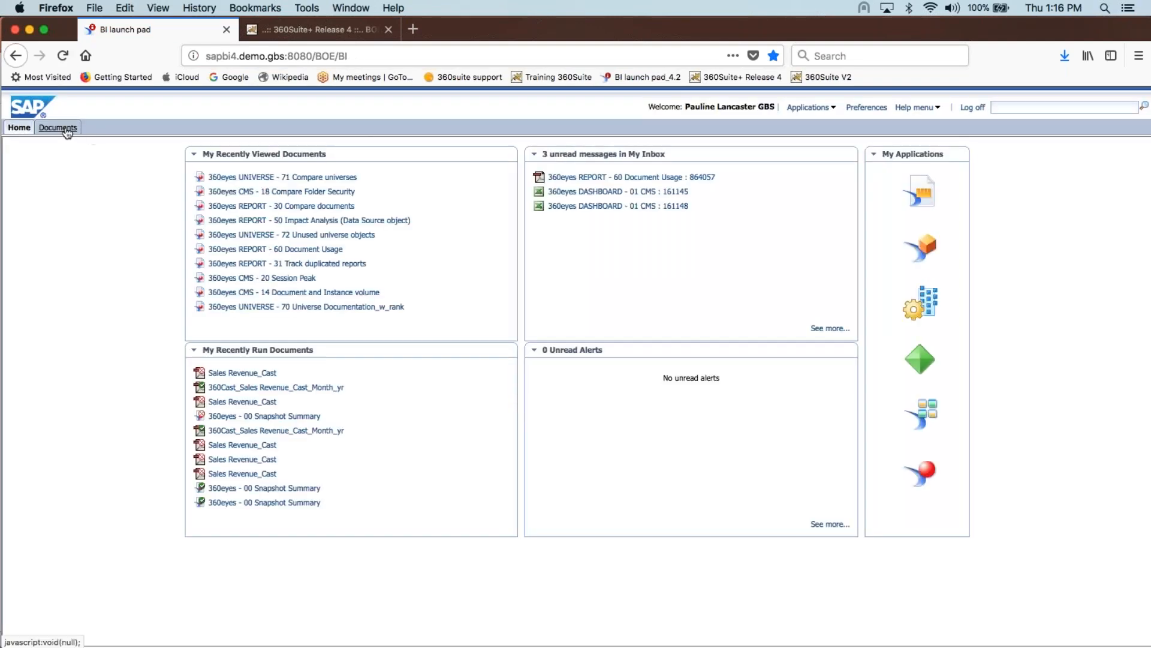
{"action": "left_click", "coordinate": [57, 127]}
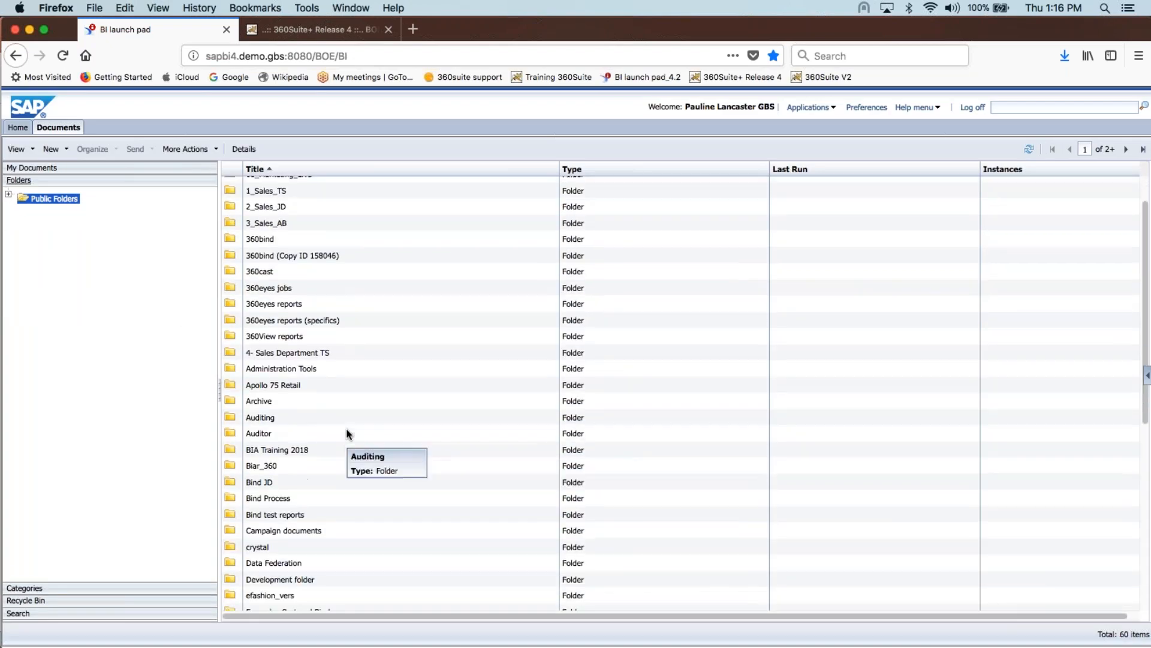
{"action": "scroll", "scroll_direction": "down", "scroll_amount": 3}
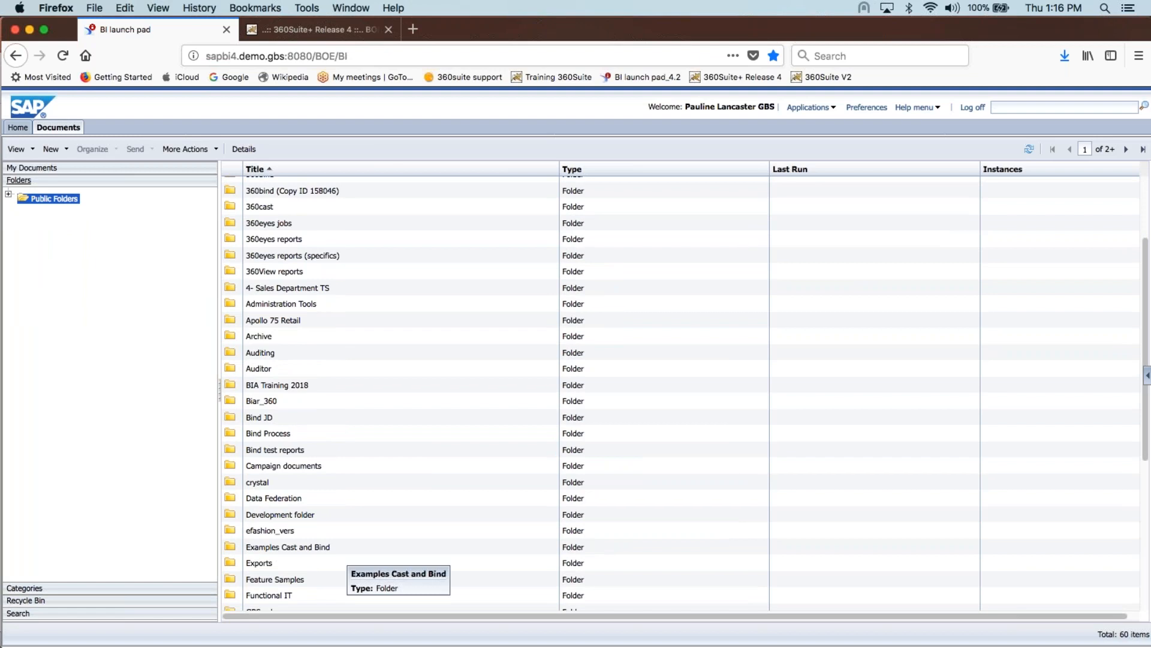
{"action": "left_click", "coordinate": [287, 547]}
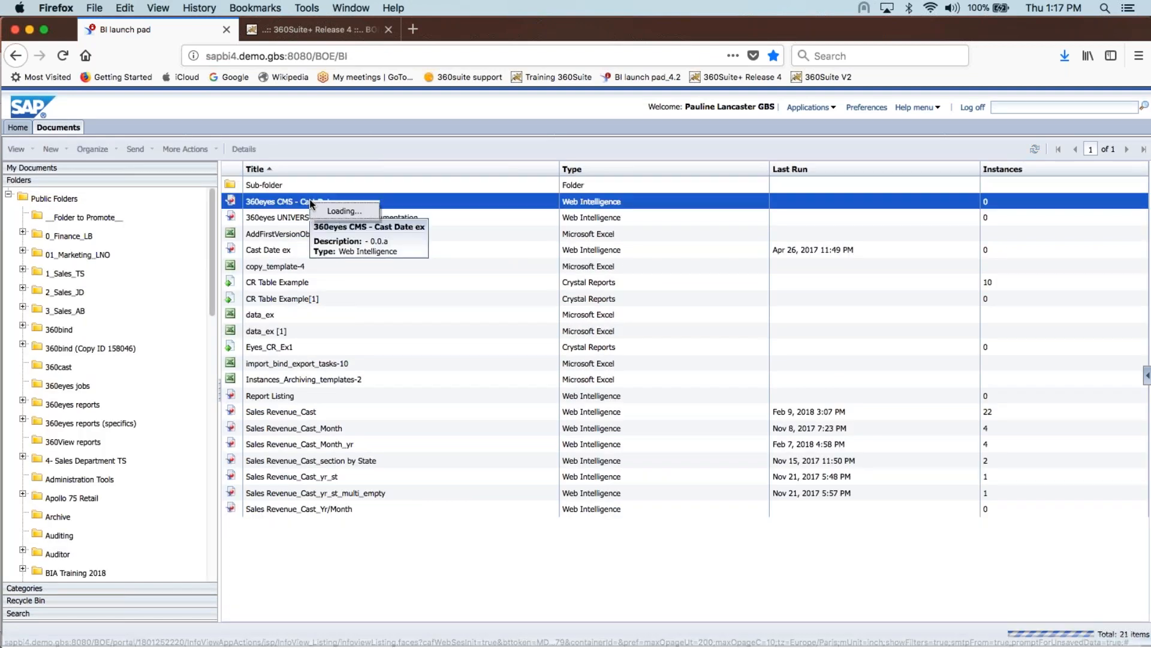
View the properties of 360eyes CMS - Cast Date ex, noting document ID 30620, and cancel.
{"action": "right_click", "coordinate": [287, 201]}
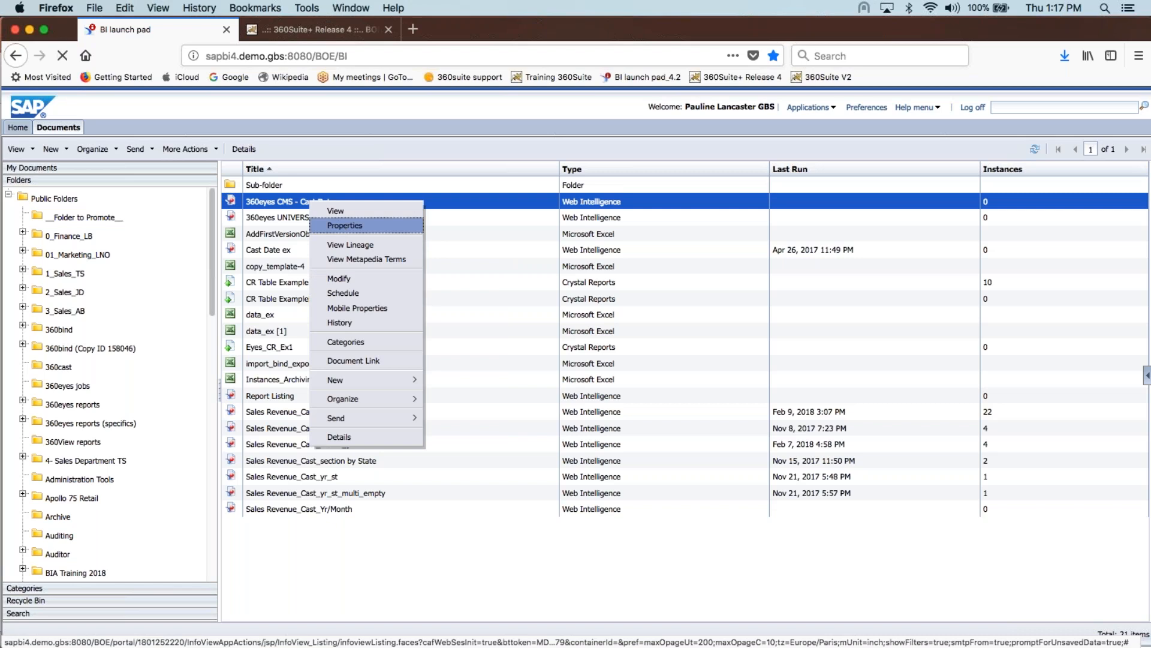
{"action": "left_click", "coordinate": [345, 225]}
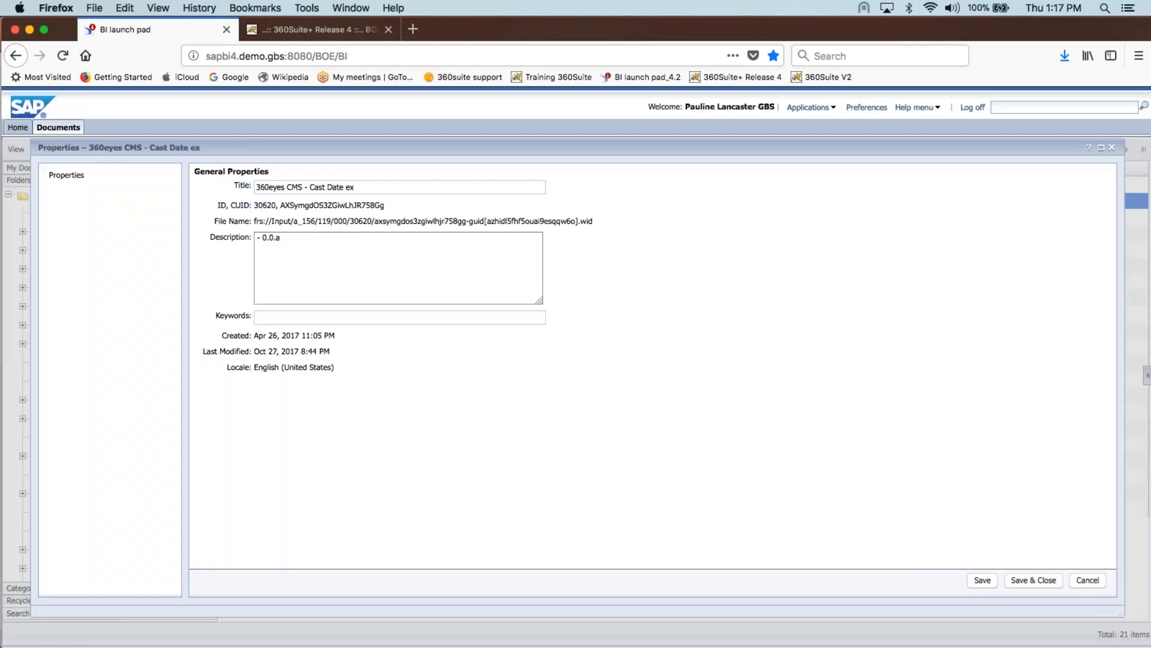
{"action": "double_click", "coordinate": [265, 205]}
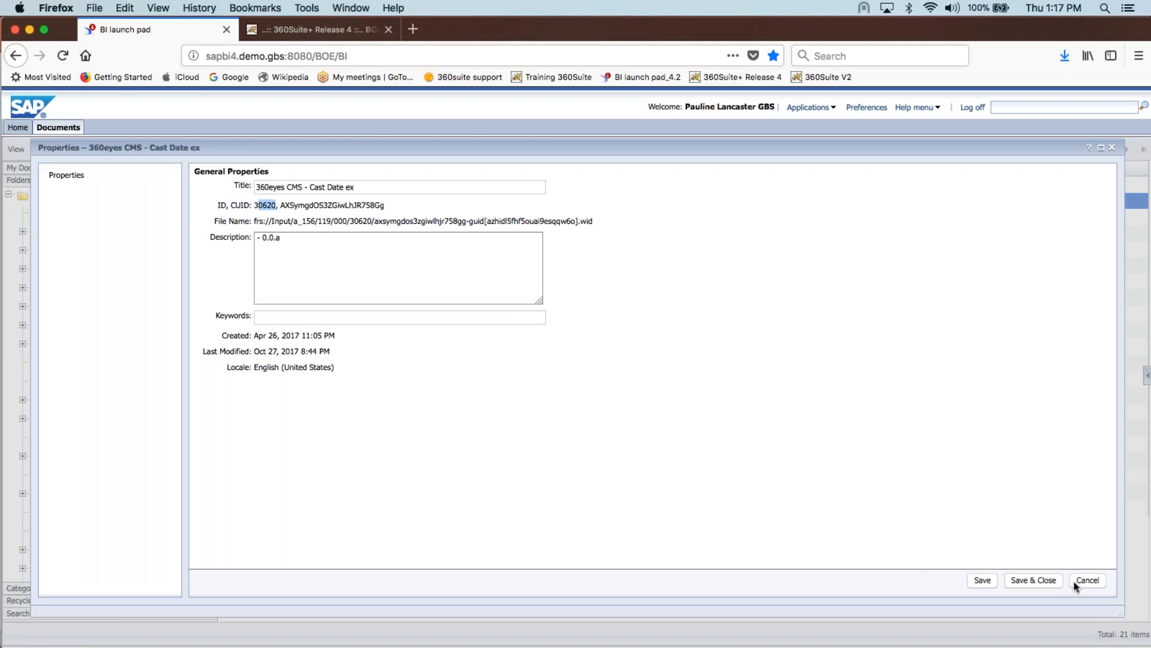
{"action": "mouse_move", "coordinate": [1087, 582]}
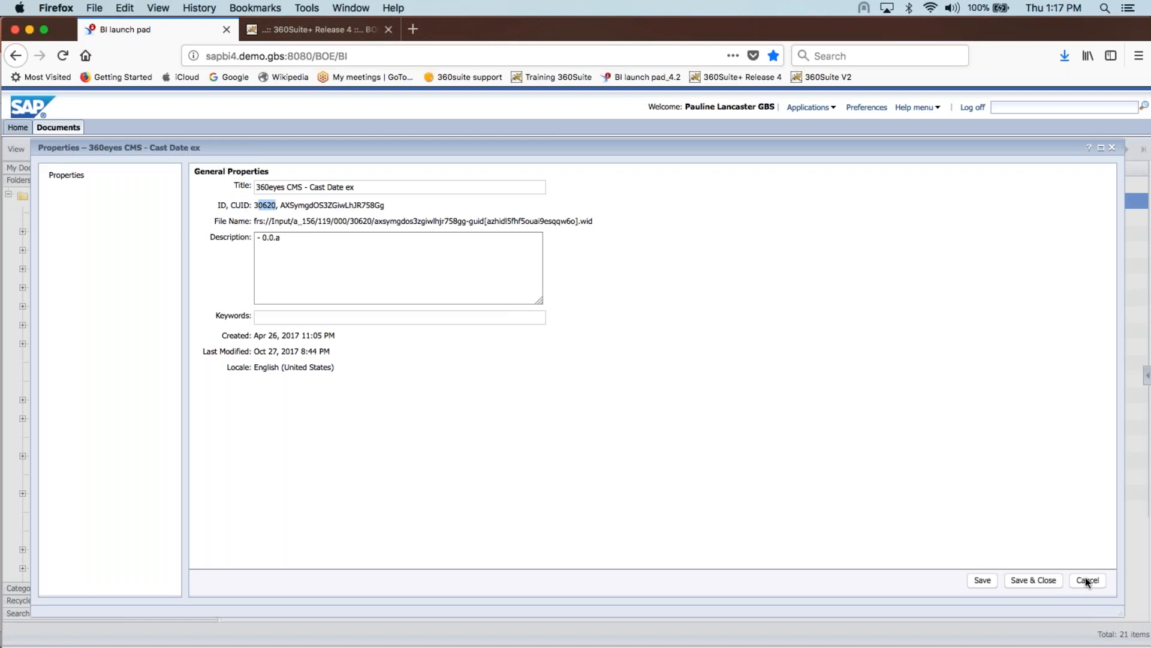
{"action": "left_click", "coordinate": [1088, 581]}
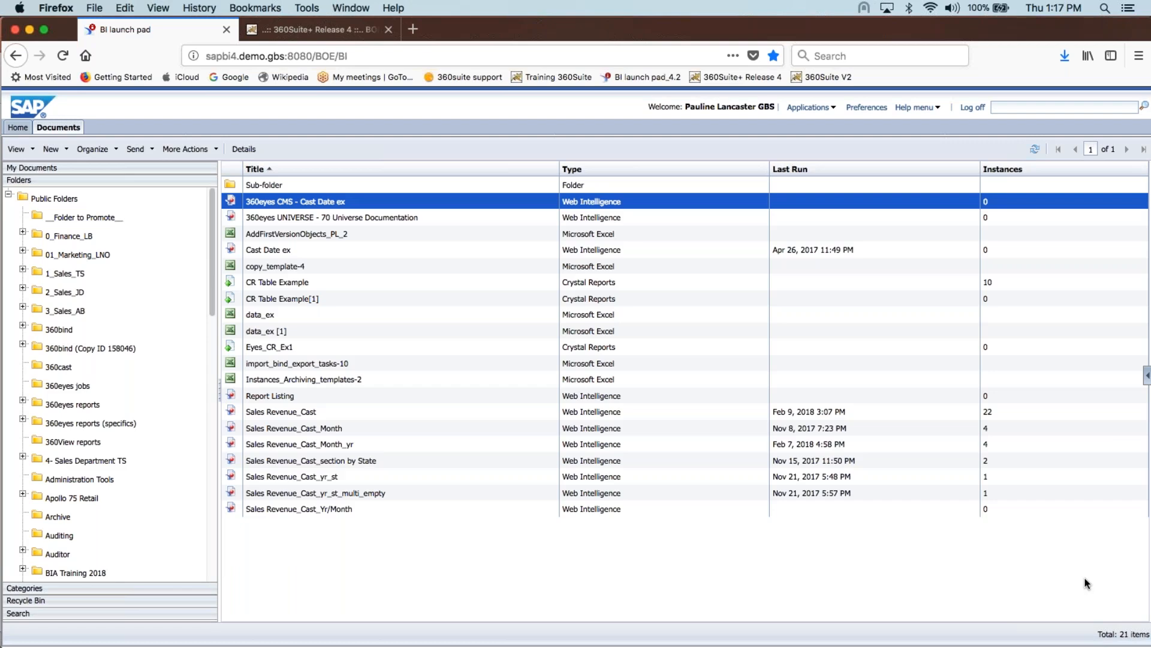
View the 360eyes reports folder's properties, noting ID 7169, and cancel back to the listing.
{"action": "right_click", "coordinate": [71, 404]}
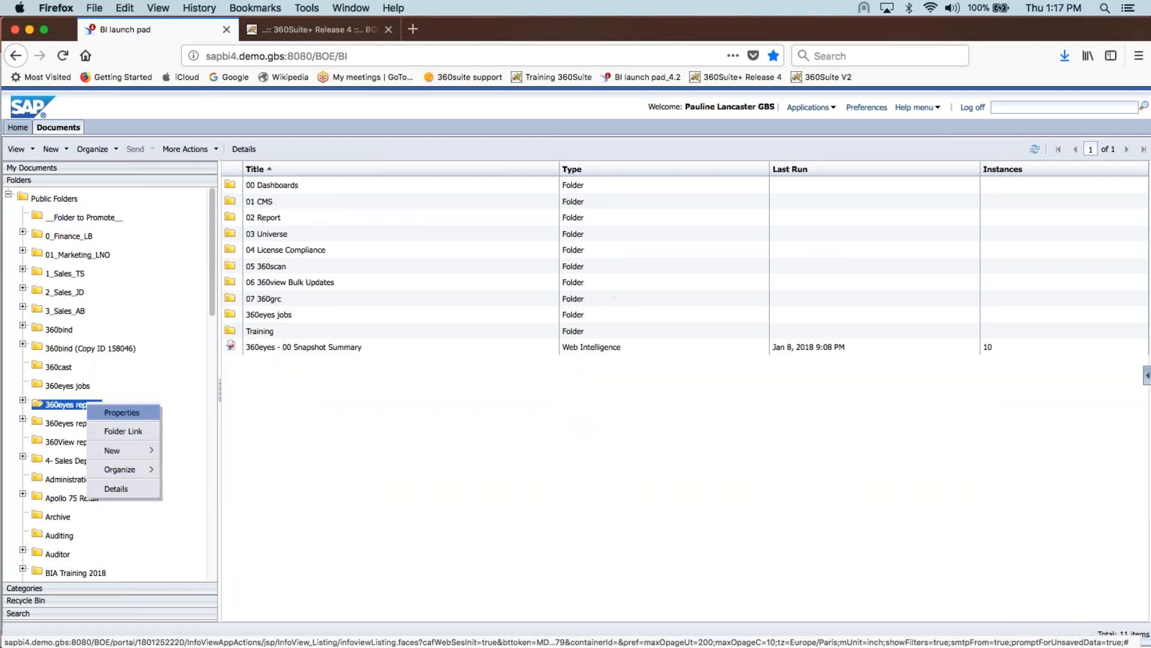
{"action": "left_click", "coordinate": [121, 411]}
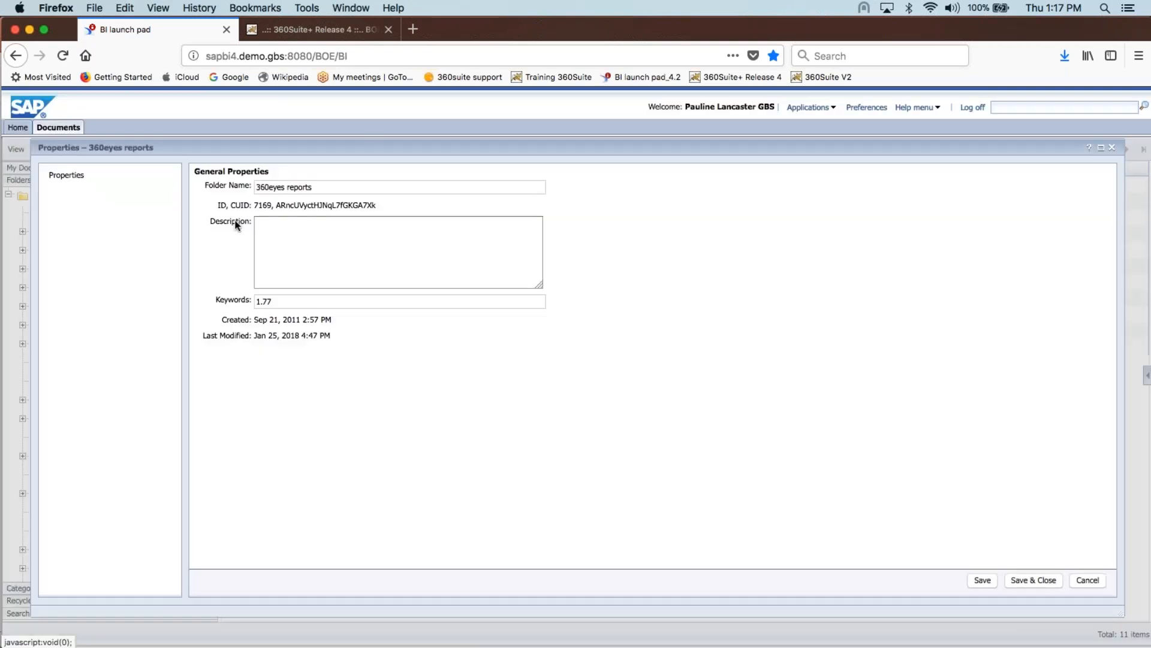
{"action": "mouse_move", "coordinate": [262, 215]}
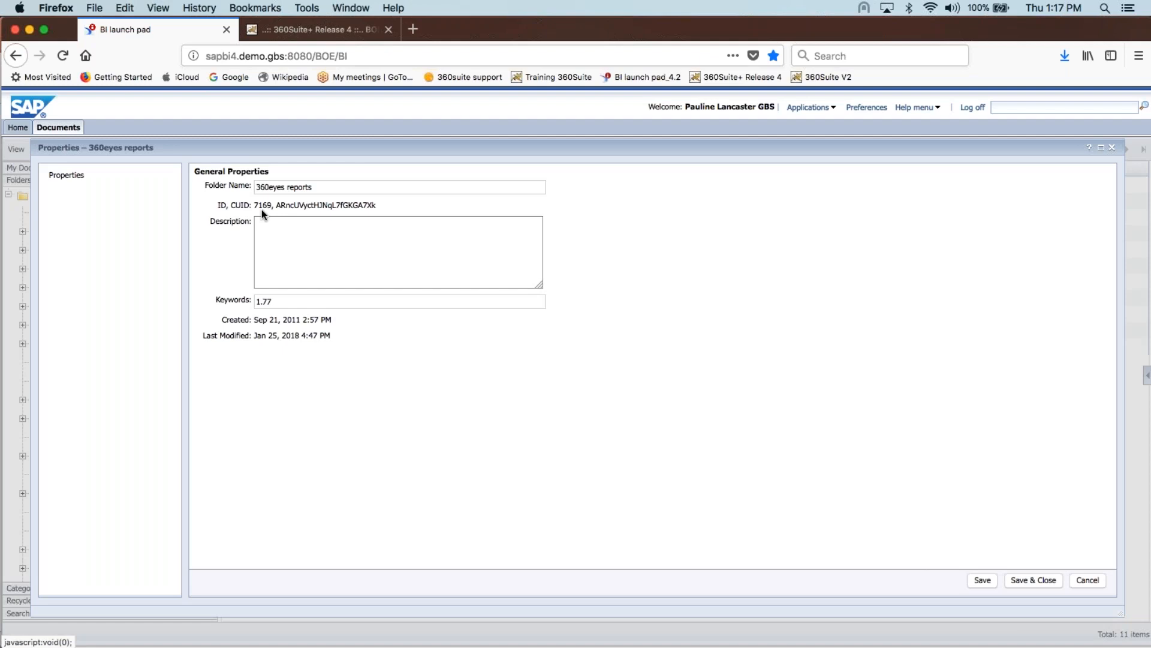
{"action": "mouse_move", "coordinate": [972, 562]}
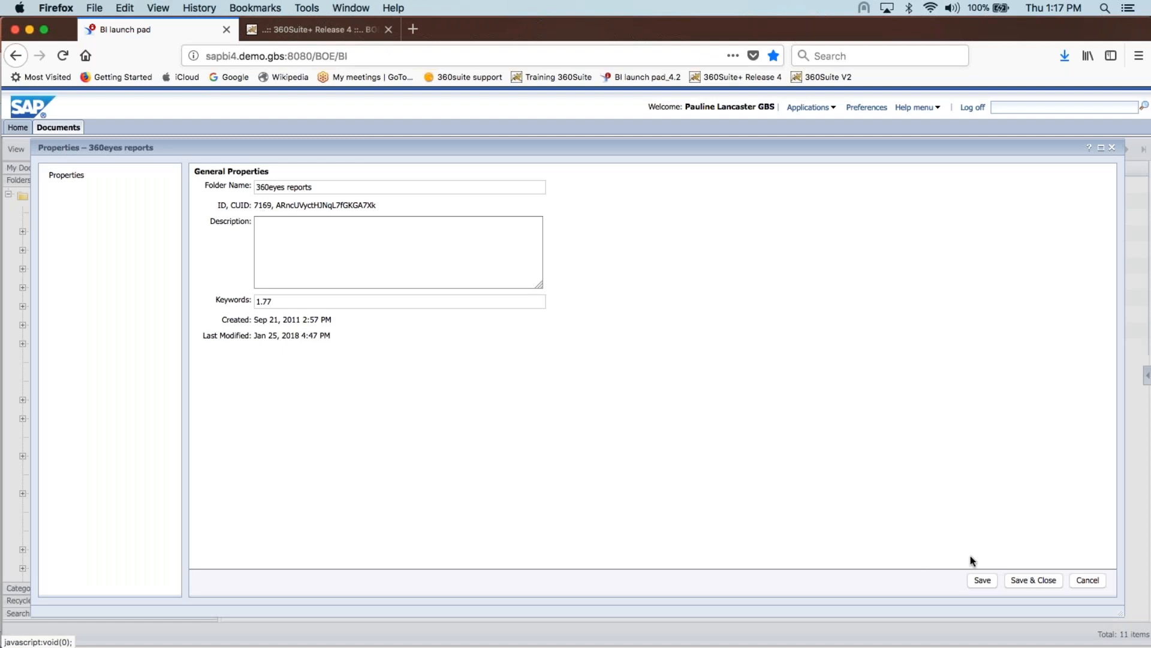
{"action": "left_click", "coordinate": [1088, 581]}
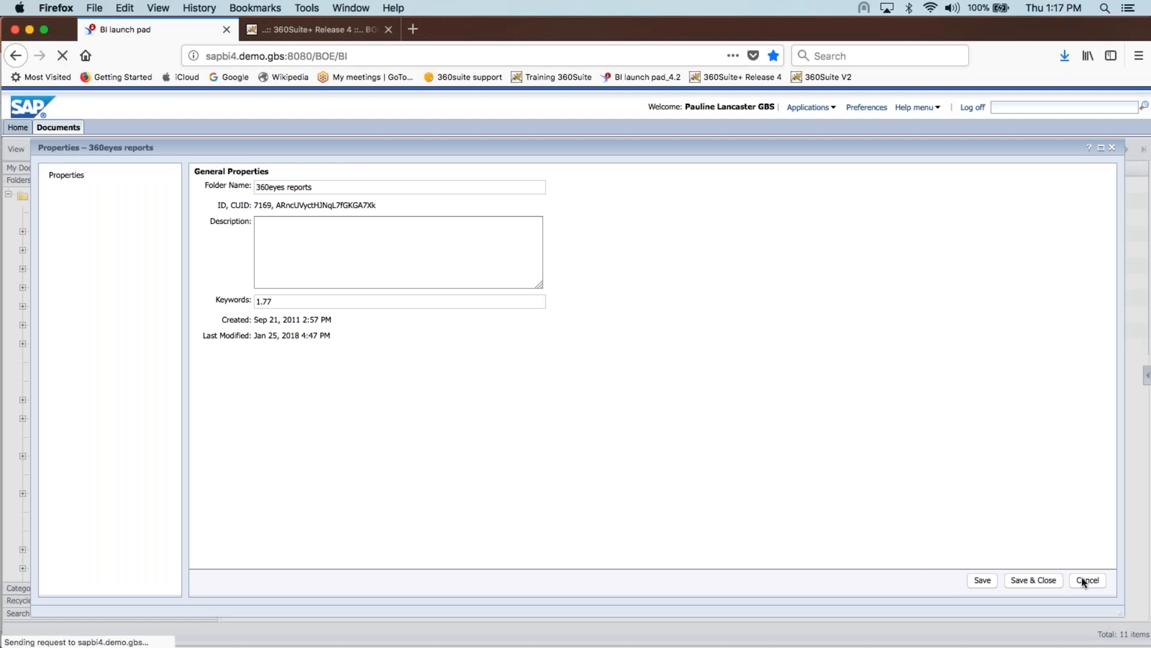
{"action": "left_click", "coordinate": [1087, 581]}
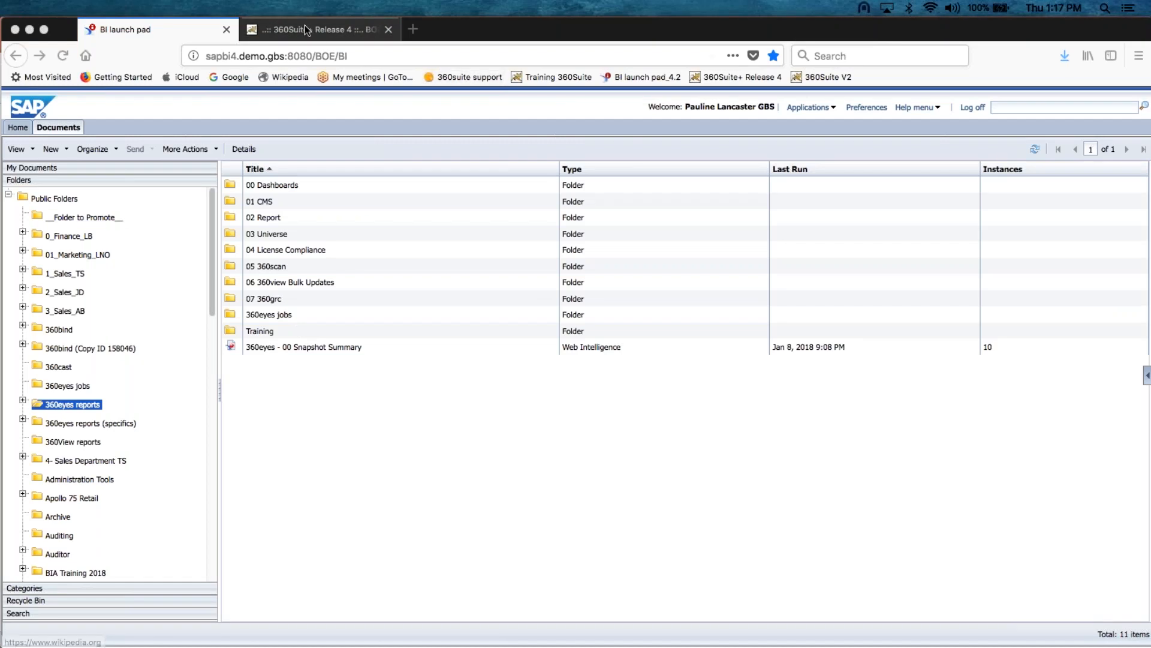
Switch to the 360Suite page and open the 20 objects of Examples Cast and Bind, showing CR Table Example's backups.
{"action": "left_click", "coordinate": [315, 29]}
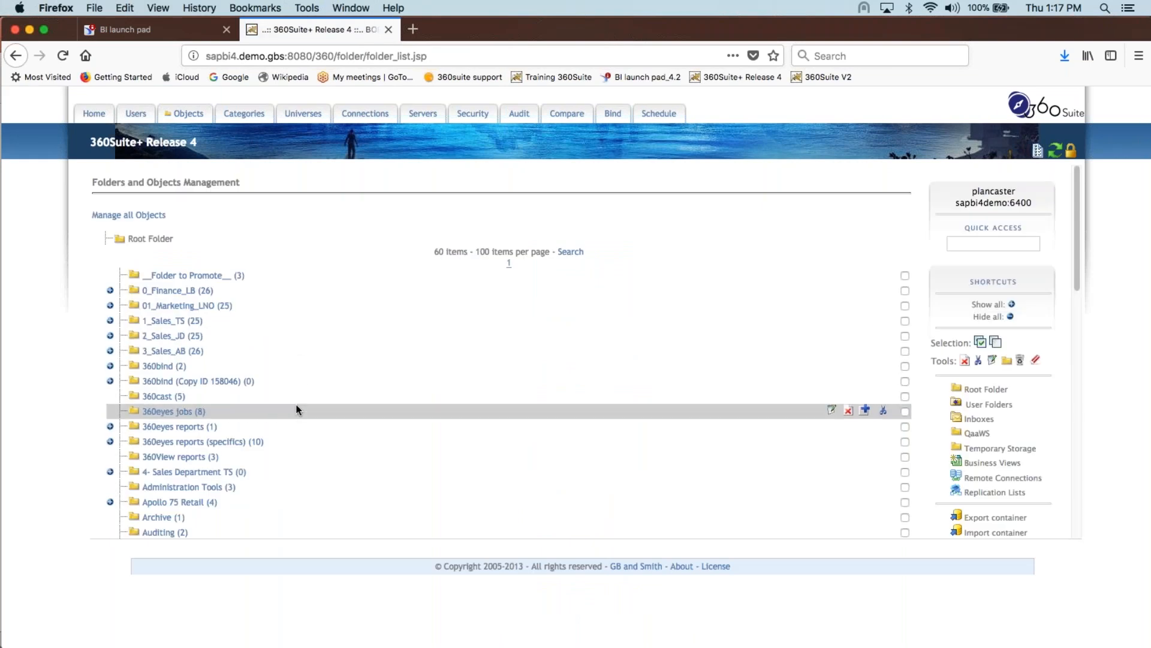
{"action": "scroll", "scroll_direction": "down", "scroll_amount": 3}
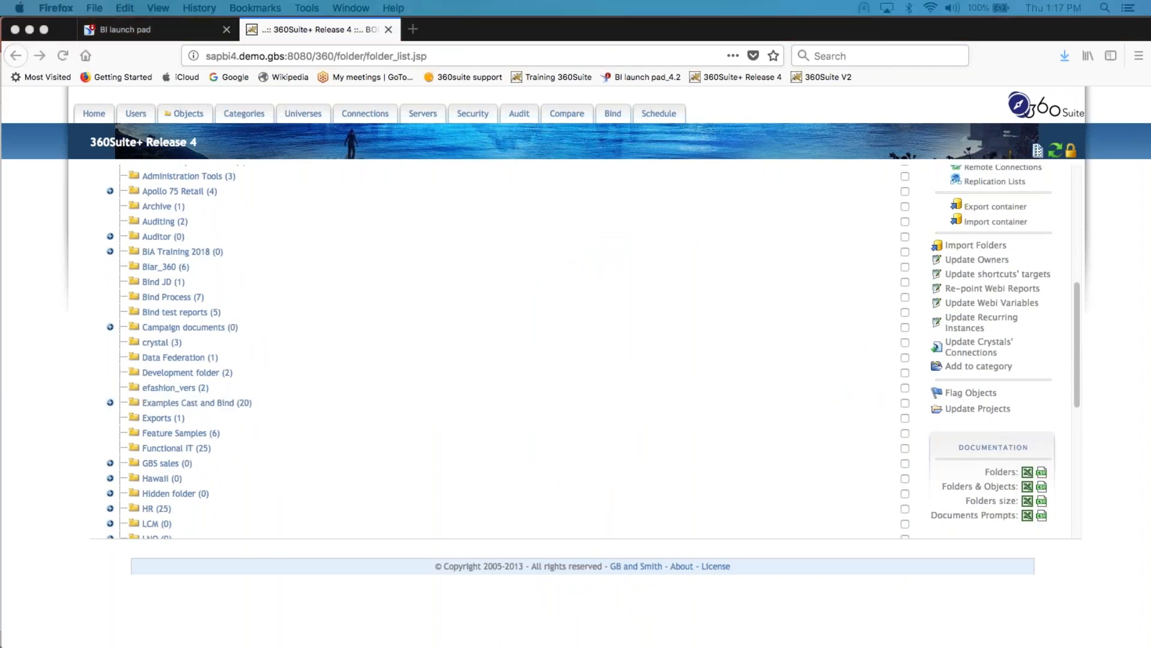
{"action": "left_click", "coordinate": [196, 403]}
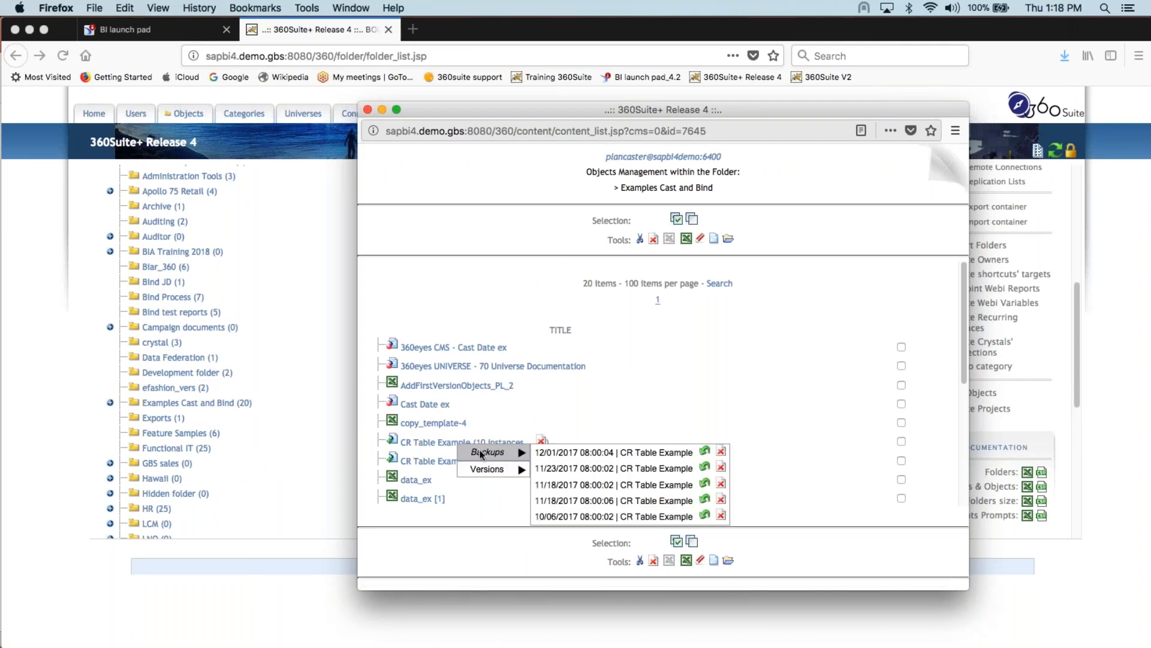
{"action": "mouse_move", "coordinate": [704, 454]}
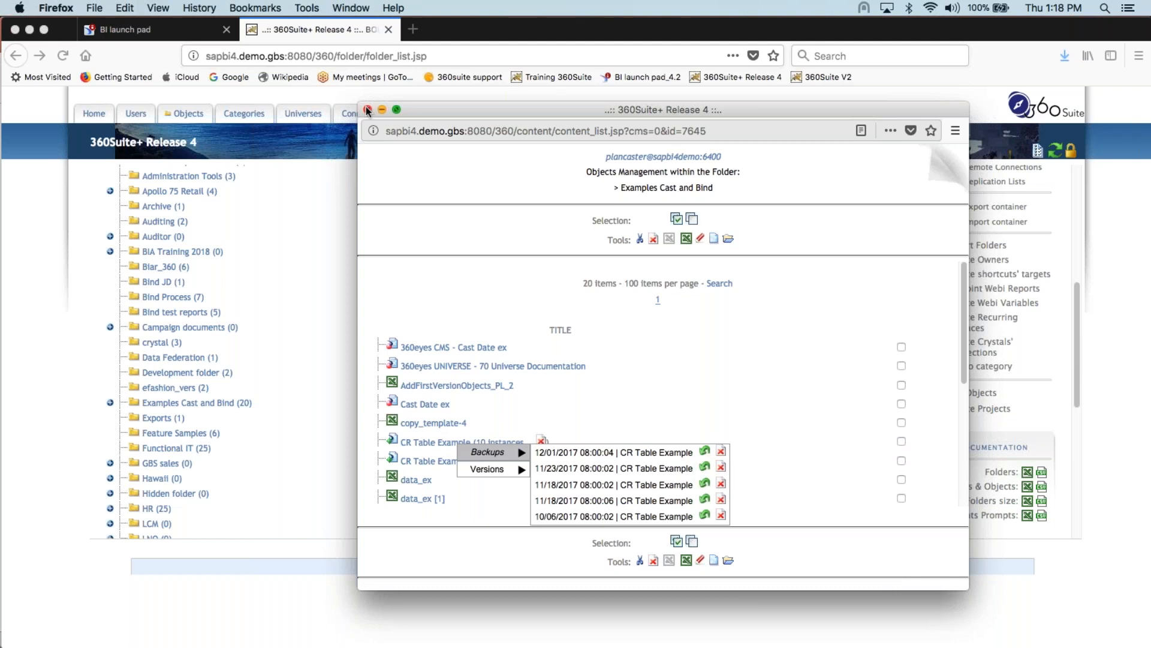
Close the Examples Cast and Bind objects window to return to the folder list.
{"action": "left_click", "coordinate": [367, 109]}
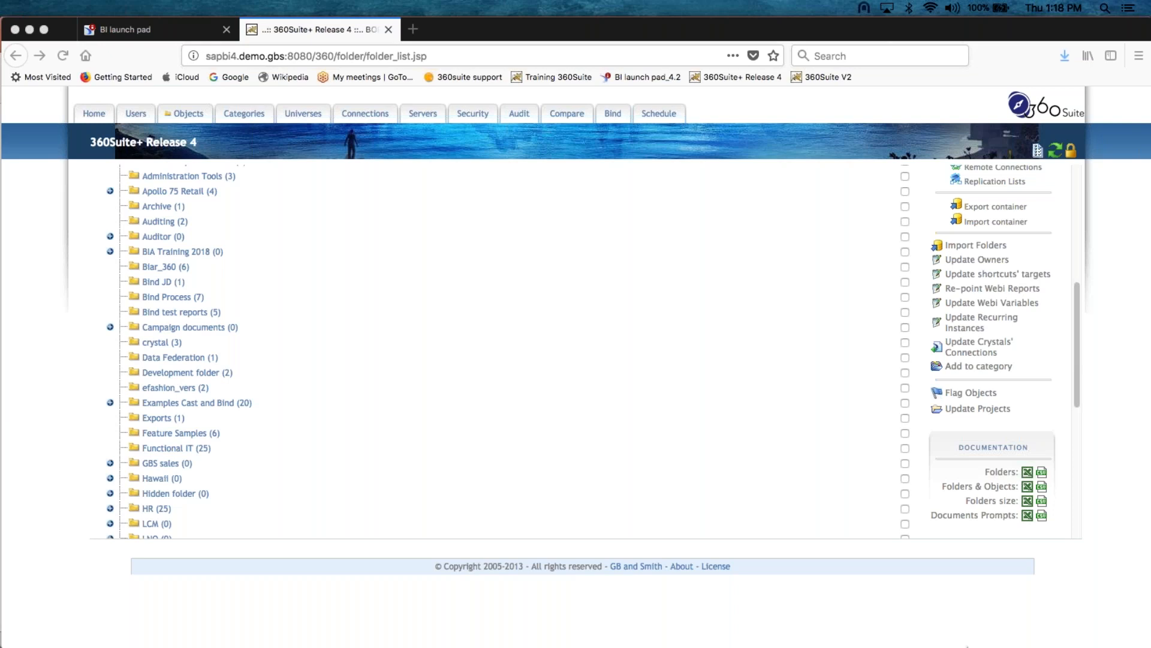
{"action": "mouse_move", "coordinate": [698, 631]}
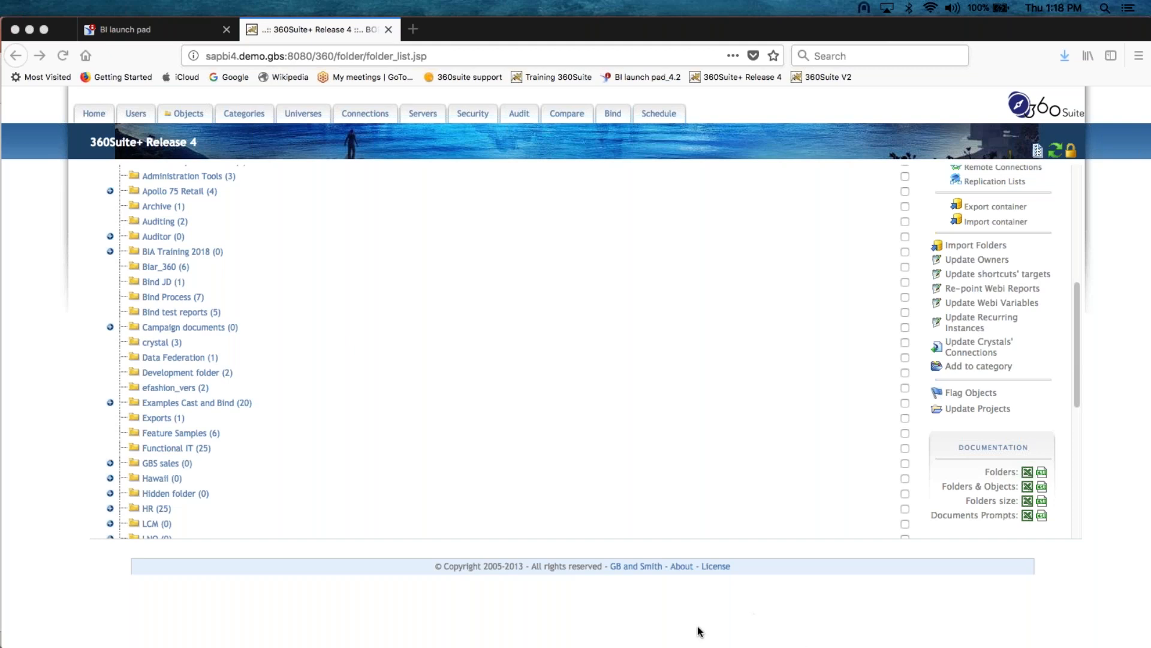
{"action": "mouse_move", "coordinate": [547, 623]}
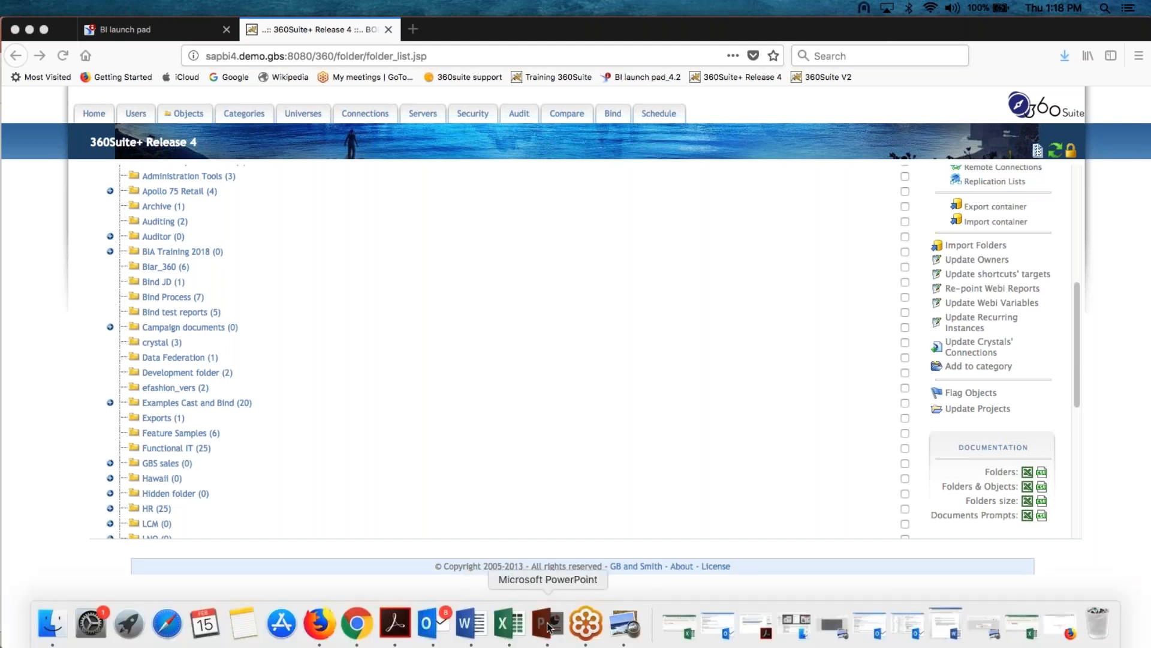
Return to PowerPoint and present the deck full screen toward the Backup and Delete slide.
{"action": "left_click", "coordinate": [547, 625]}
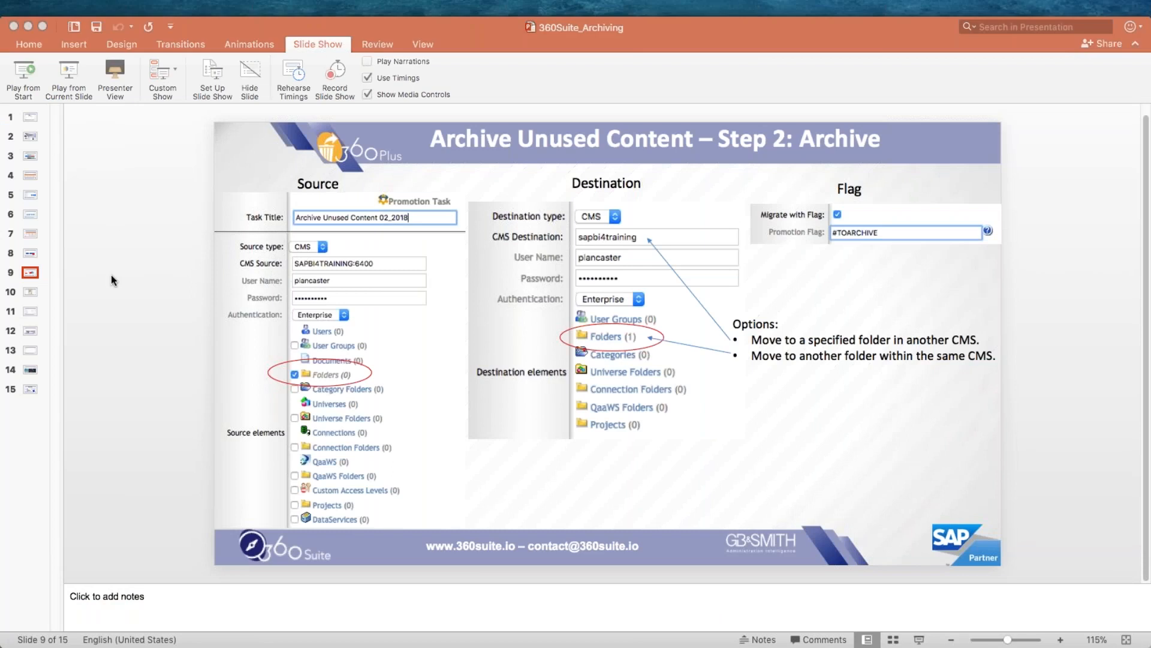
{"action": "left_click", "coordinate": [23, 80]}
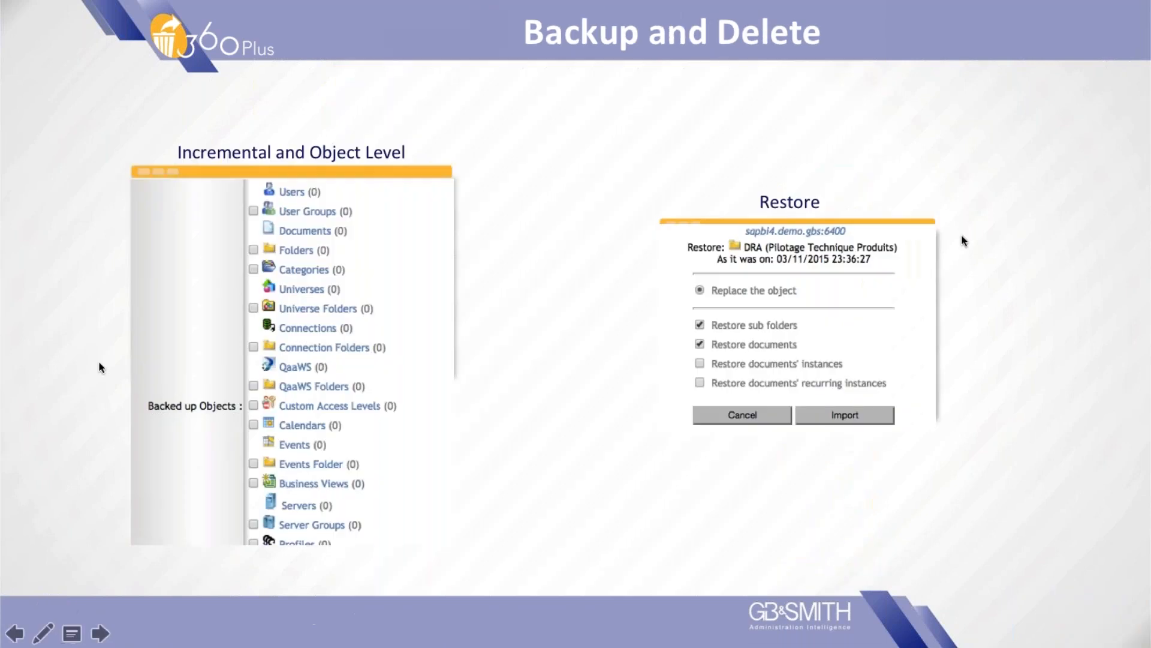
{"action": "mouse_move", "coordinate": [437, 335]}
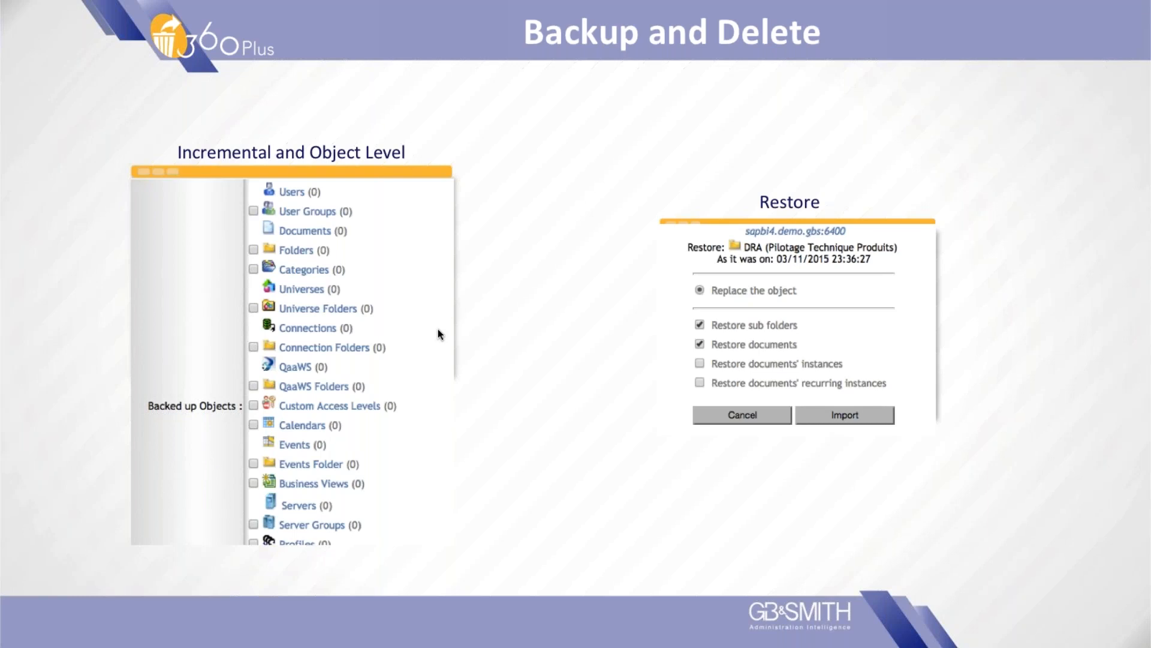
{"action": "mouse_move", "coordinate": [620, 301]}
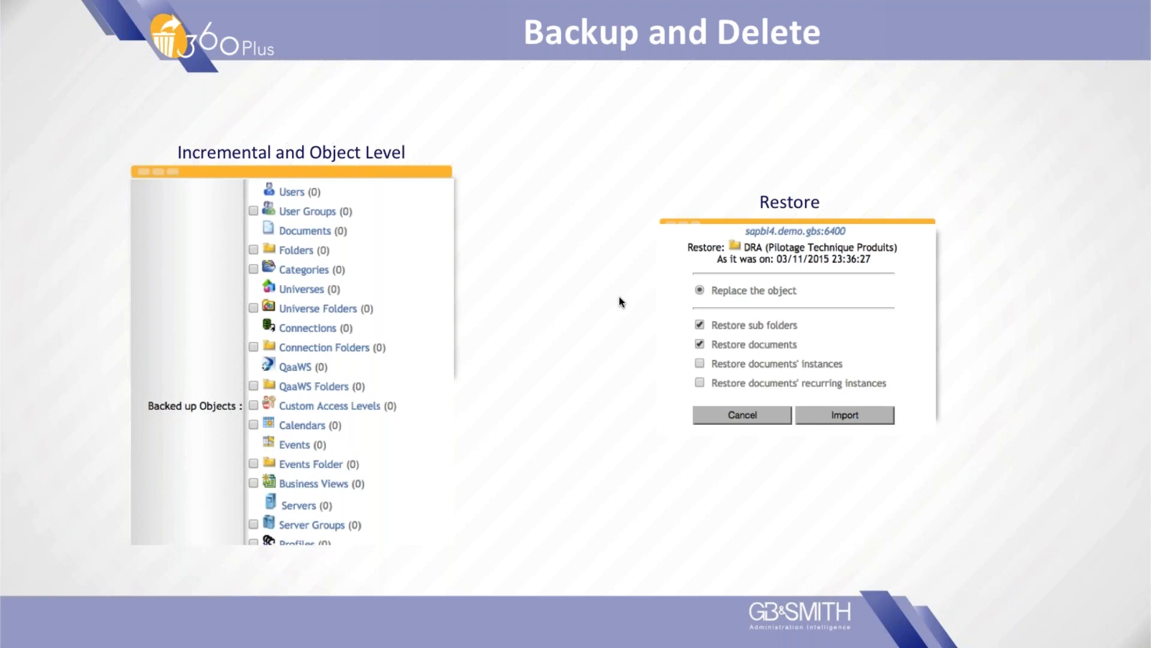
{"action": "mouse_move", "coordinate": [646, 305]}
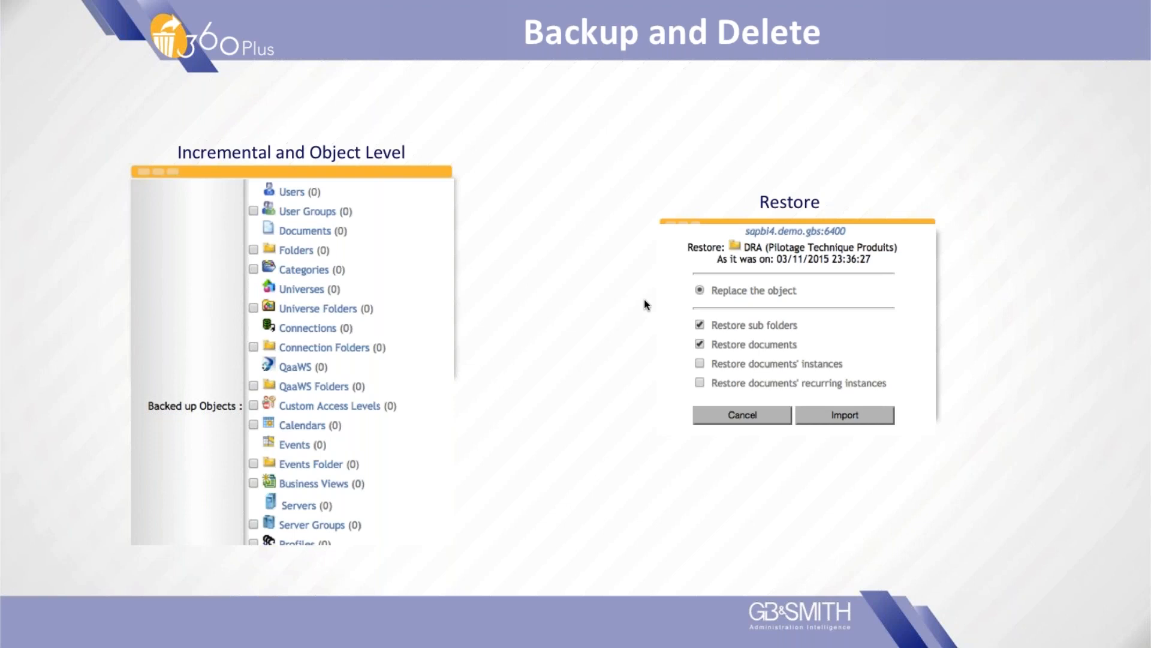
{"action": "mouse_move", "coordinate": [982, 263]}
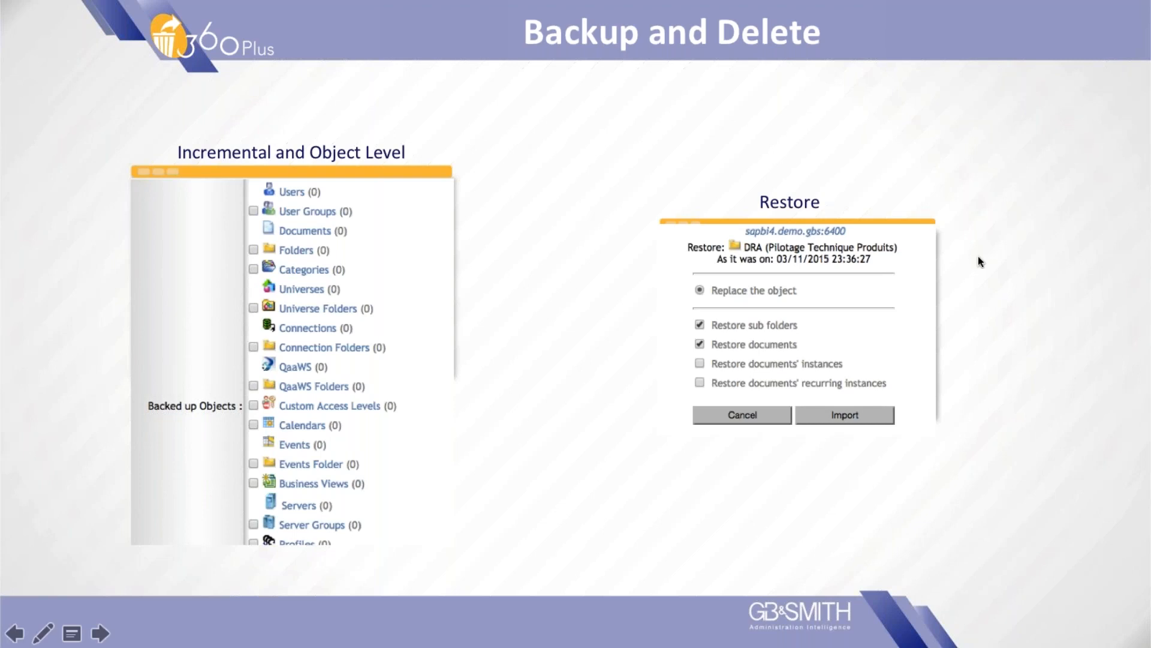
{"action": "mouse_move", "coordinate": [636, 584]}
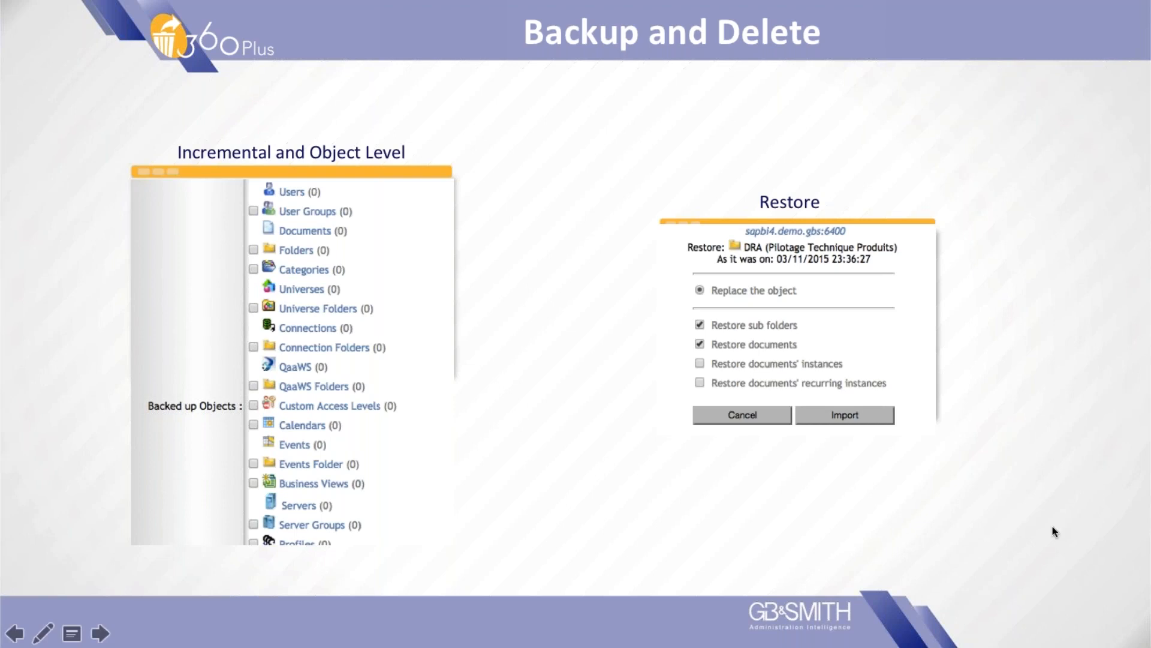
{"action": "mouse_move", "coordinate": [736, 640]}
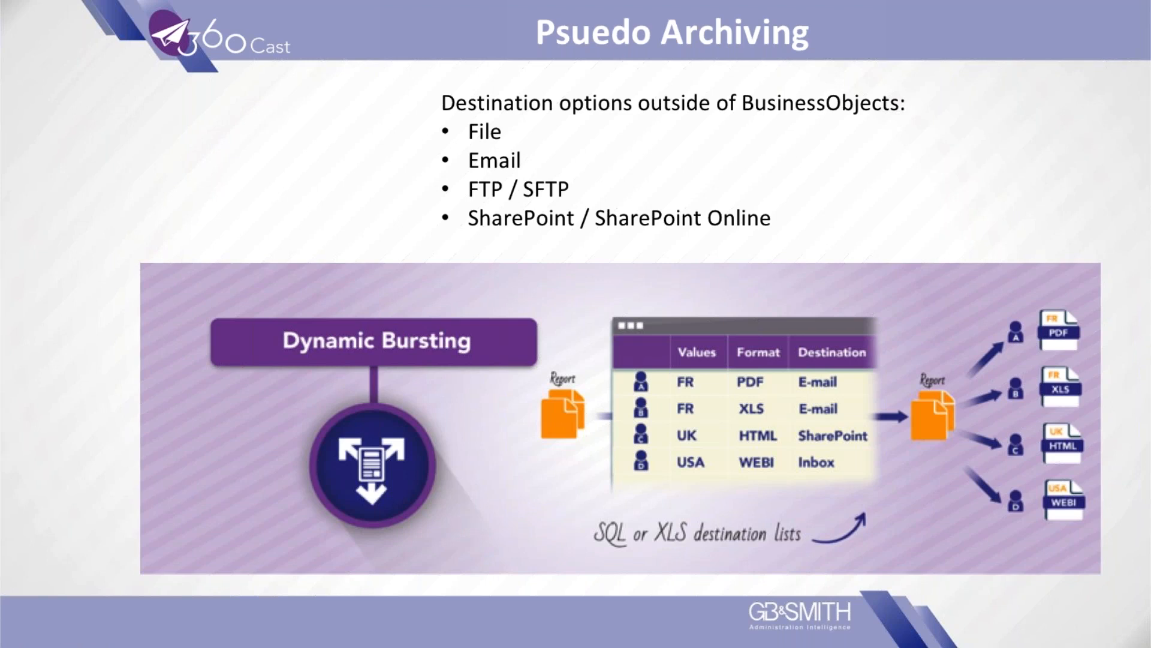
From the 360Cast broadcasting console, start a new destination list of type XLS(X).
{"action": "key", "text": "Escape"}
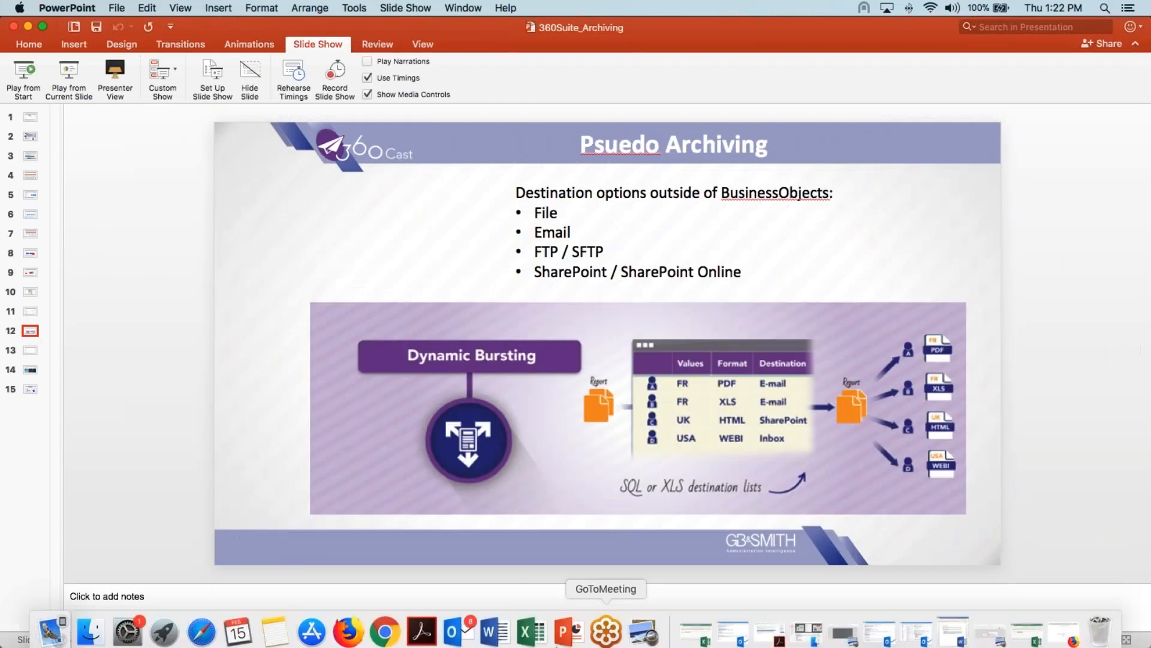
{"action": "left_click", "coordinate": [348, 629]}
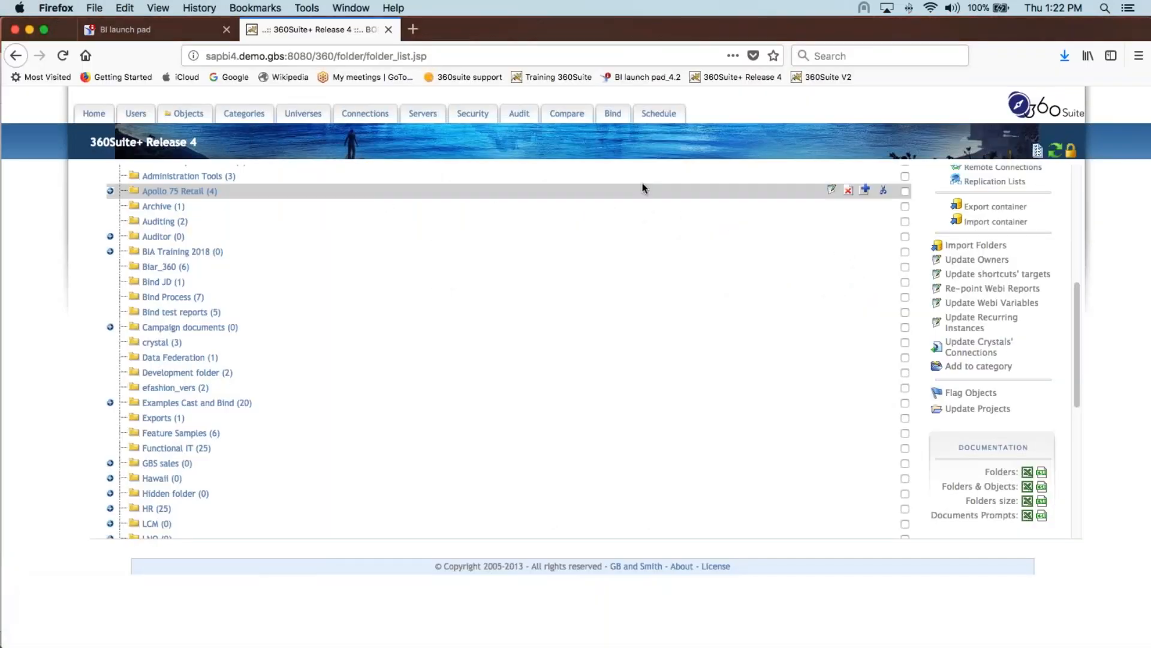
{"action": "left_click", "coordinate": [657, 113]}
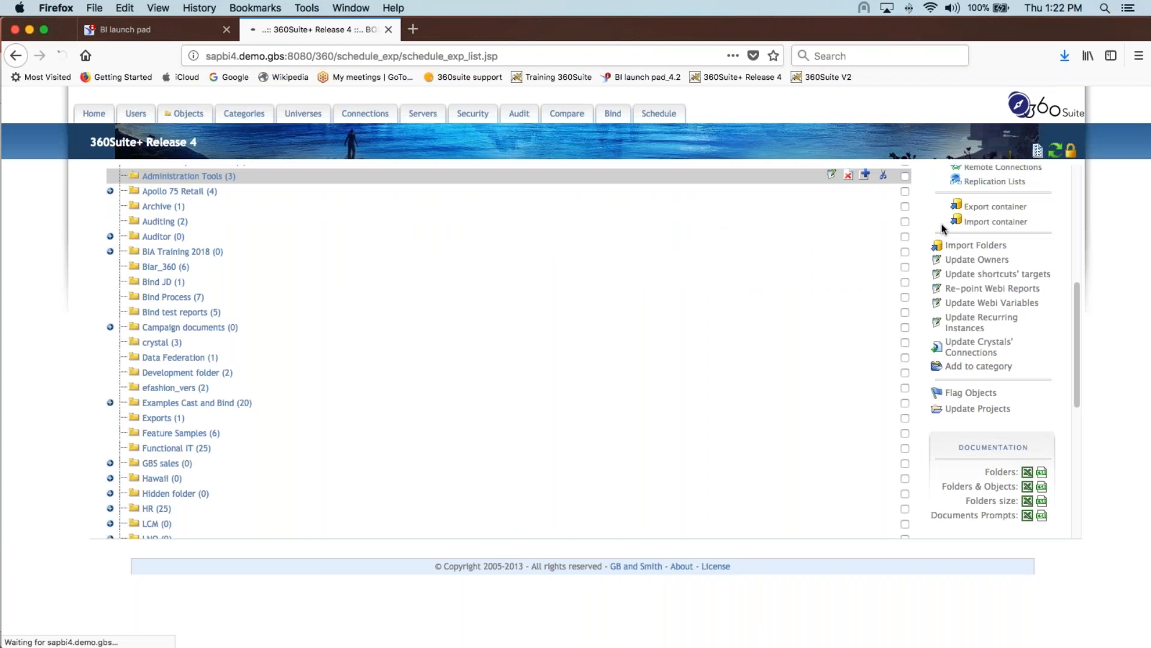
{"action": "left_click", "coordinate": [657, 113]}
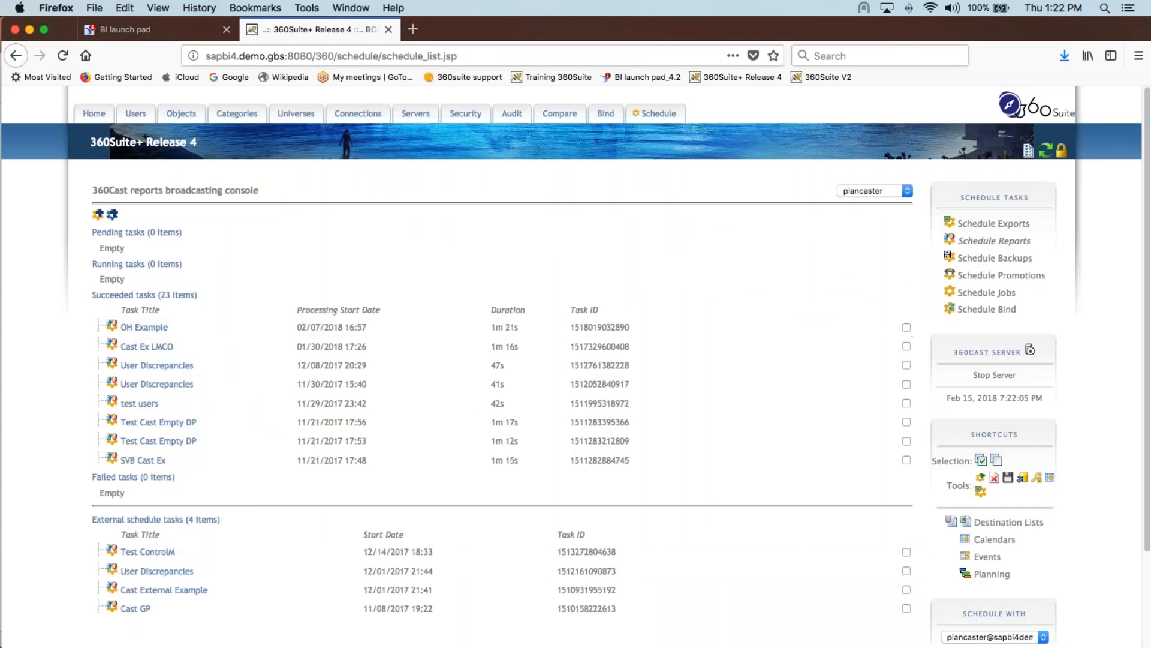
{"action": "mouse_move", "coordinate": [1009, 522]}
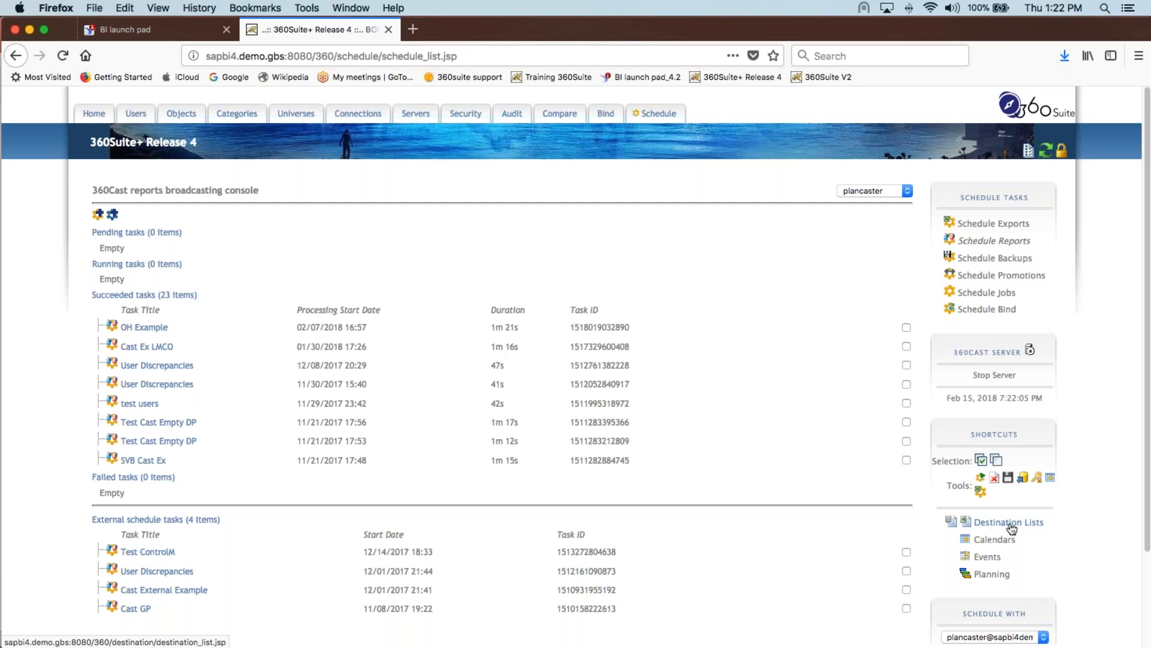
{"action": "left_click", "coordinate": [1010, 521]}
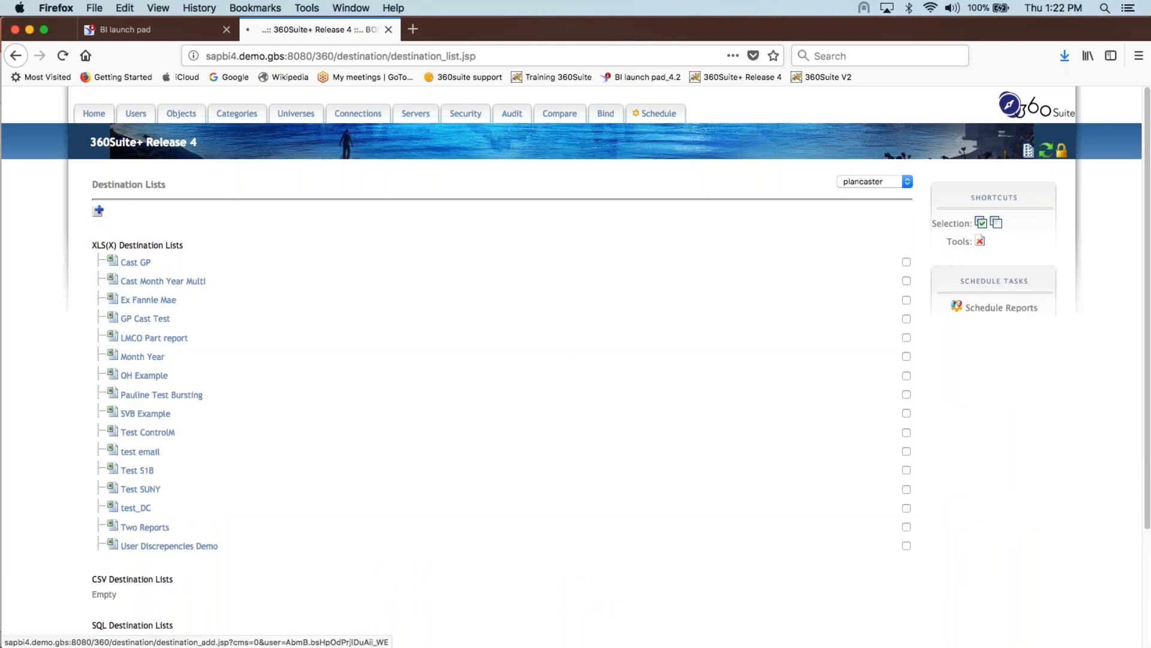
{"action": "left_click", "coordinate": [97, 211]}
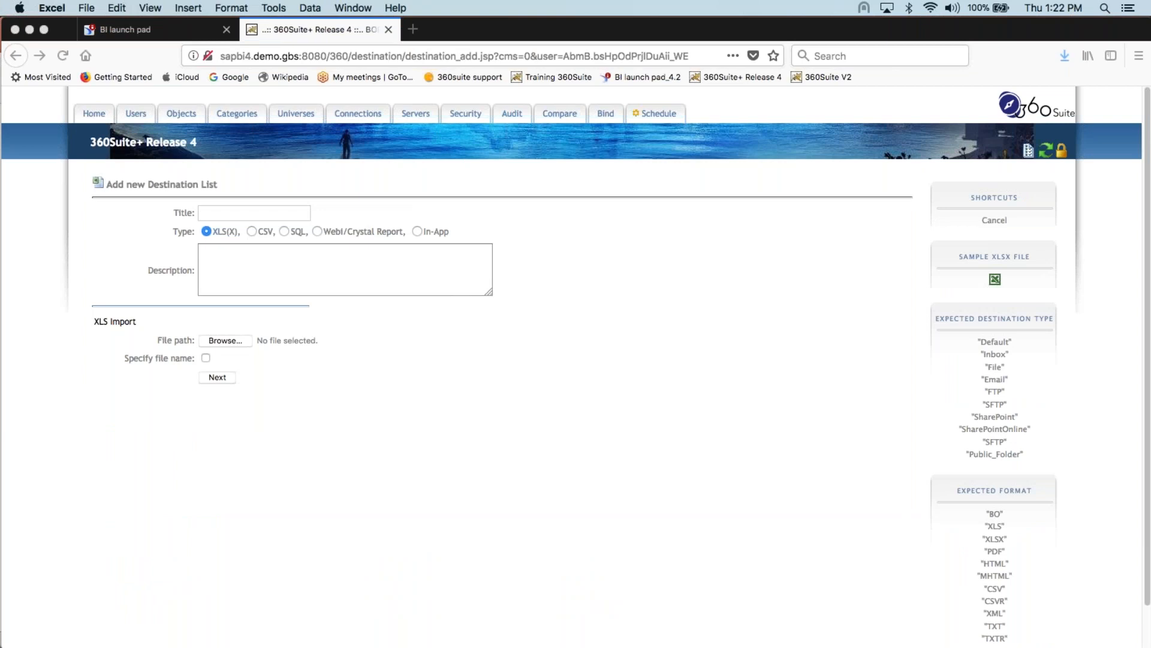
{"action": "mouse_move", "coordinate": [432, 326]}
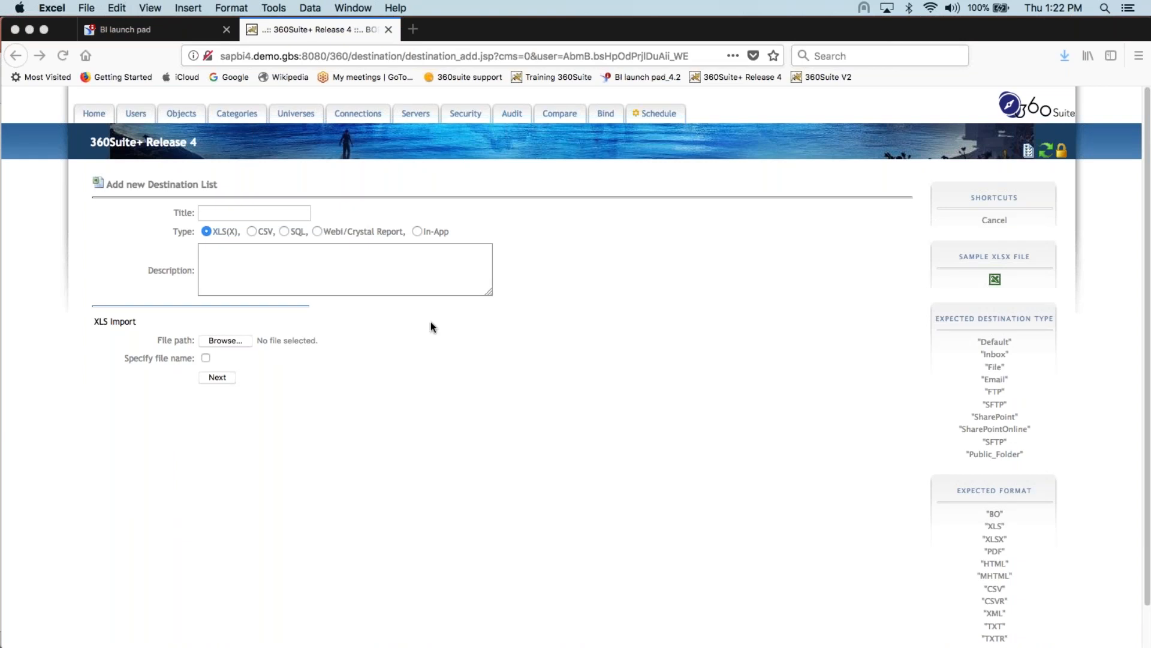
{"action": "mouse_move", "coordinate": [237, 242]}
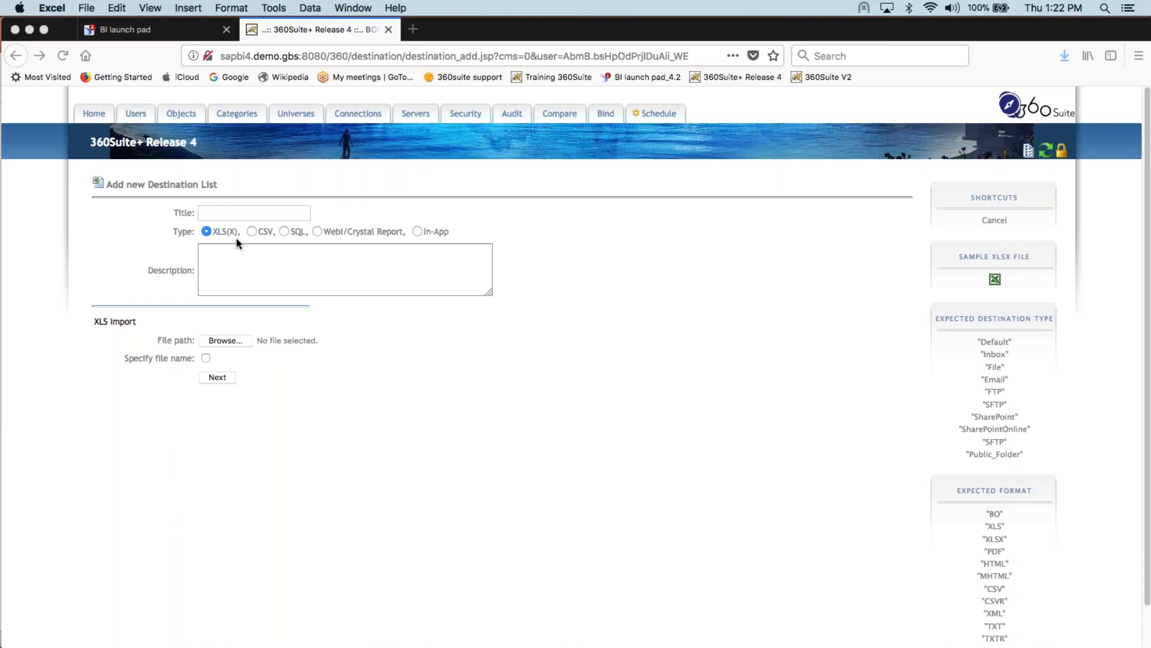
{"action": "mouse_move", "coordinate": [264, 245]}
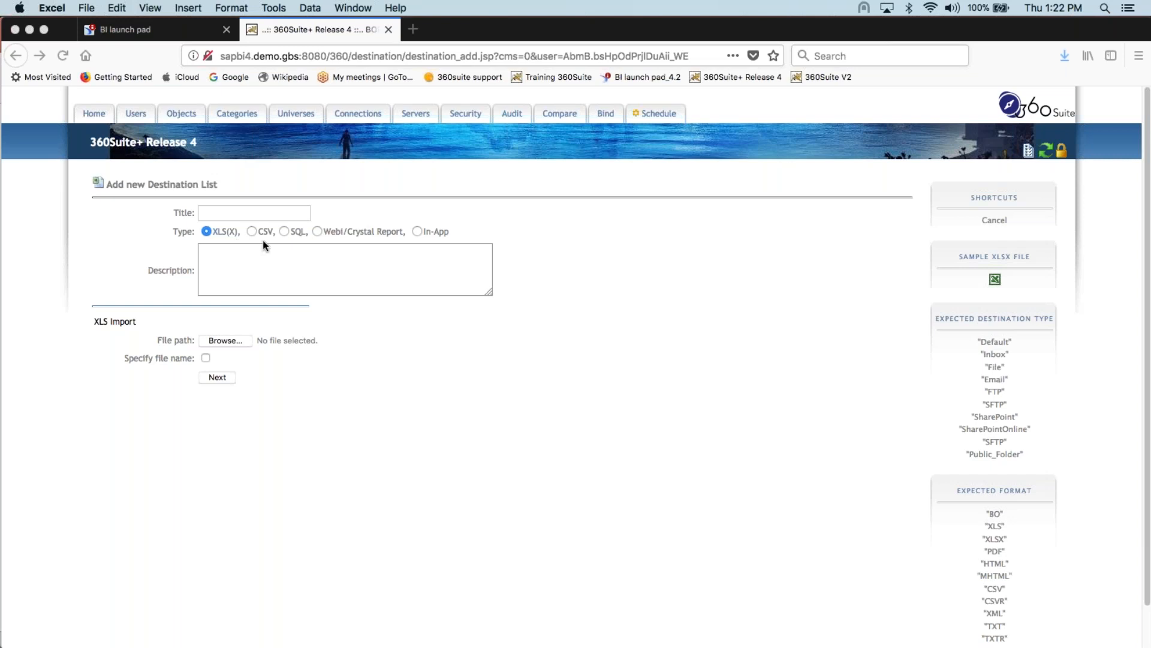
{"action": "mouse_move", "coordinate": [332, 244]}
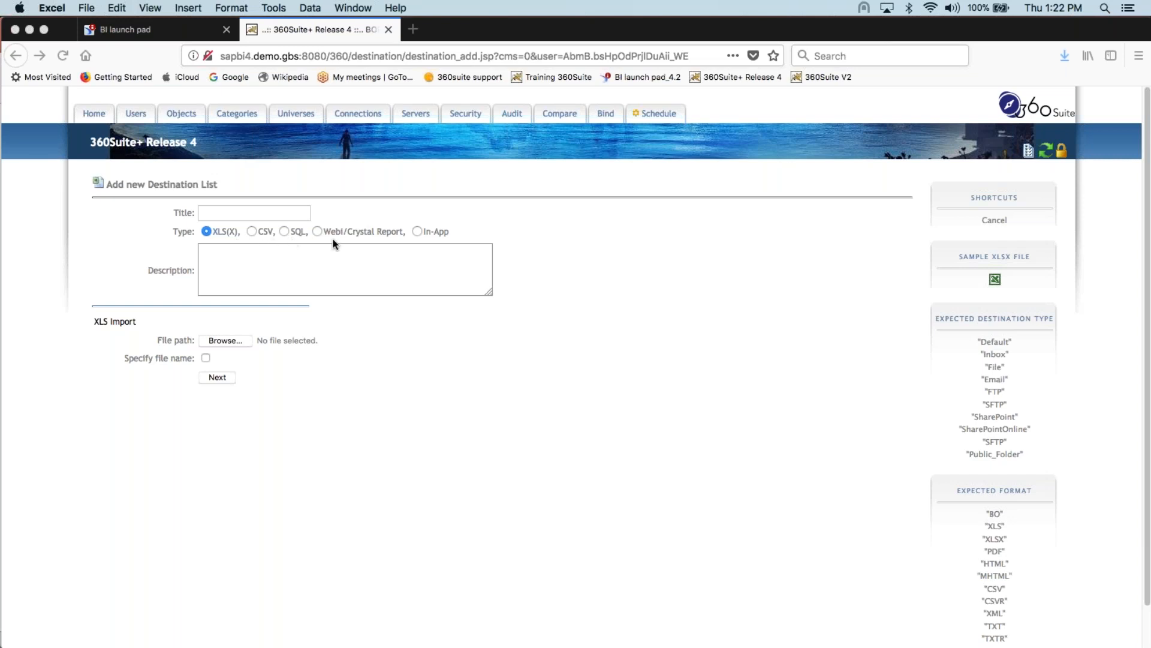
{"action": "mouse_move", "coordinate": [411, 243]}
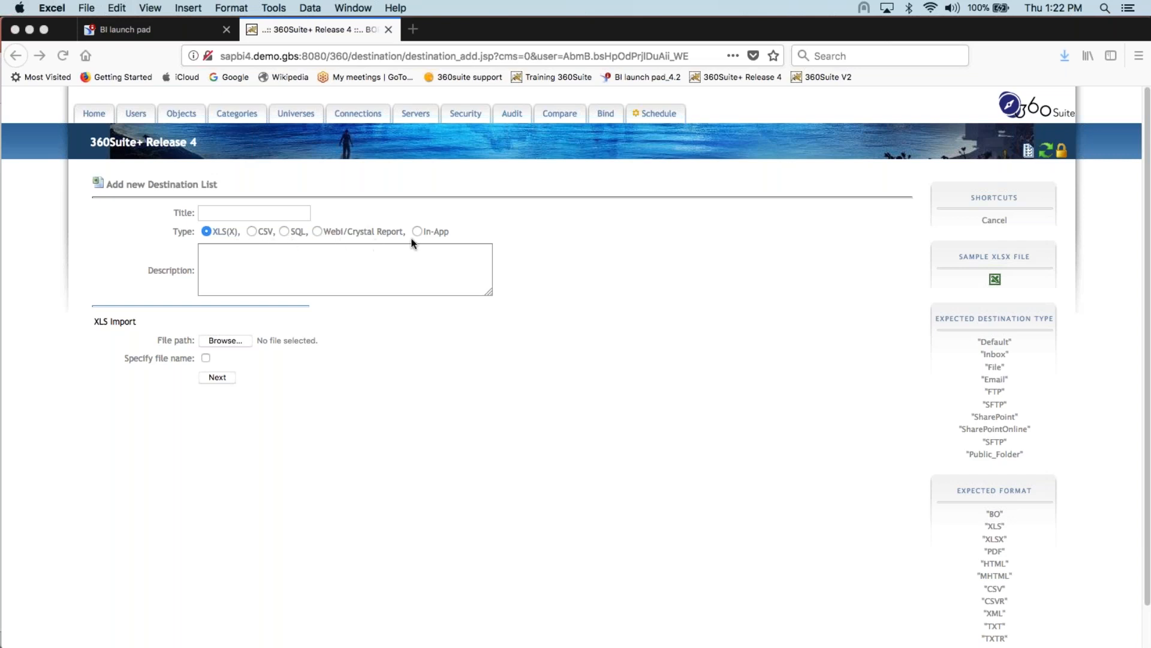
{"action": "mouse_move", "coordinate": [433, 248]}
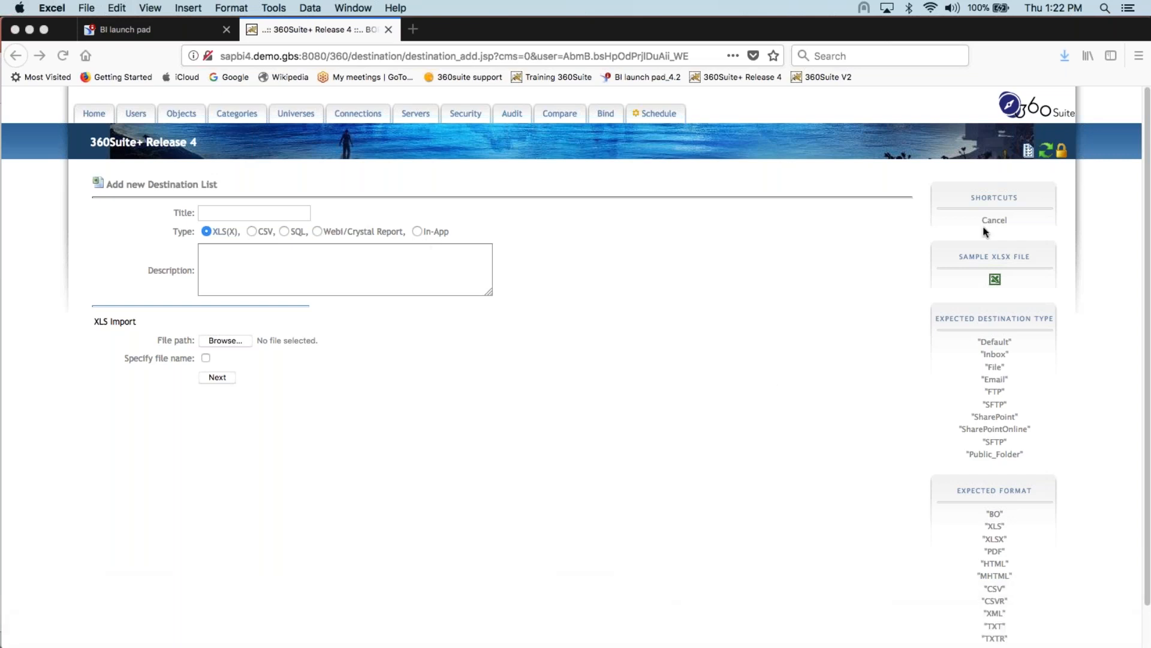
Cancel the new list, review the Cast GP list's XLS(X) file and sample, then go back.
{"action": "left_click", "coordinate": [993, 219]}
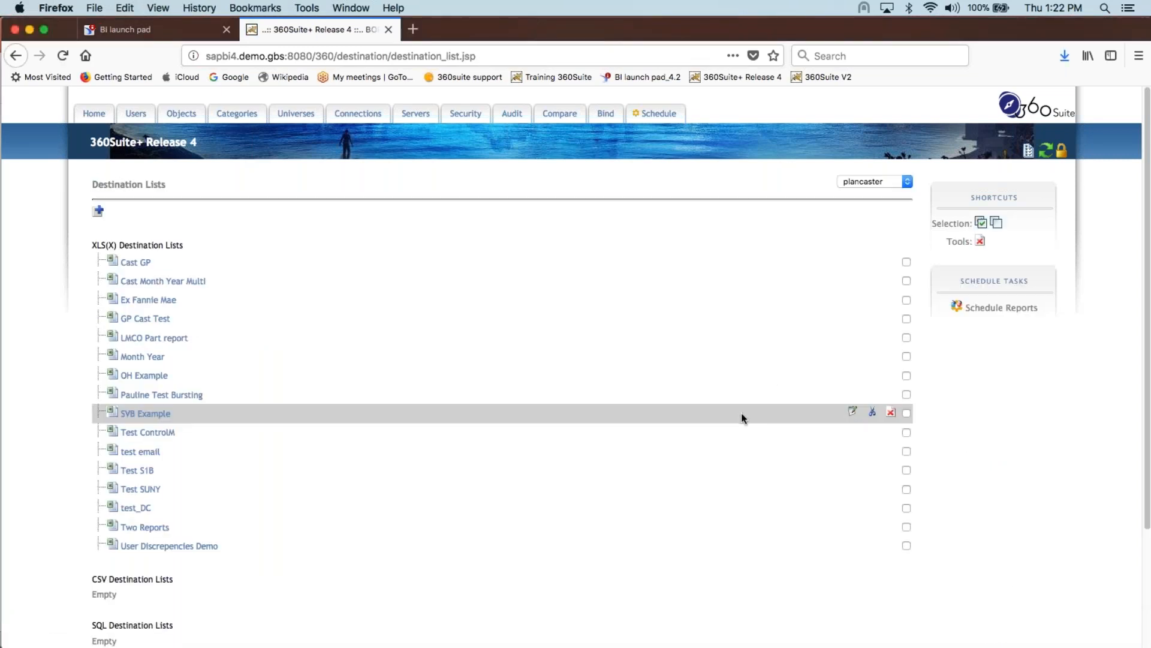
{"action": "mouse_move", "coordinate": [771, 506]}
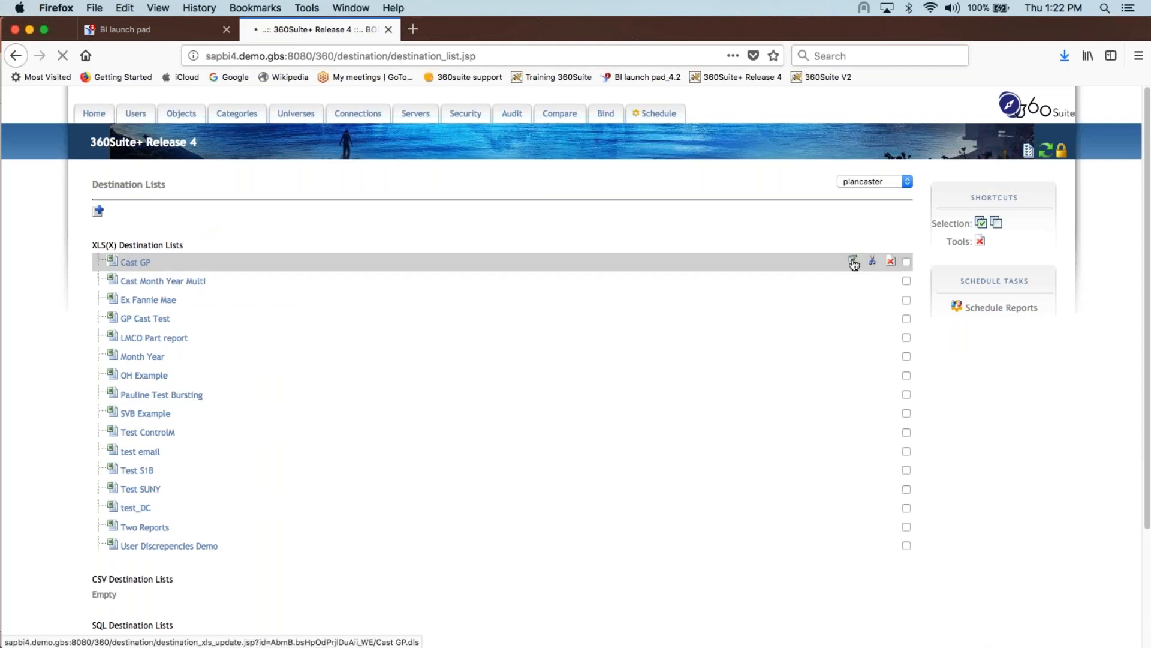
{"action": "left_click", "coordinate": [854, 261]}
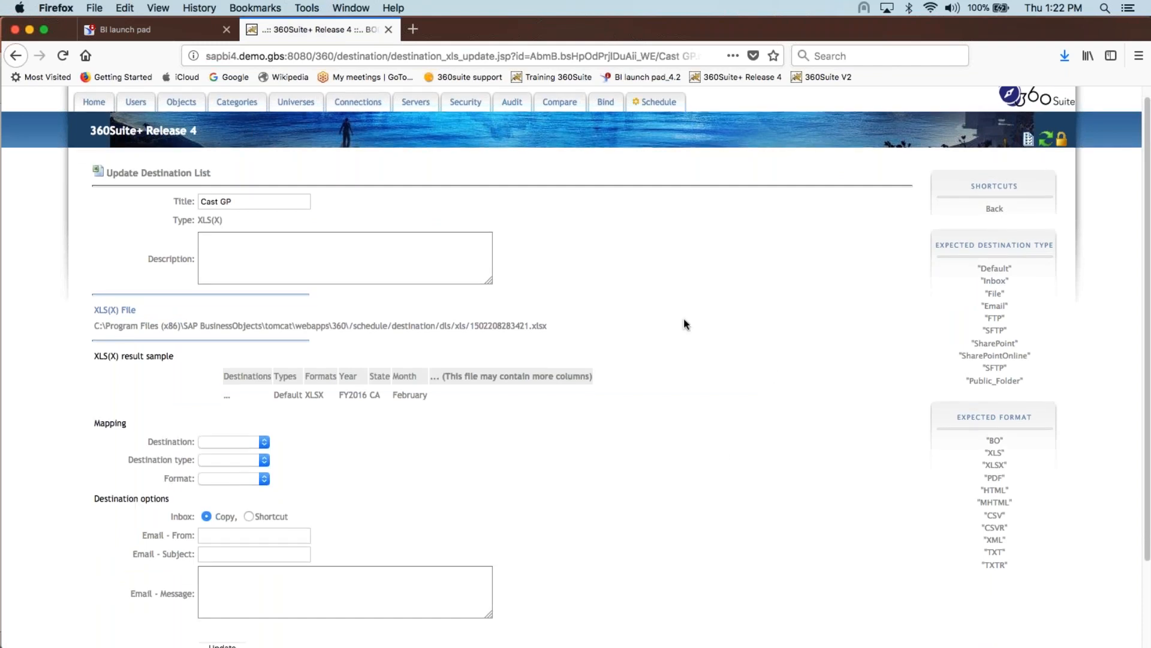
{"action": "scroll", "scroll_direction": "down", "scroll_amount": 3}
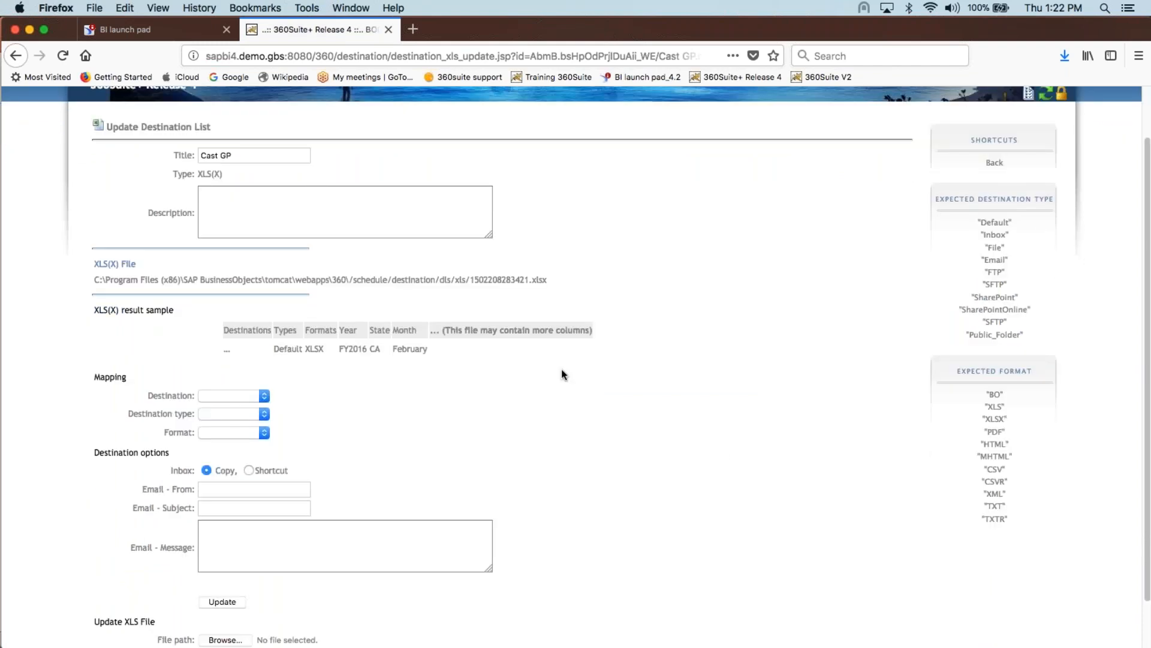
{"action": "mouse_move", "coordinate": [557, 370]}
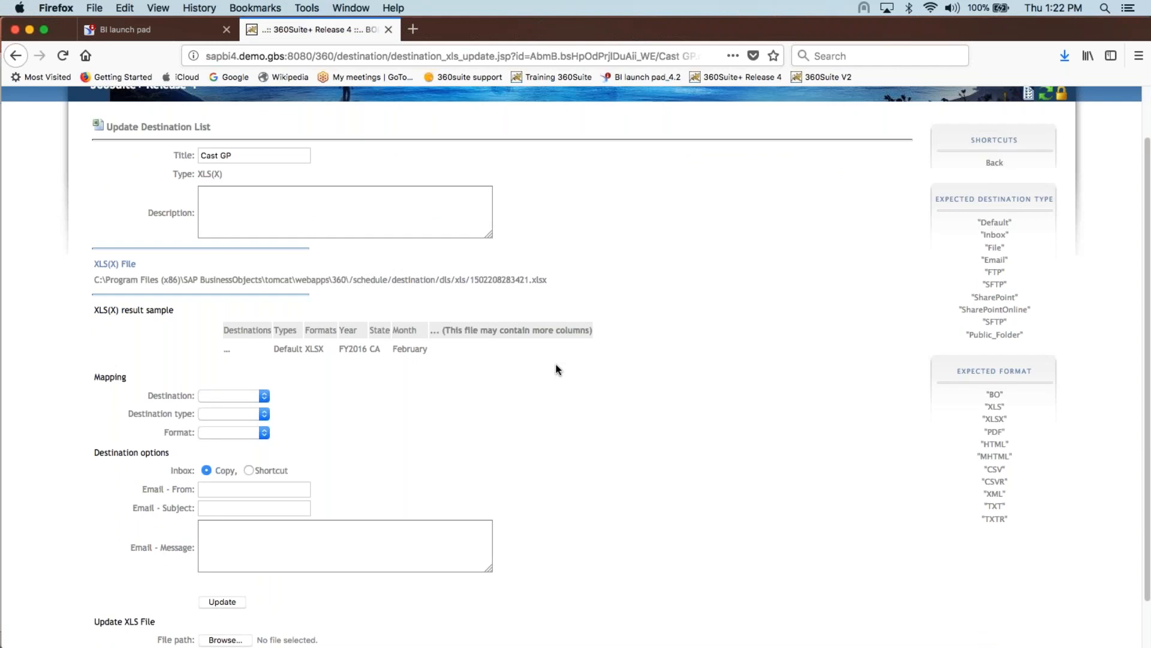
{"action": "mouse_move", "coordinate": [800, 226]}
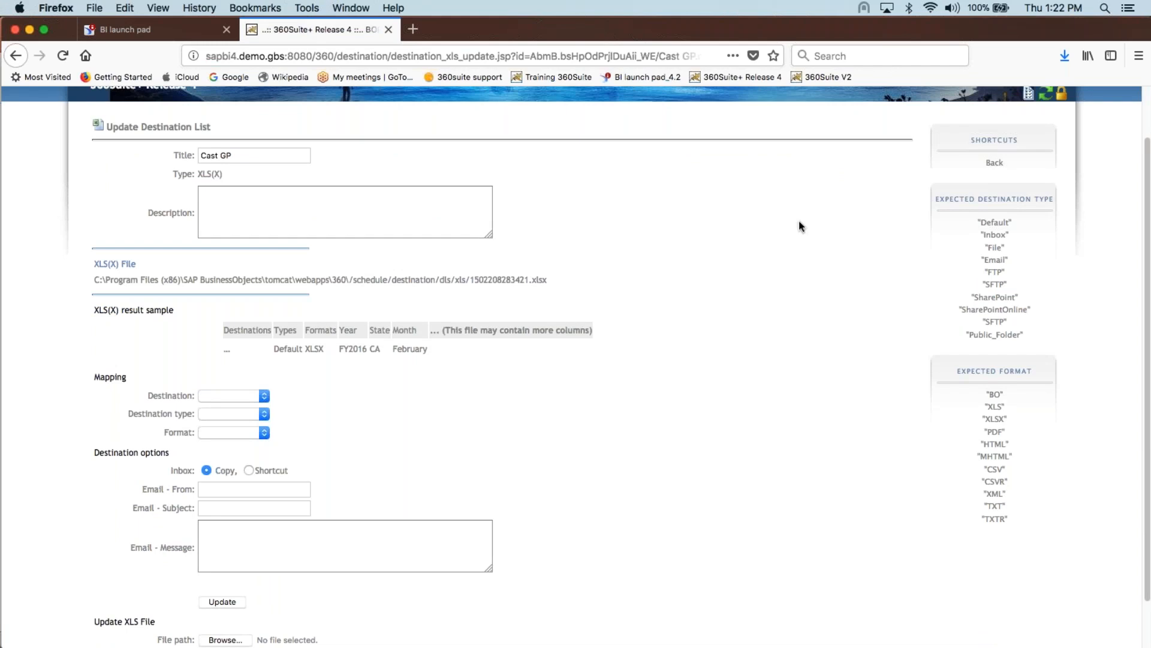
{"action": "left_click", "coordinate": [994, 162]}
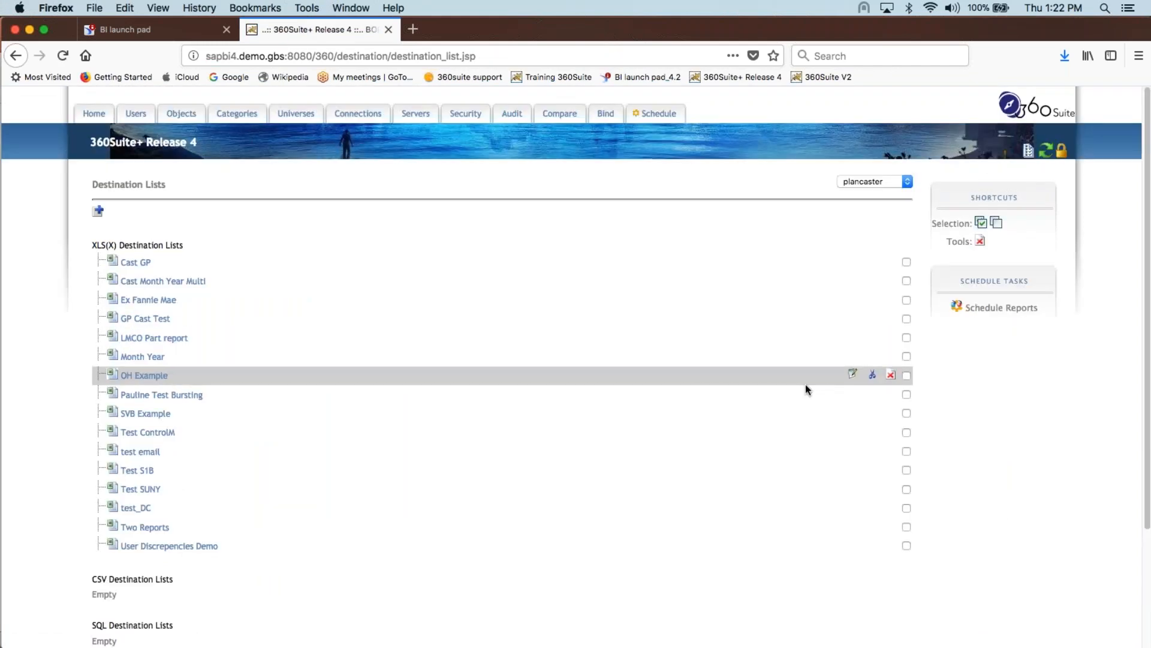
{"action": "mouse_move", "coordinate": [852, 394]}
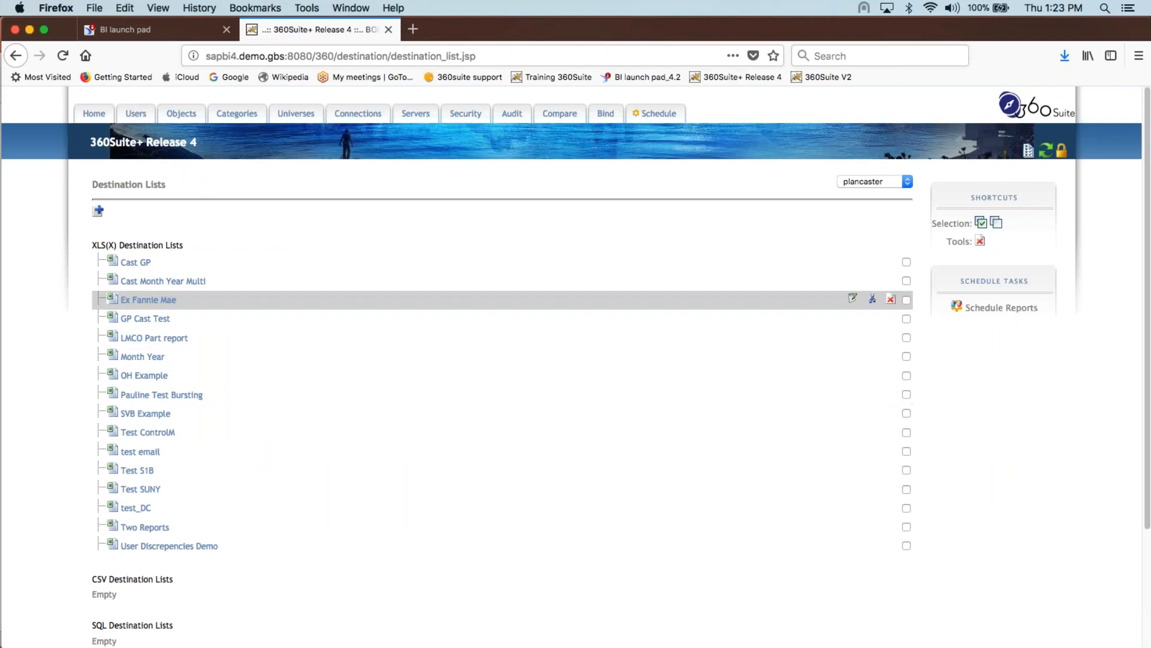
Review Cast Month Year Multi's XLS(X) file and sample of destinations, years, cities and months.
{"action": "left_click", "coordinate": [163, 281]}
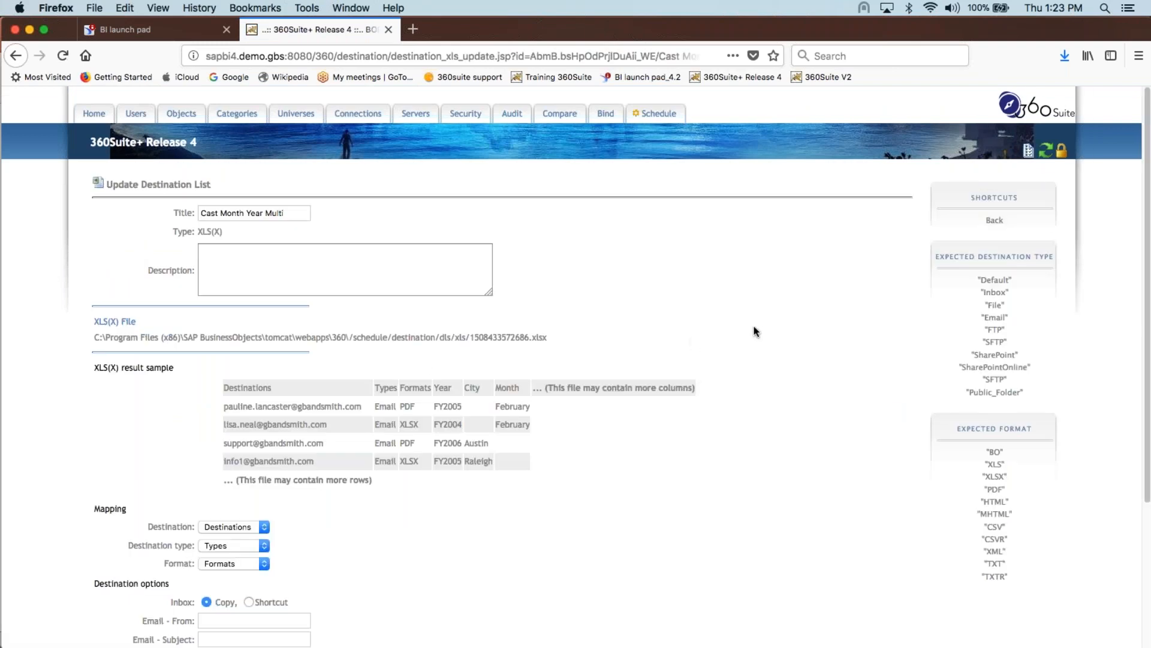
{"action": "mouse_move", "coordinate": [346, 368]}
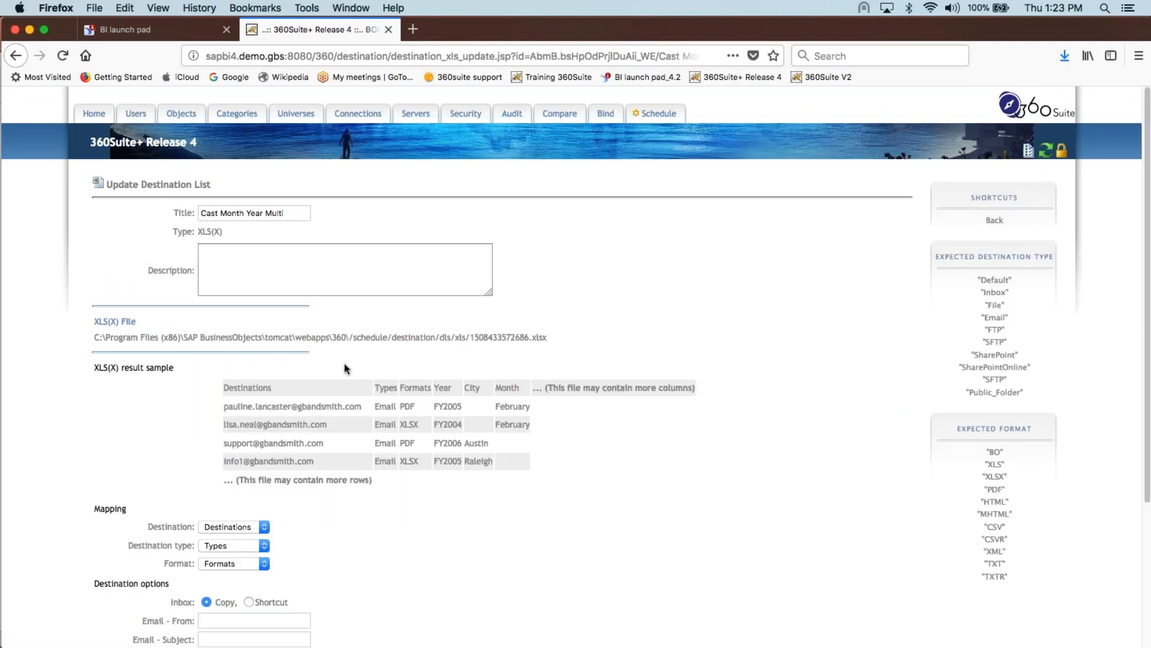
{"action": "mouse_move", "coordinate": [348, 465]}
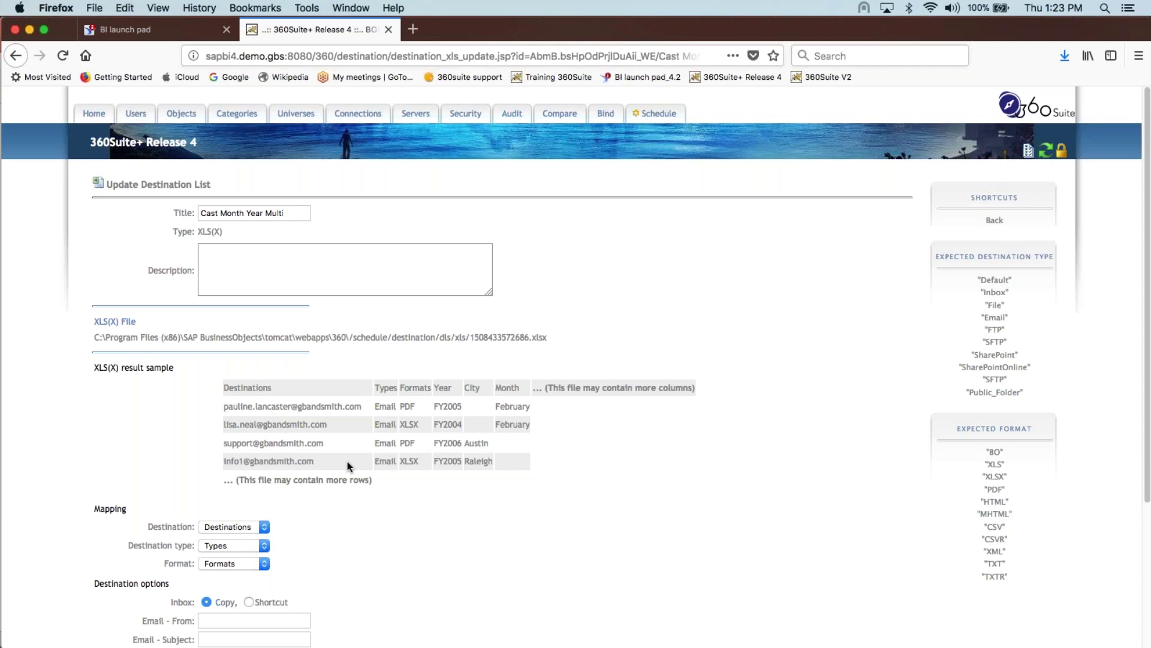
{"action": "mouse_move", "coordinate": [332, 454]}
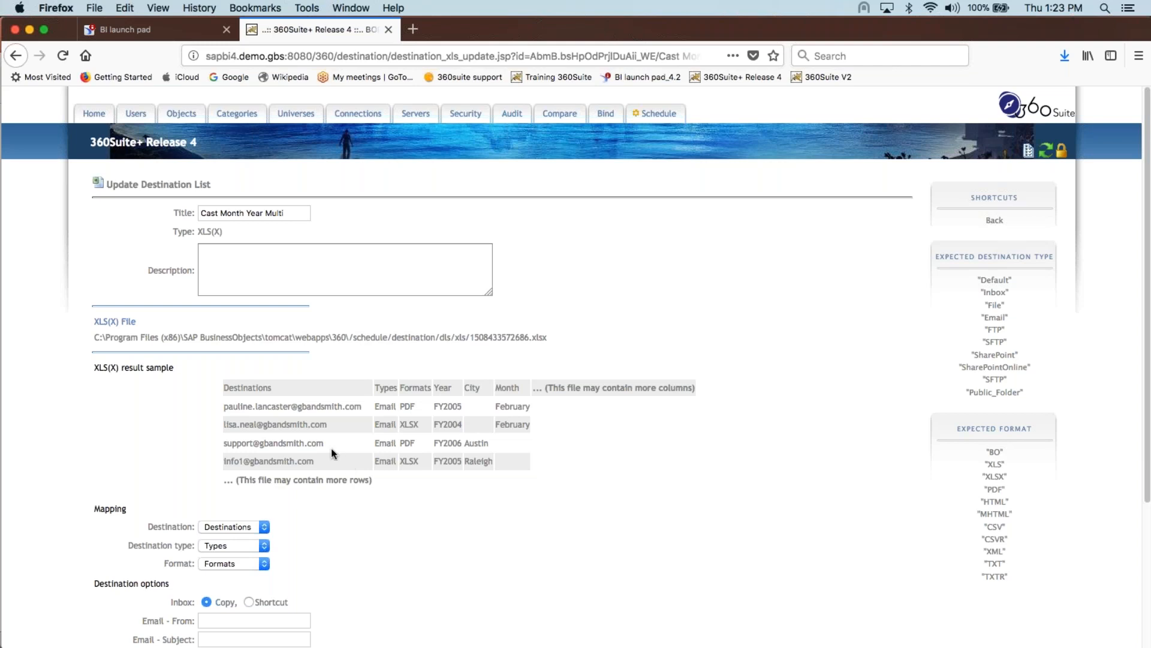
{"action": "mouse_move", "coordinate": [431, 446]}
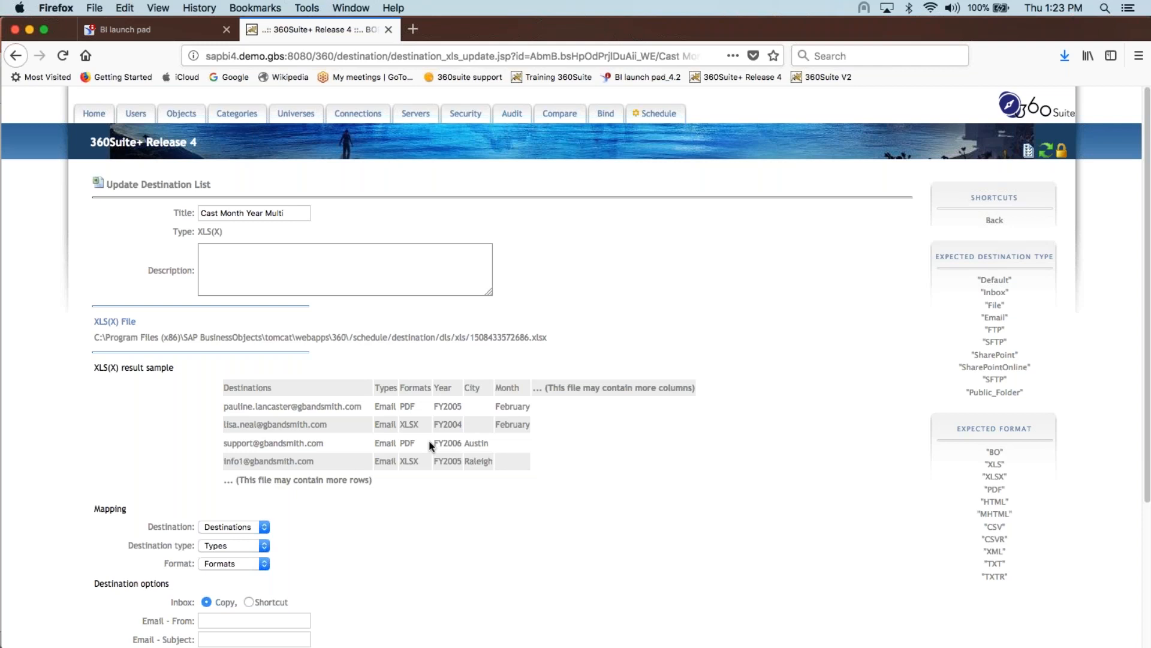
{"action": "mouse_move", "coordinate": [456, 397]}
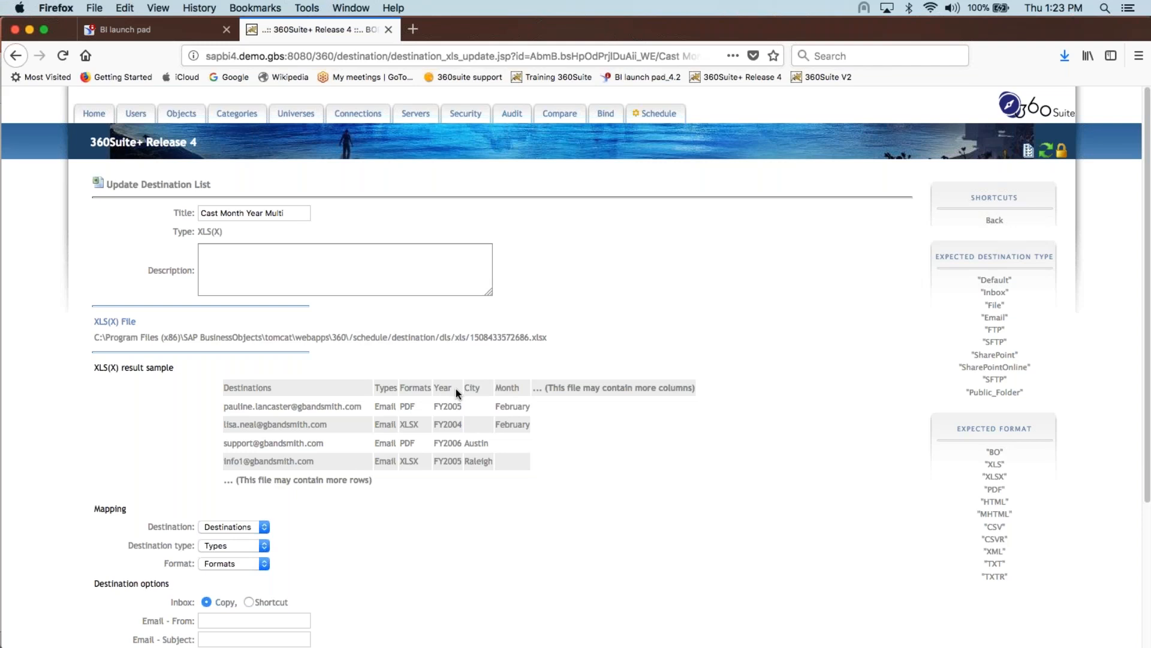
{"action": "mouse_move", "coordinate": [583, 470]}
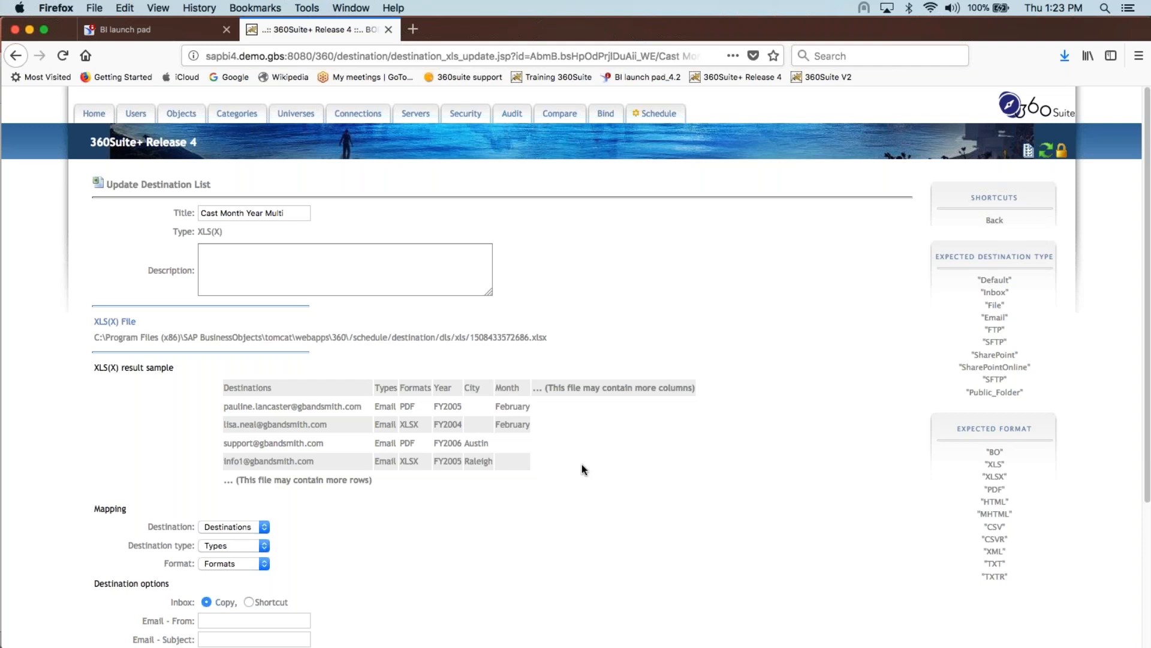
{"action": "mouse_move", "coordinate": [538, 535]}
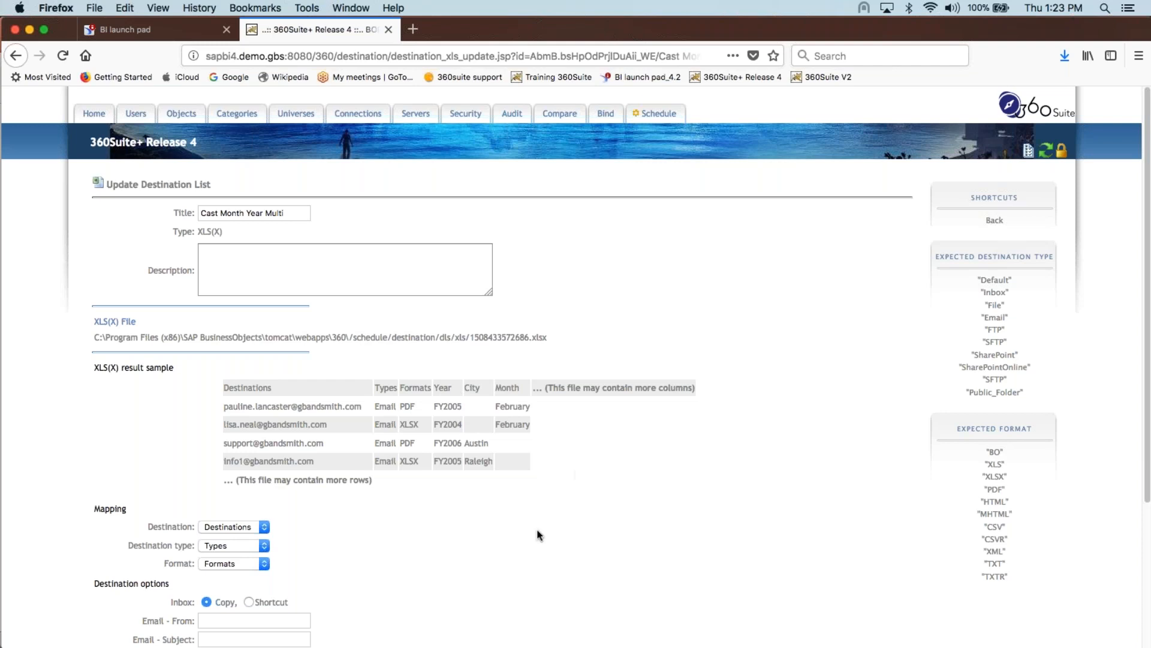
{"action": "scroll", "scroll_direction": "down", "scroll_amount": 3}
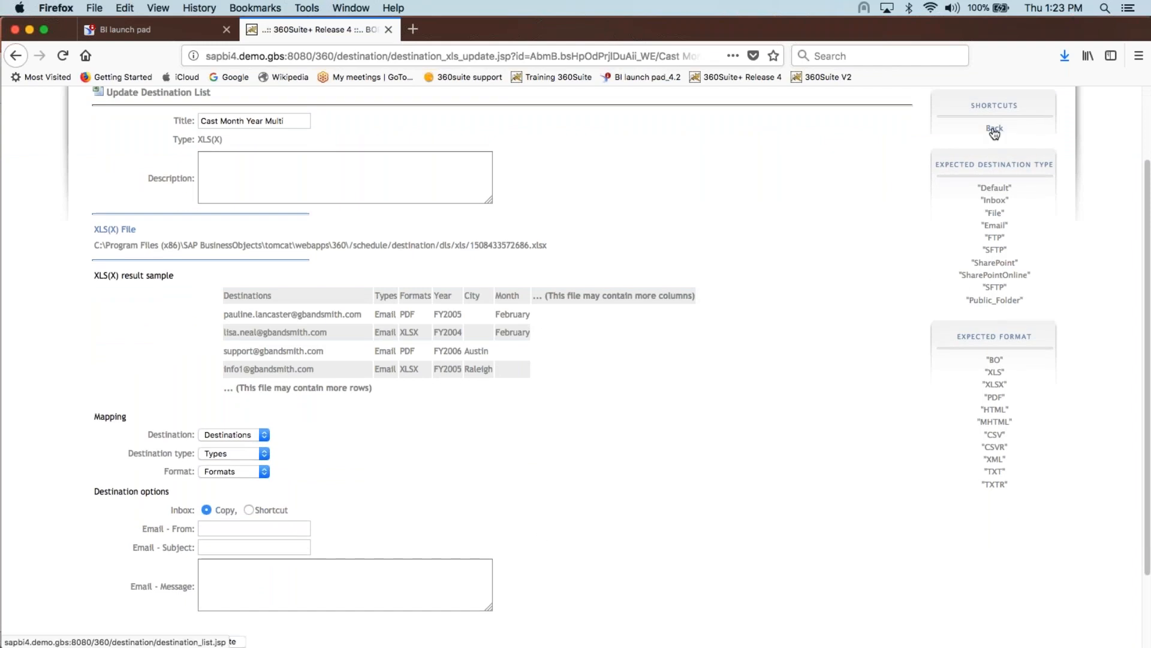
Start a new assisted report task in 360Cast titled 'Test Month CAst'.
{"action": "left_click", "coordinate": [993, 130]}
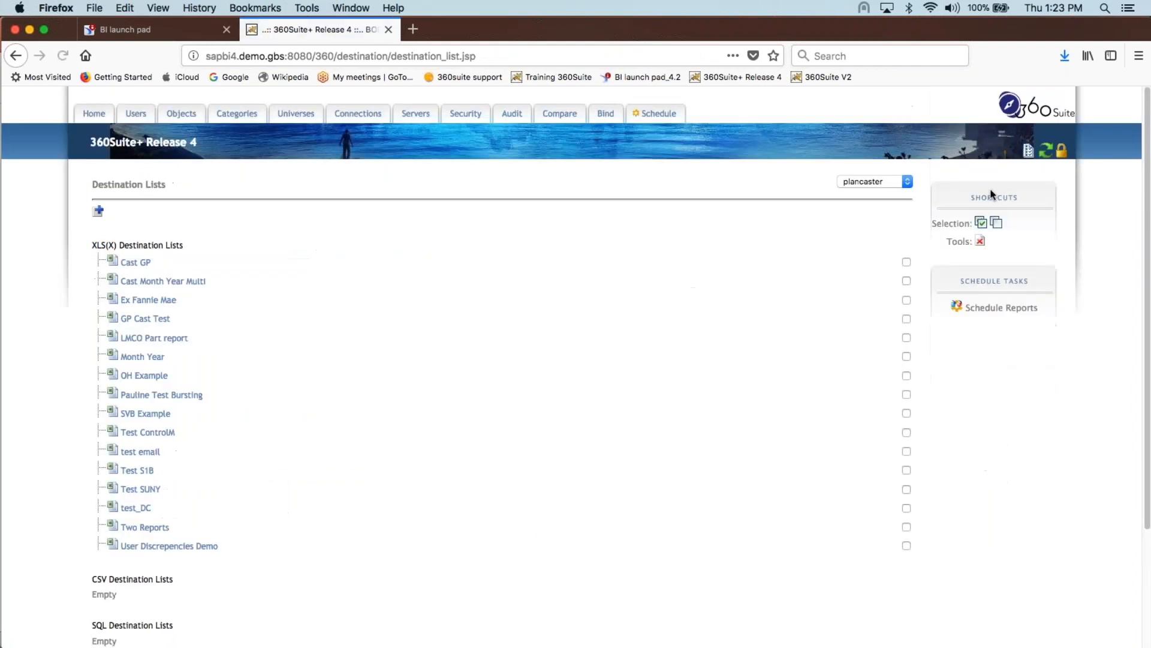
{"action": "left_click", "coordinate": [657, 113]}
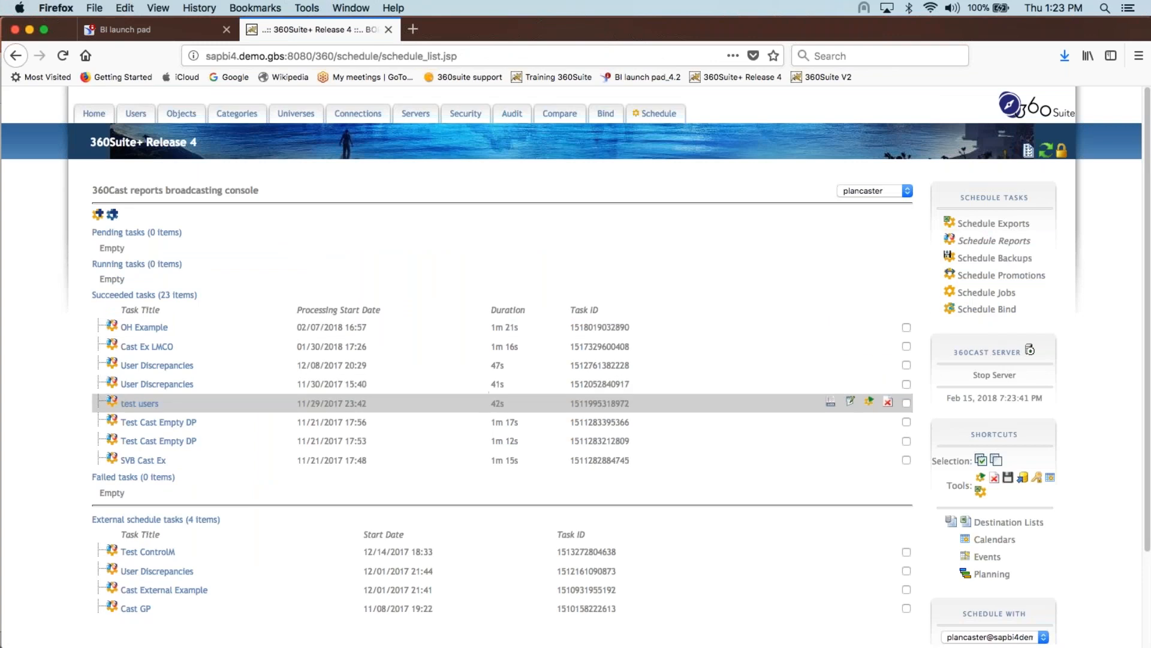
{"action": "left_click", "coordinate": [868, 402]}
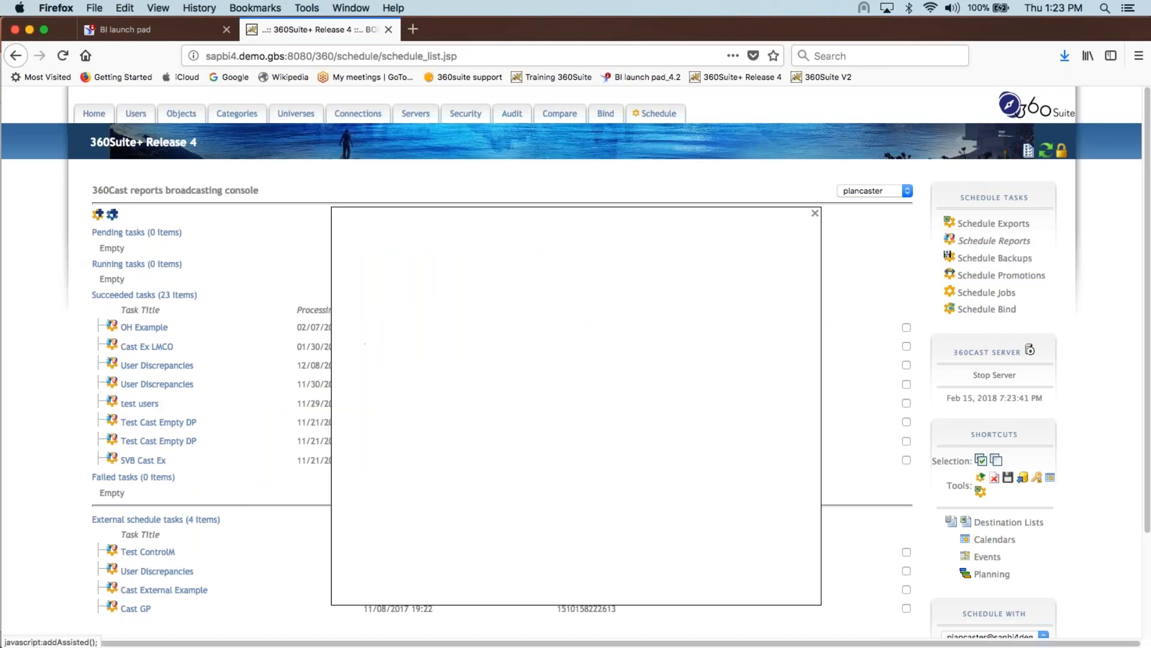
{"action": "type", "text": "Test Mon"}
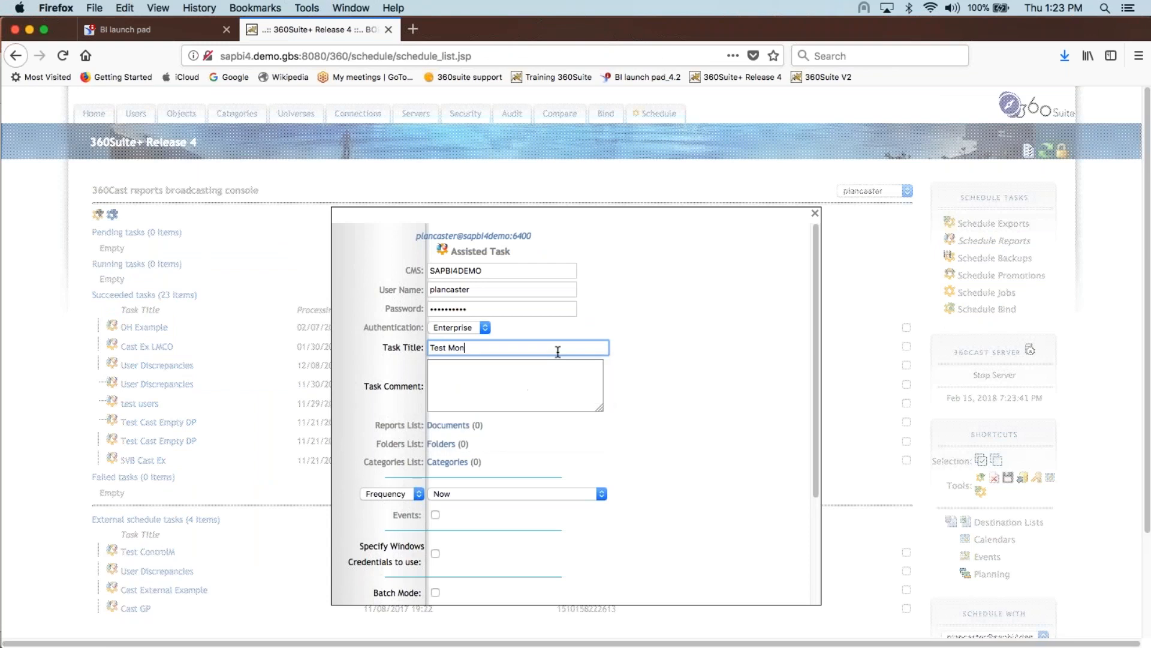
{"action": "type", "text": "th CAst"}
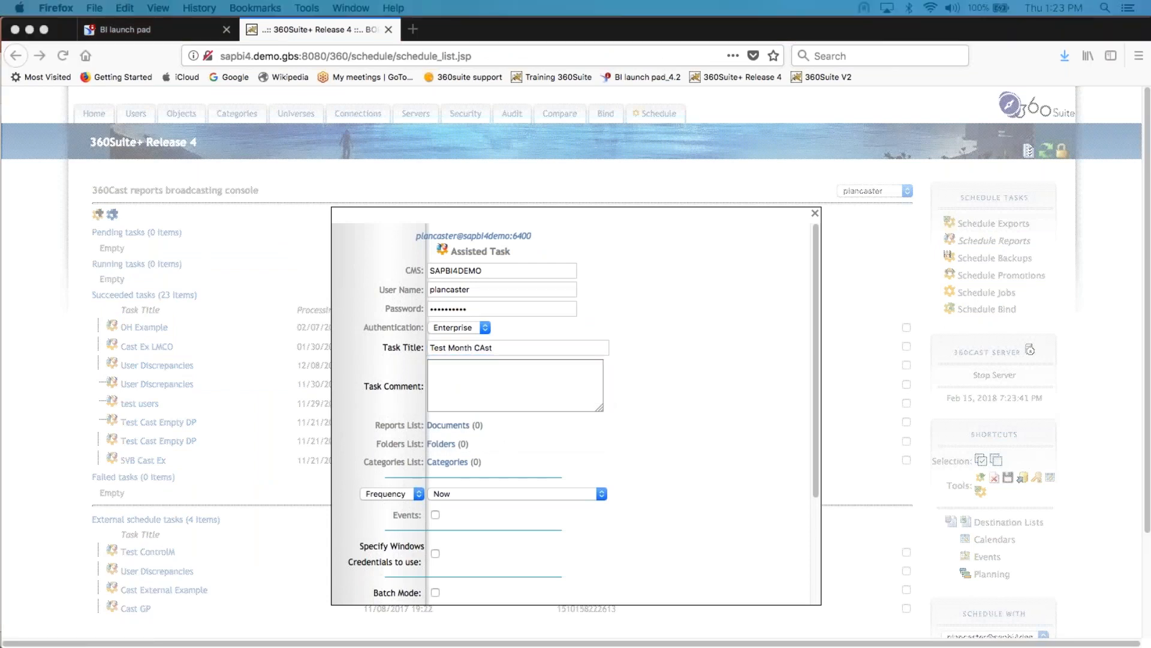
Search documents for 'Cast' and add Sales Revenue_Cast_Yr/Month to the task's reports.
{"action": "left_click", "coordinate": [448, 425]}
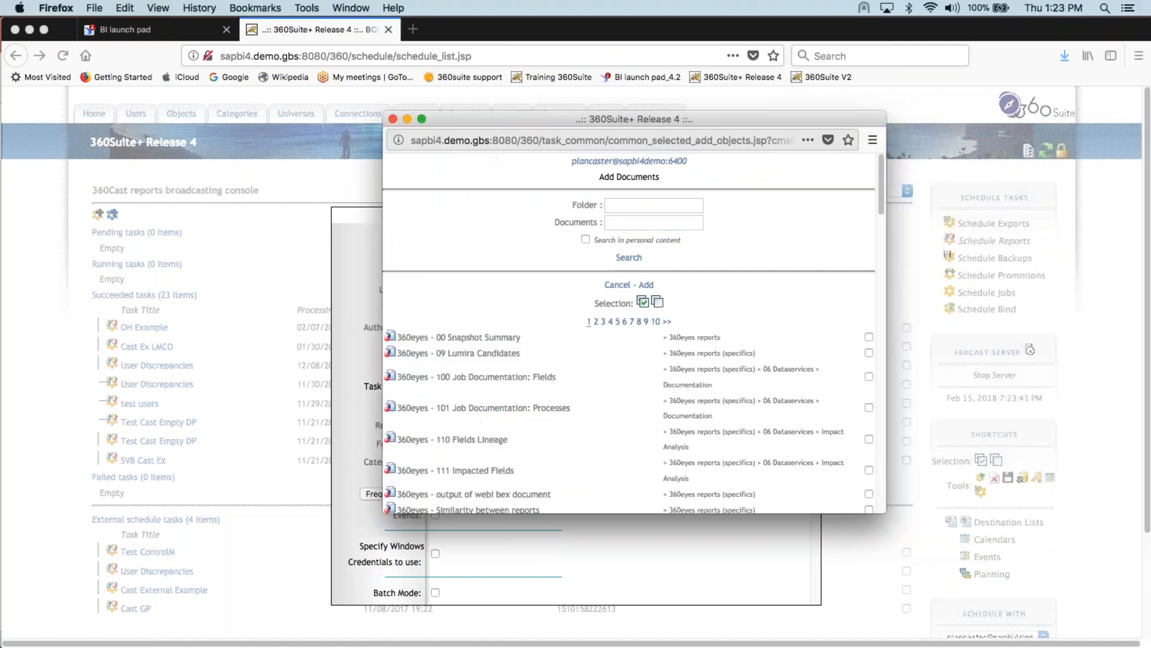
{"action": "type", "text": "Cast"}
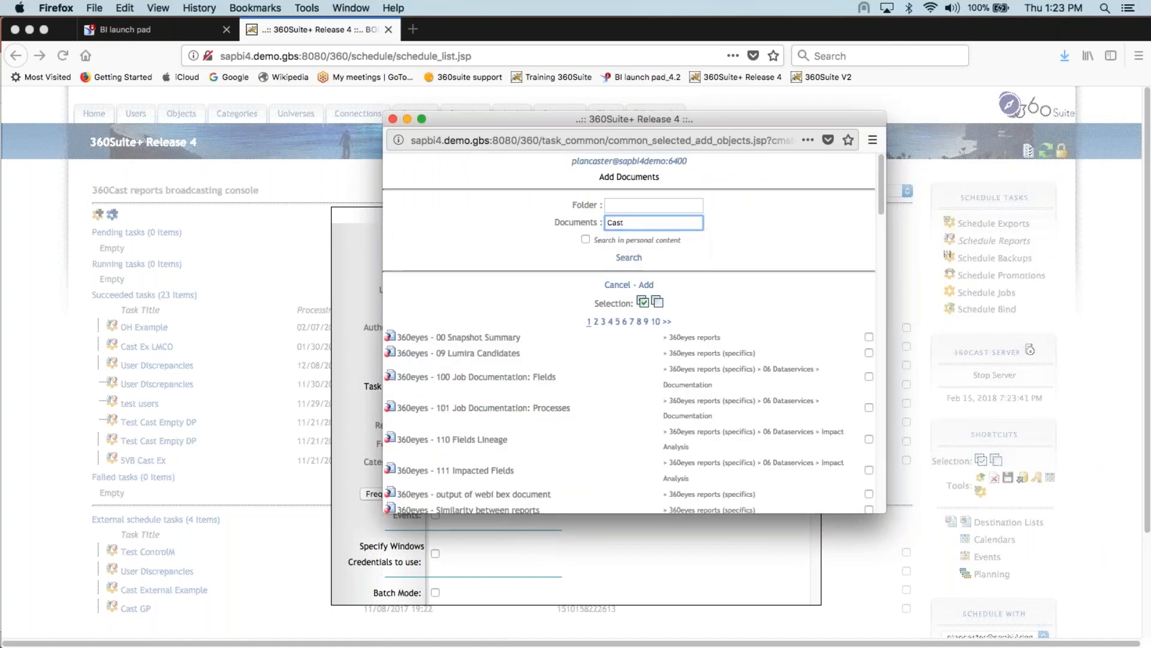
{"action": "left_click", "coordinate": [628, 256]}
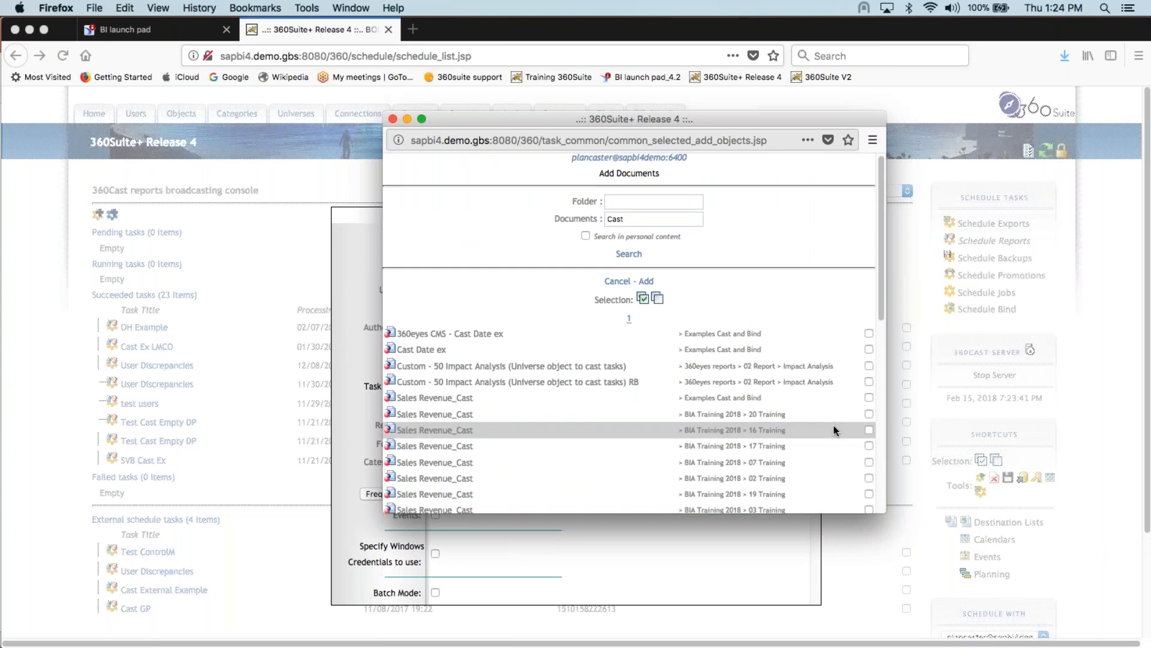
{"action": "scroll", "scroll_direction": "down", "scroll_amount": 3}
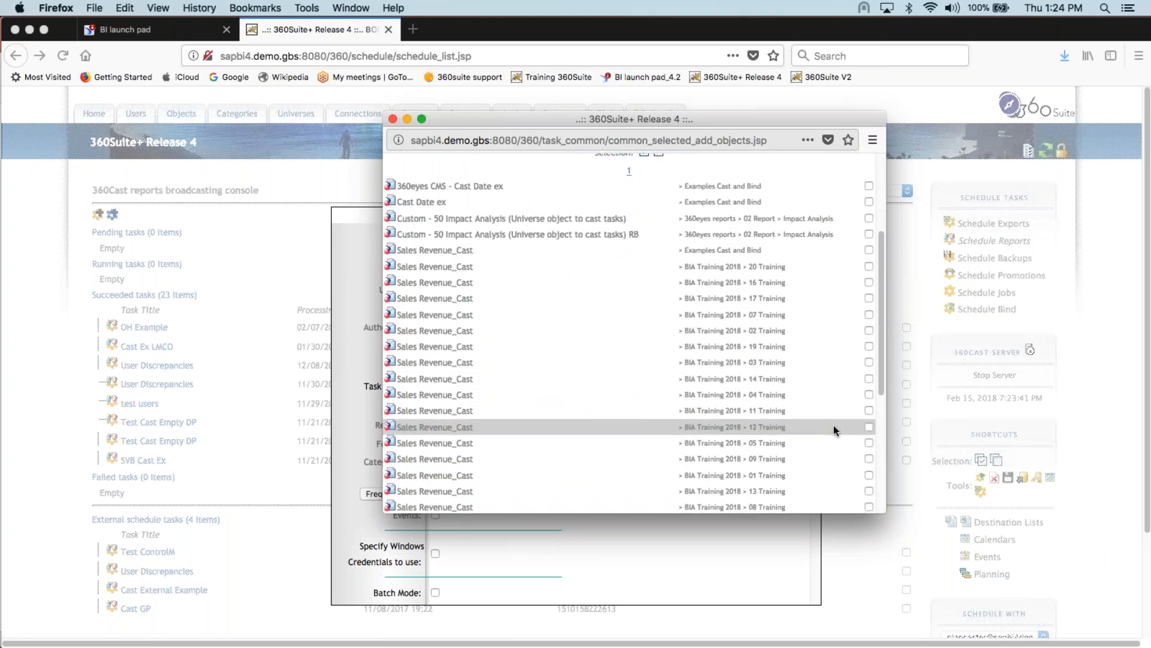
{"action": "scroll", "scroll_direction": "down", "scroll_amount": 3}
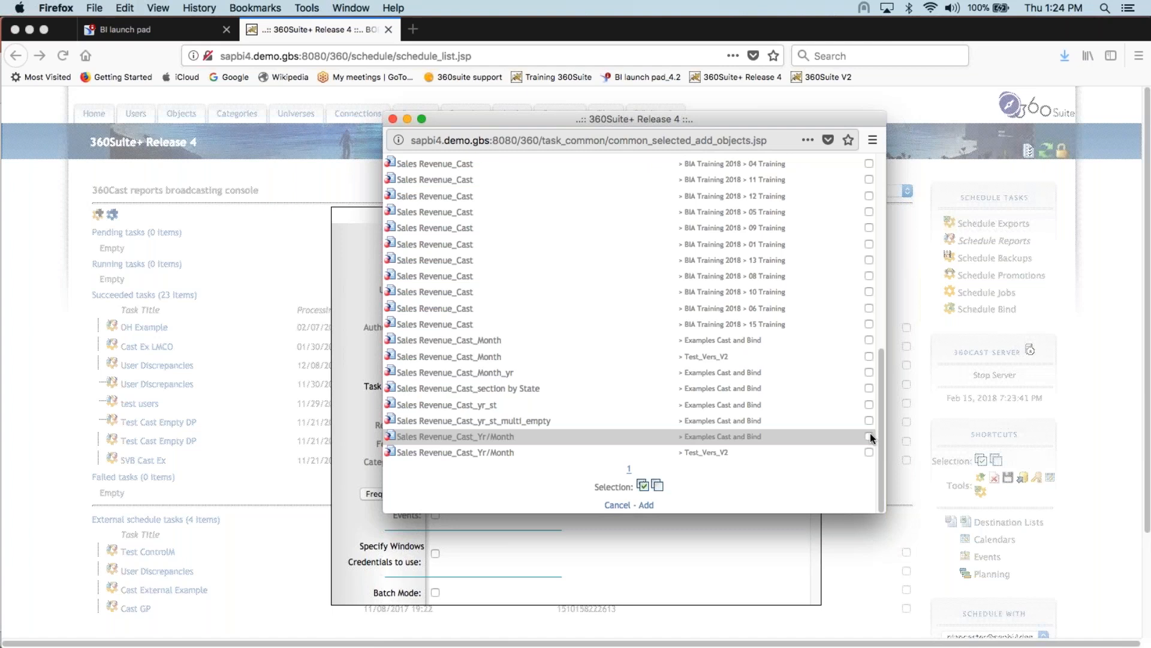
{"action": "left_click", "coordinate": [868, 435]}
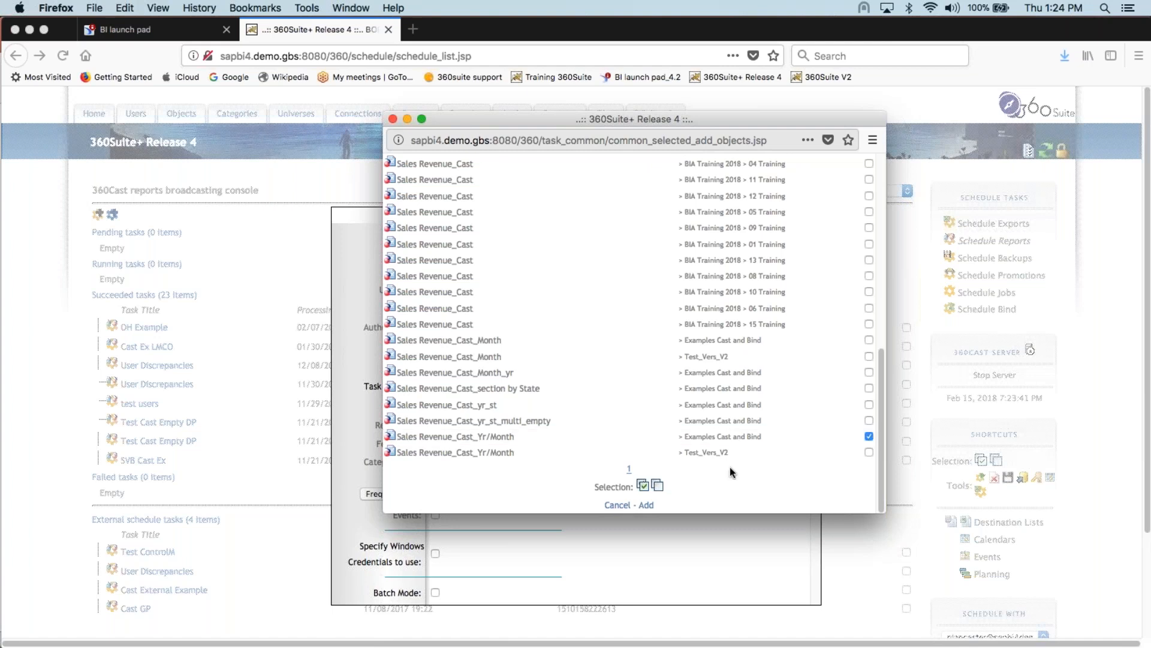
{"action": "left_click", "coordinate": [646, 505]}
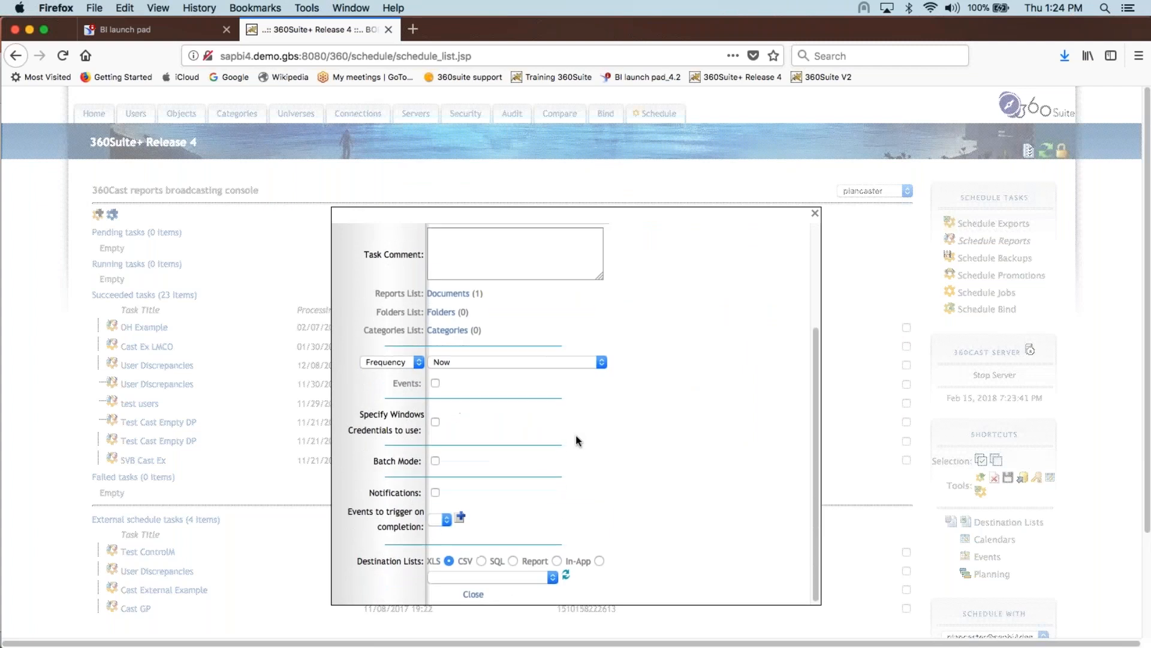
Choose Cast Month Year Multi as the task's XLS destination list.
{"action": "left_click", "coordinate": [552, 577]}
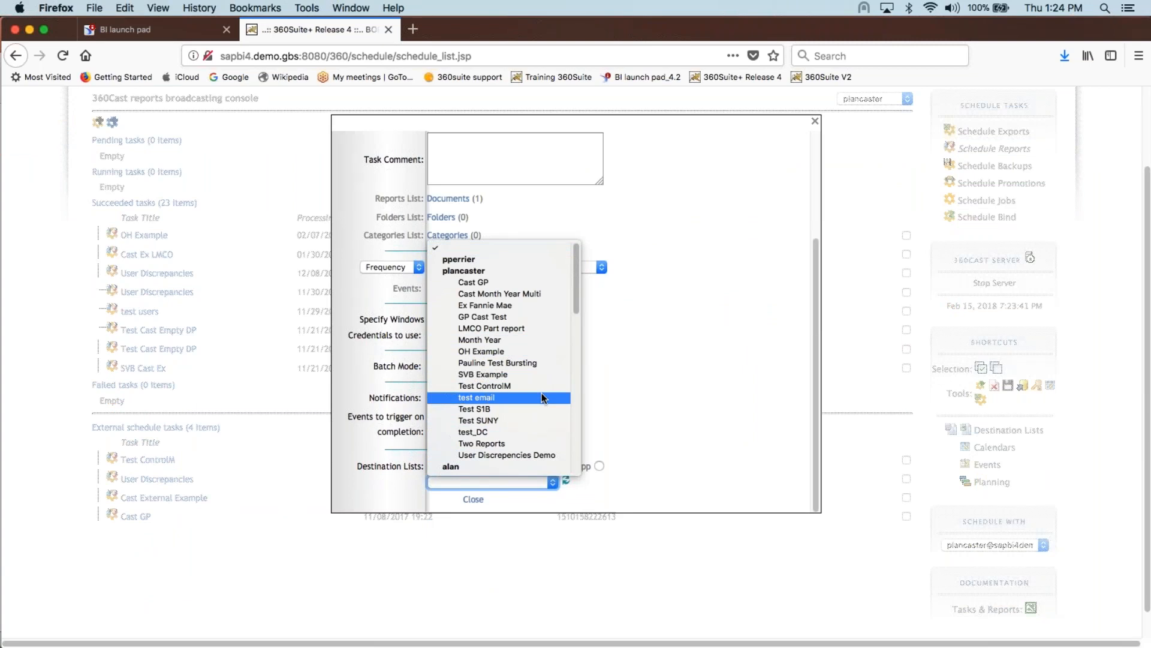
{"action": "left_click", "coordinate": [499, 292]}
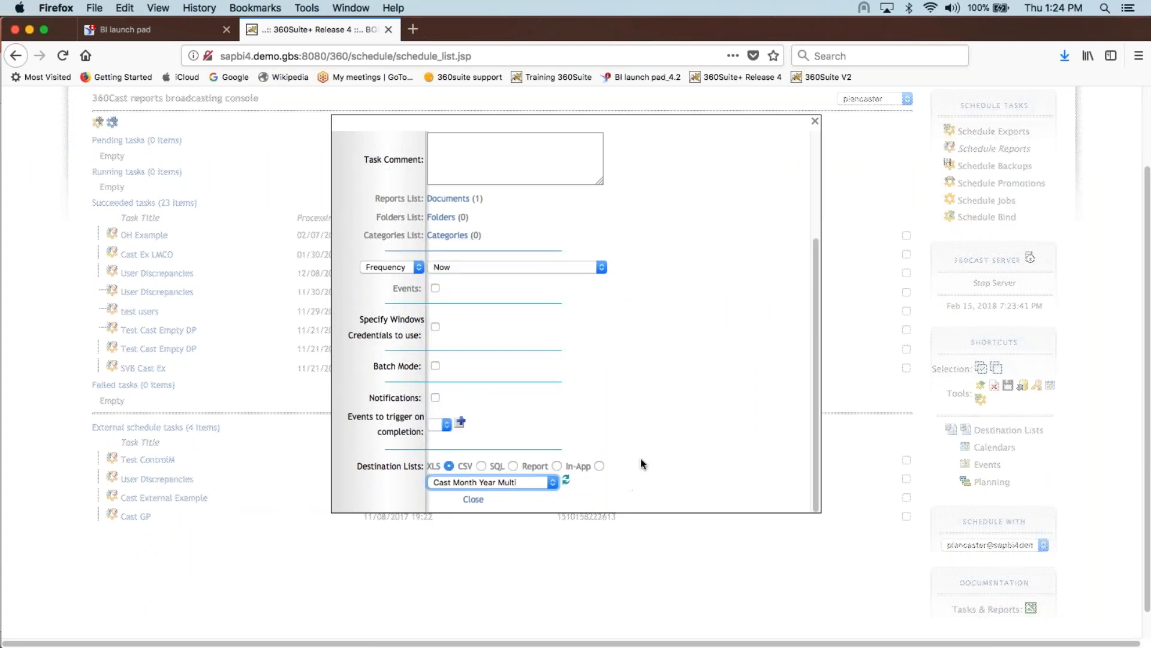
{"action": "scroll", "scroll_direction": "down", "scroll_amount": 3}
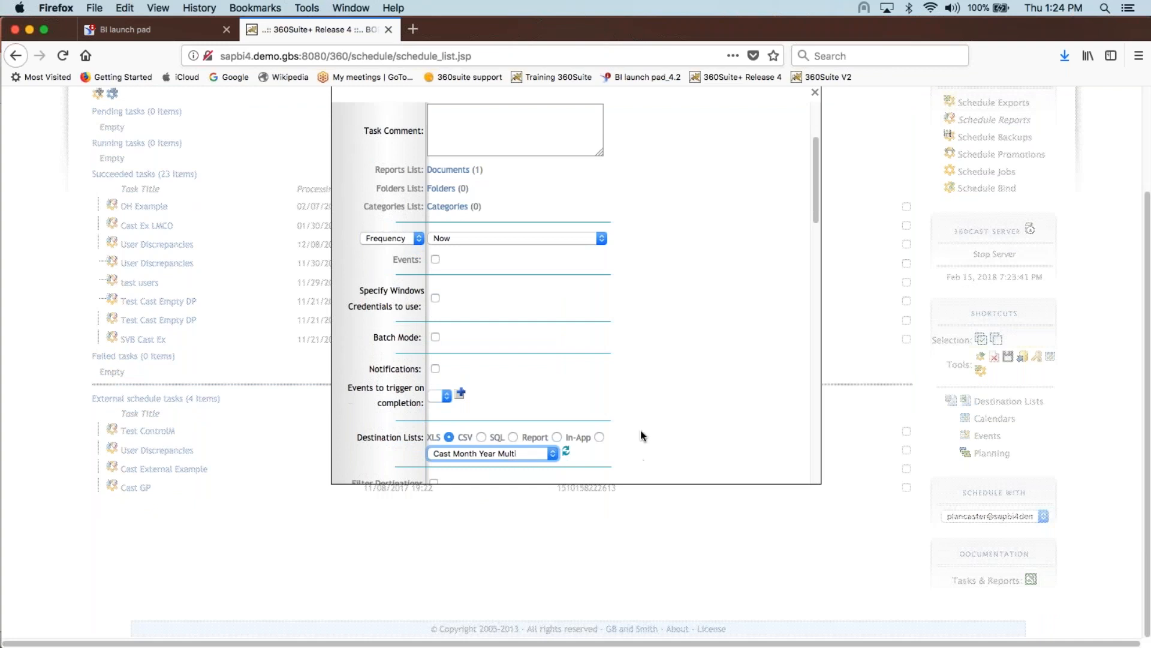
{"action": "scroll", "scroll_direction": "down", "scroll_amount": 3}
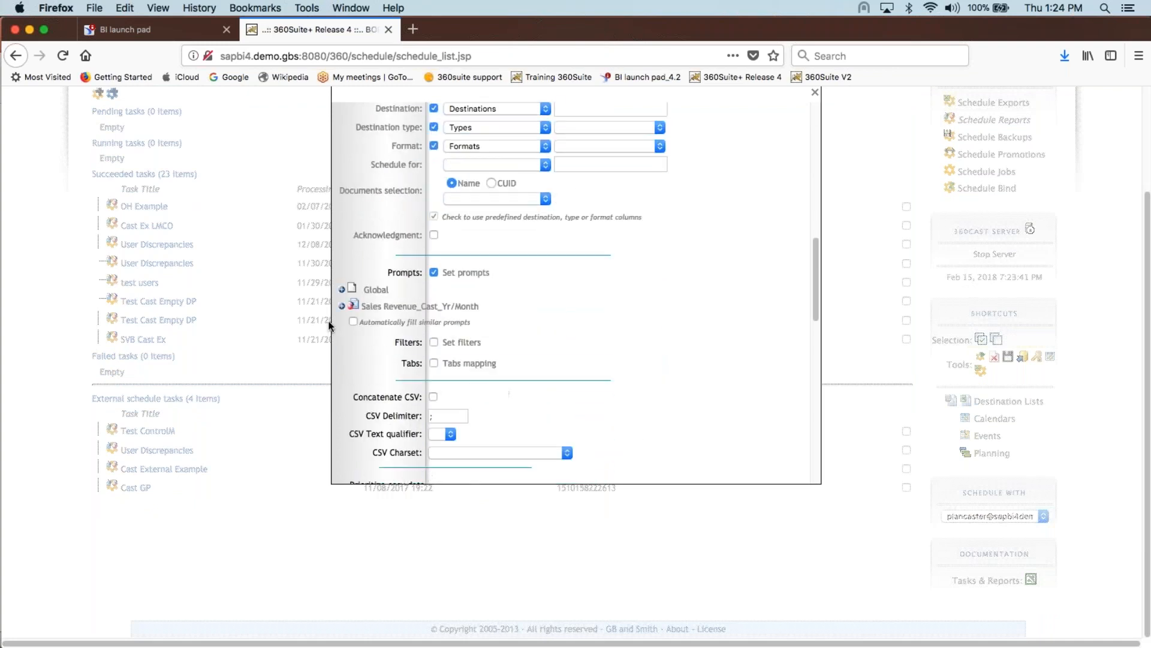
Feed the Year prompt from the Year column and the Month Name prompt from the Month column.
{"action": "left_click", "coordinate": [481, 343]}
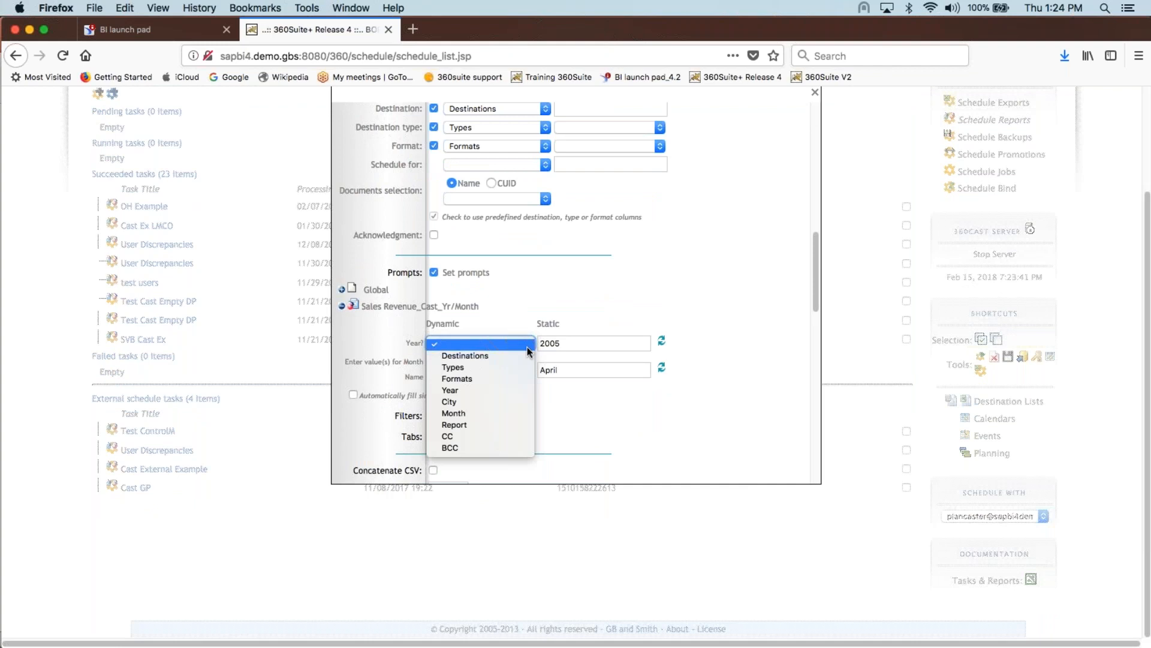
{"action": "mouse_move", "coordinate": [515, 394]}
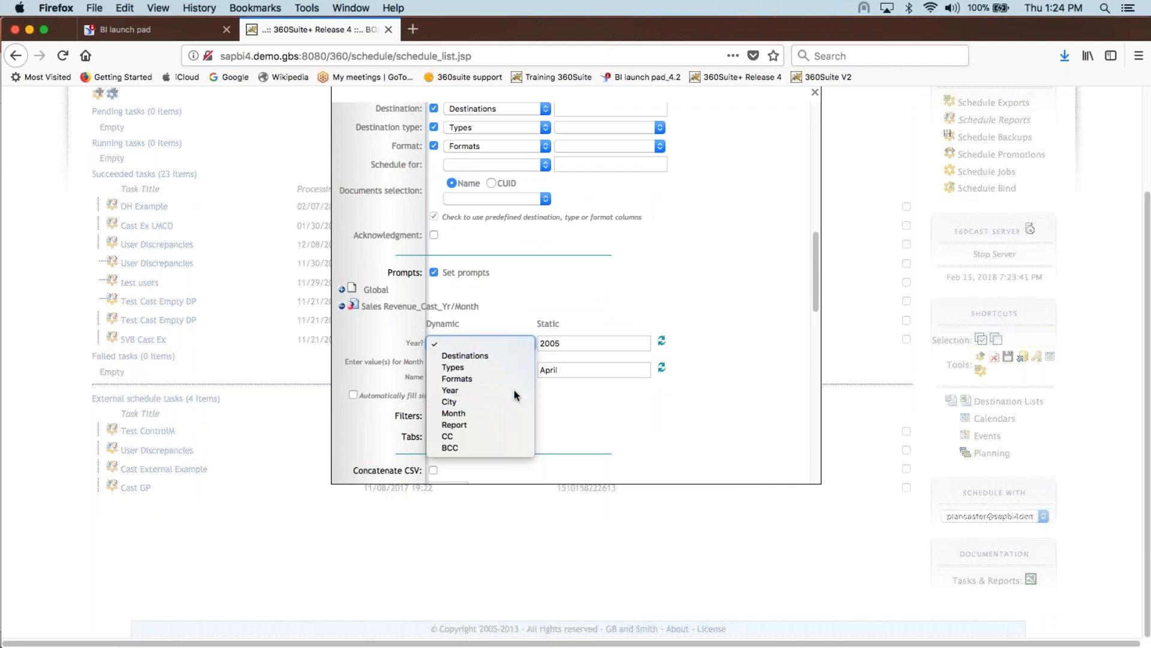
{"action": "left_click", "coordinate": [449, 390]}
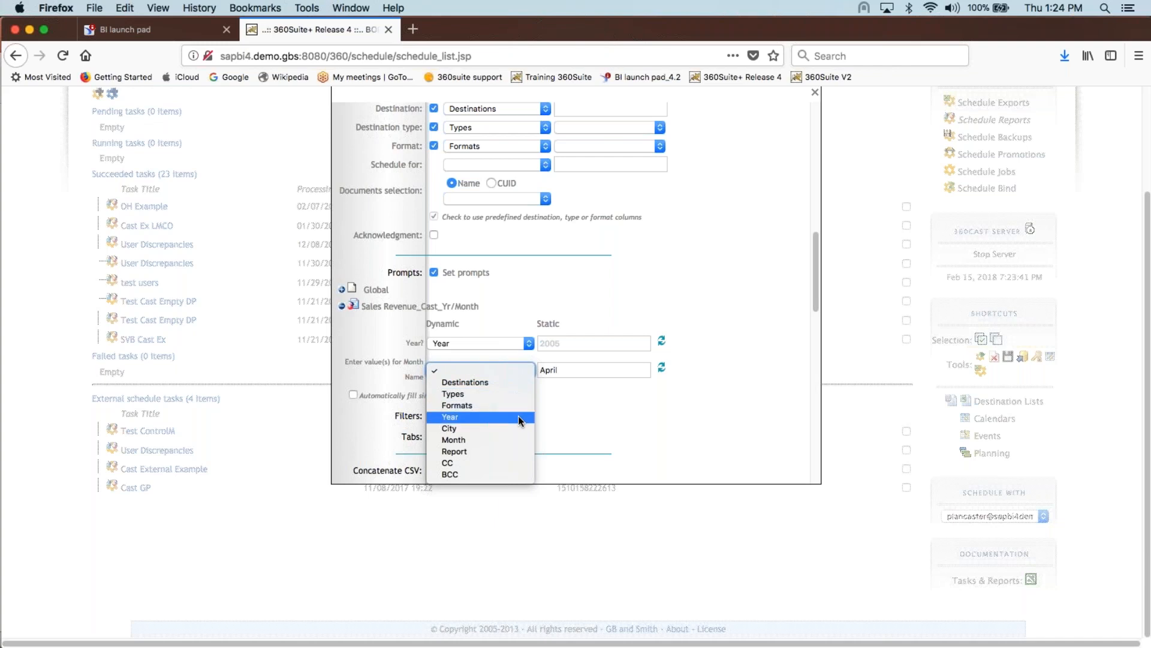
{"action": "left_click", "coordinate": [453, 438]}
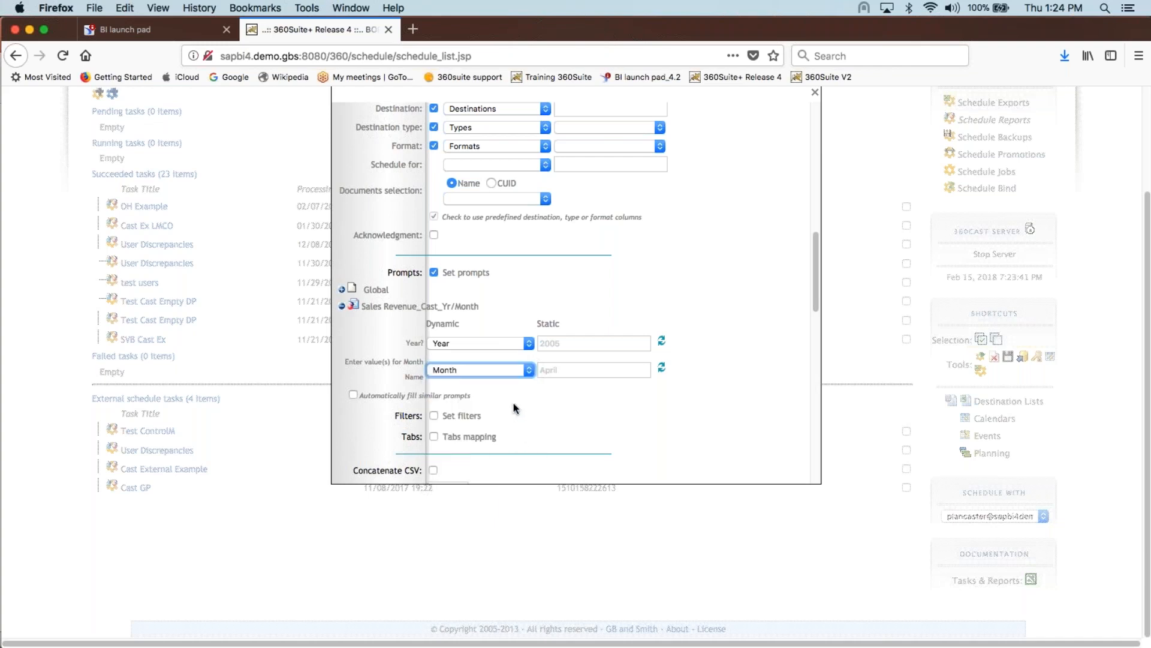
{"action": "scroll", "scroll_direction": "down", "scroll_amount": 3}
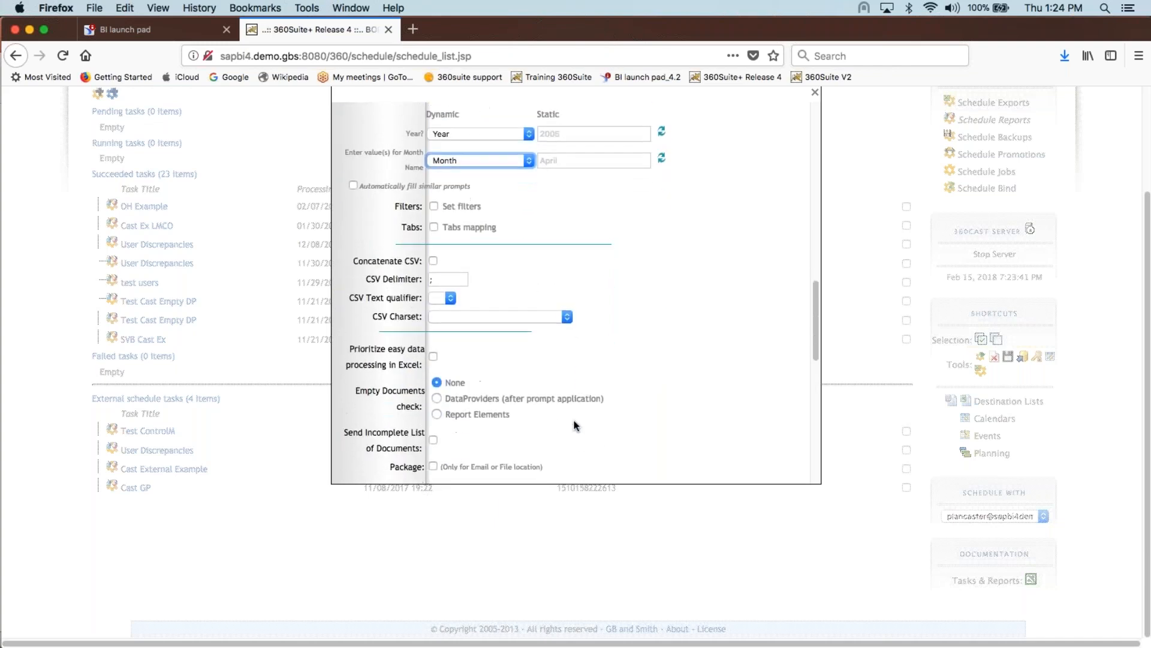
{"action": "scroll", "scroll_direction": "down", "scroll_amount": 3}
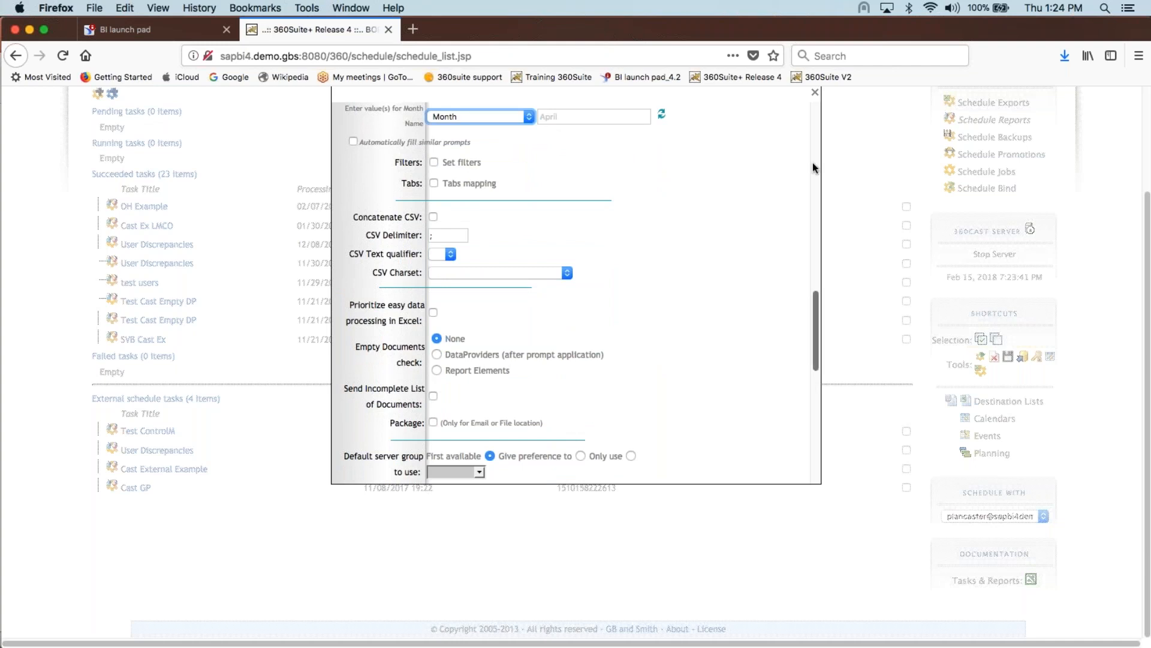
Close the assisted task and return to the PowerPoint Psuedo Archiving slide.
{"action": "left_click", "coordinate": [813, 92]}
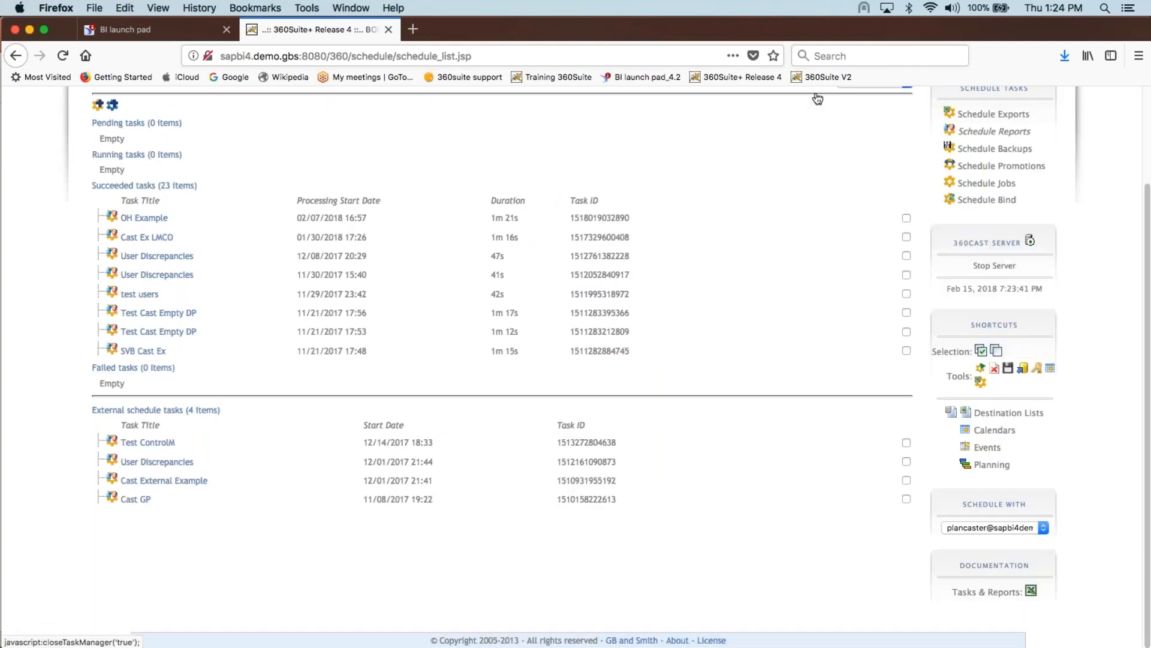
{"action": "mouse_move", "coordinate": [542, 624]}
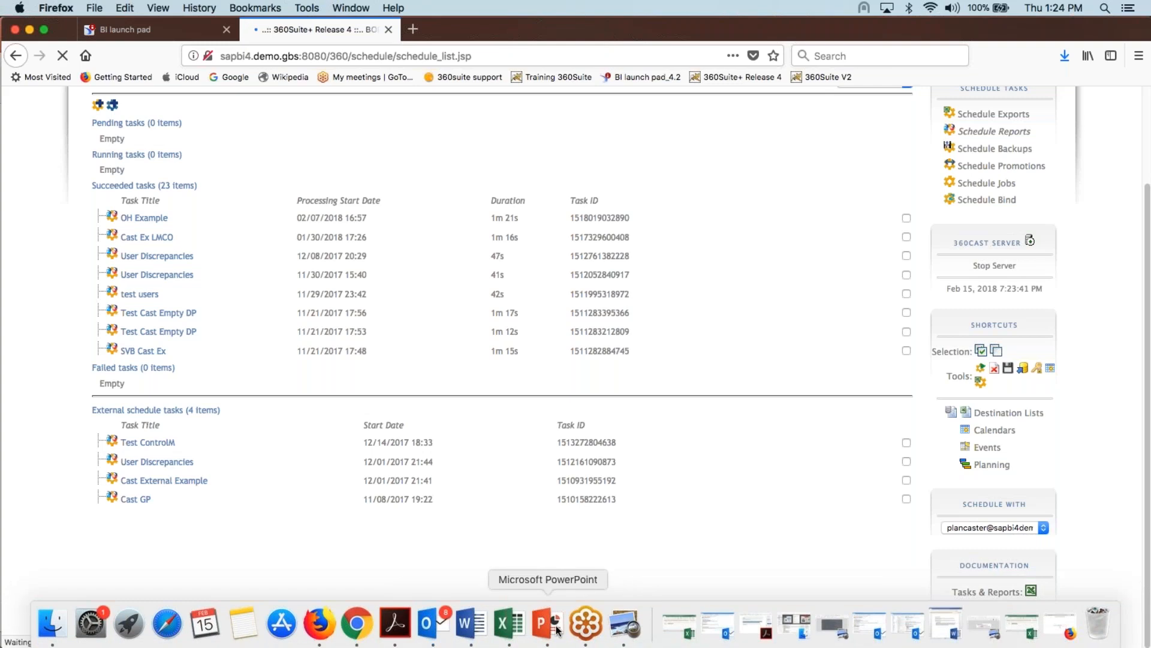
{"action": "left_click", "coordinate": [542, 624]}
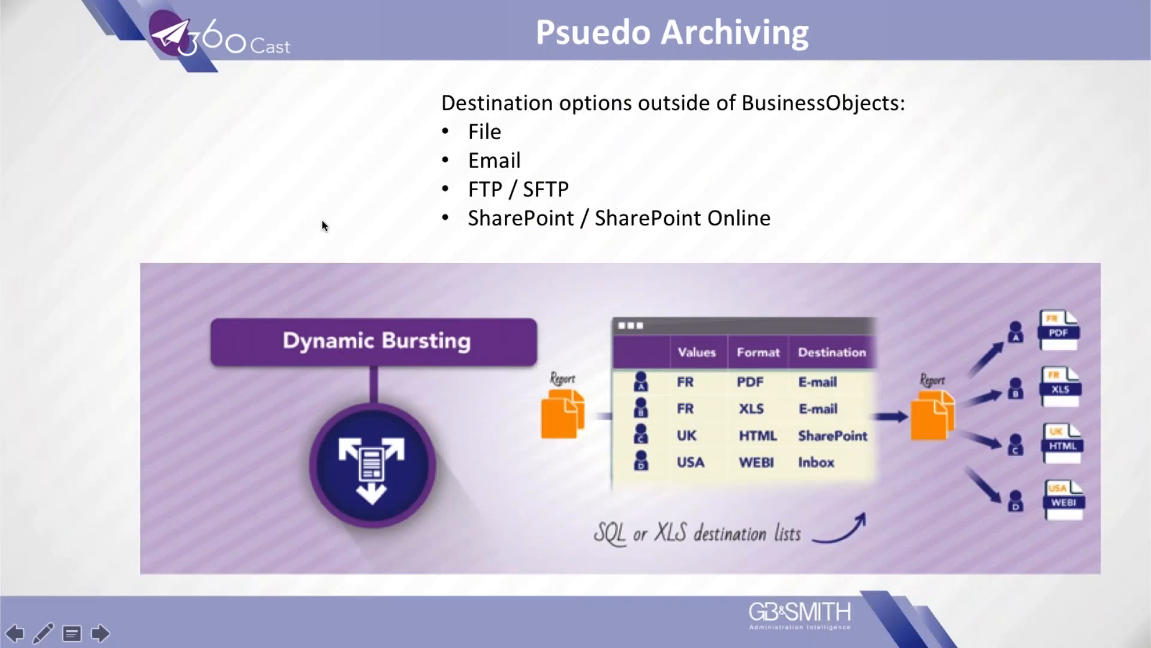
{"action": "mouse_move", "coordinate": [787, 38]}
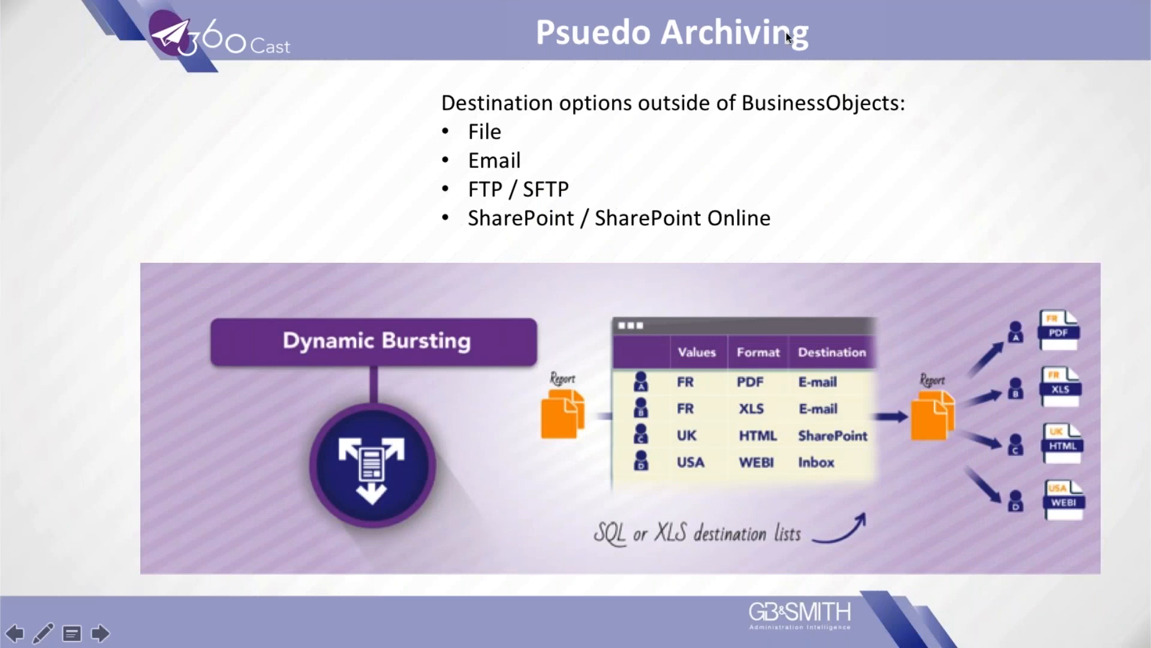